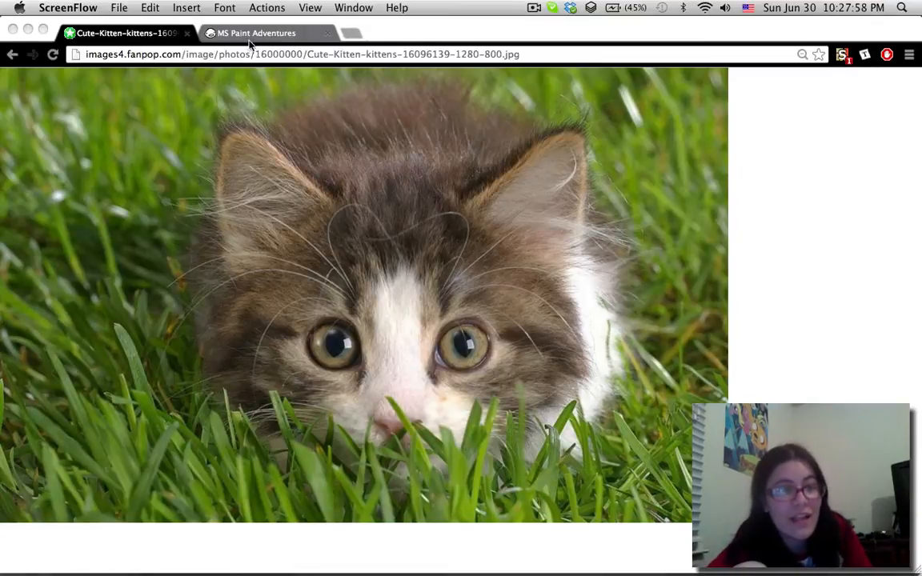
Step: Expand page 007363's pesterlog in the comic tab and read TG's conversation to its last line
left_click(256, 32)
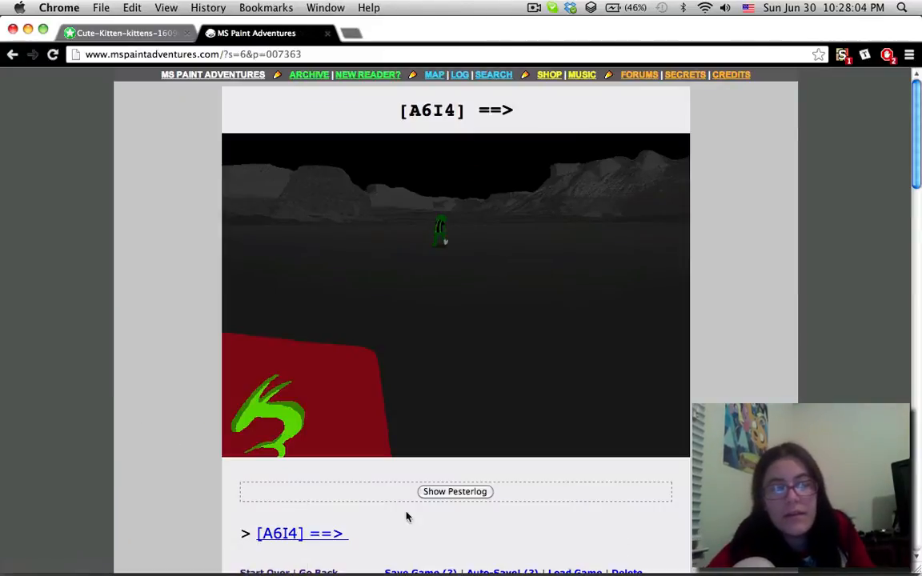
left_click(455, 491)
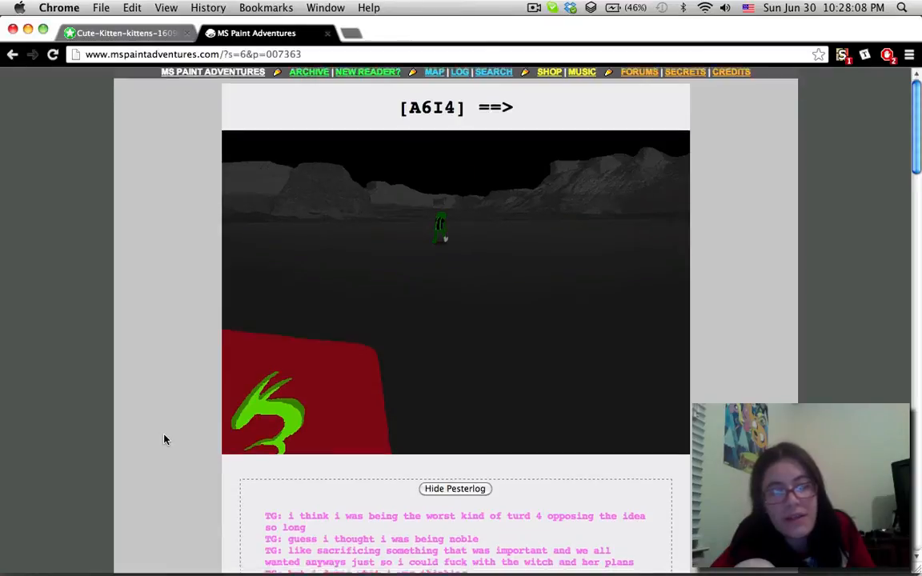
scroll("down", 3)
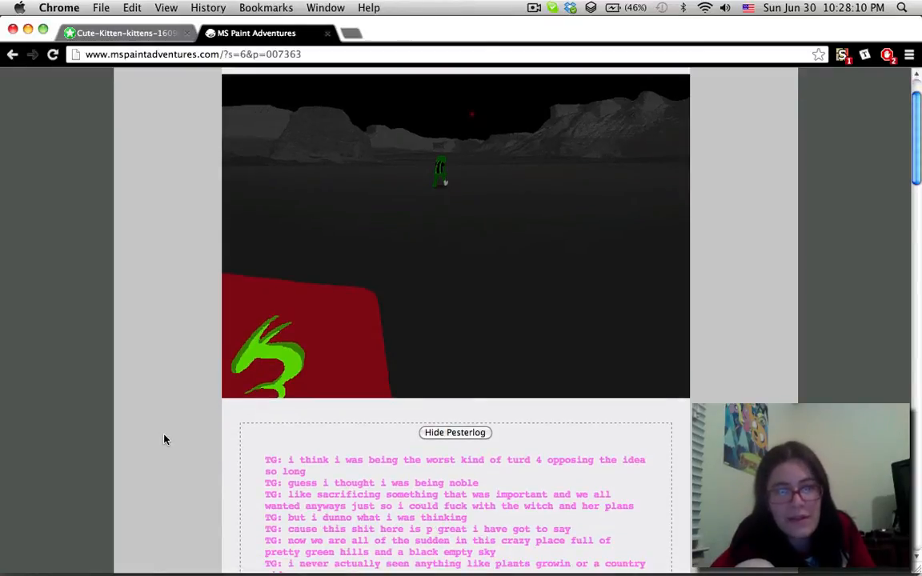
scroll("down", 3)
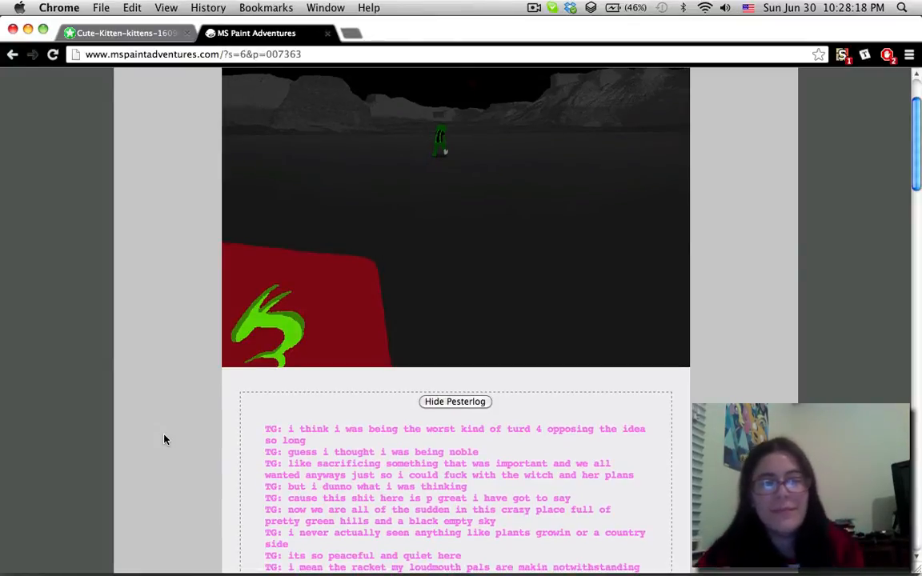
scroll("down", 3)
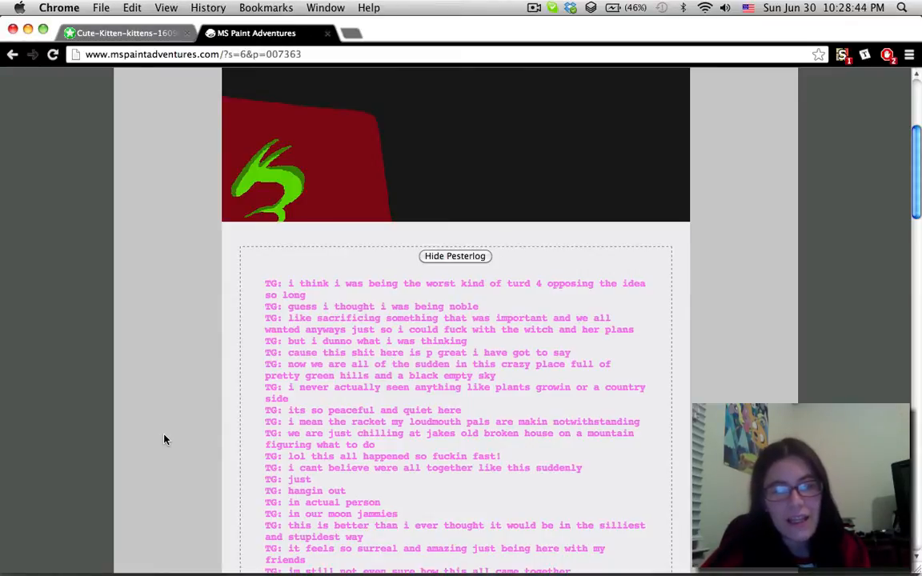
scroll("down", 3)
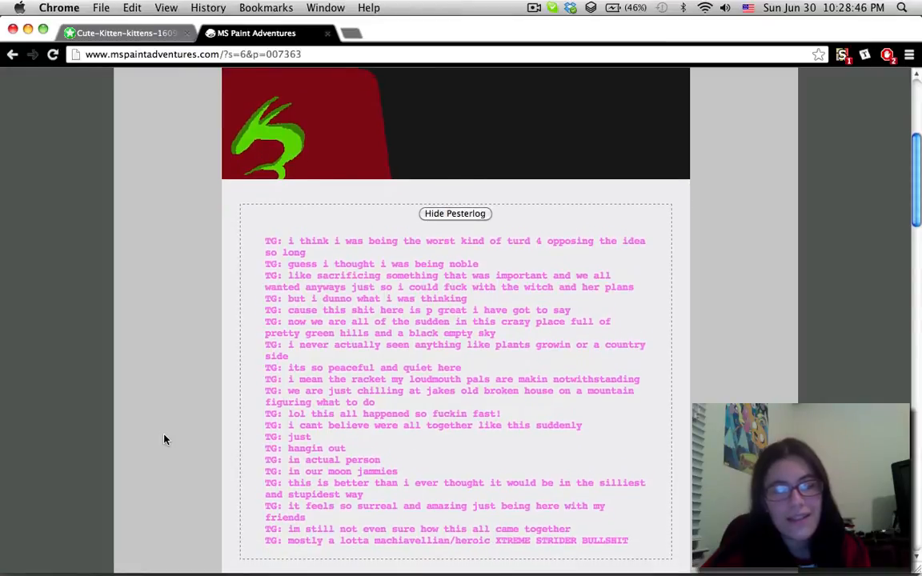
scroll("down", 3)
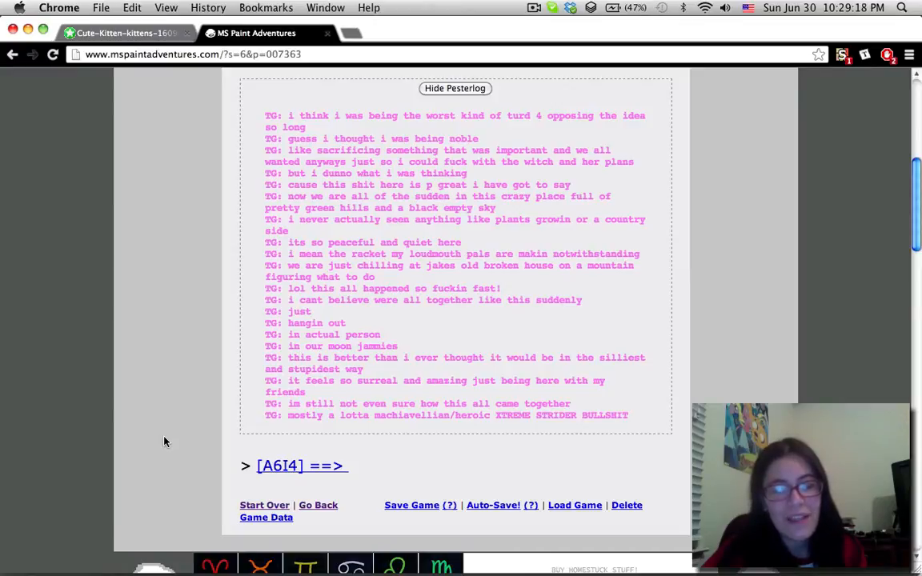
mouse_move(337, 458)
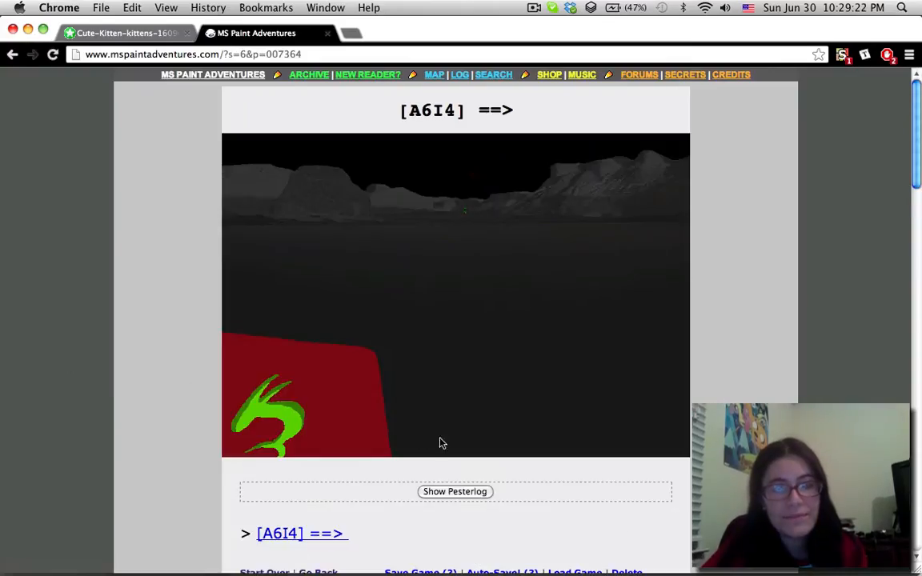
Step: Expand page 007364's pesterlog and read it down to the final TG line and the ==> link
left_click(455, 492)
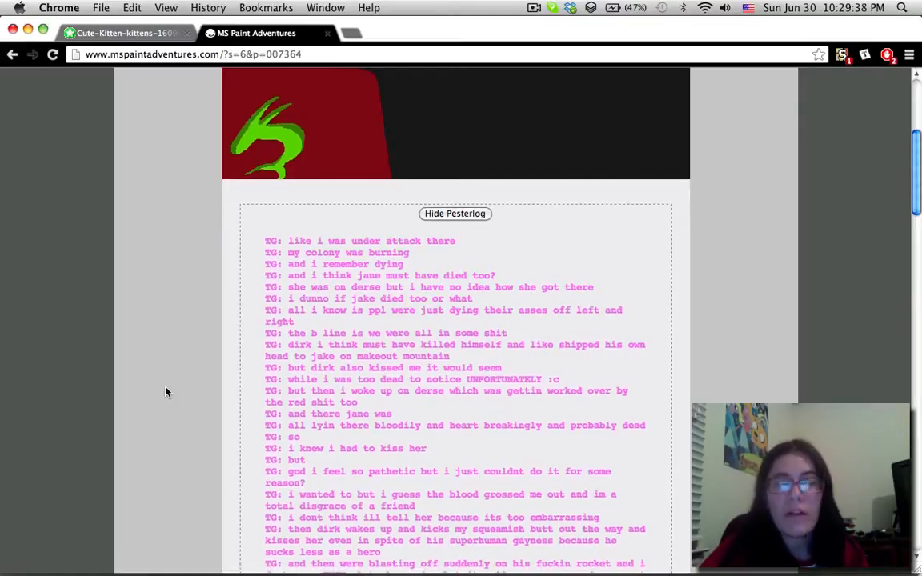
scroll("down", 3)
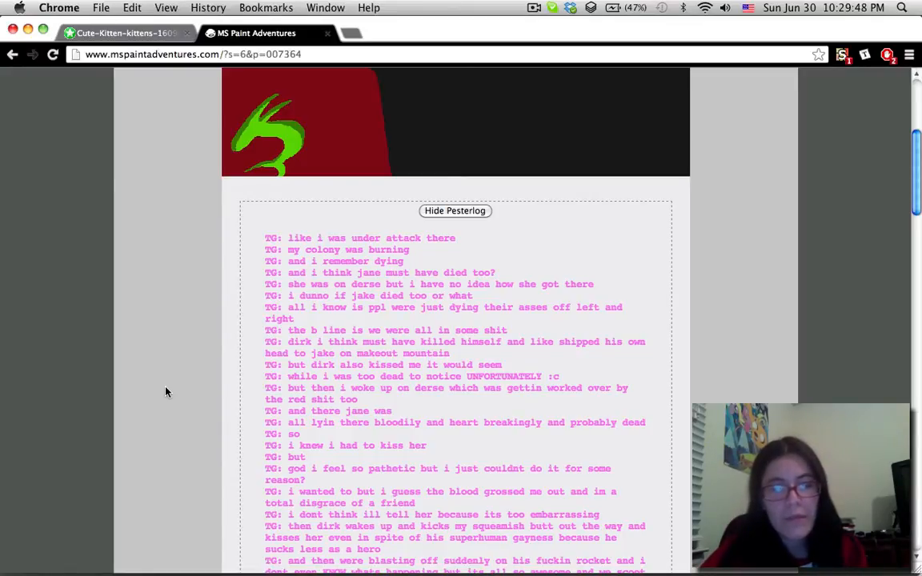
scroll("up", 3)
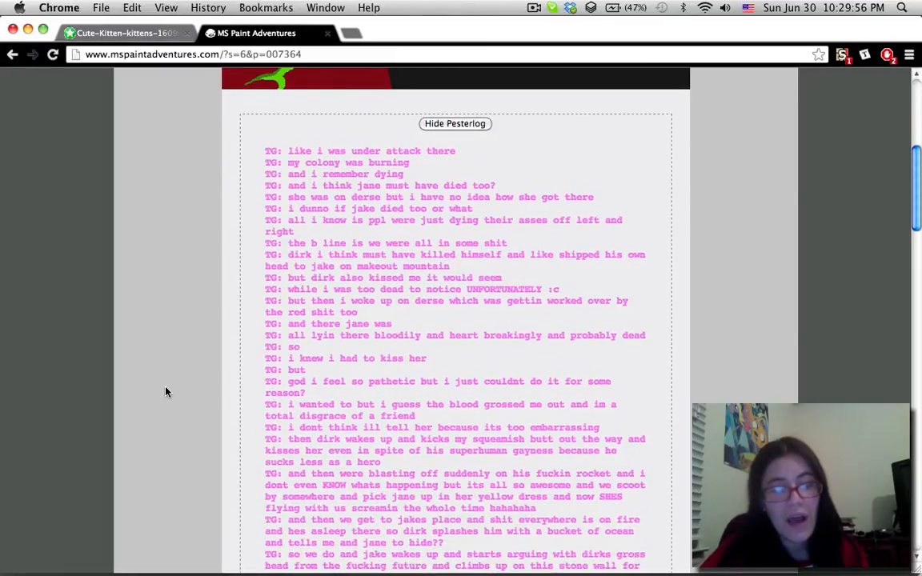
scroll("down", 3)
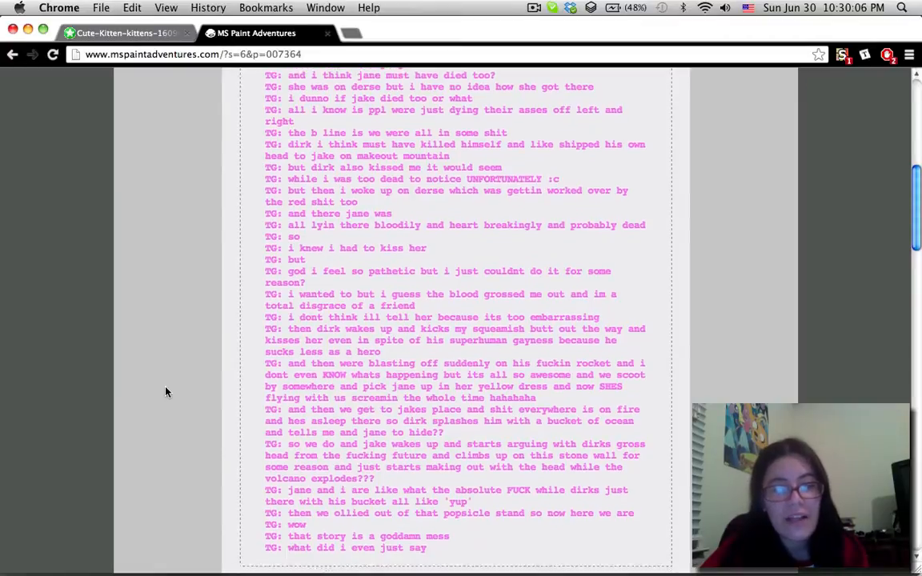
scroll("down", 3)
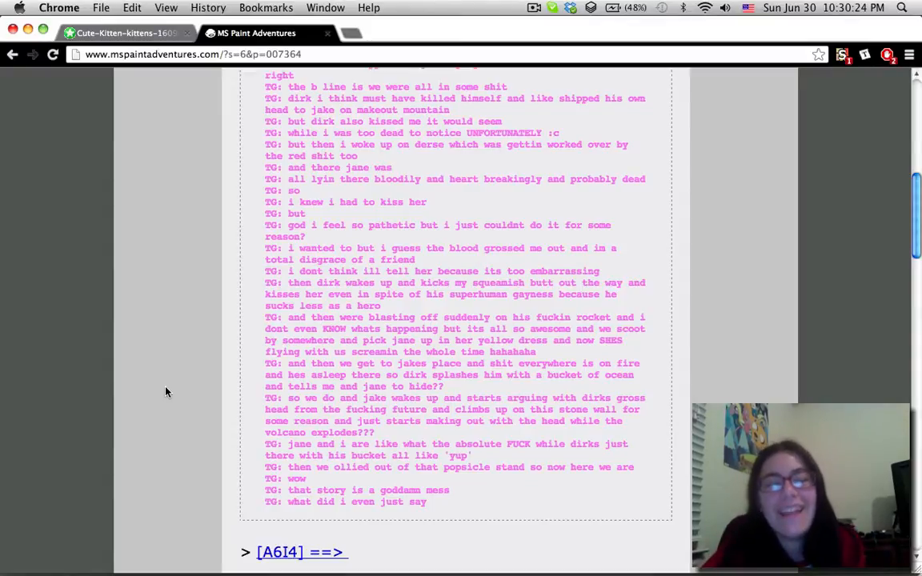
scroll("up", 3)
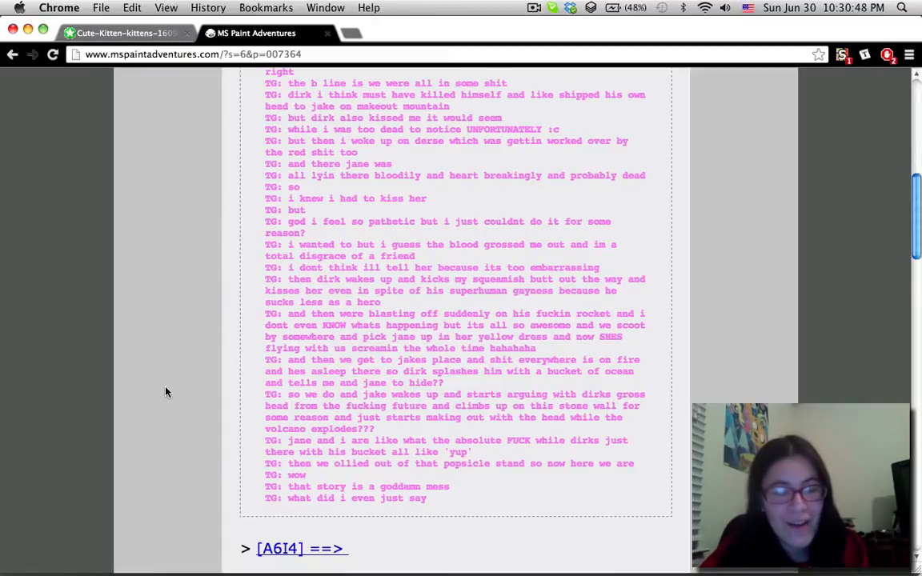
scroll("down", 3)
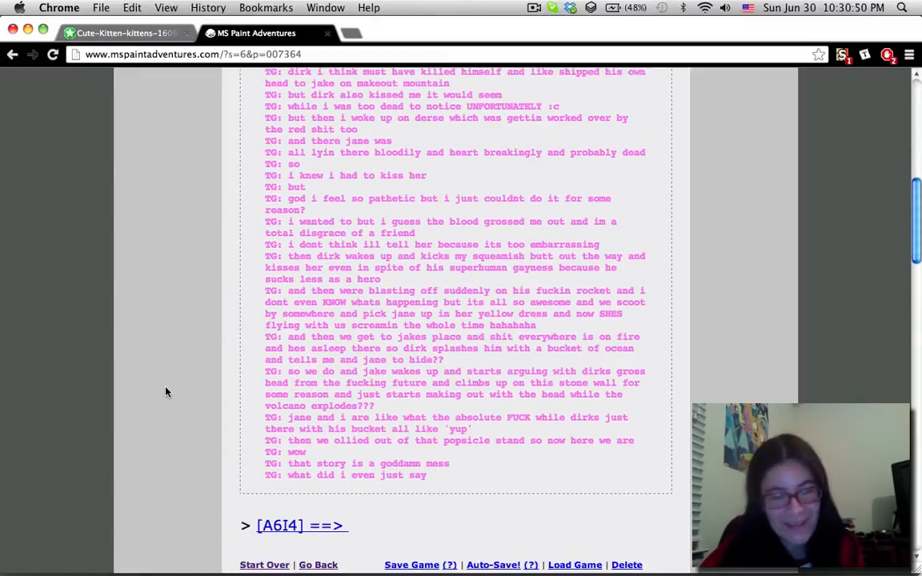
Step: Move to page 007365, expand its pesterlog, read to the final TG line, then return to the top
left_click(533, 7)
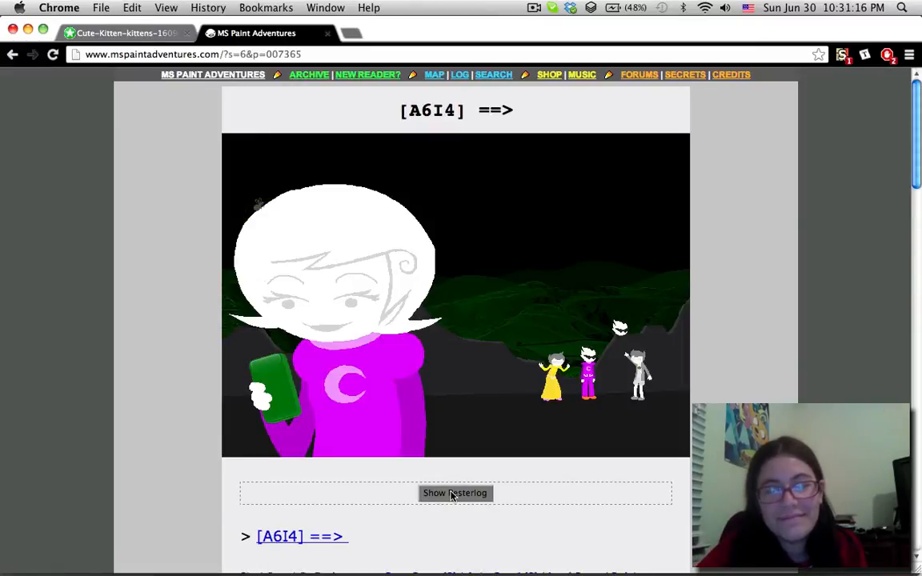
mouse_move(454, 494)
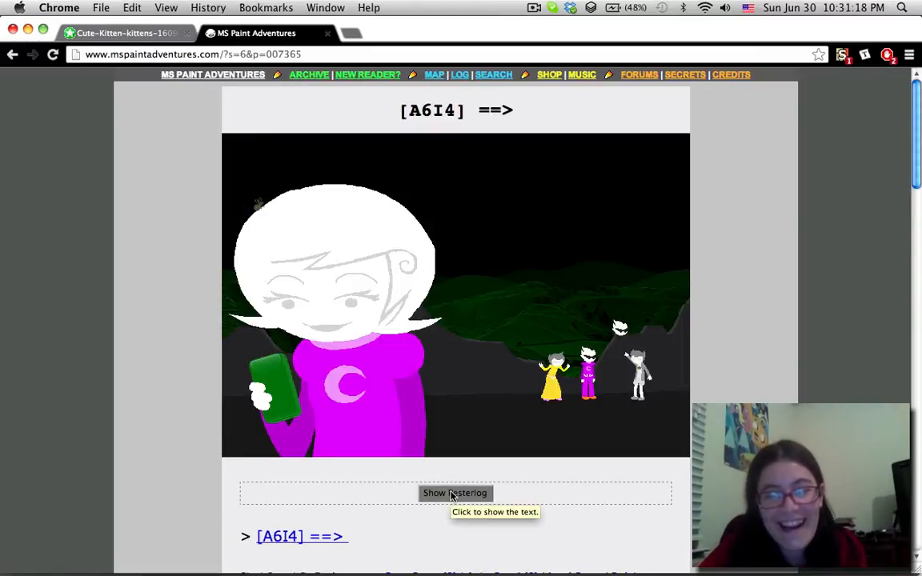
left_click(455, 494)
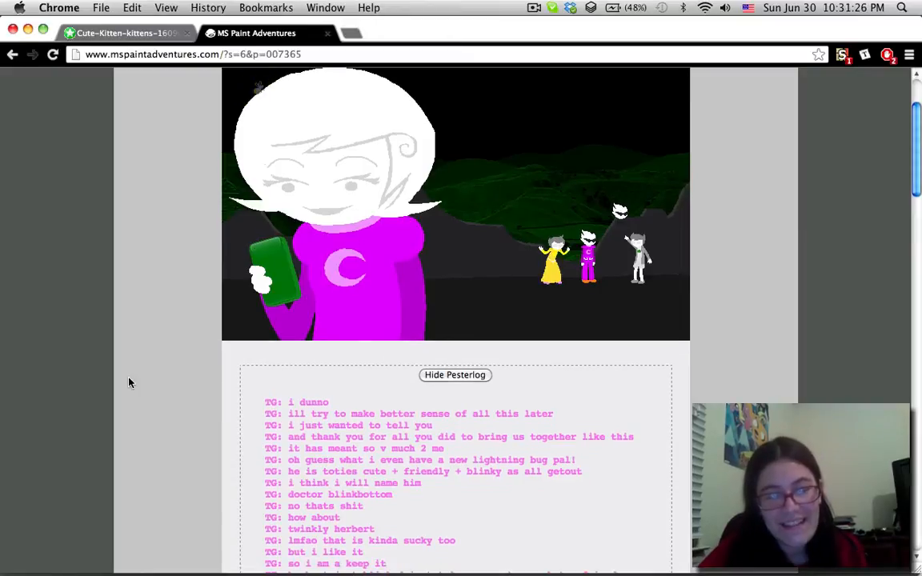
scroll("down", 3)
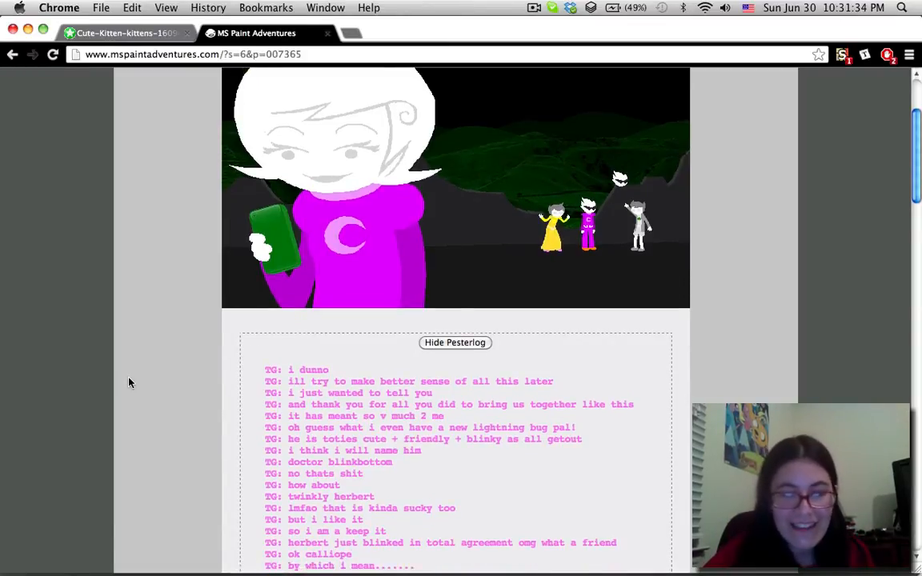
scroll("down", 3)
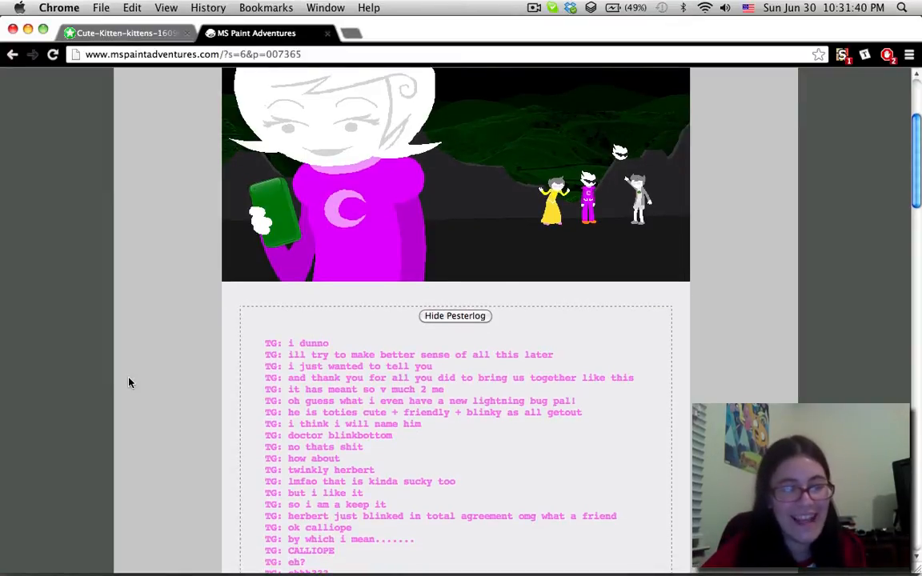
scroll("down", 3)
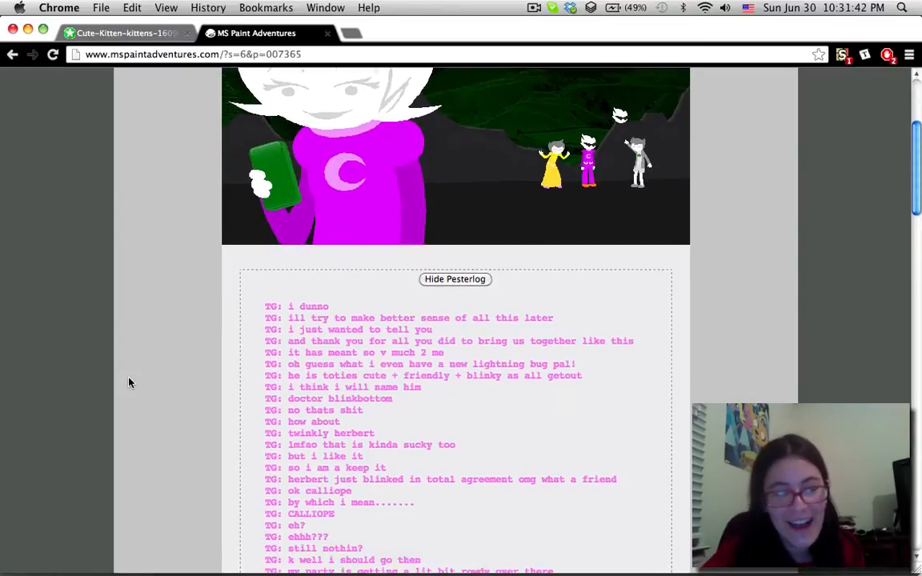
scroll("down", 3)
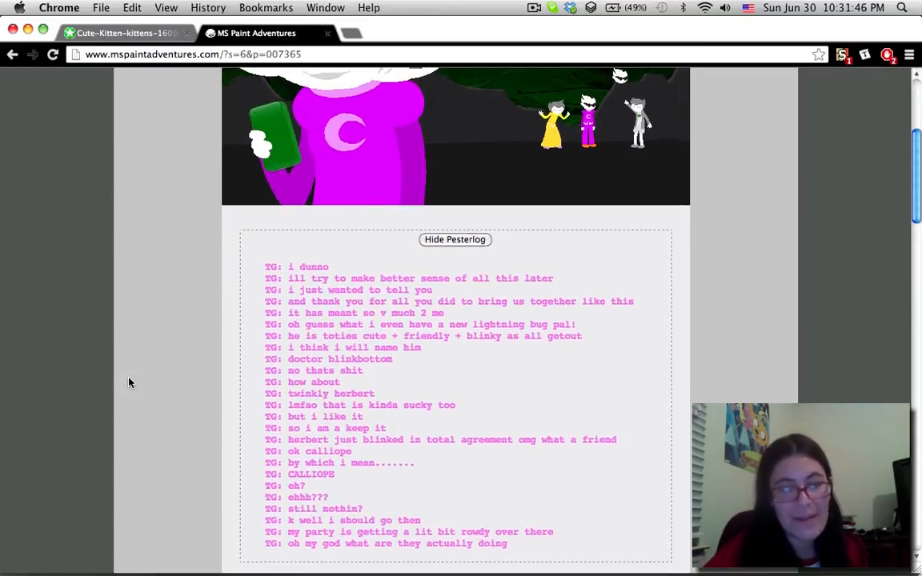
scroll("down", 3)
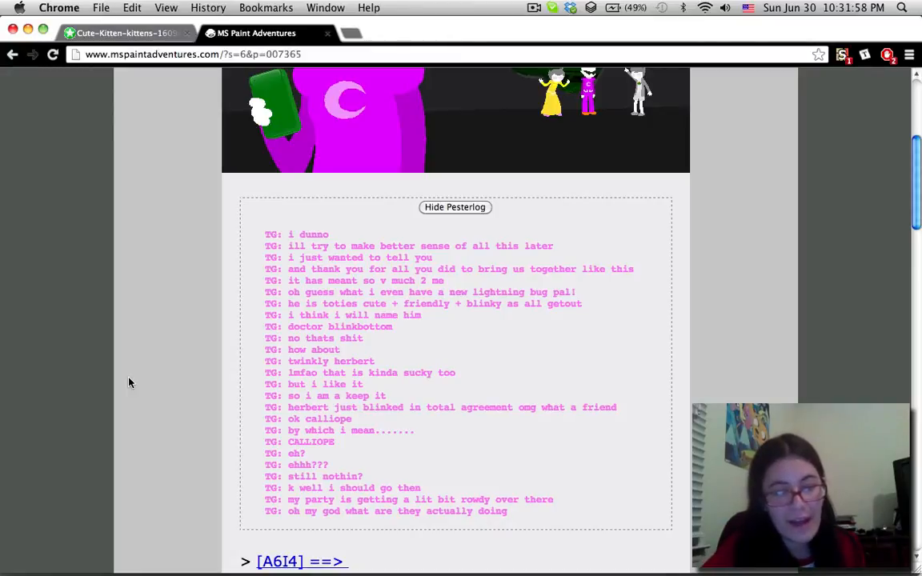
scroll("up", 3)
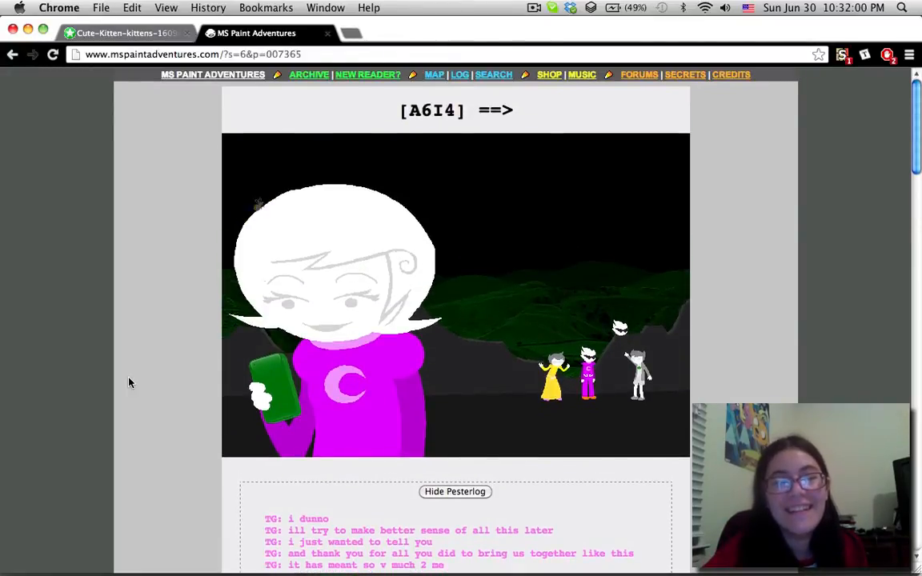
Step: Move to page 007366, expand its pesterlog and read down to the 'ceased pestering' line
left_click(455, 108)
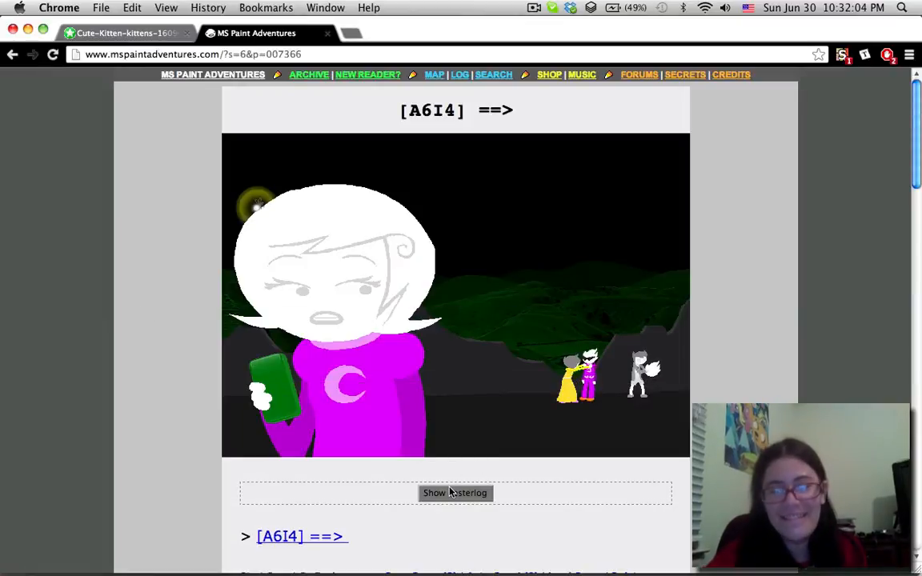
left_click(455, 493)
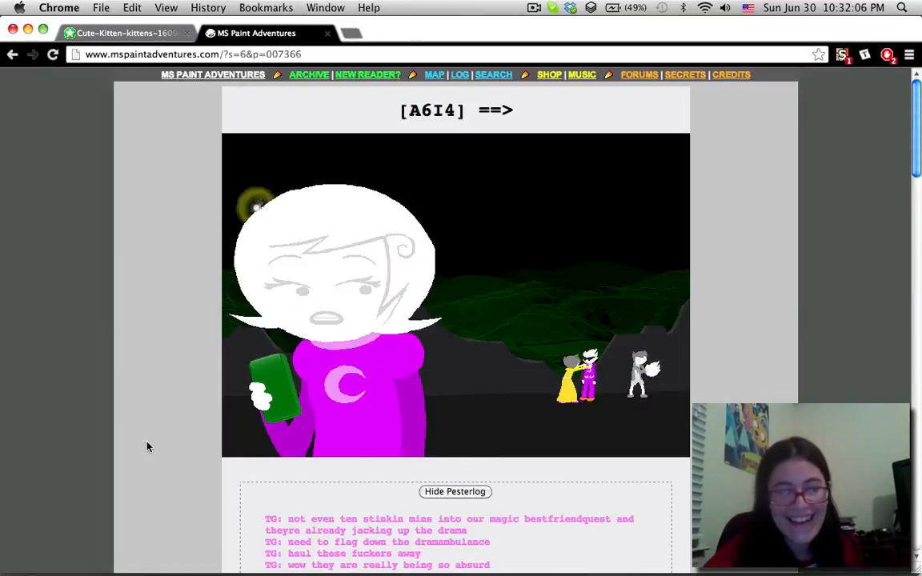
scroll("down", 3)
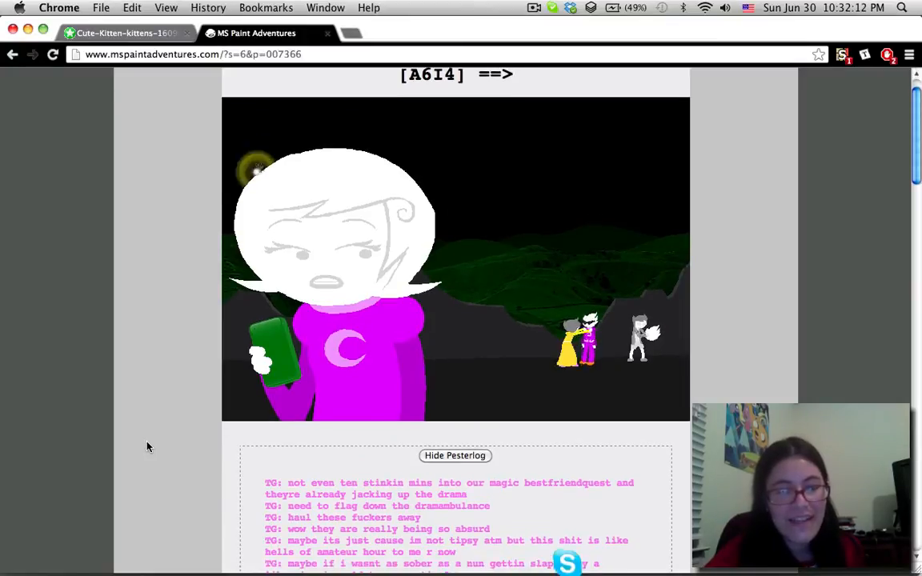
scroll("down", 3)
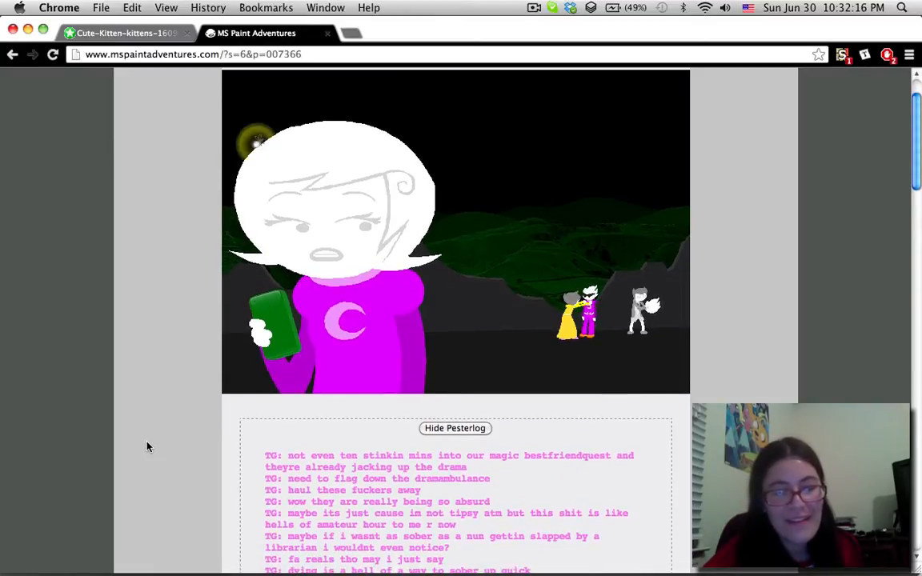
scroll("down", 3)
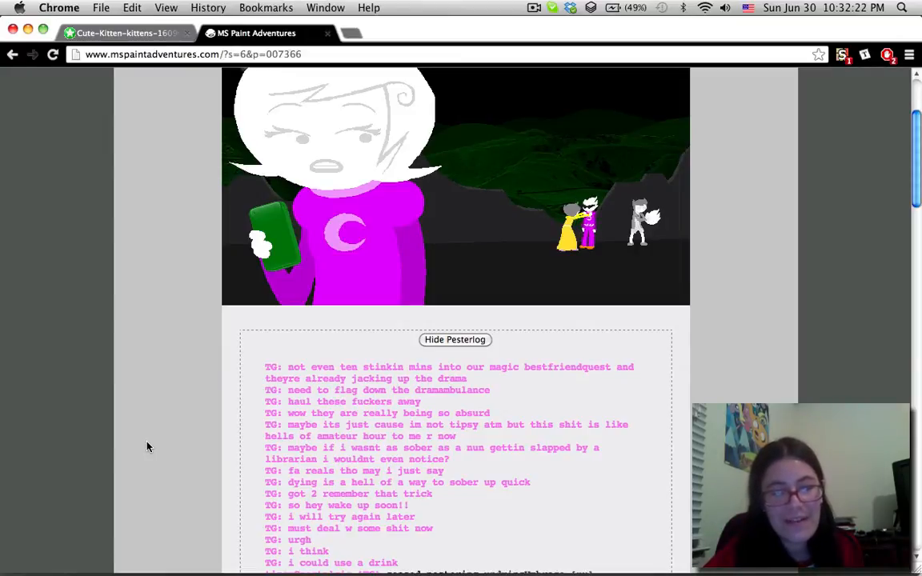
scroll("down", 3)
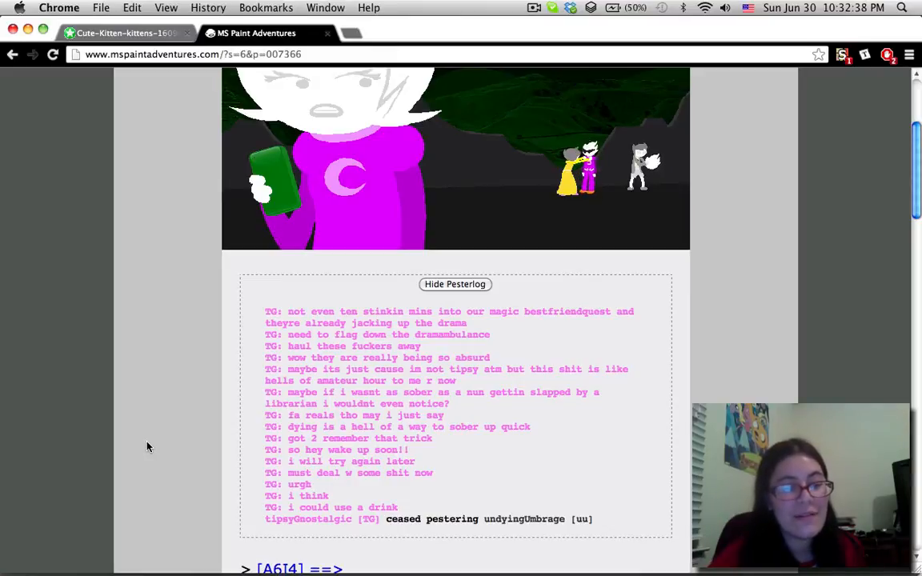
scroll("down", 3)
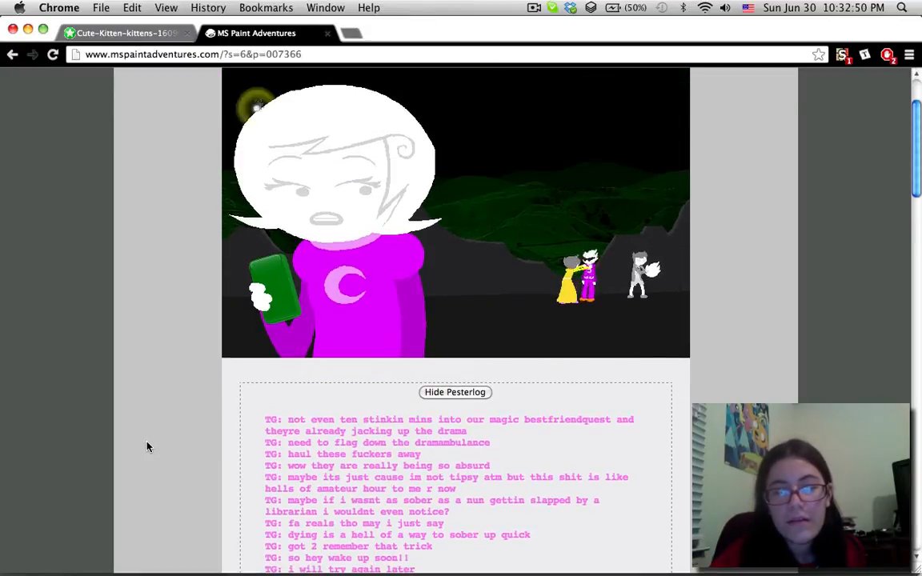
scroll("down", 3)
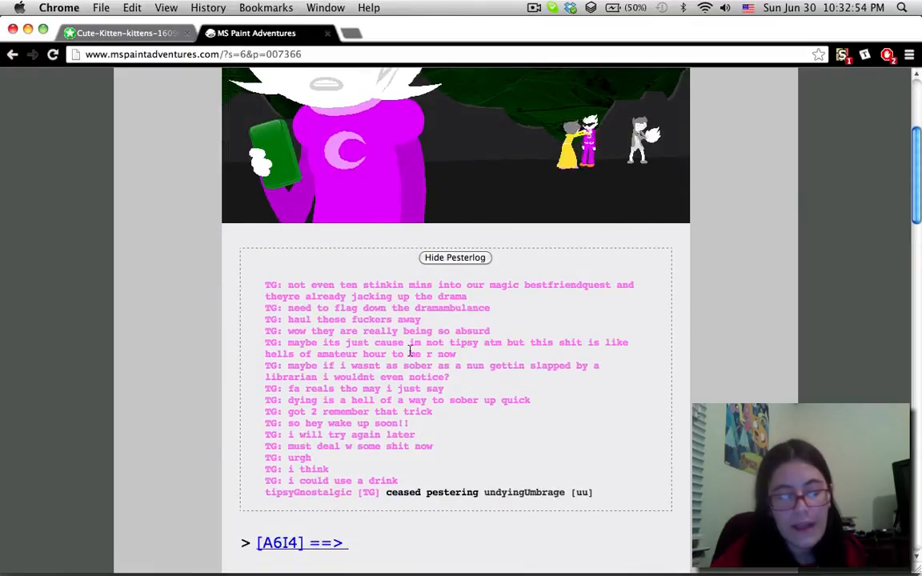
scroll("up", 3)
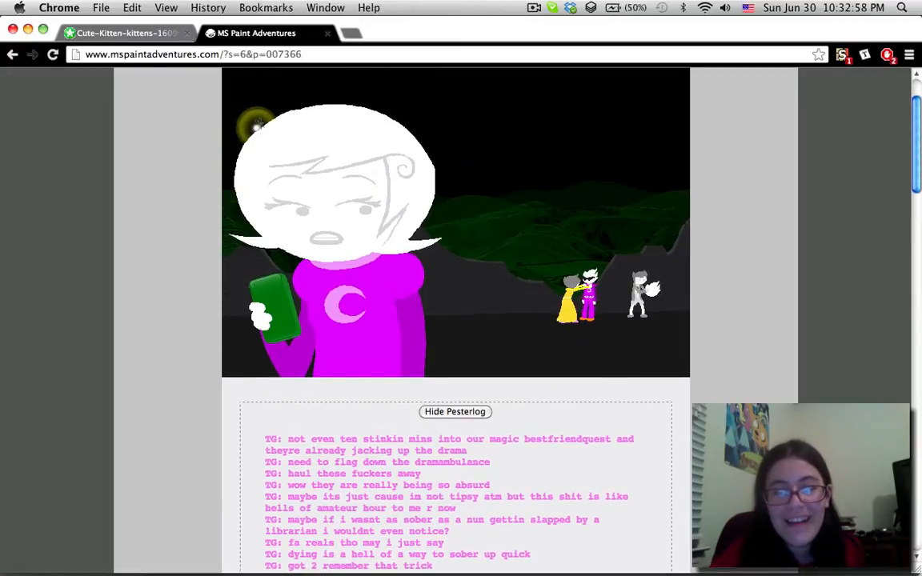
mouse_move(534, 291)
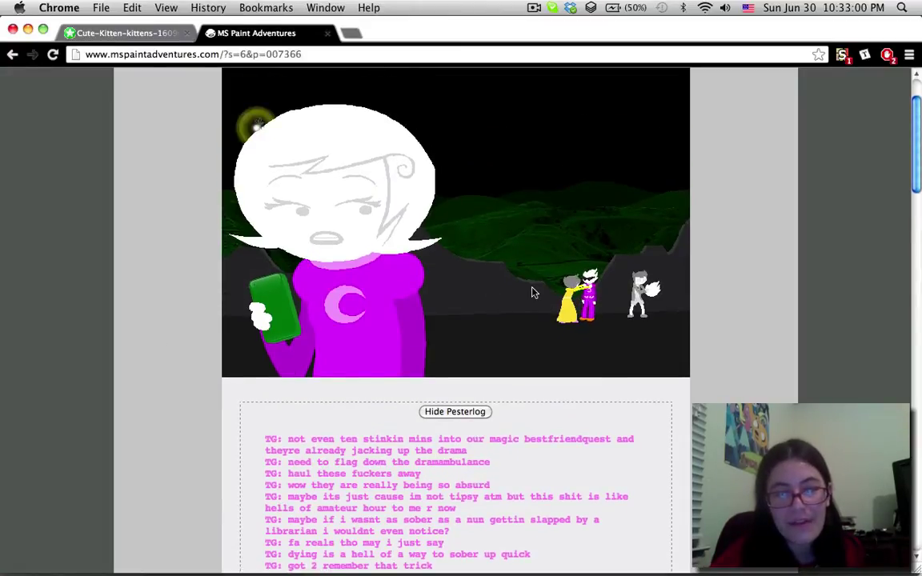
mouse_move(458, 314)
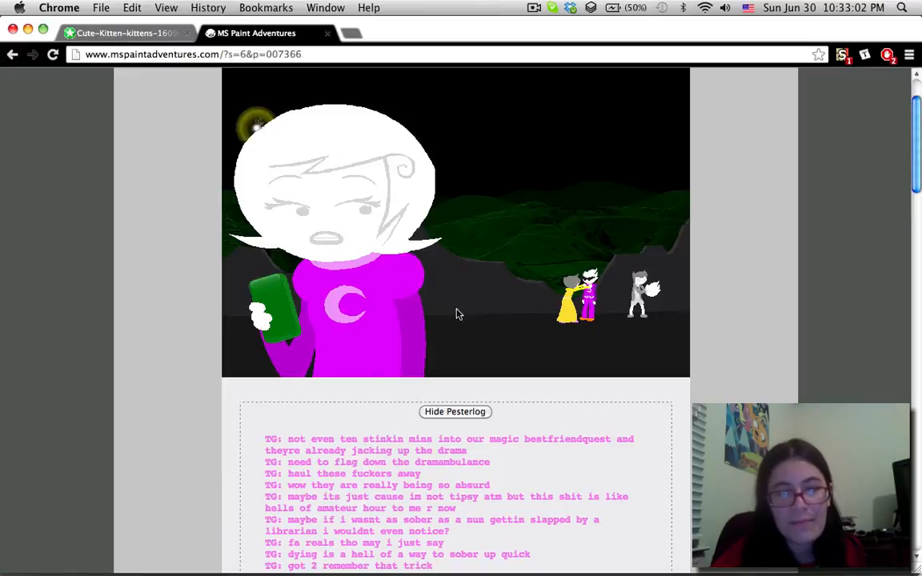
mouse_move(794, 265)
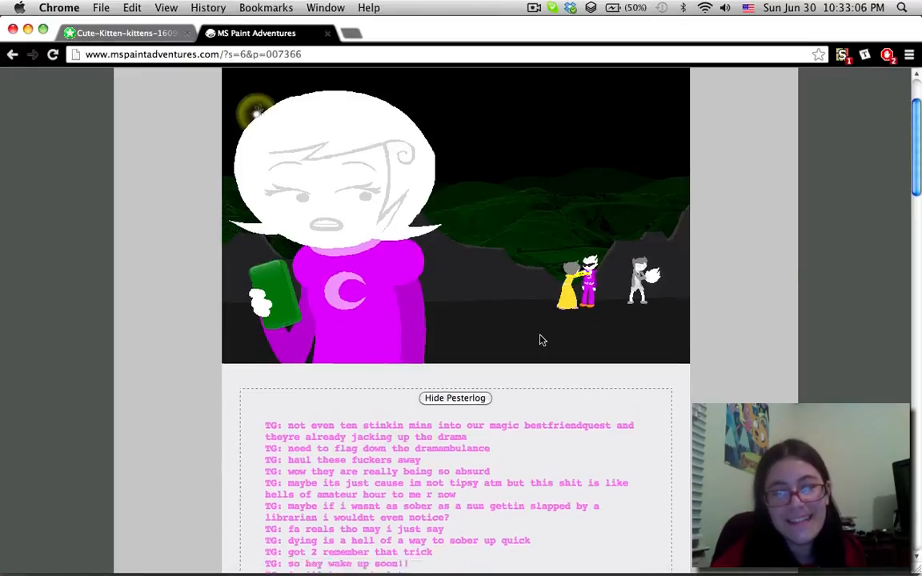
scroll("down", 3)
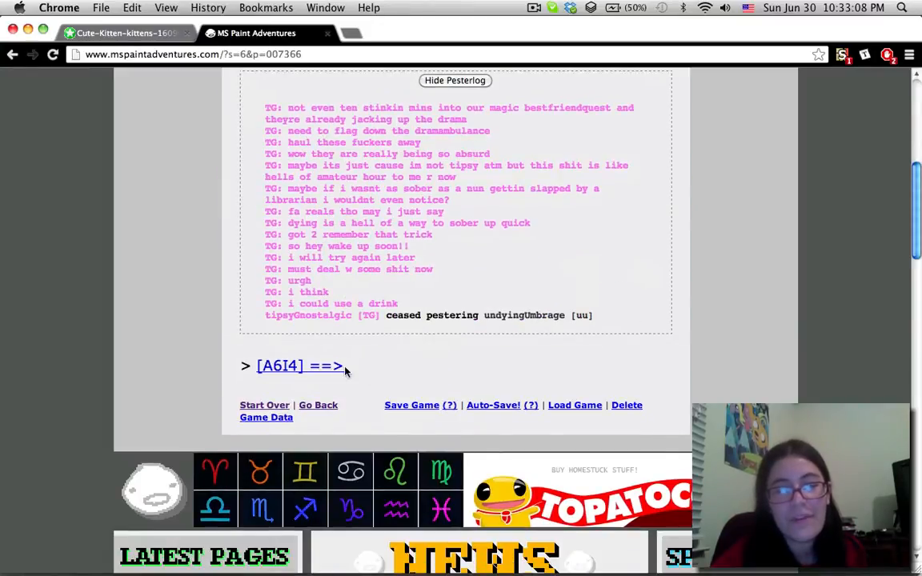
Step: Step forward through the [A6I4] pages following page 007366 via the ==> links
left_click(296, 365)
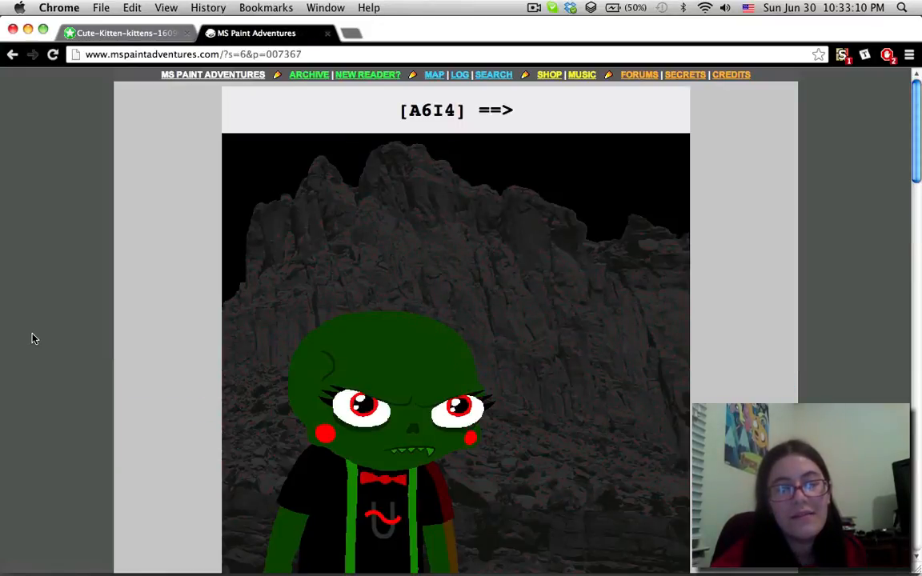
left_click(457, 109)
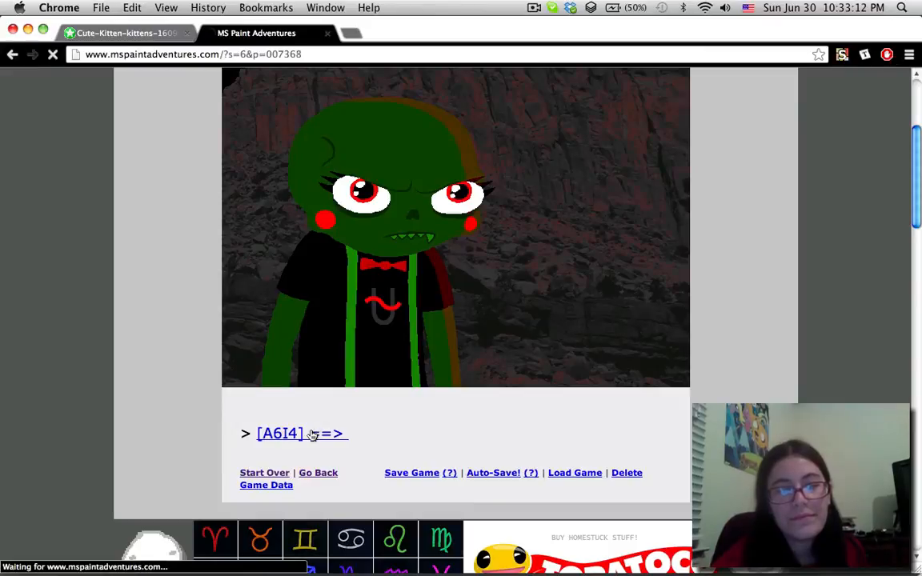
left_click(278, 432)
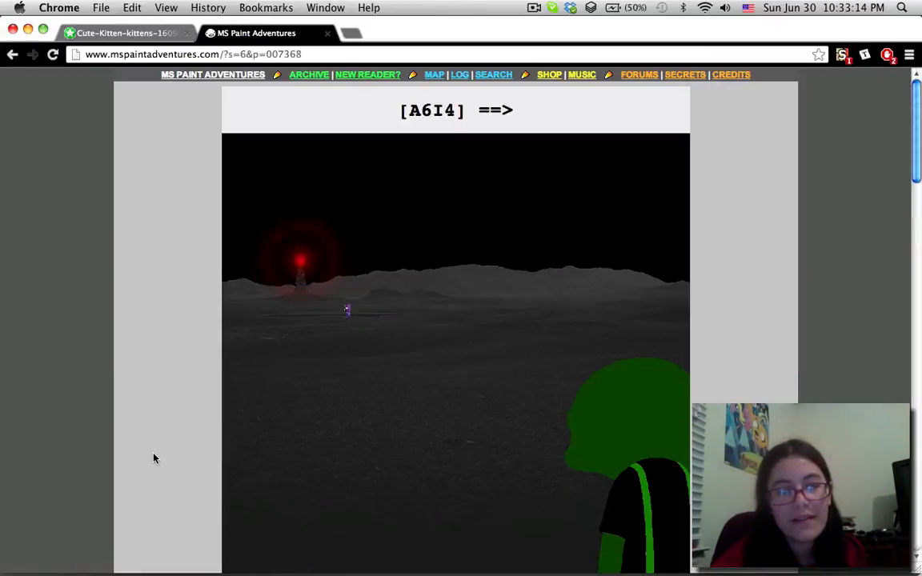
scroll("down", 3)
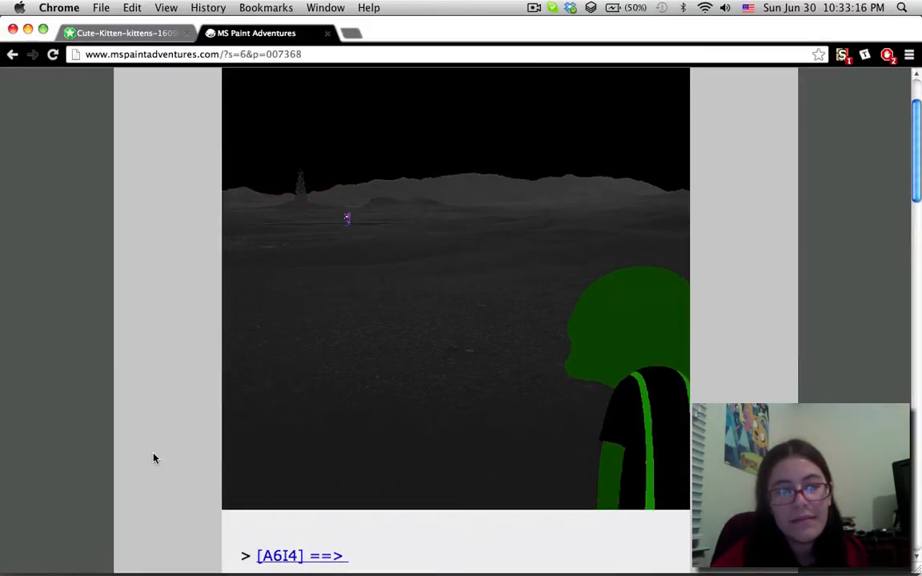
left_click(301, 556)
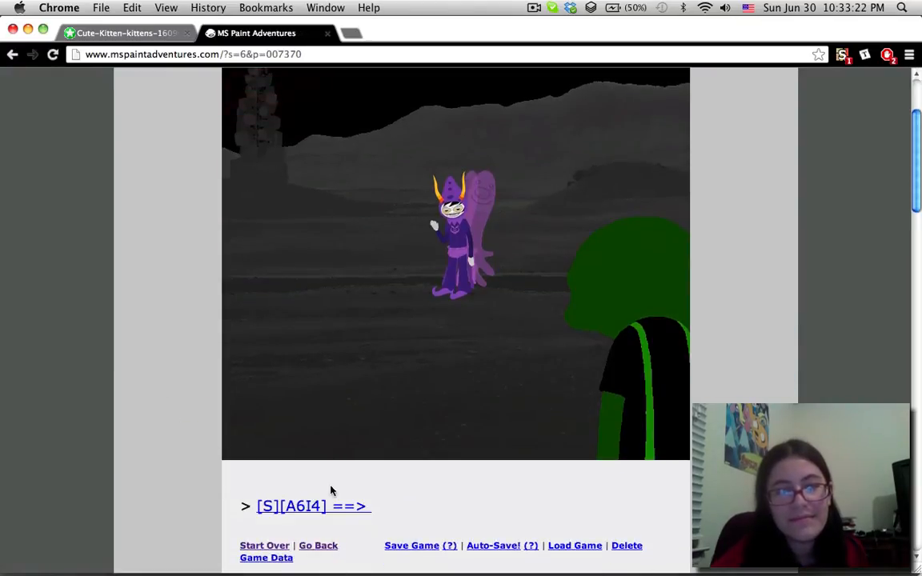
left_click(314, 506)
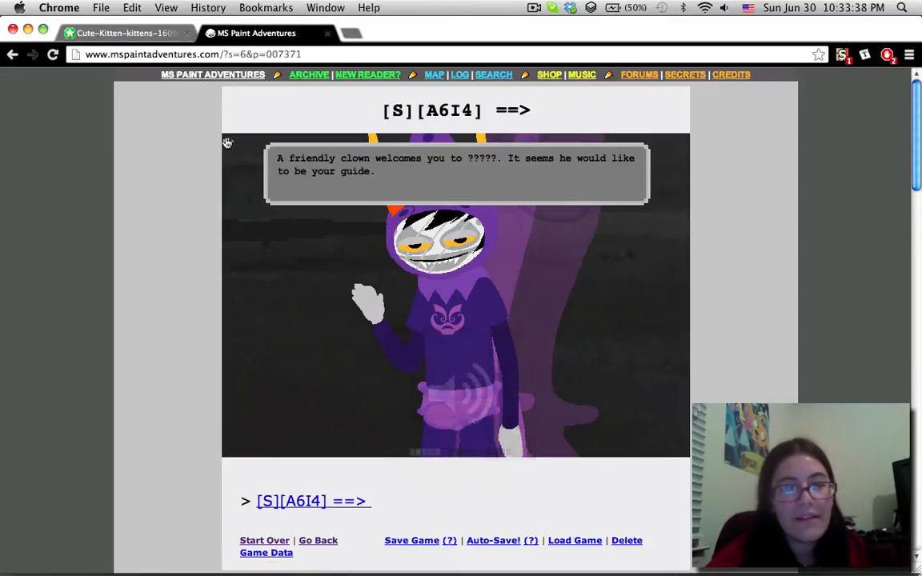
Step: Continue through the [S][A6I4] pages to page 007375's tower narration about the clown
left_click(535, 8)
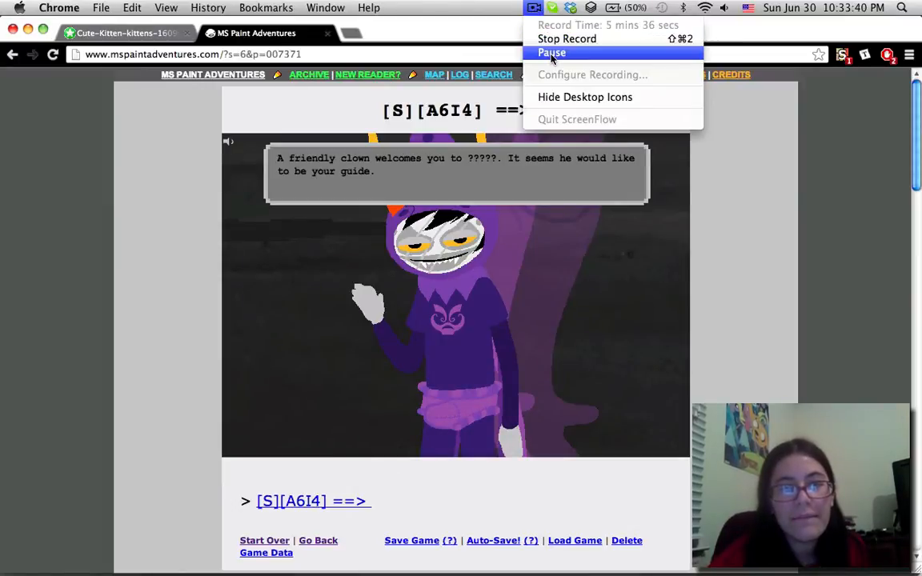
left_click(307, 501)
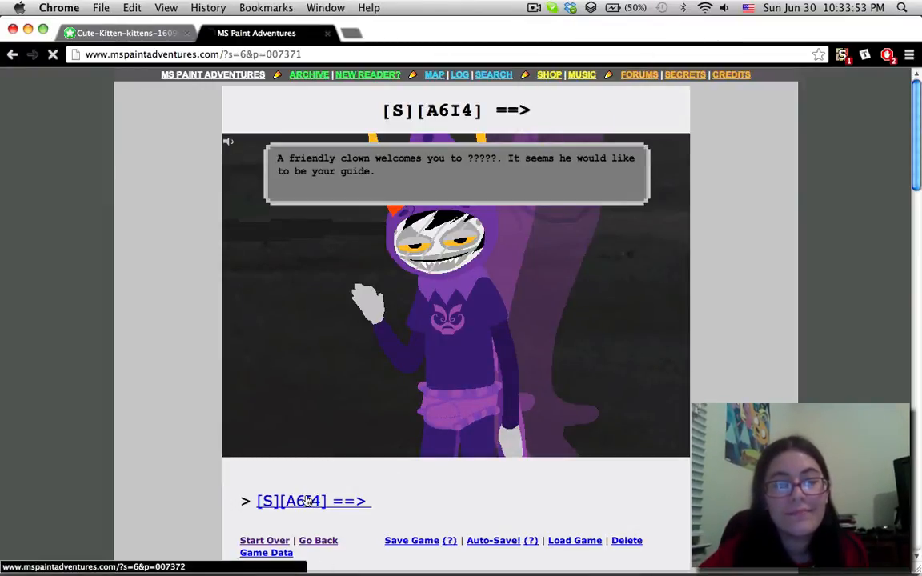
left_click(290, 501)
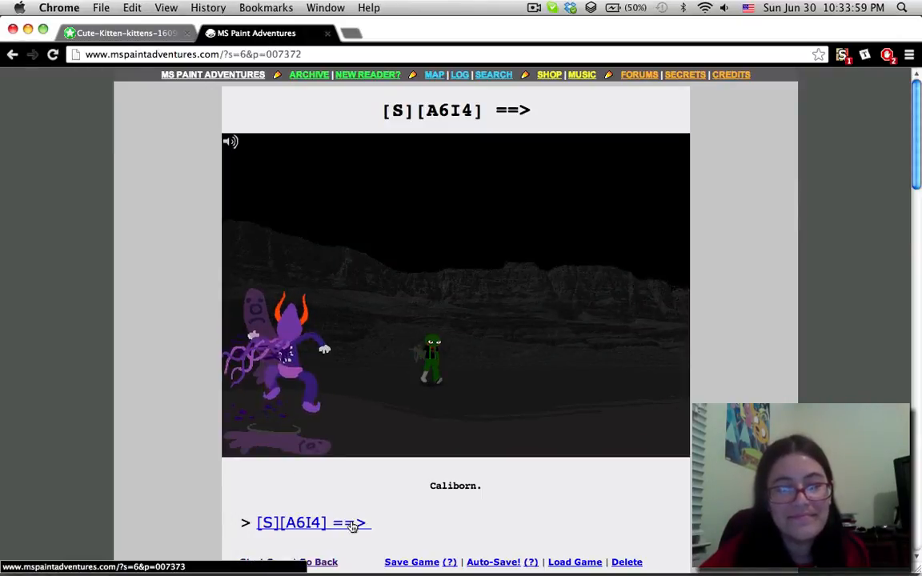
left_click(312, 522)
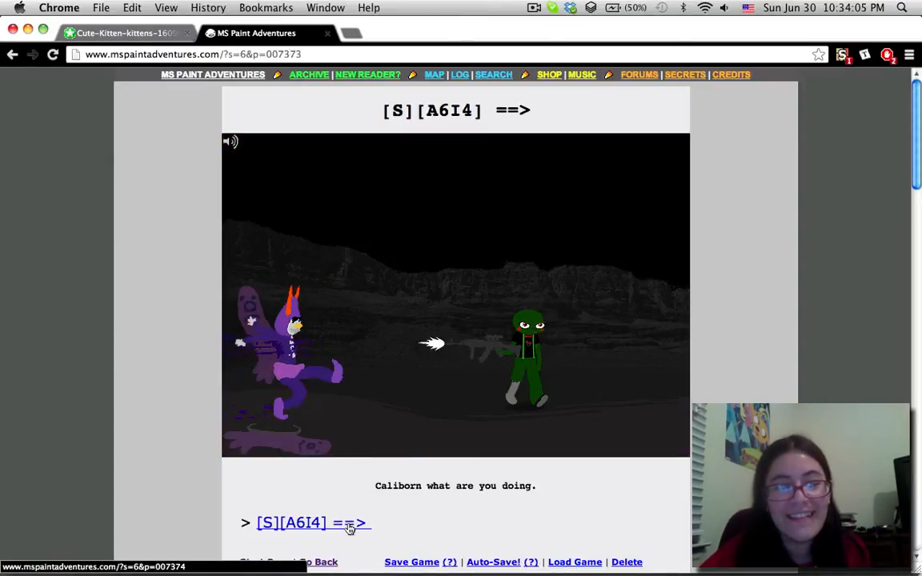
left_click(314, 522)
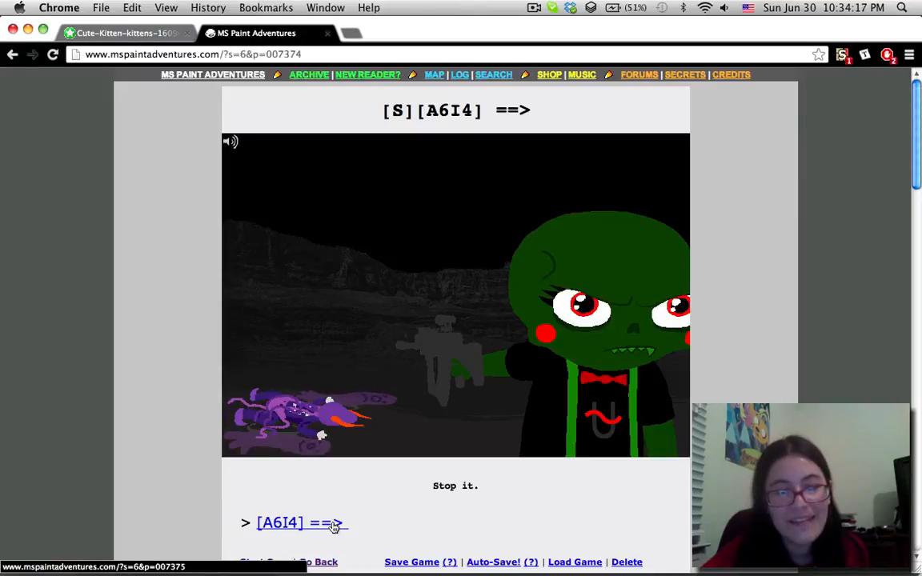
left_click(279, 522)
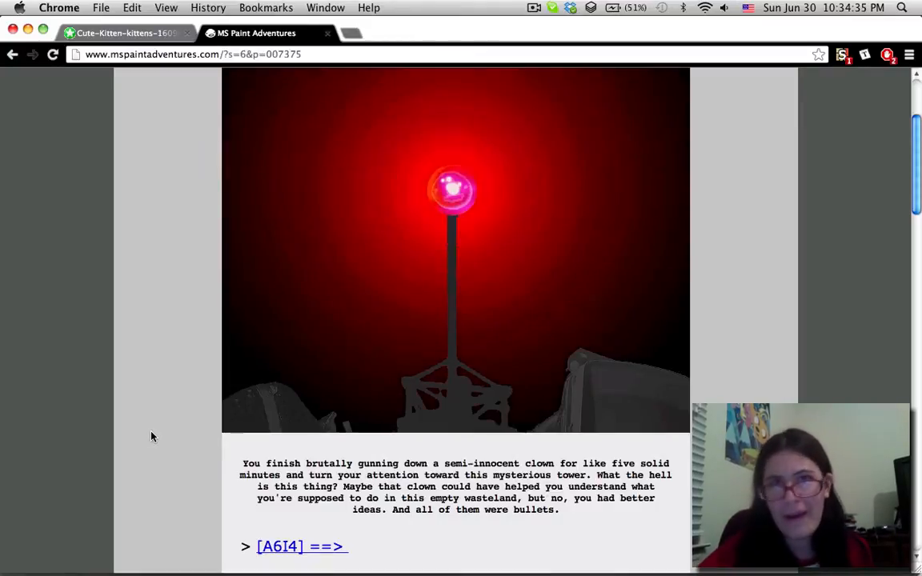
Step: Read through page 007376 and on to page 007377's narration about killing the helpful bard
left_click(301, 548)
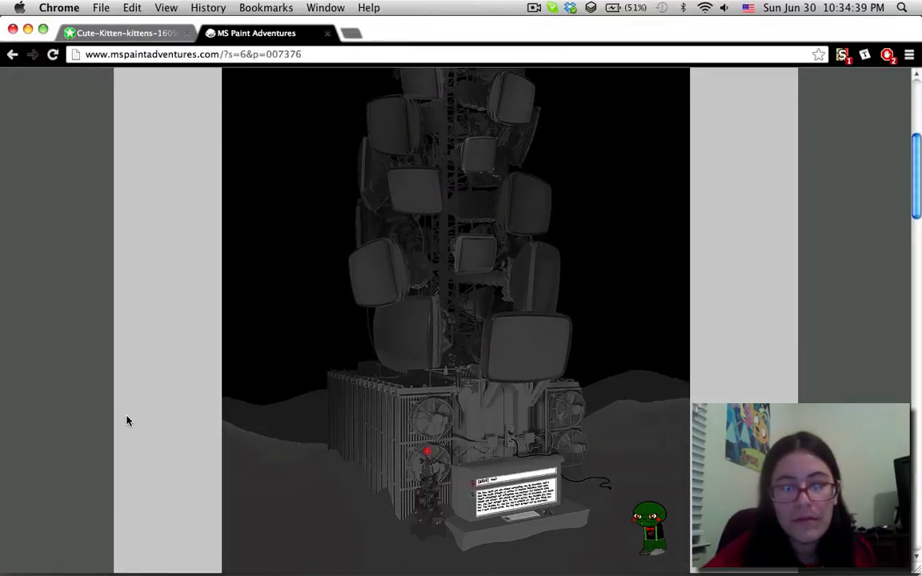
scroll("down", 3)
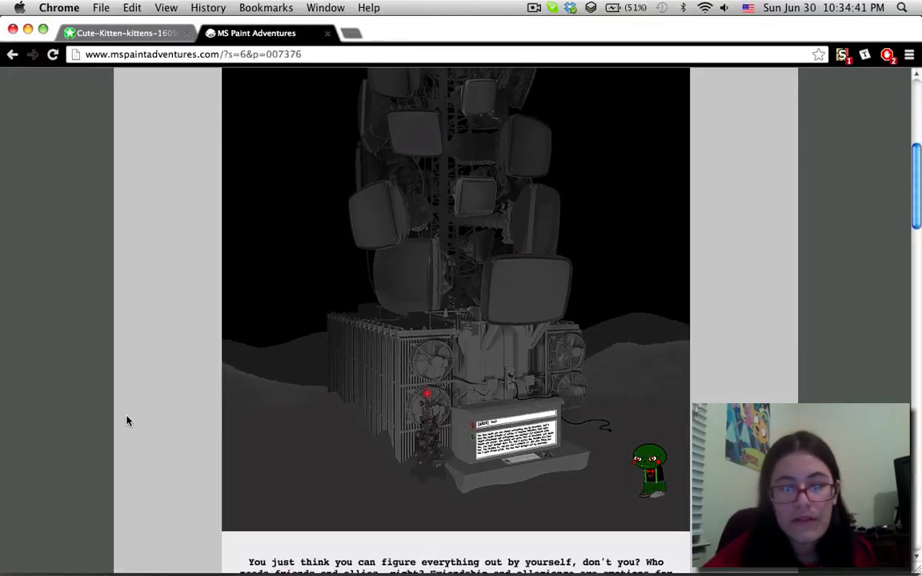
scroll("down", 3)
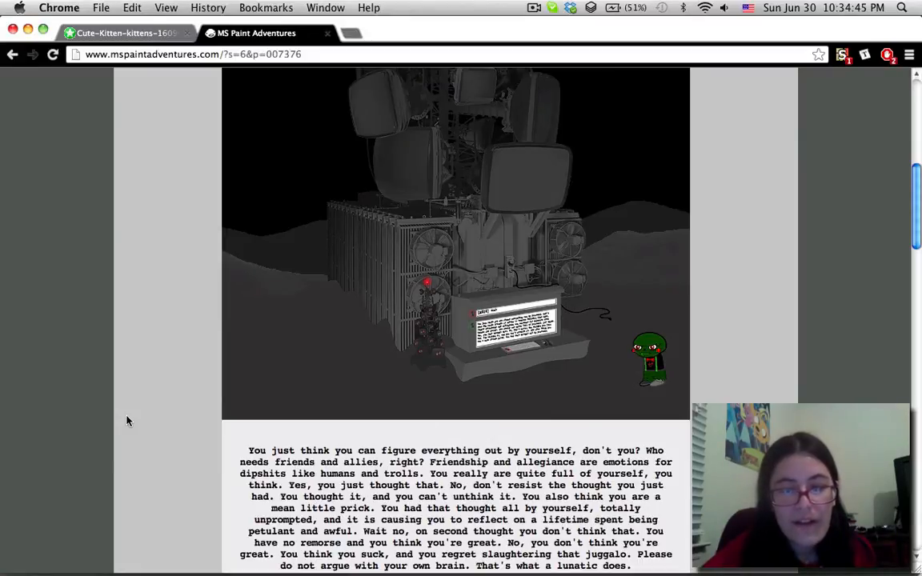
scroll("down", 3)
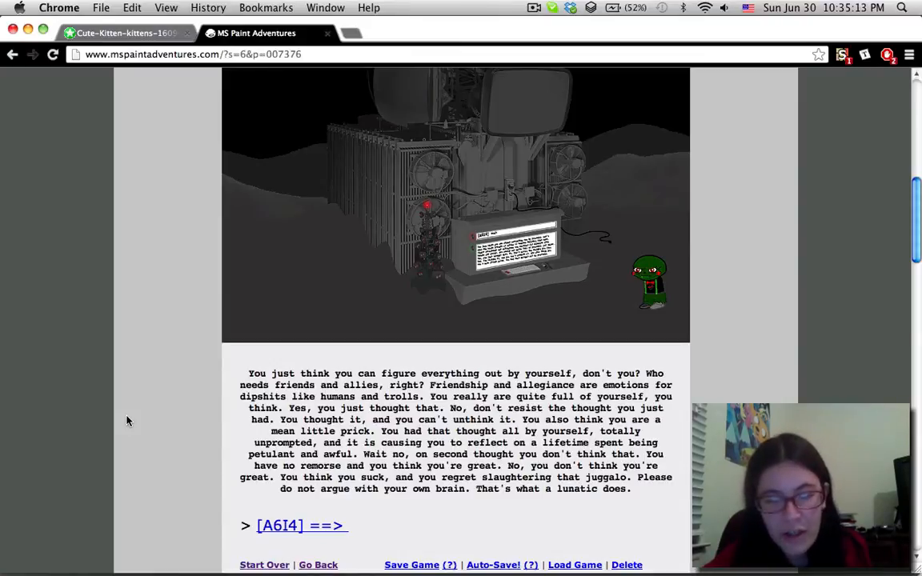
mouse_move(296, 506)
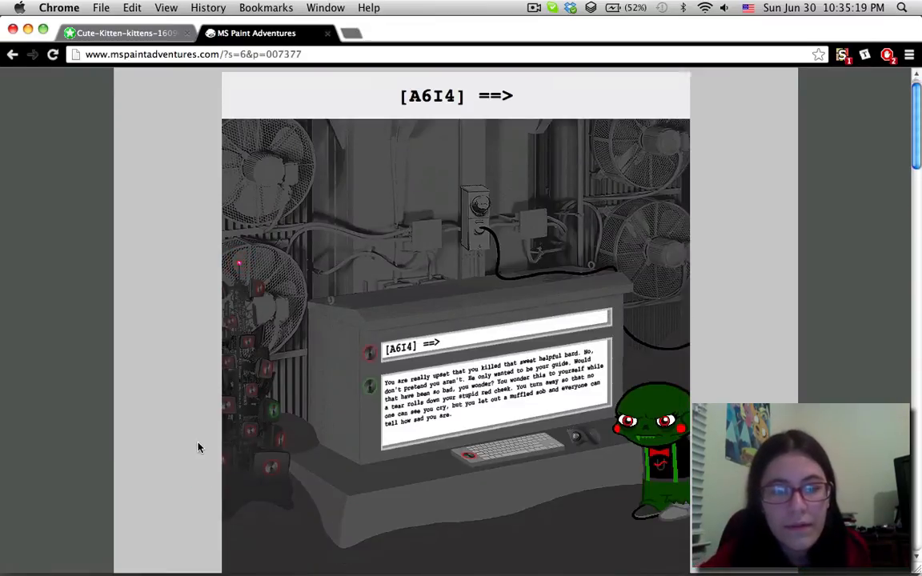
scroll("down", 3)
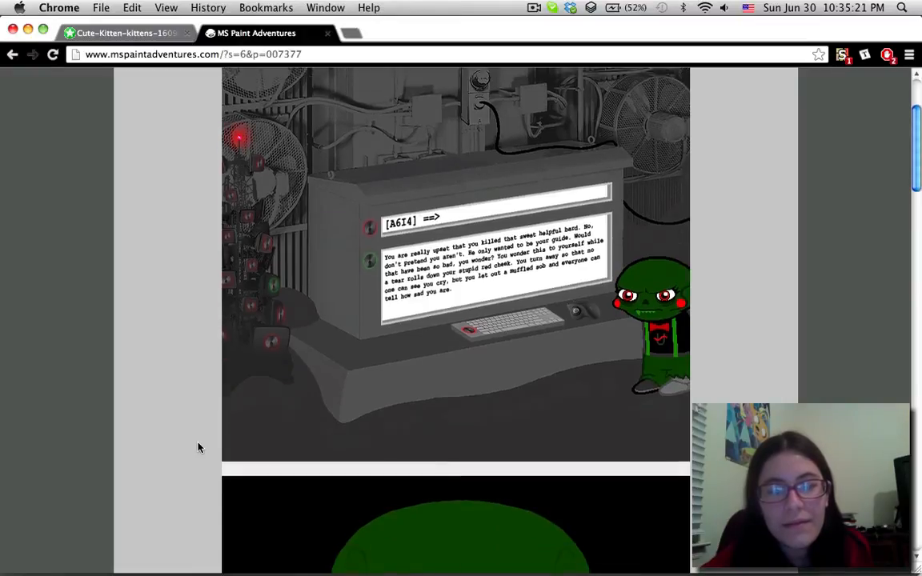
scroll("down", 3)
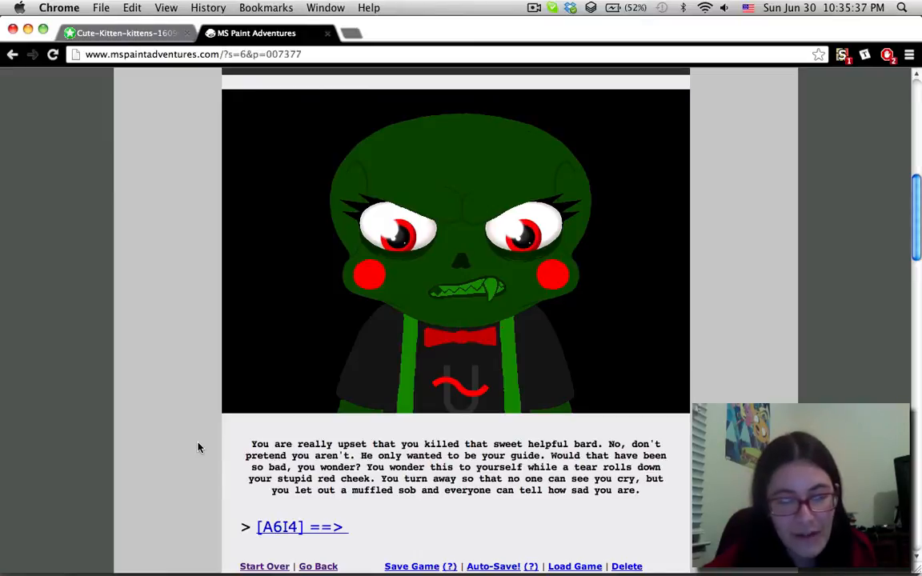
Step: Read page 007378 and continue to page 007379
left_click(301, 527)
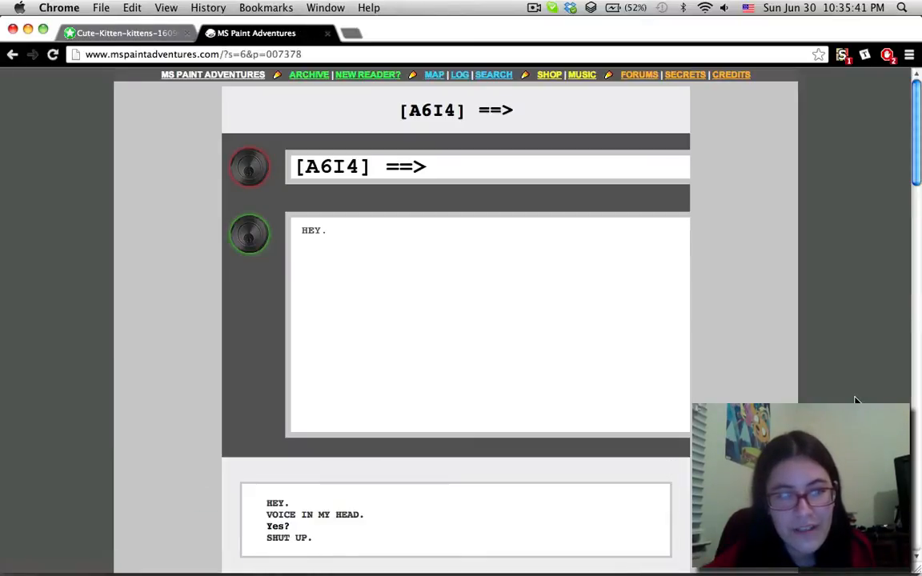
scroll("down", 3)
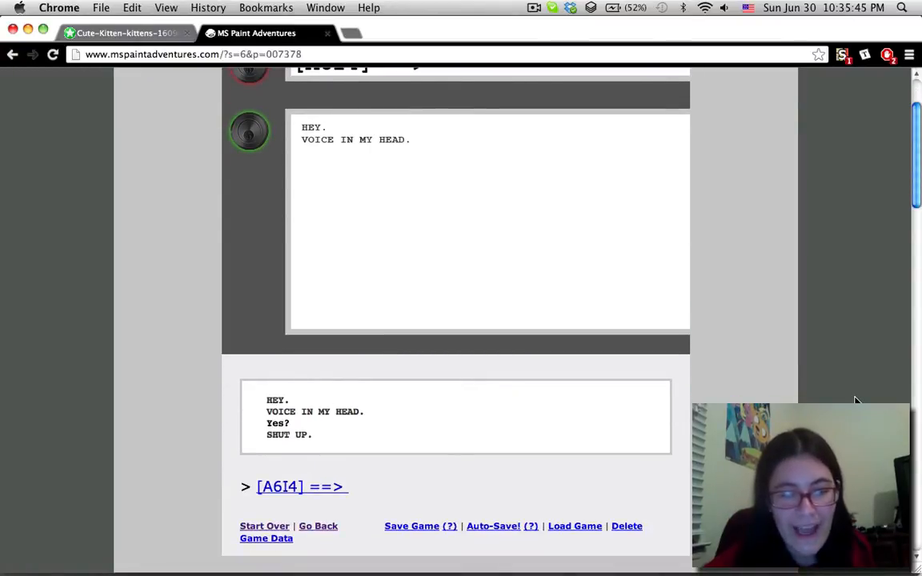
scroll("down", 3)
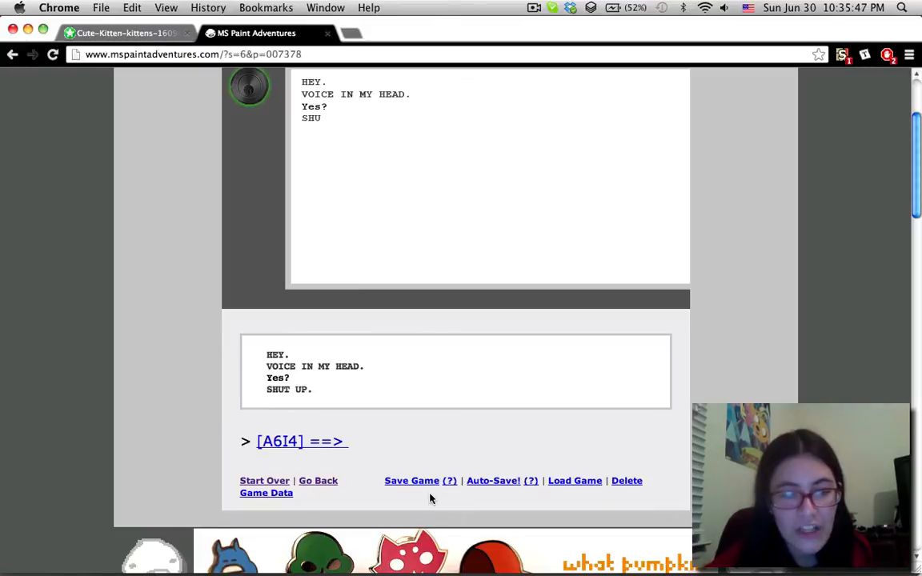
left_click(301, 442)
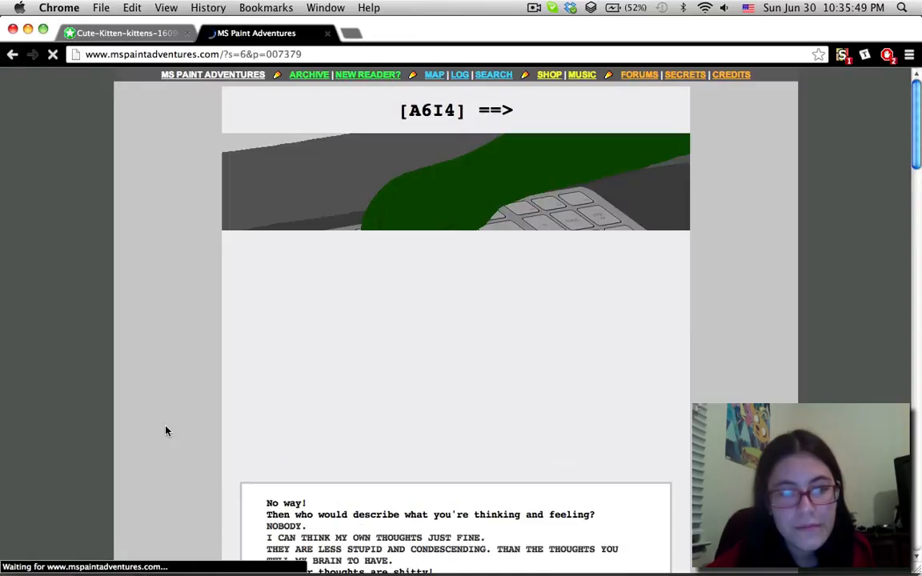
Step: Read page 007379's long dialogue down to the closing line about the frustrating keyboard
scroll("down", 3)
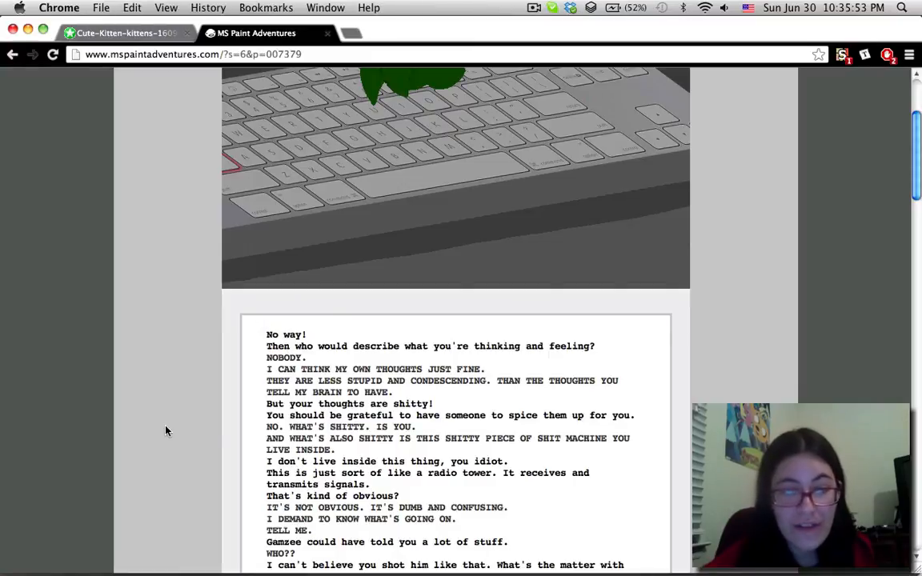
scroll("down", 3)
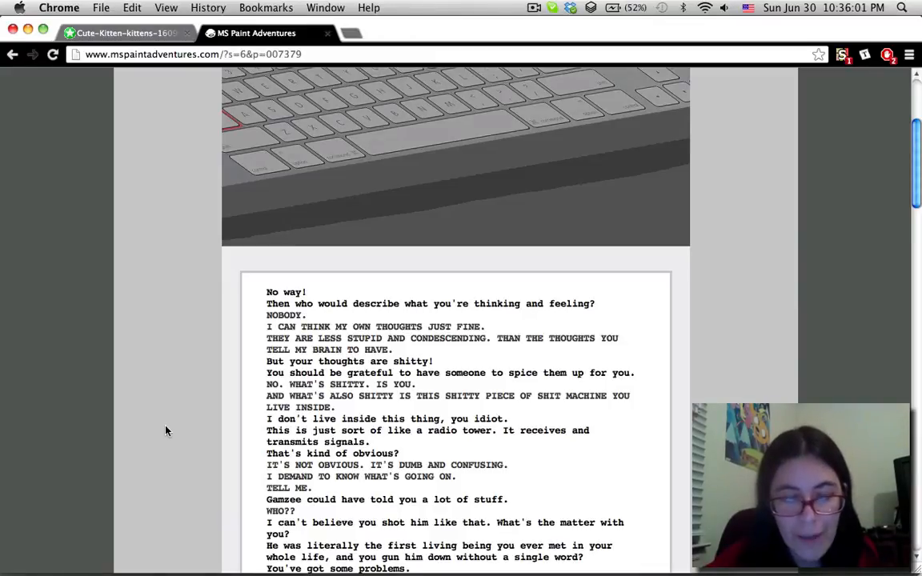
scroll("down", 3)
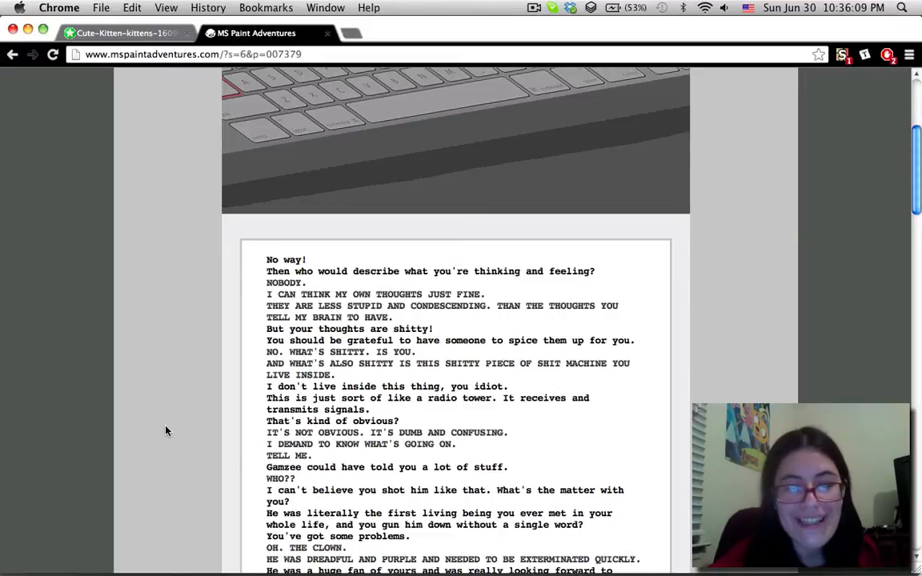
scroll("down", 3)
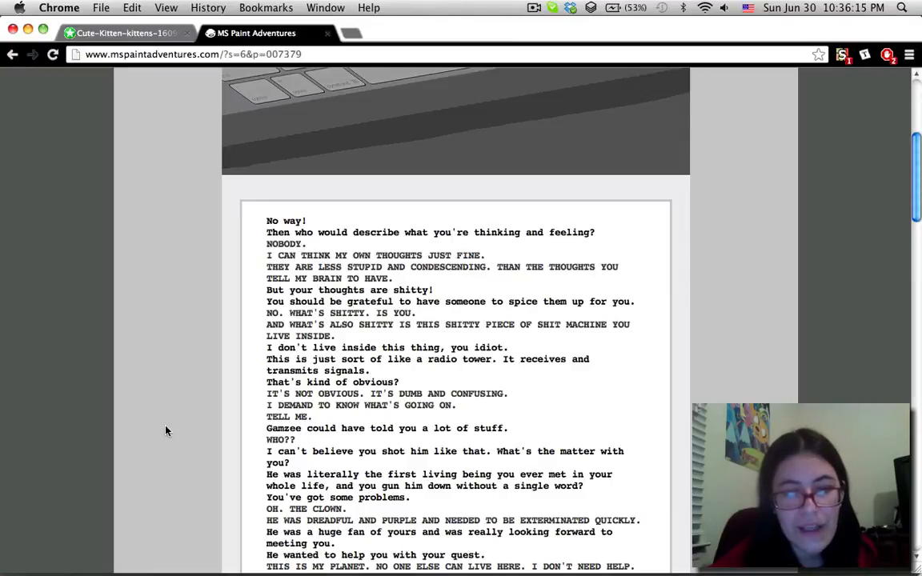
scroll("down", 3)
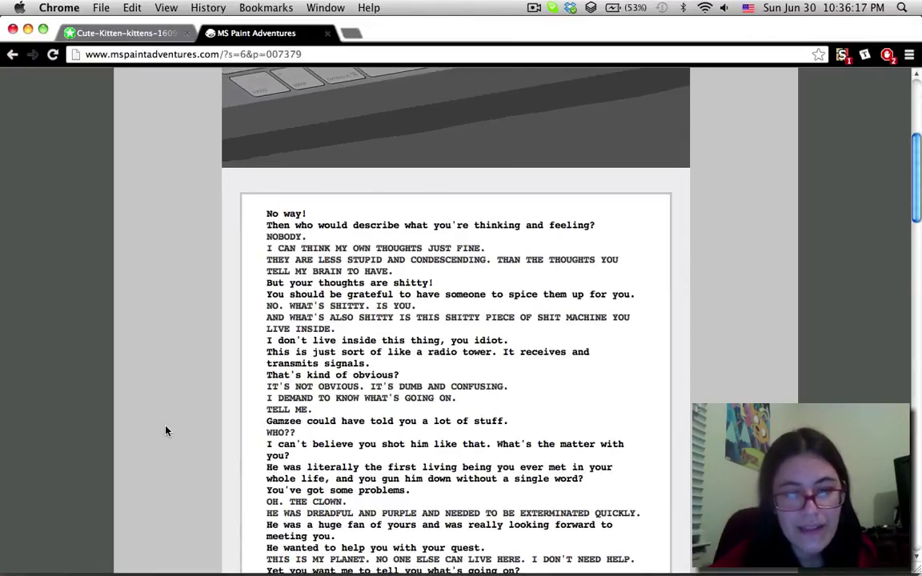
scroll("down", 3)
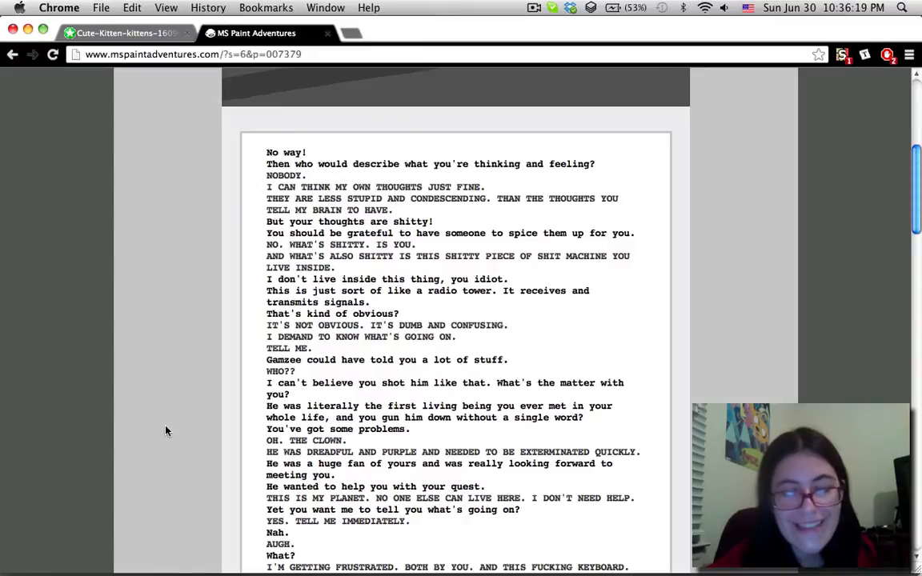
scroll("up", 3)
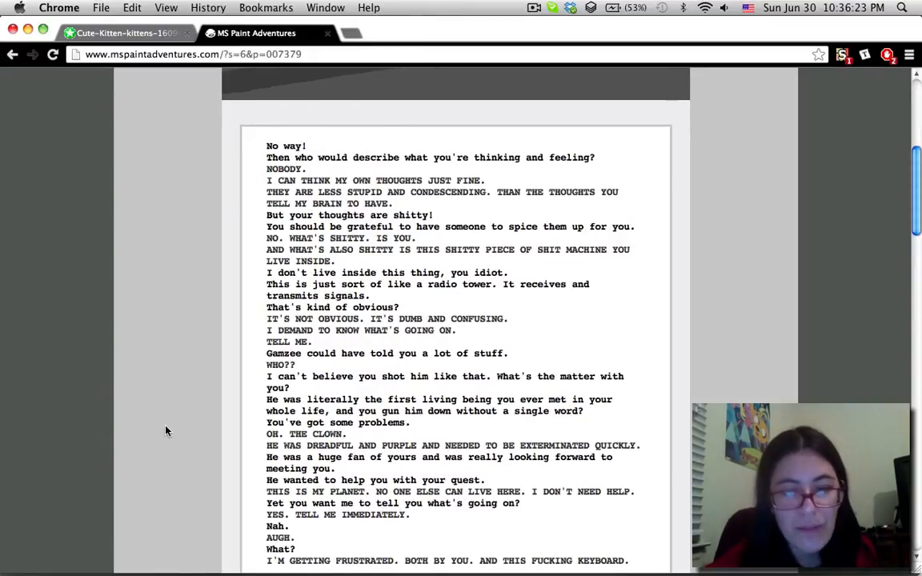
scroll("down", 3)
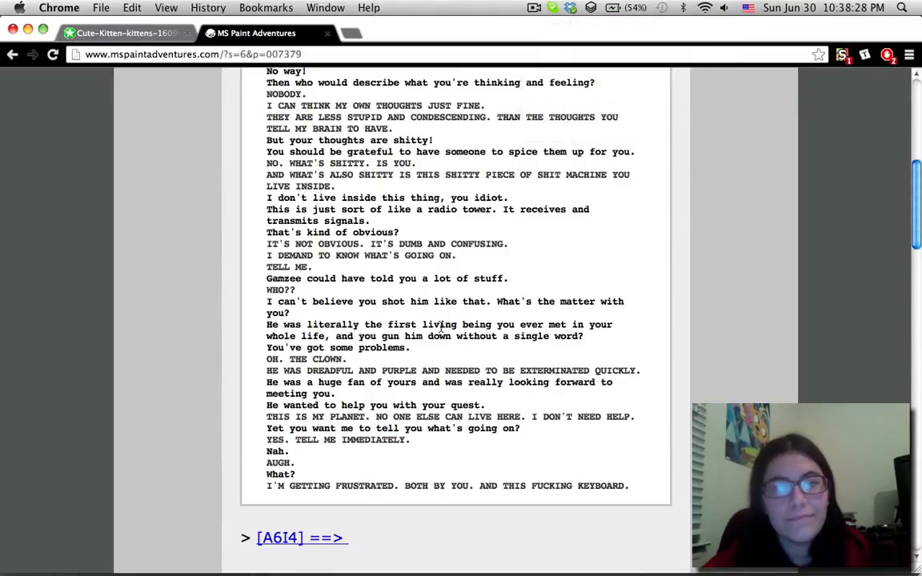
Step: Move to page 007380 and skim its caps-lock dialogue down to the 'never mind' exchange, then back to the top
left_click(301, 538)
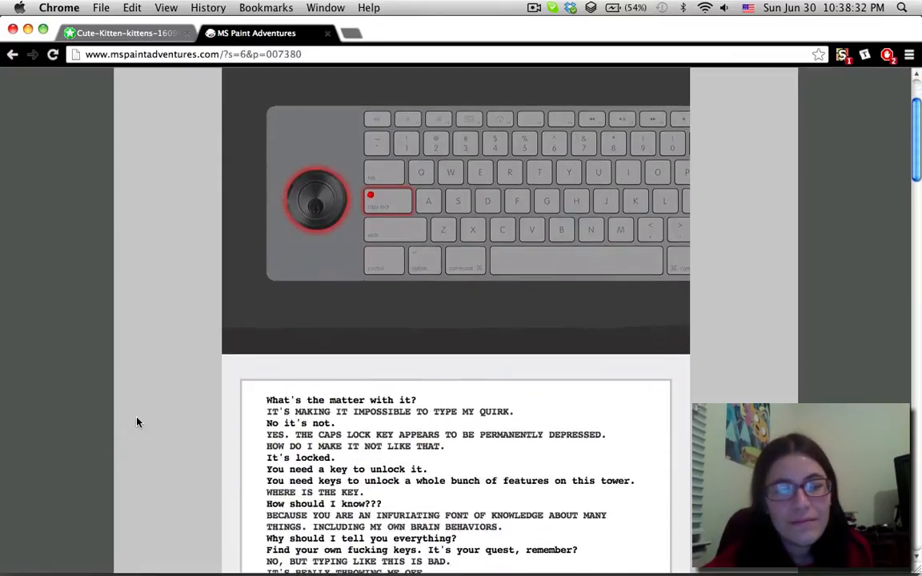
scroll("down", 3)
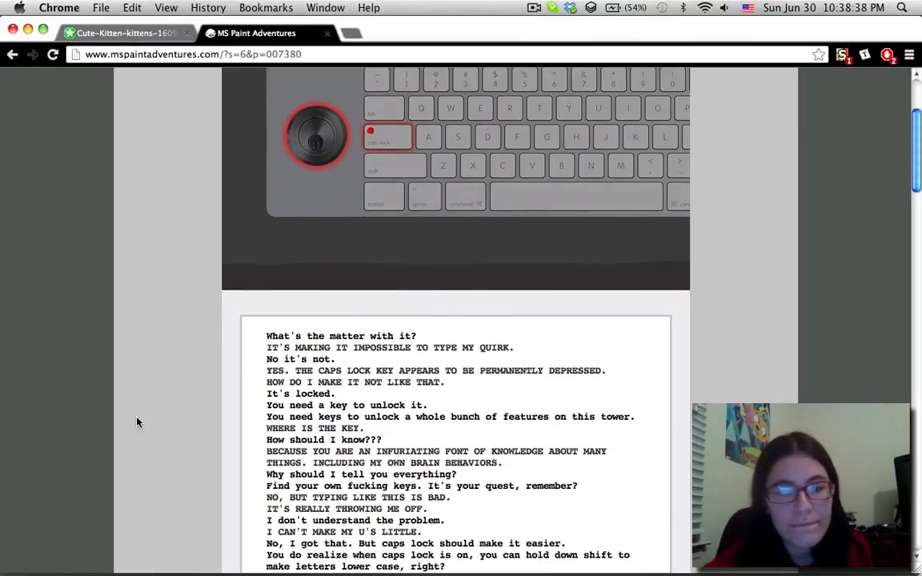
scroll("down", 3)
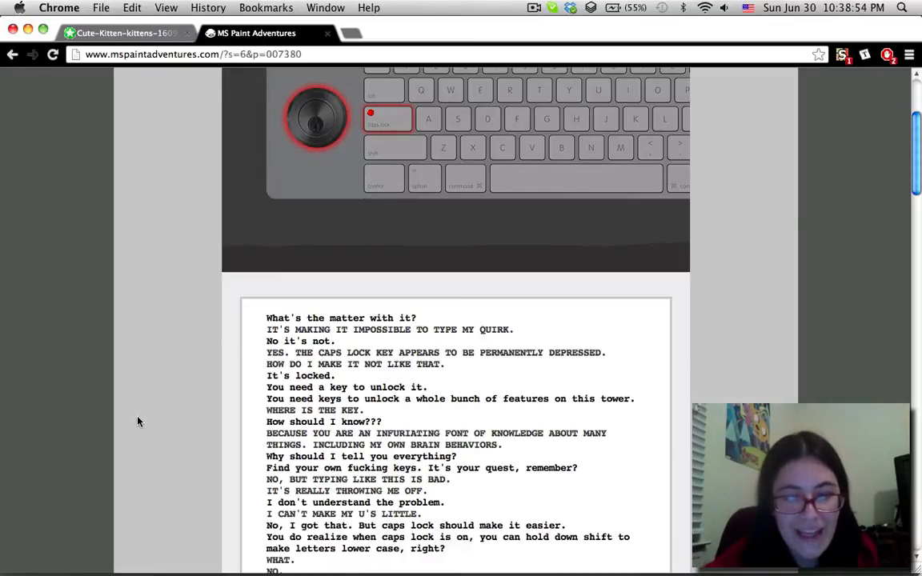
scroll("down", 3)
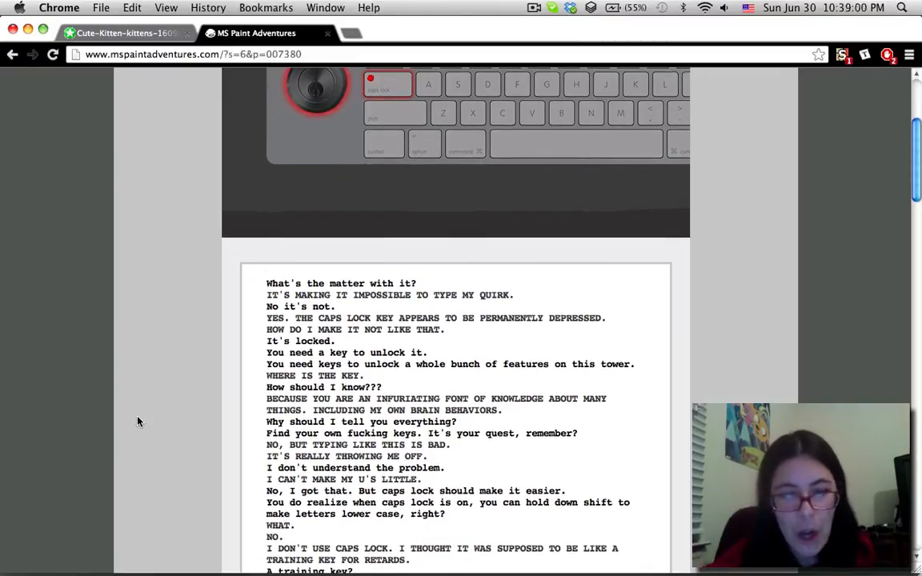
scroll("down", 3)
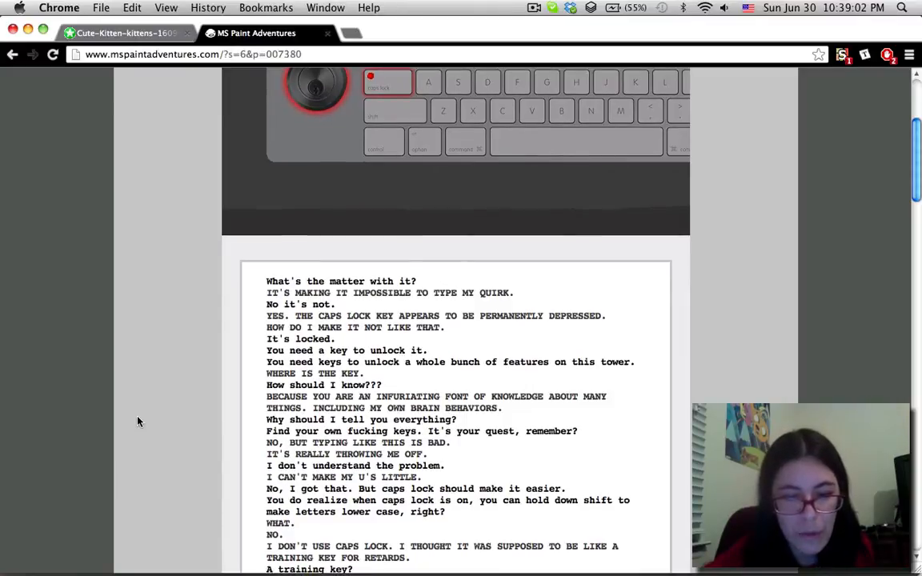
scroll("down", 3)
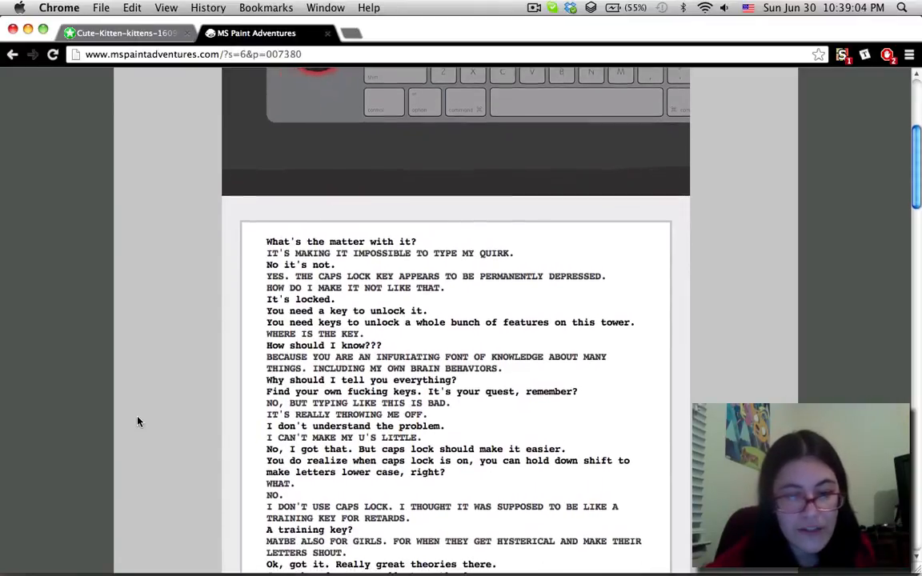
scroll("down", 3)
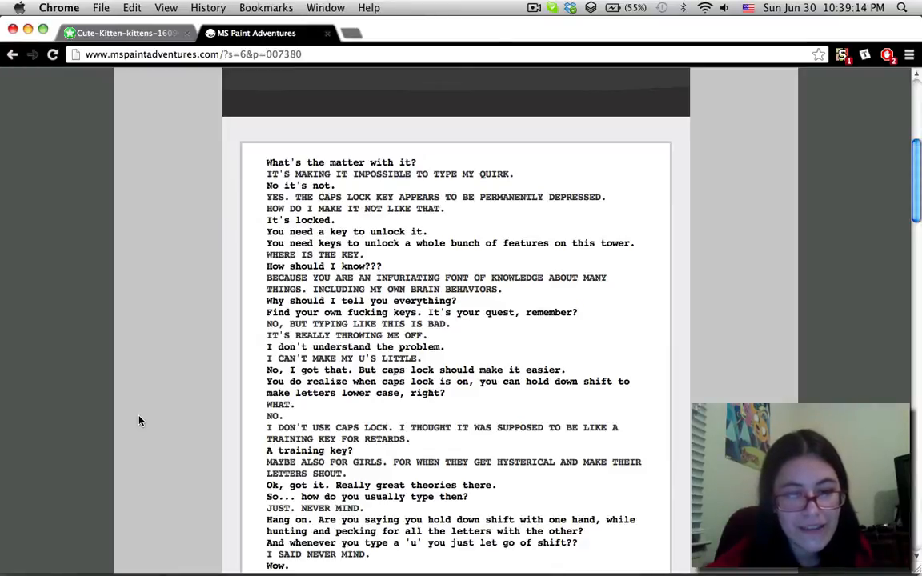
scroll("up", 3)
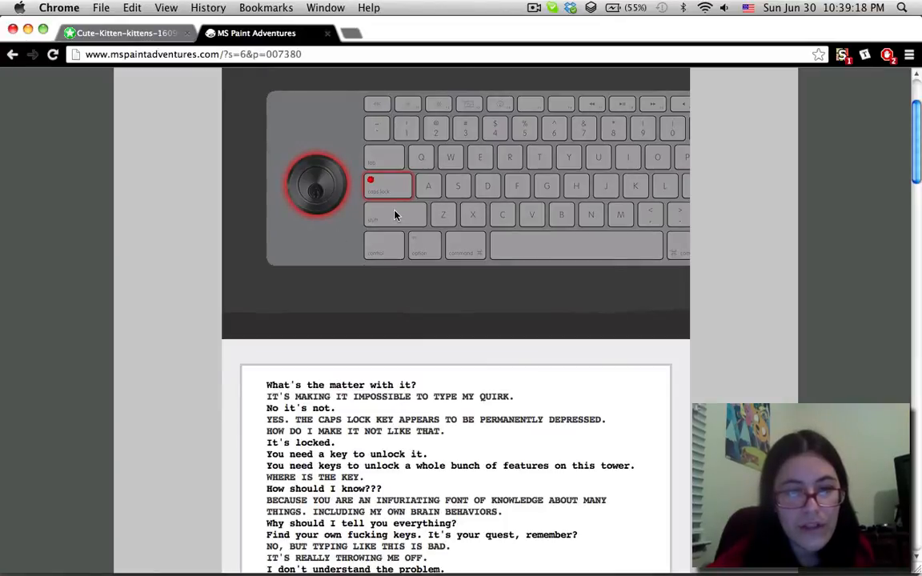
mouse_move(114, 362)
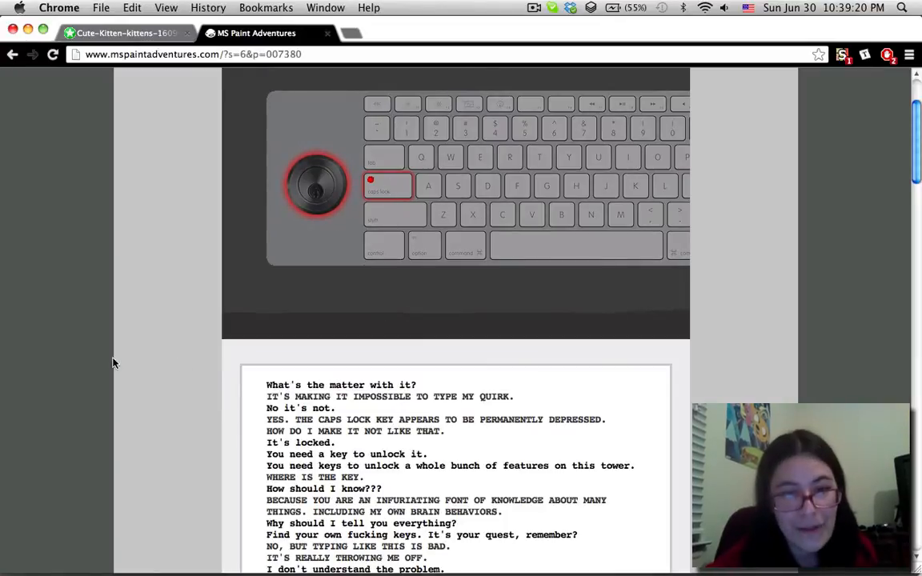
mouse_move(142, 403)
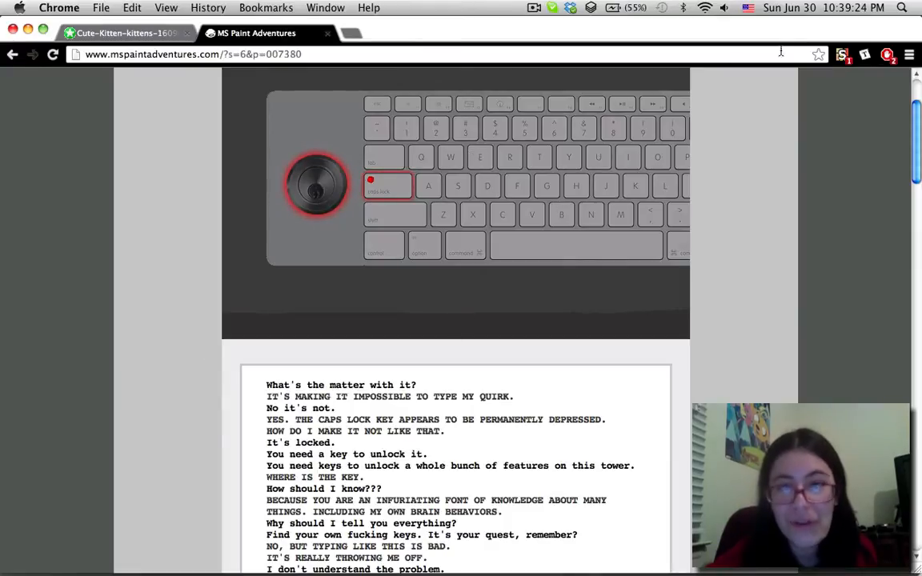
Step: Try 'THIS IS CAPSLOCK' and 'THIS IS CAPSLOCK PLUS SHIFT' test lines in a blank TextEdit document
left_click(535, 6)
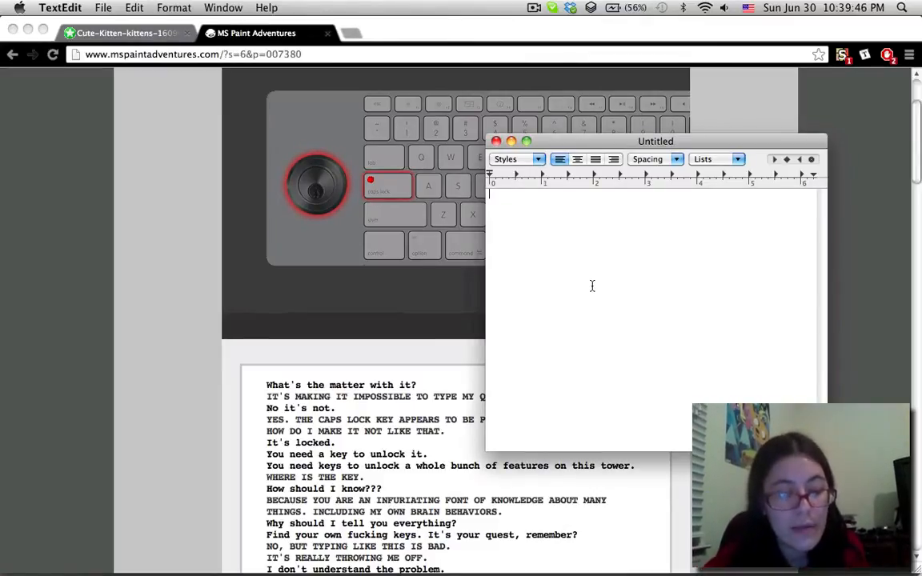
type("THIS IS CAP")
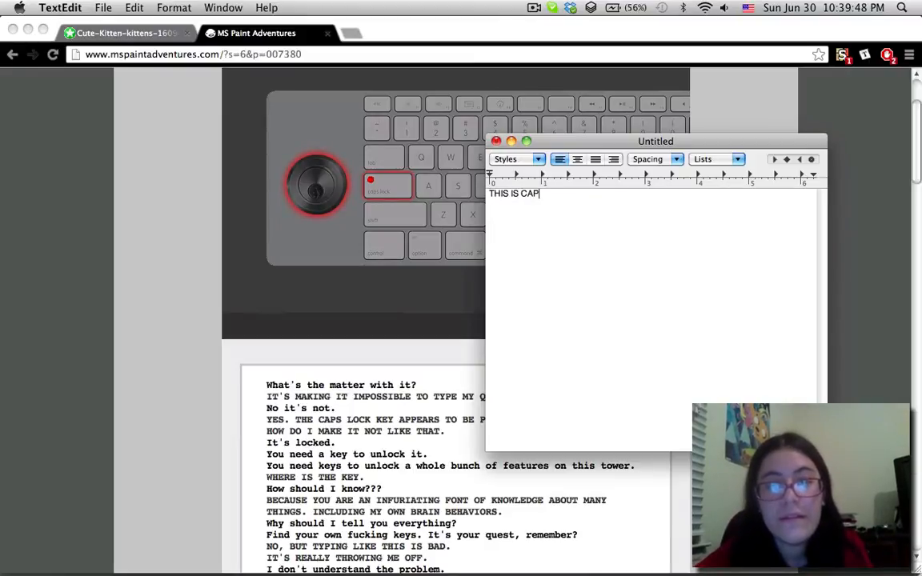
type("SLOCK")
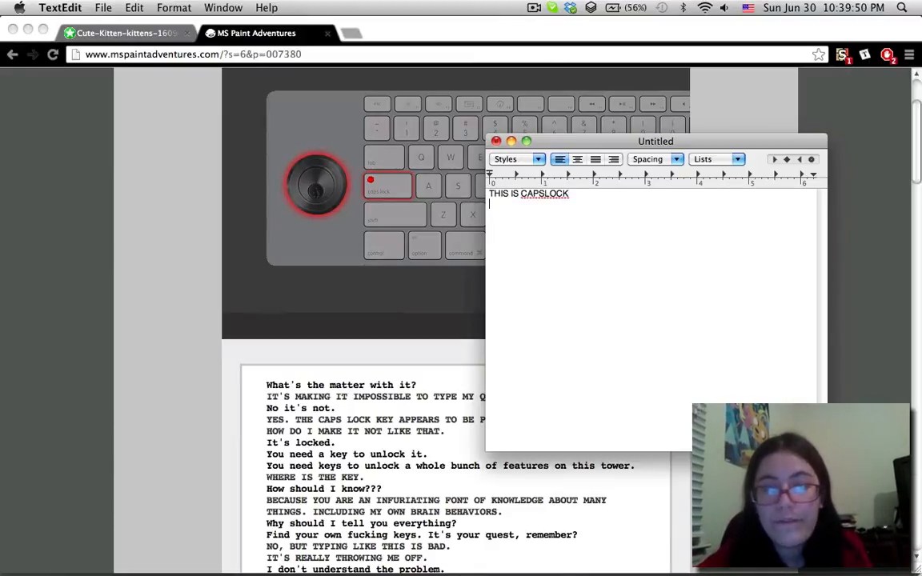
type("THIS IS CPA")
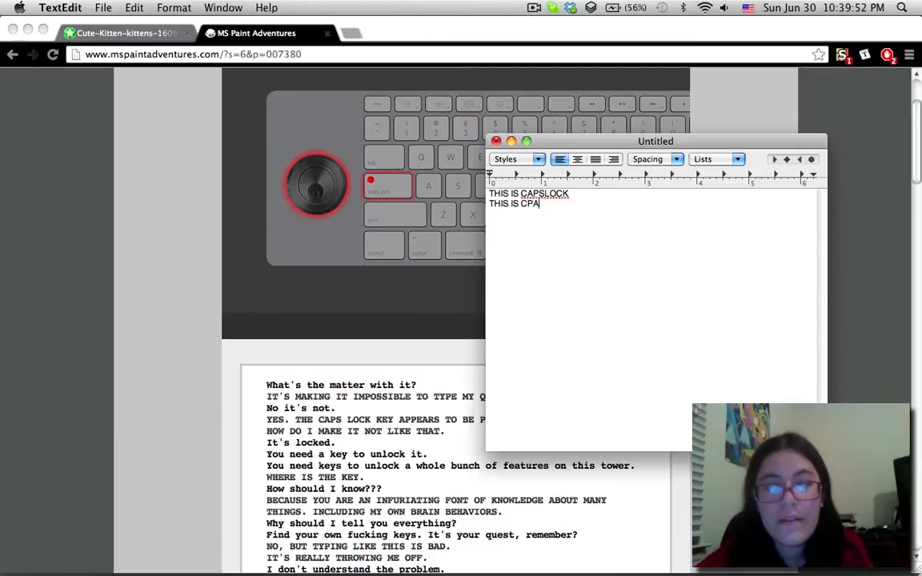
type("APSLOCK PLUS SHIFT")
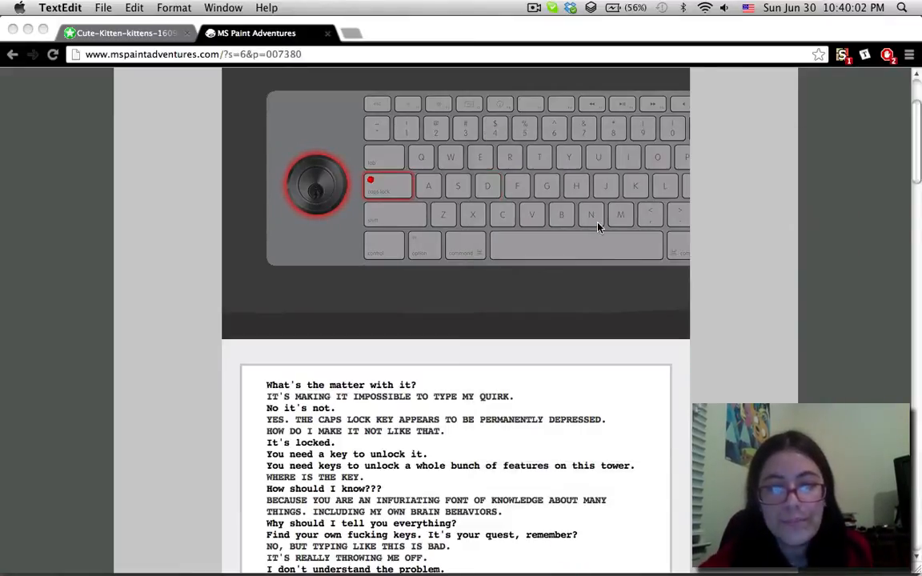
Step: Back on the comic, read page 007380's conversation to its final 'I know' line and continue to the next page
left_click(535, 6)
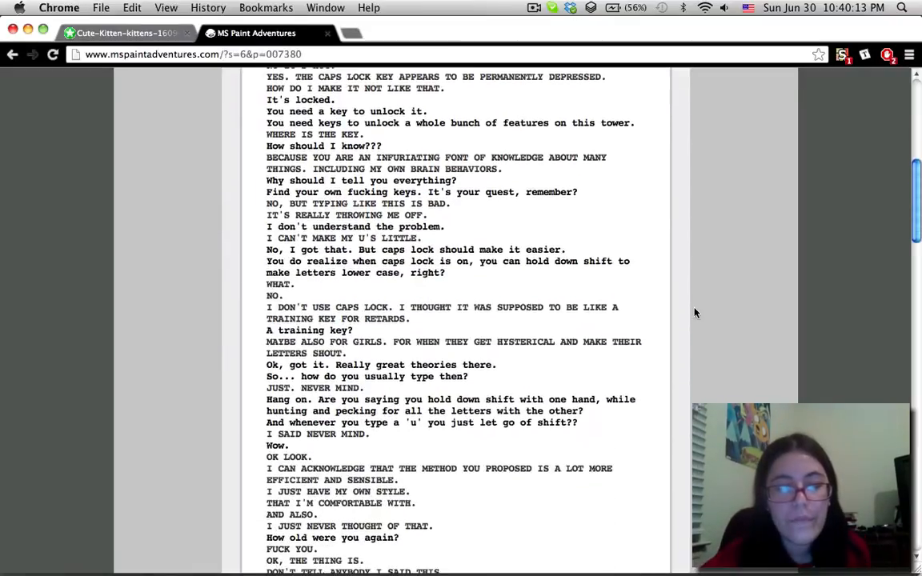
mouse_move(740, 321)
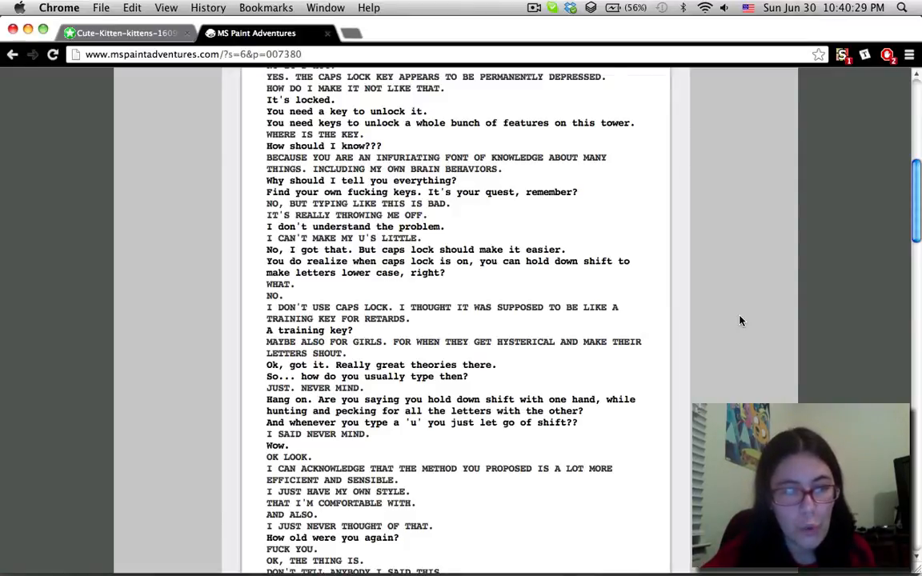
scroll("down", 3)
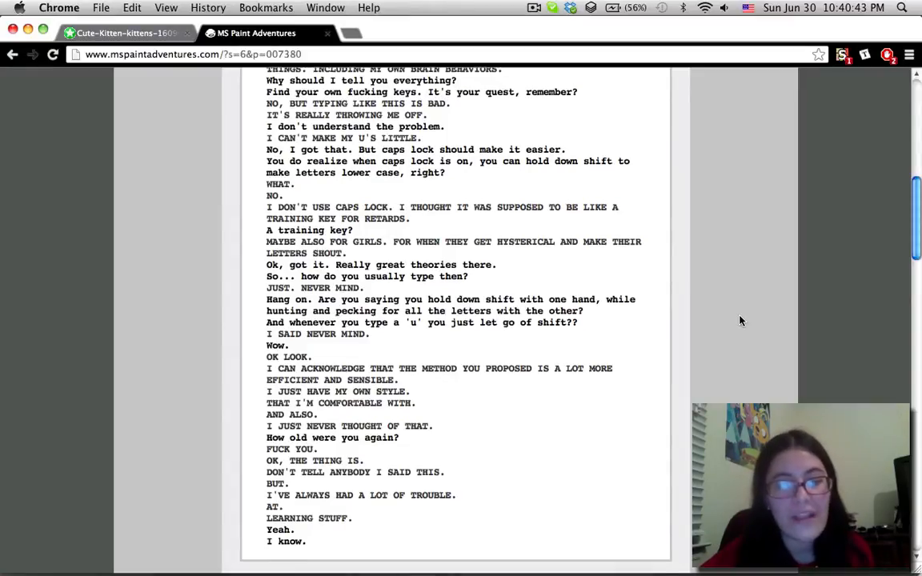
scroll("down", 3)
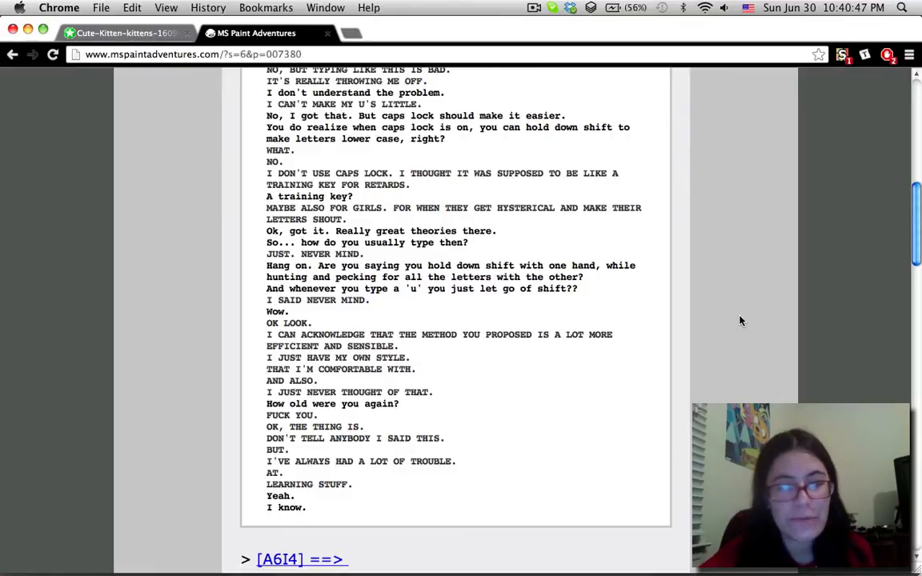
scroll("down", 3)
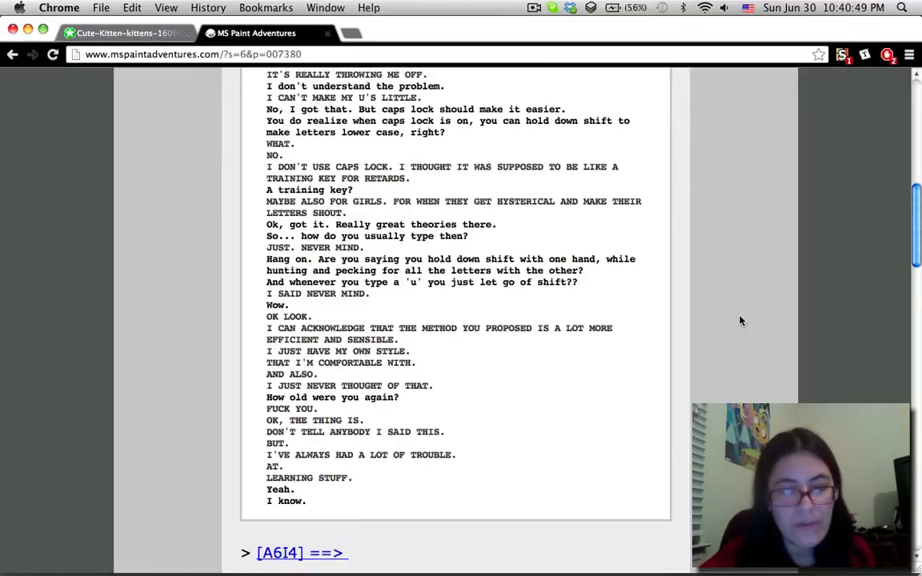
scroll("down", 3)
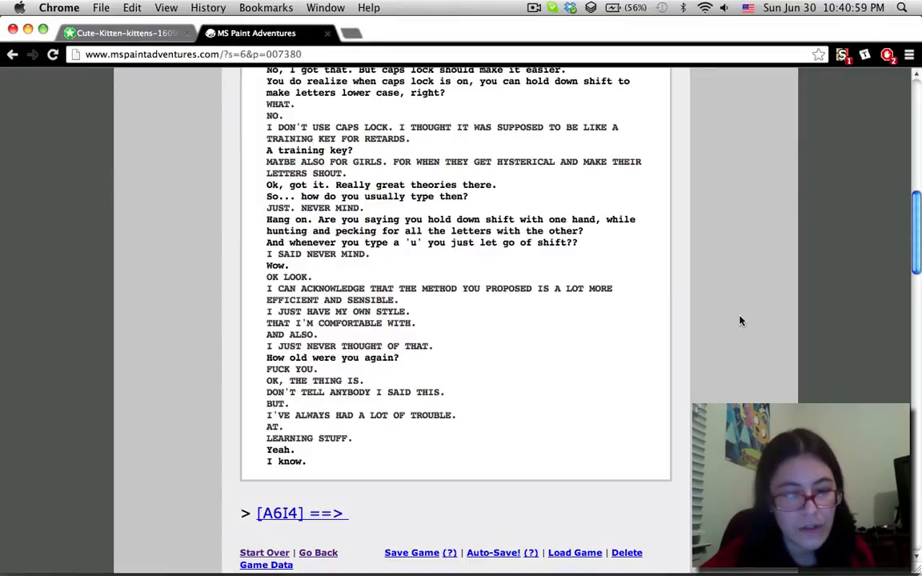
scroll("down", 3)
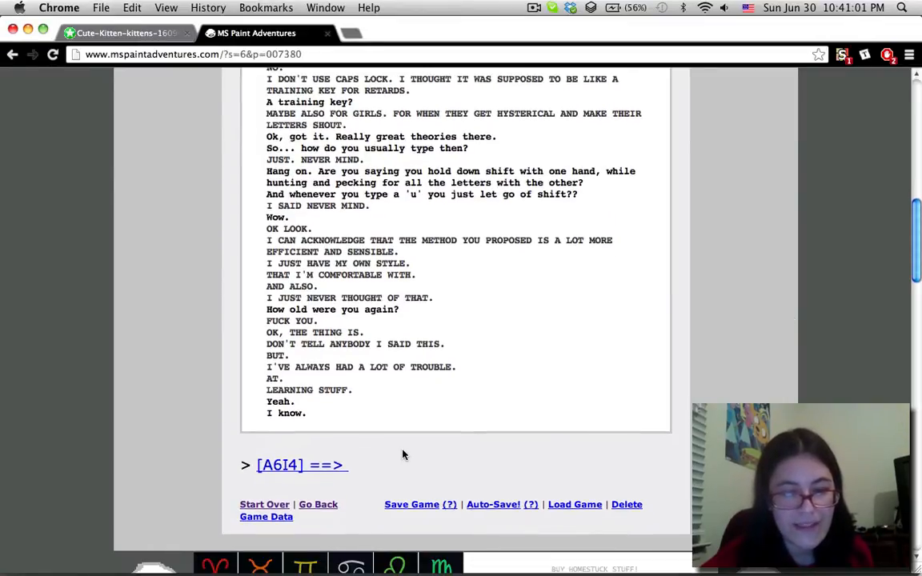
left_click(278, 464)
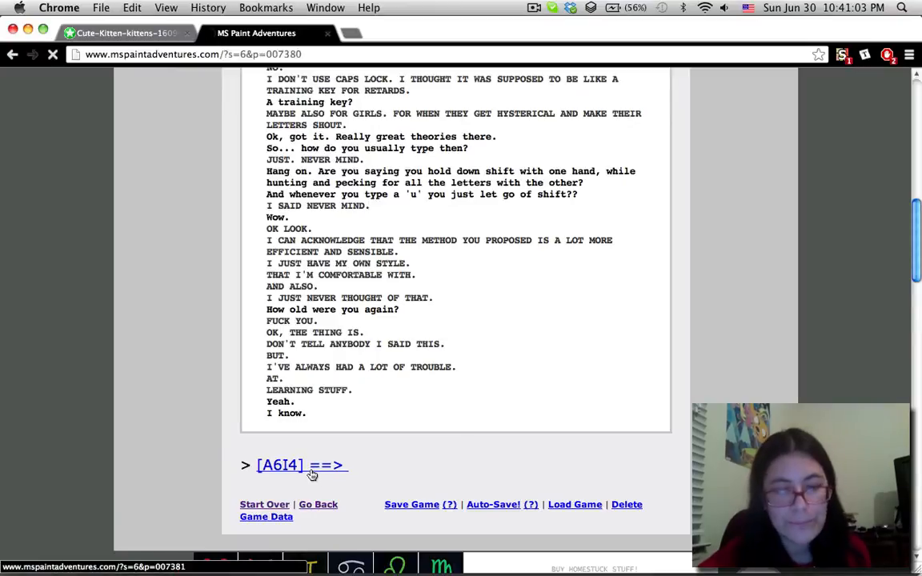
Step: Load page 007381 and scroll down through the first half of its long pesterlog
left_click(303, 465)
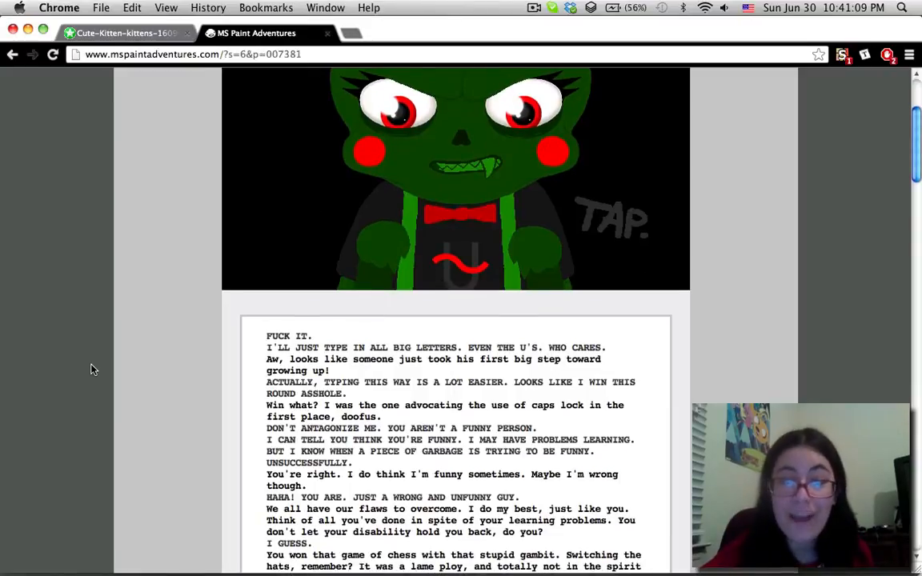
scroll("down", 3)
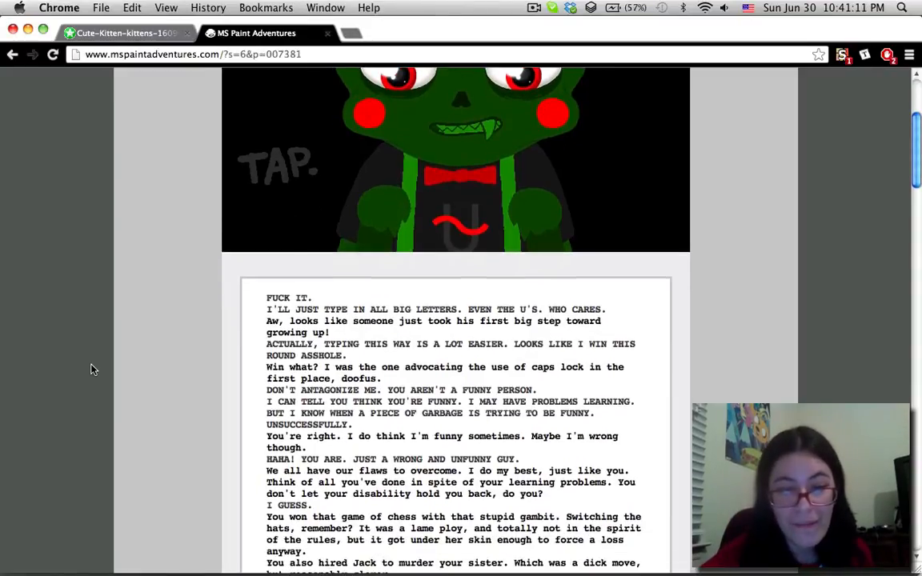
scroll("down", 3)
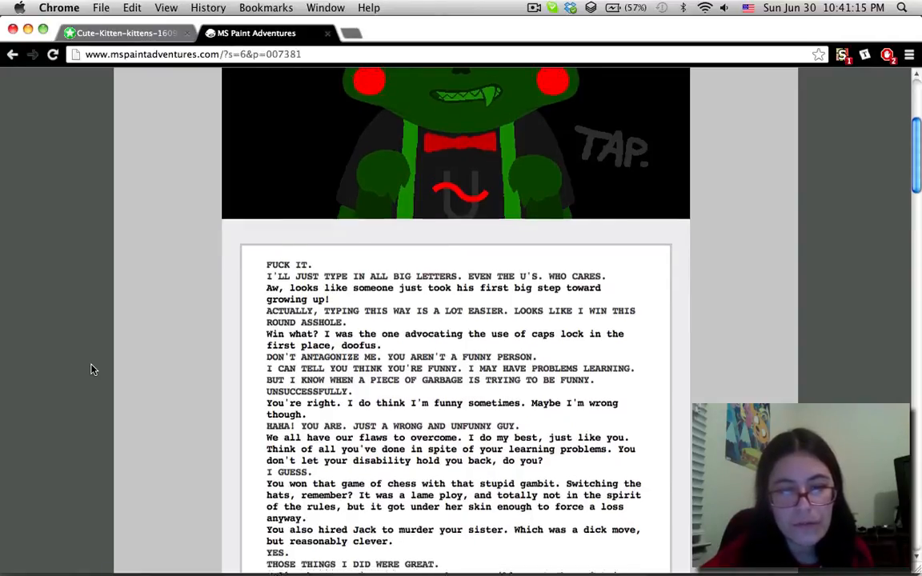
scroll("down", 3)
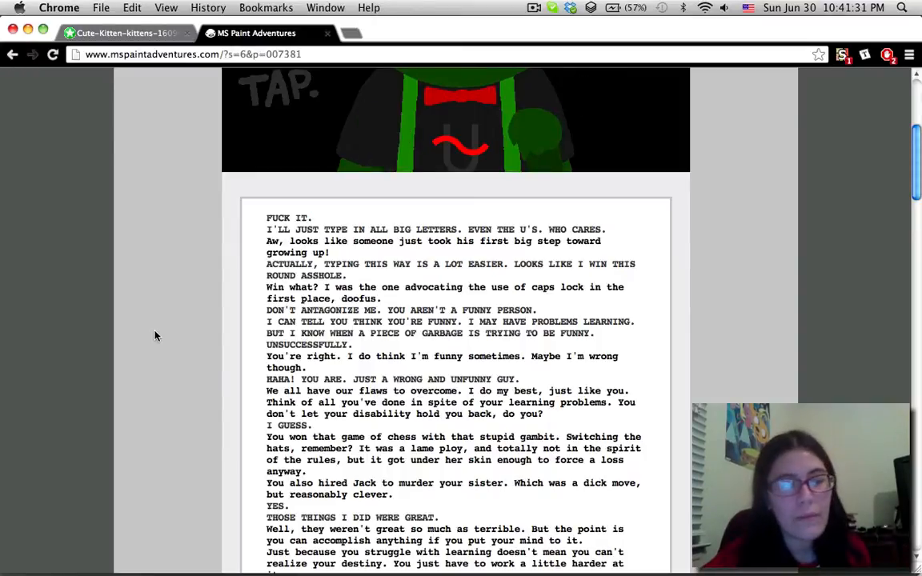
scroll("down", 3)
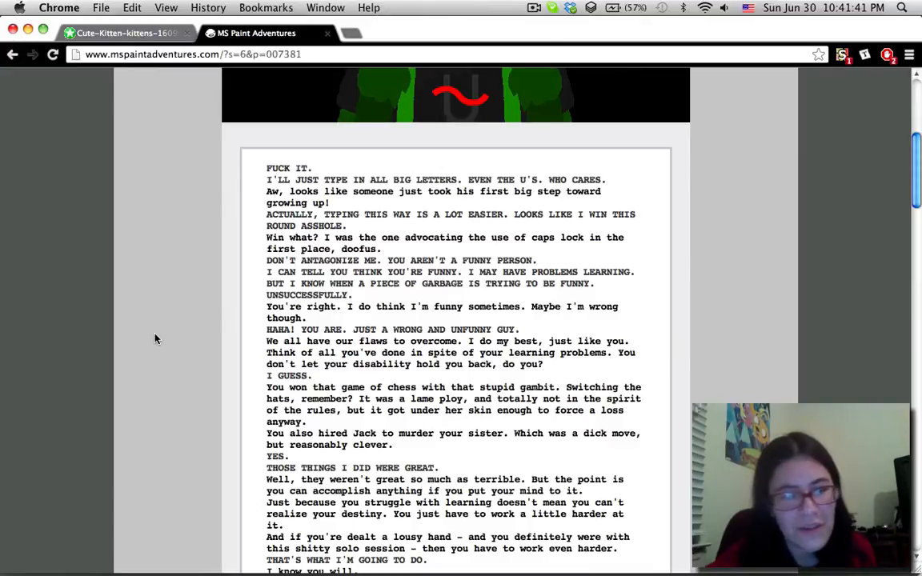
scroll("down", 3)
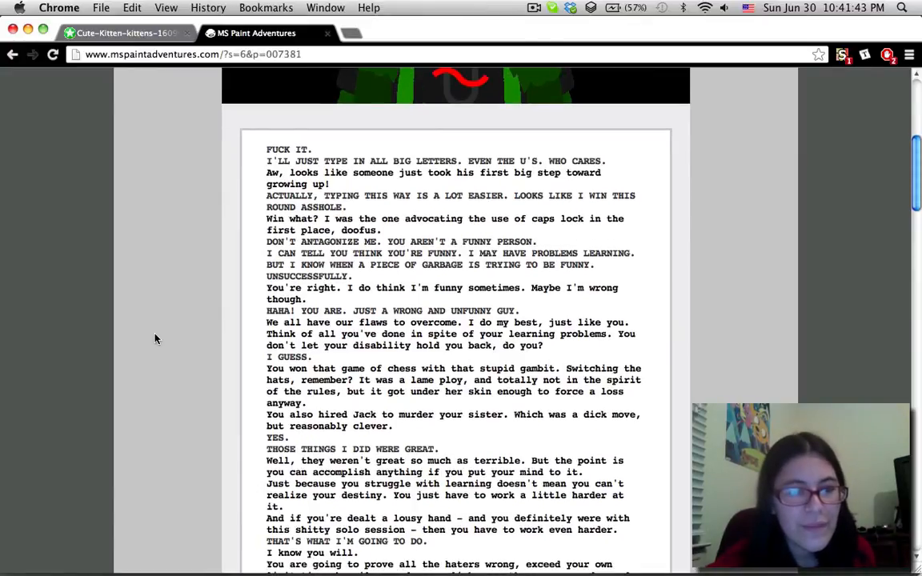
scroll("down", 3)
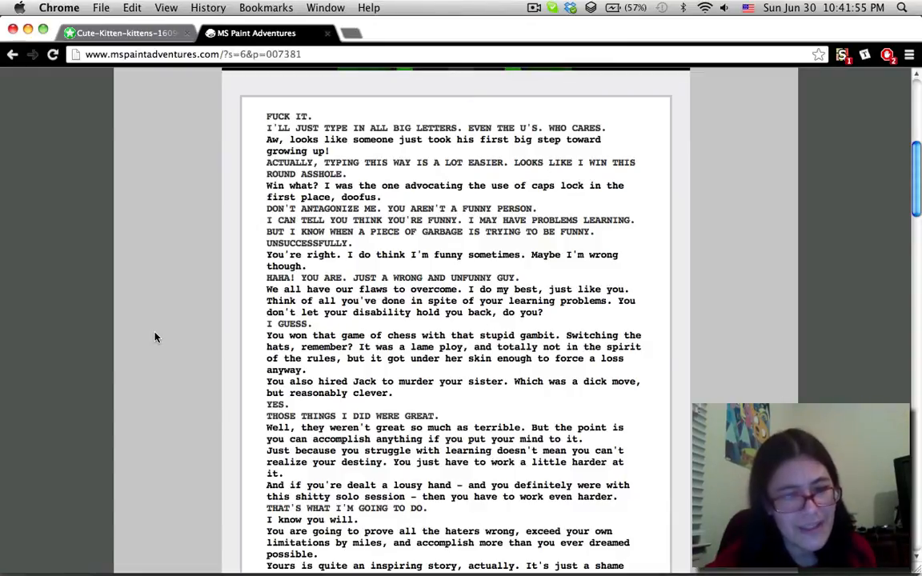
scroll("down", 3)
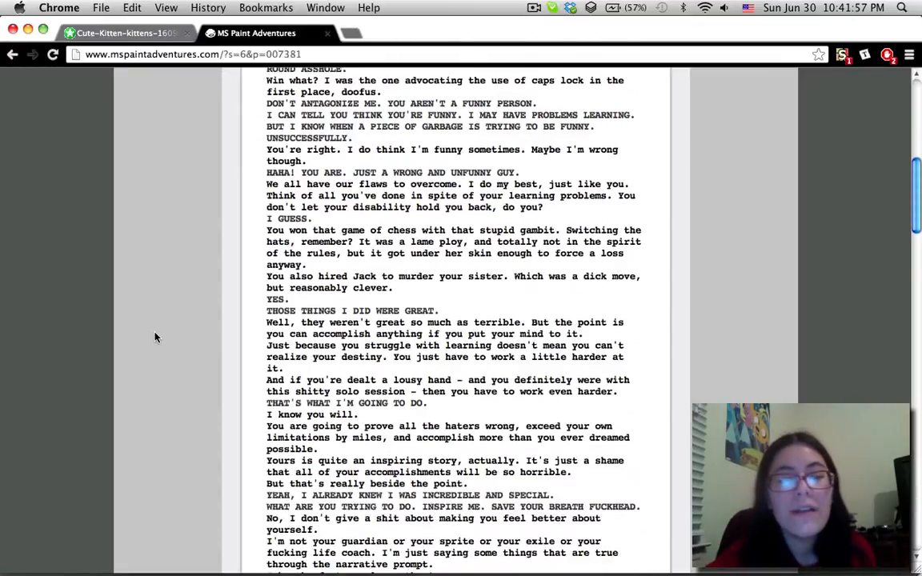
scroll("down", 3)
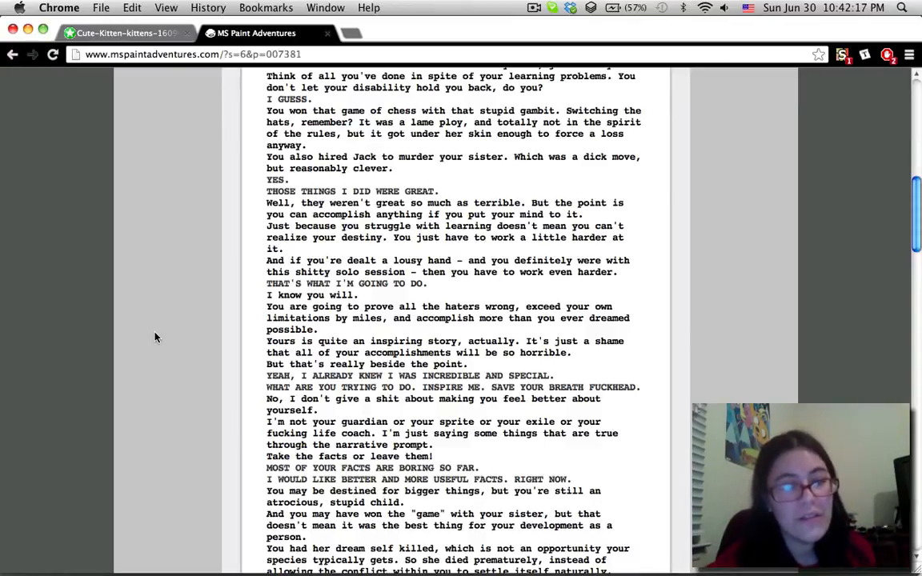
scroll("down", 3)
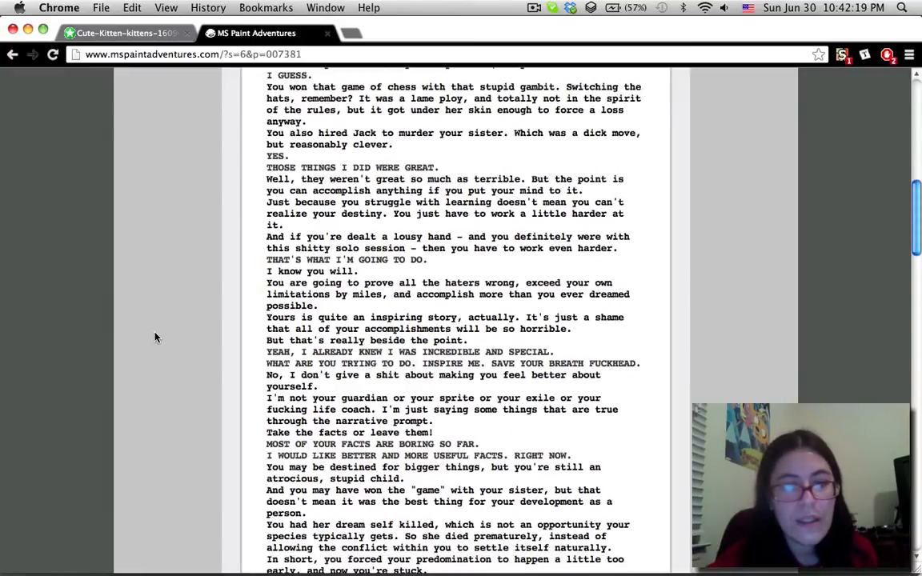
scroll("down", 3)
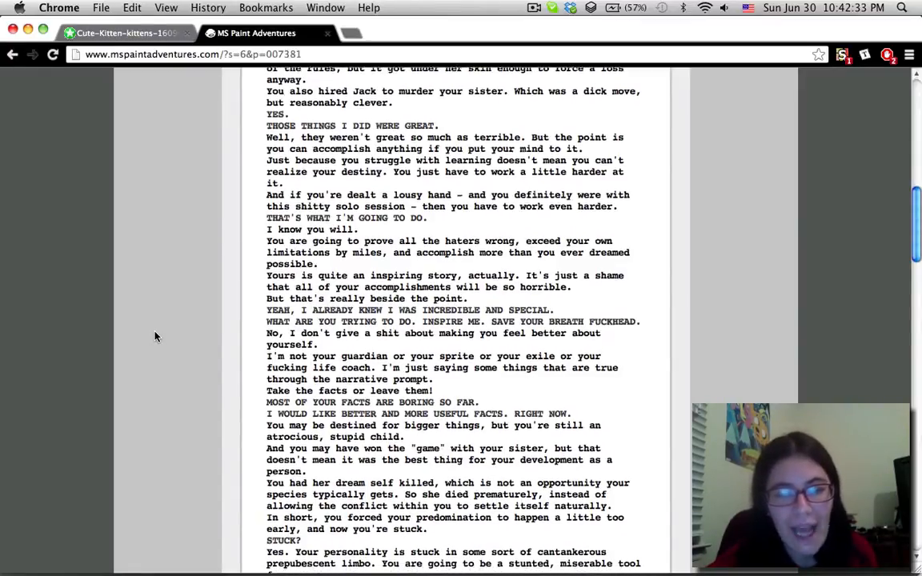
Step: Scroll to the closing 'GOD. DAMN IT.' line and follow the [A6I4] ==> link
scroll("down", 3)
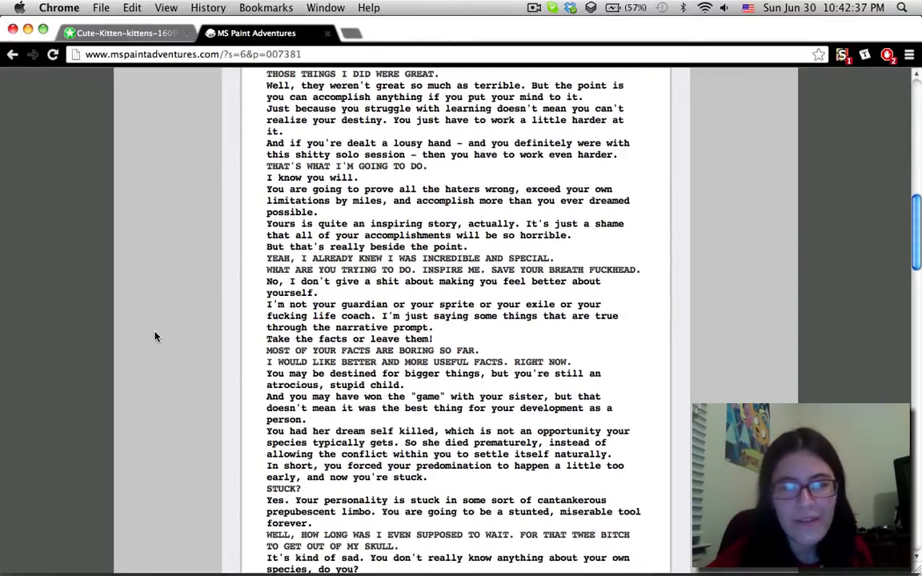
scroll("down", 3)
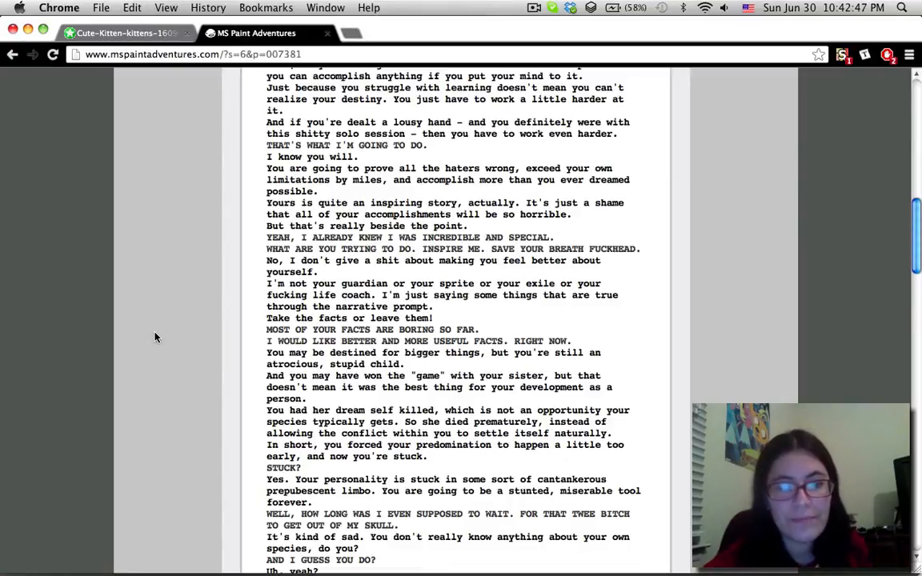
scroll("down", 3)
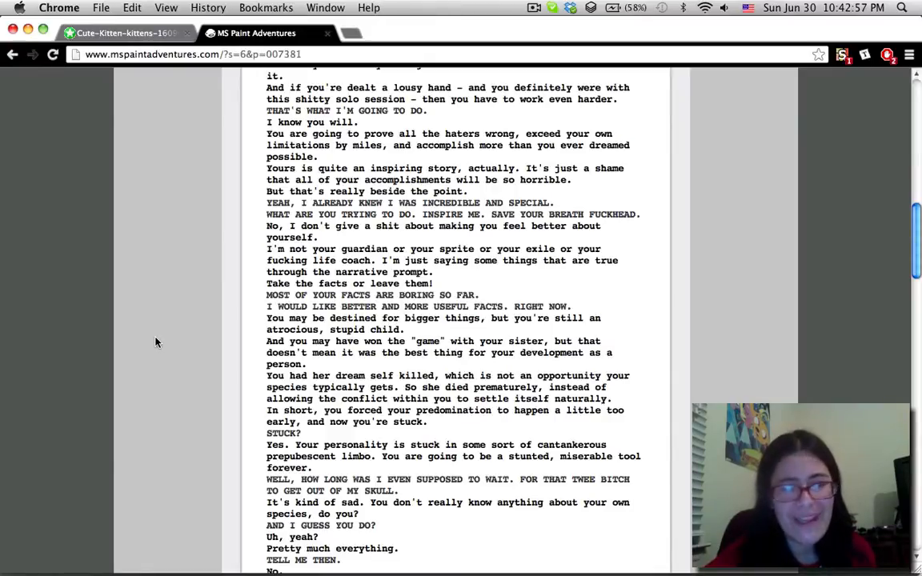
scroll("down", 3)
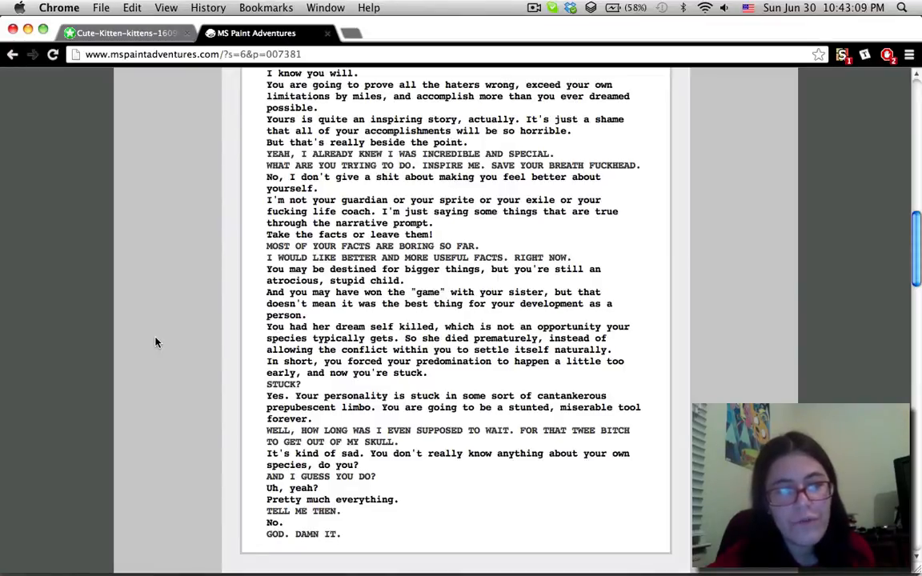
scroll("down", 3)
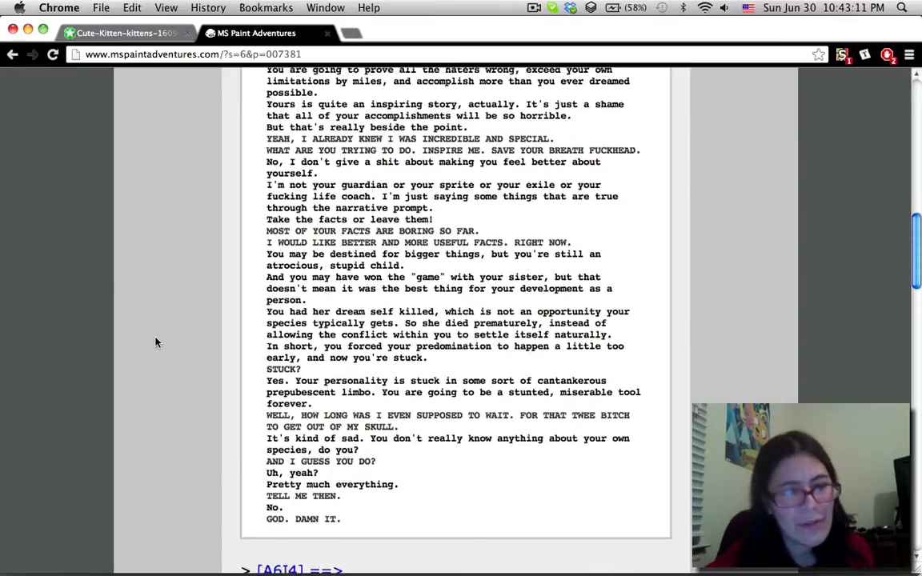
scroll("down", 3)
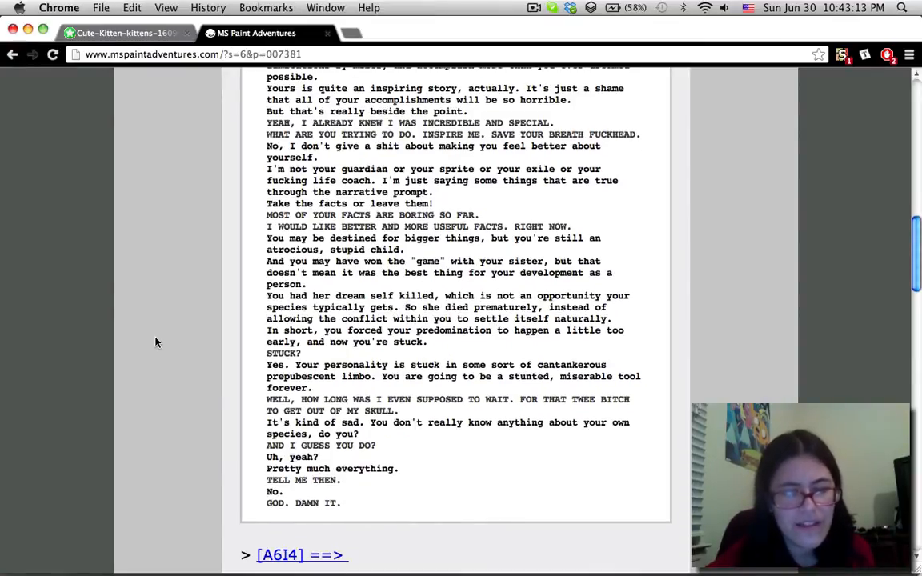
scroll("down", 3)
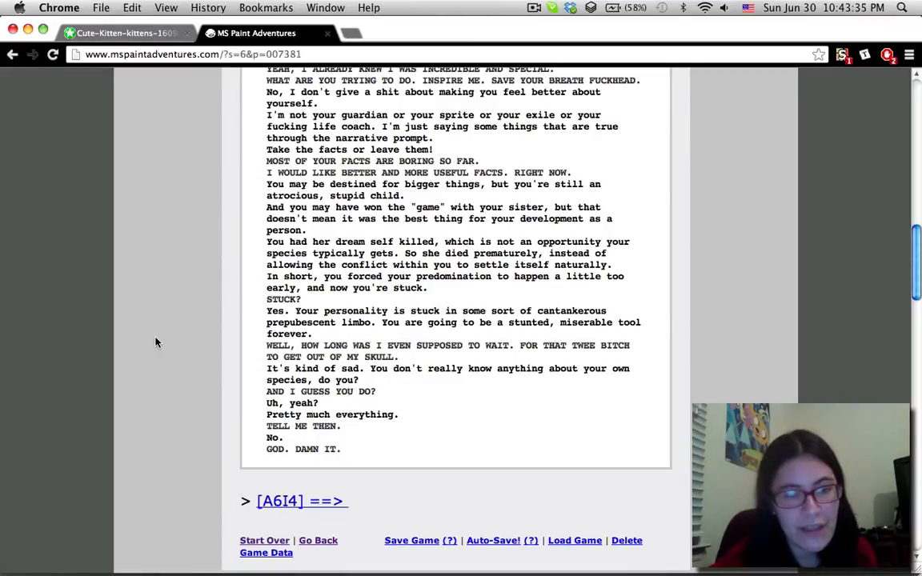
scroll("down", 3)
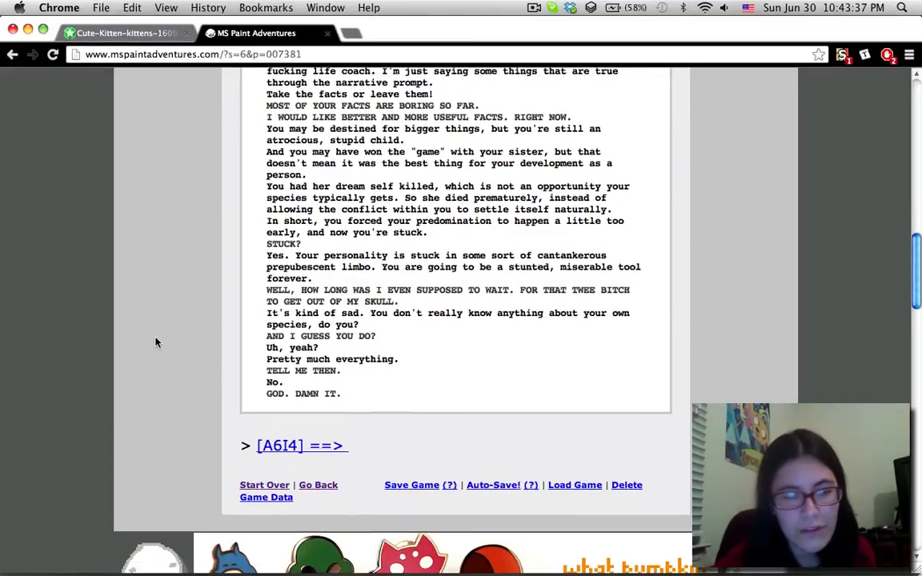
mouse_move(530, 35)
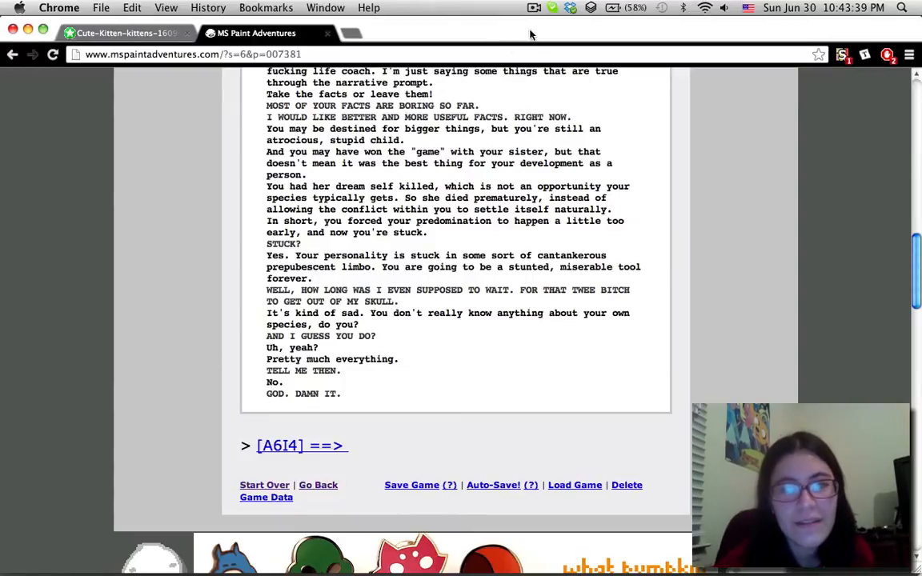
left_click(535, 8)
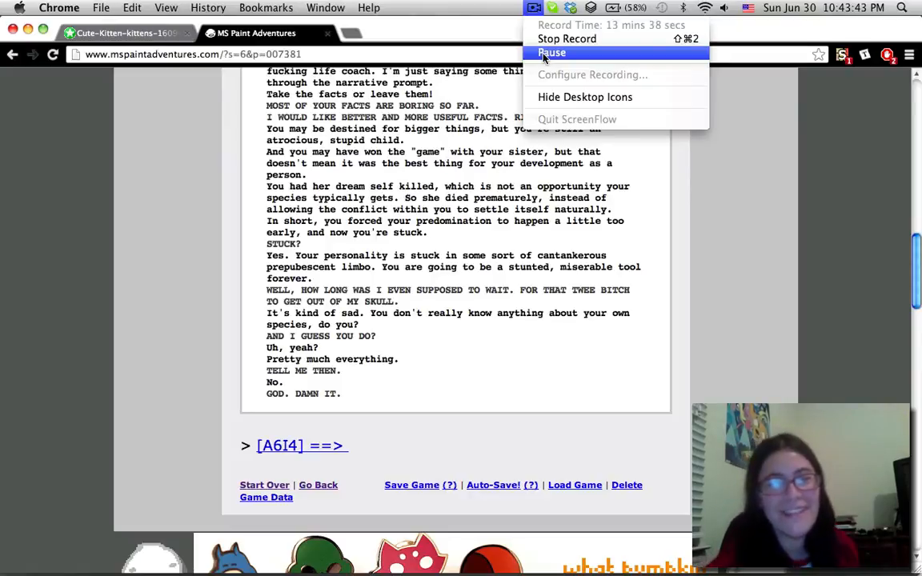
left_click(302, 445)
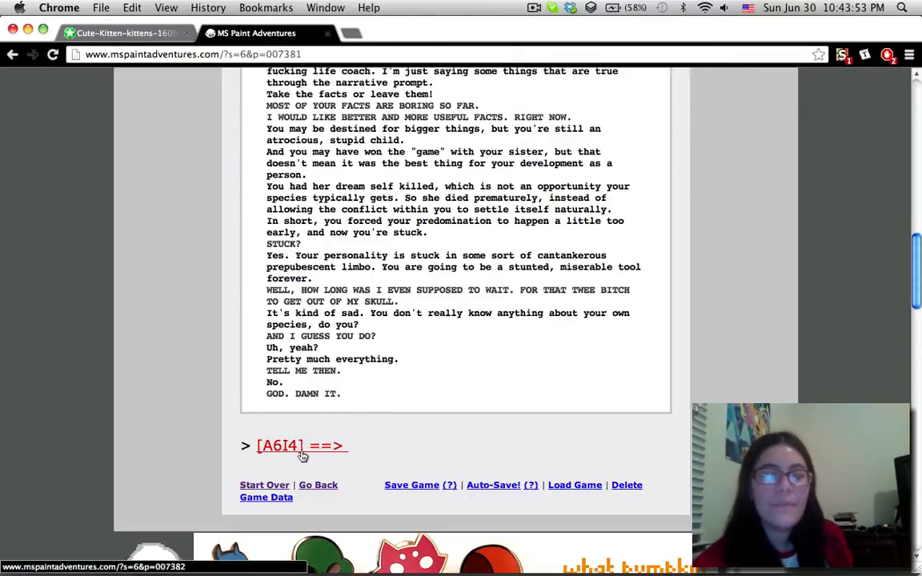
Step: Advance to page 007382 and scroll down through the bulk of its pesterlog
left_click(279, 445)
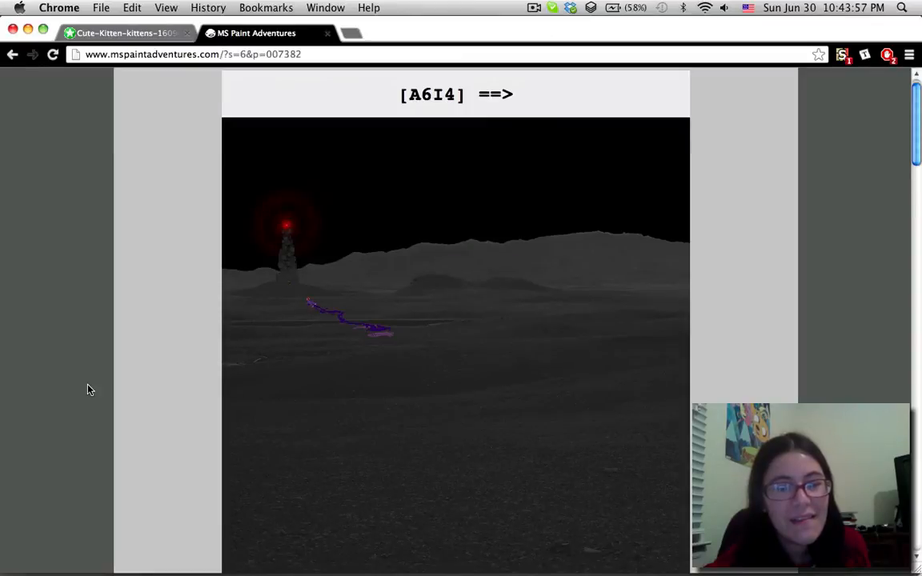
scroll("down", 3)
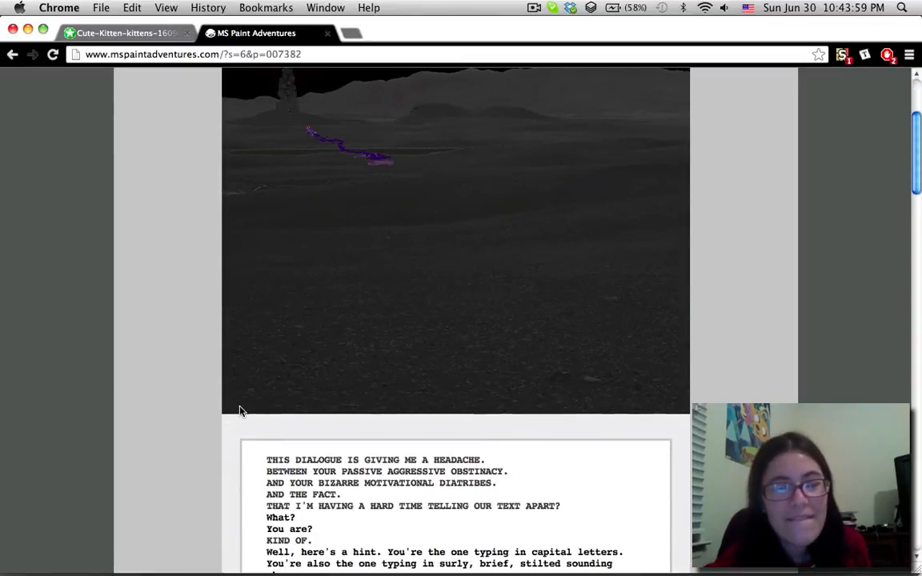
scroll("down", 3)
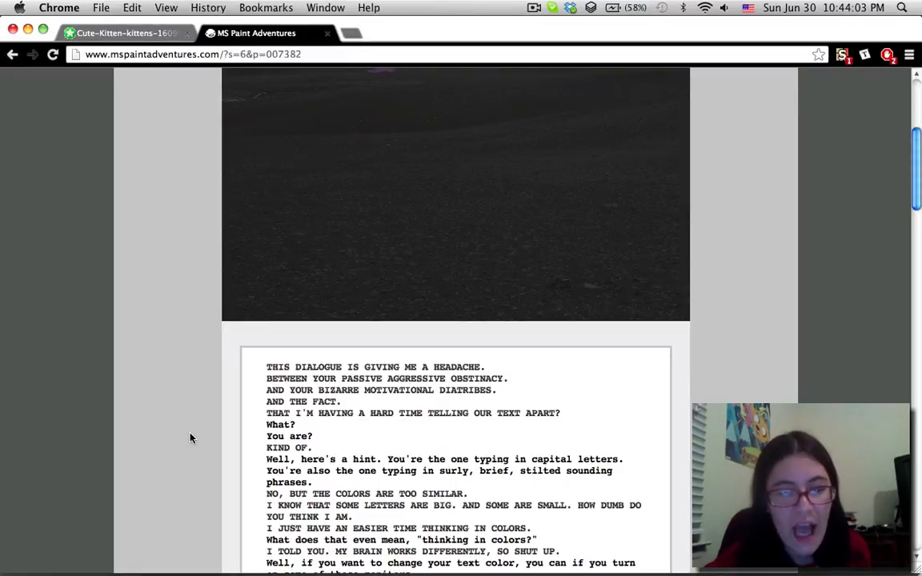
scroll("down", 3)
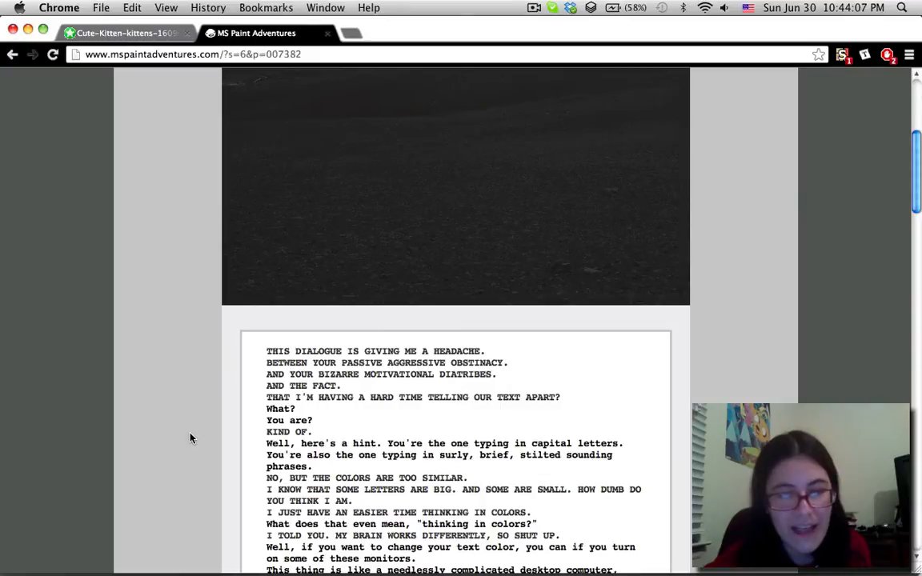
scroll("down", 3)
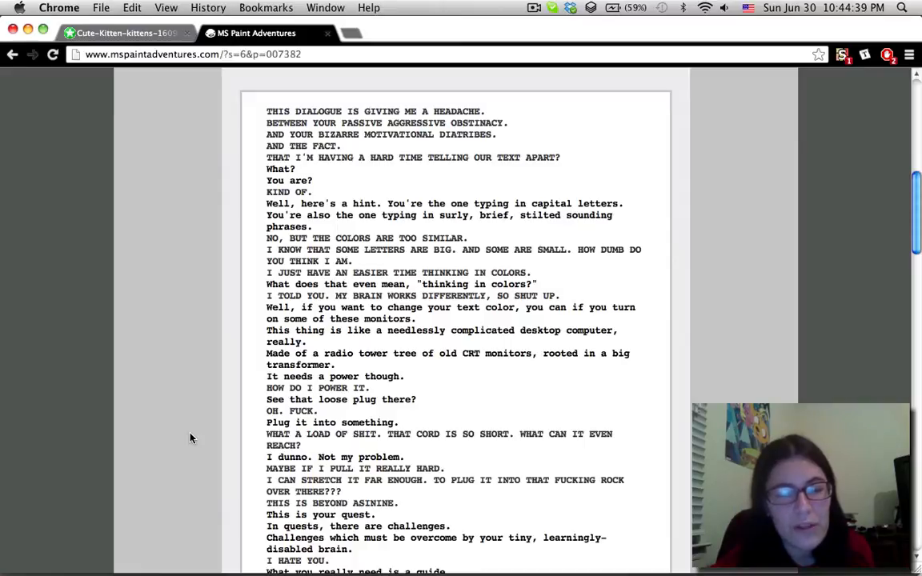
scroll("down", 3)
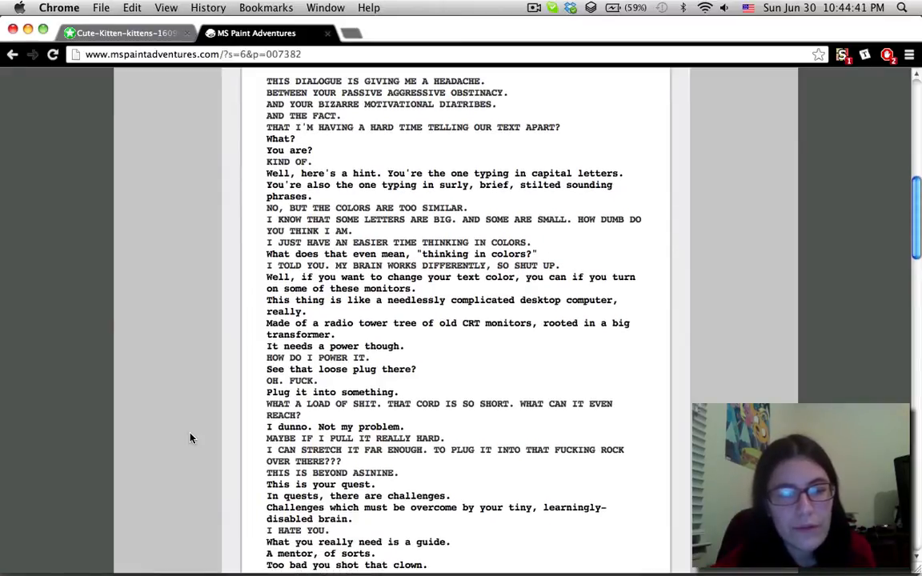
scroll("down", 3)
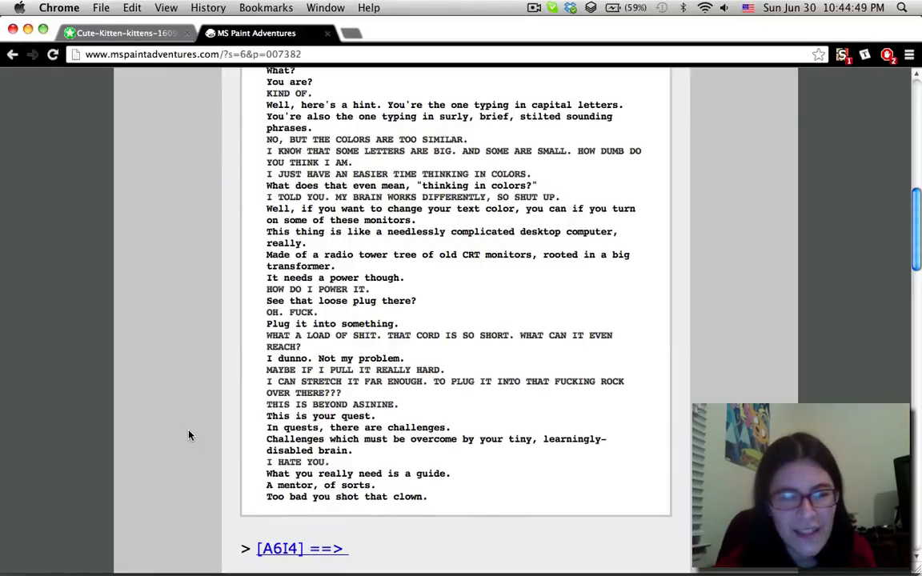
Step: Reach the final 'Too bad you shot that clown' line and continue to page 007383
scroll("up", 3)
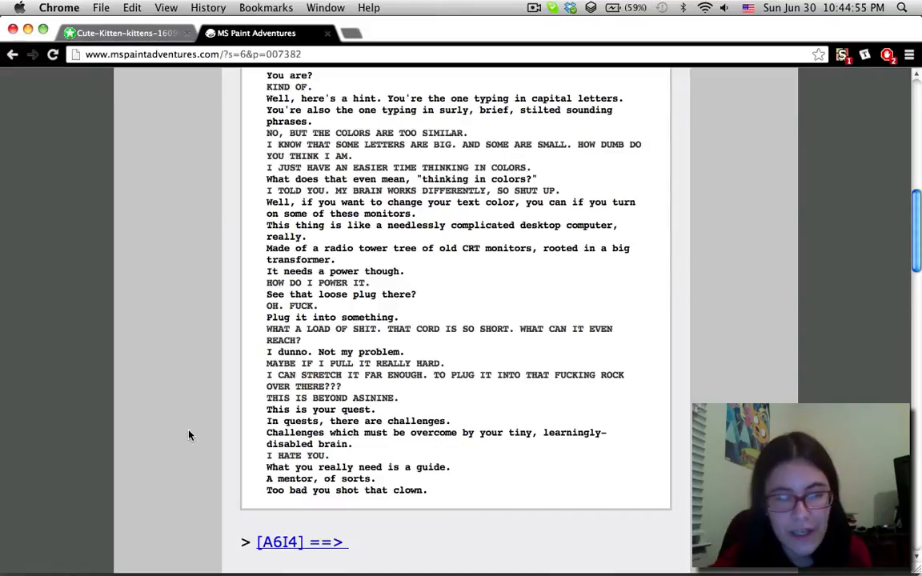
scroll("down", 3)
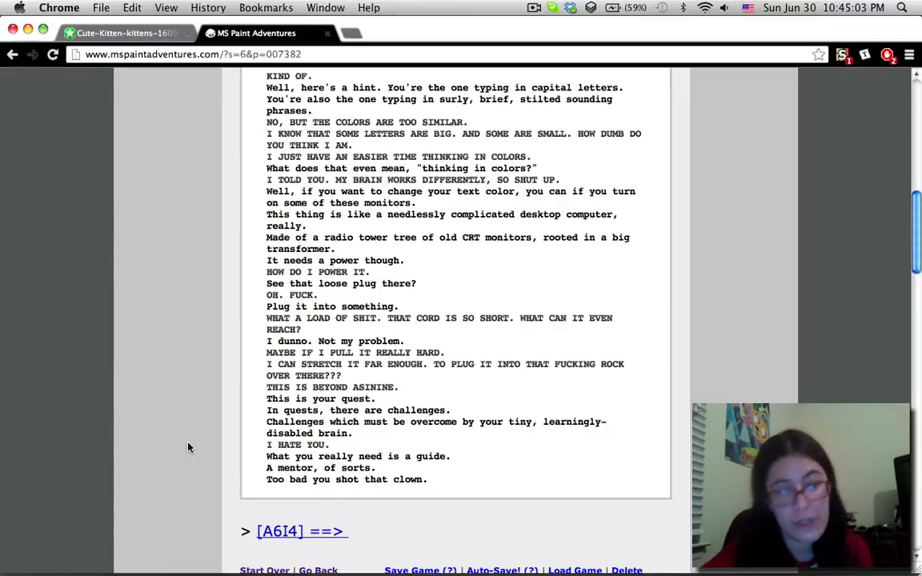
scroll("down", 3)
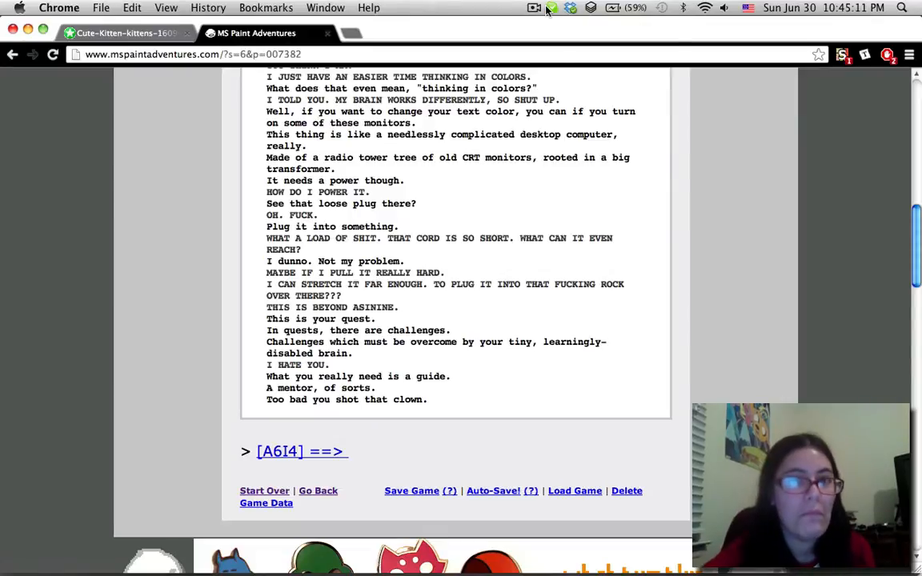
left_click(535, 7)
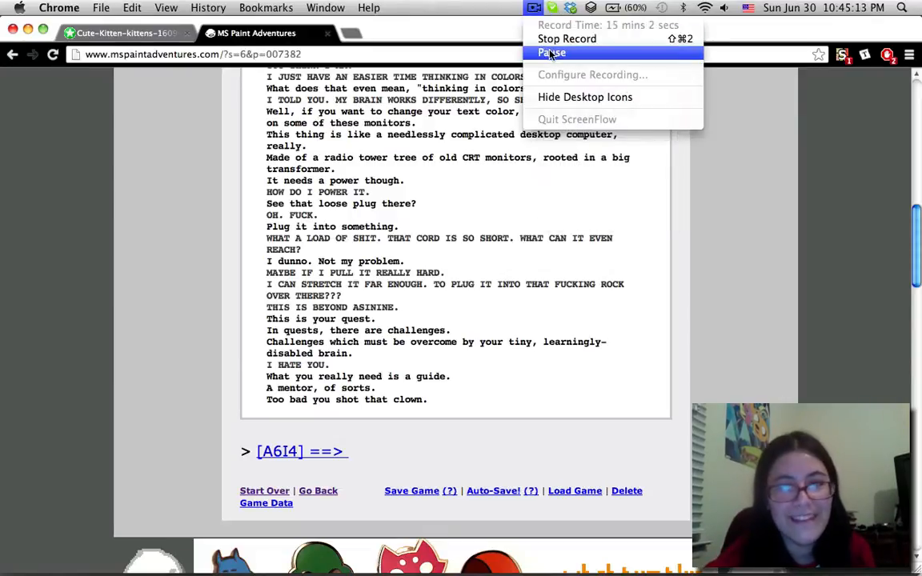
left_click(279, 451)
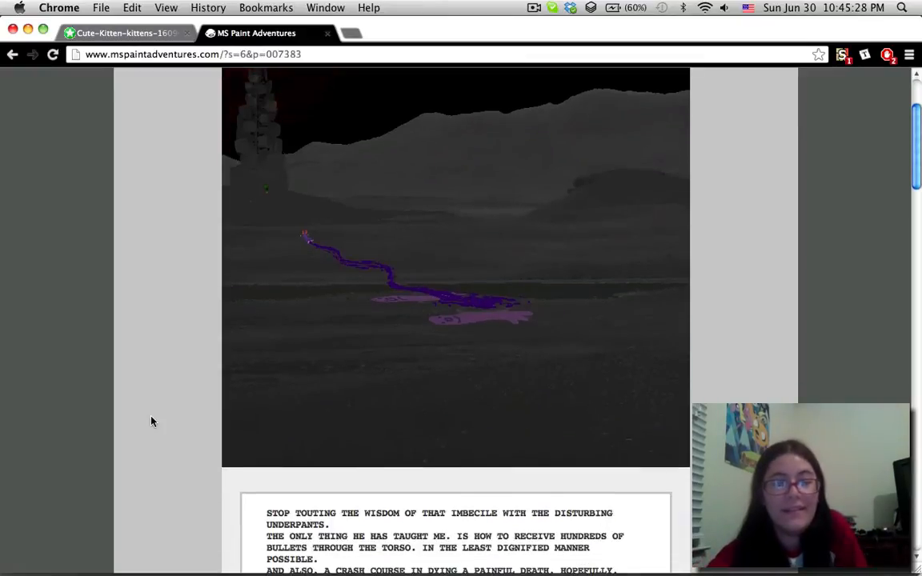
Step: Scroll page 007383's pesterlog down to its final 'OH MY GOD.' line and the [A6I4] ==> link
scroll("down", 3)
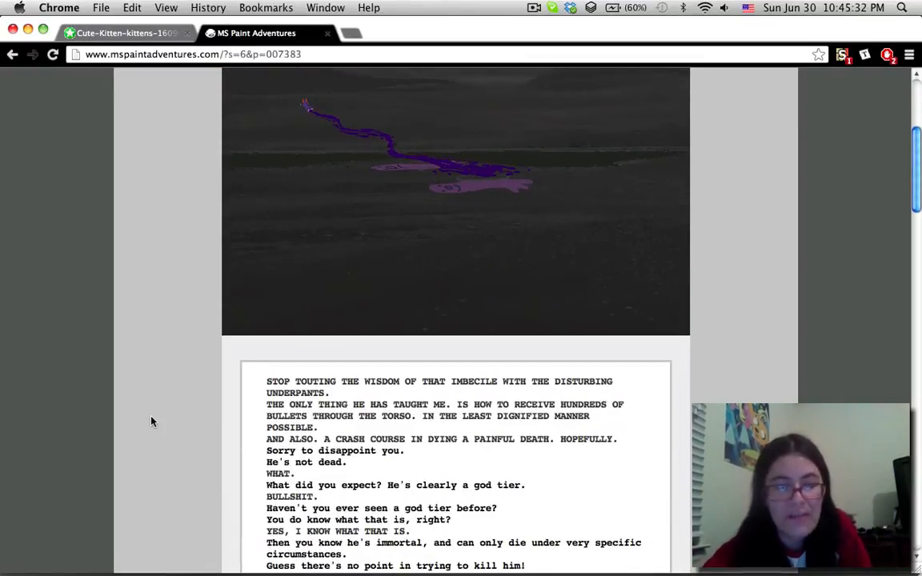
scroll("down", 3)
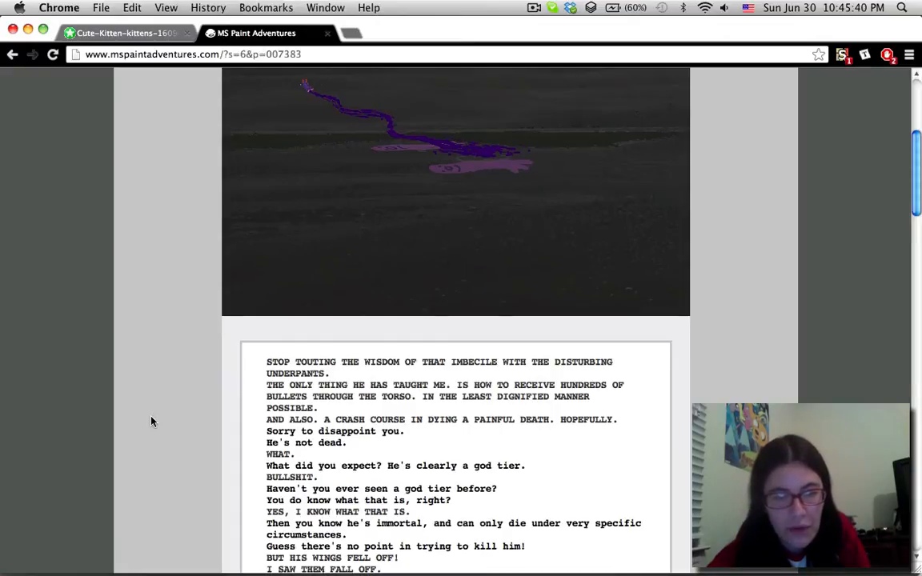
scroll("down", 3)
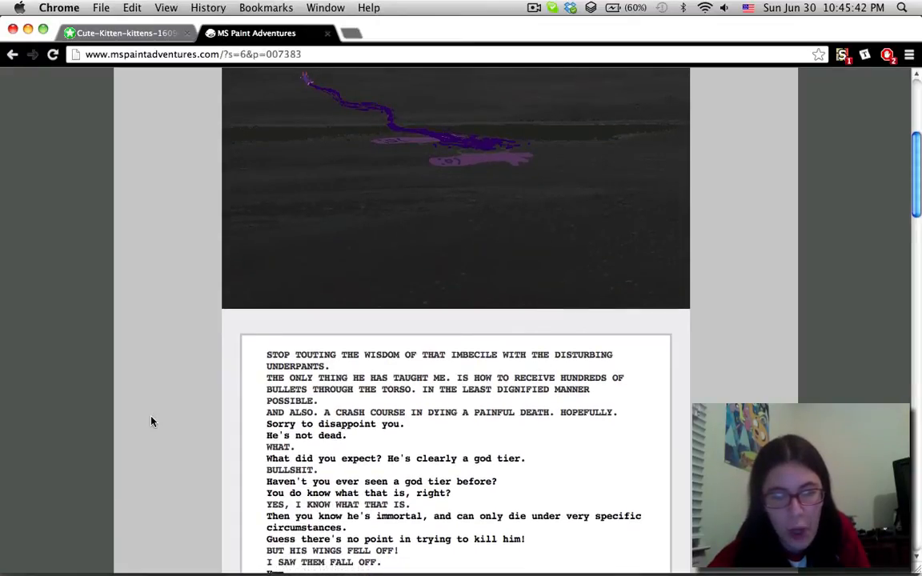
scroll("down", 3)
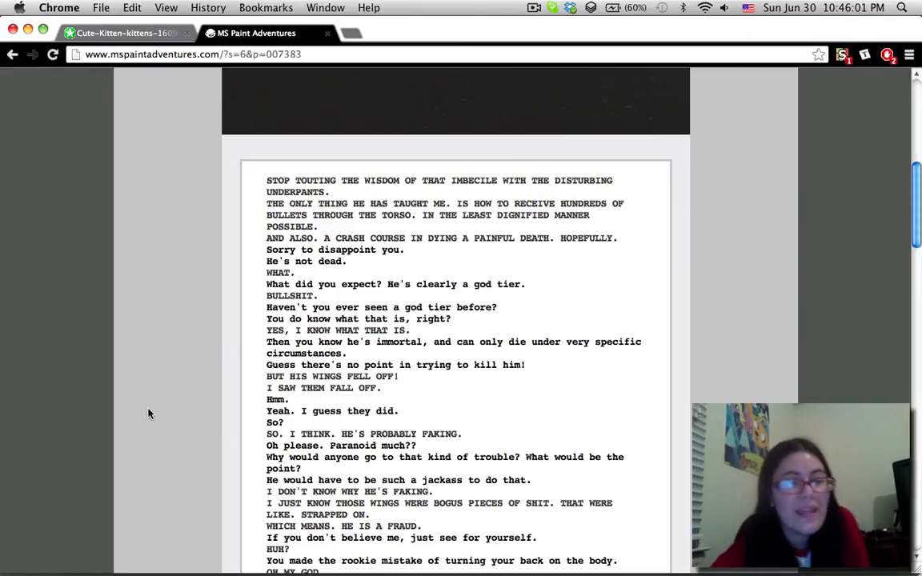
scroll("down", 3)
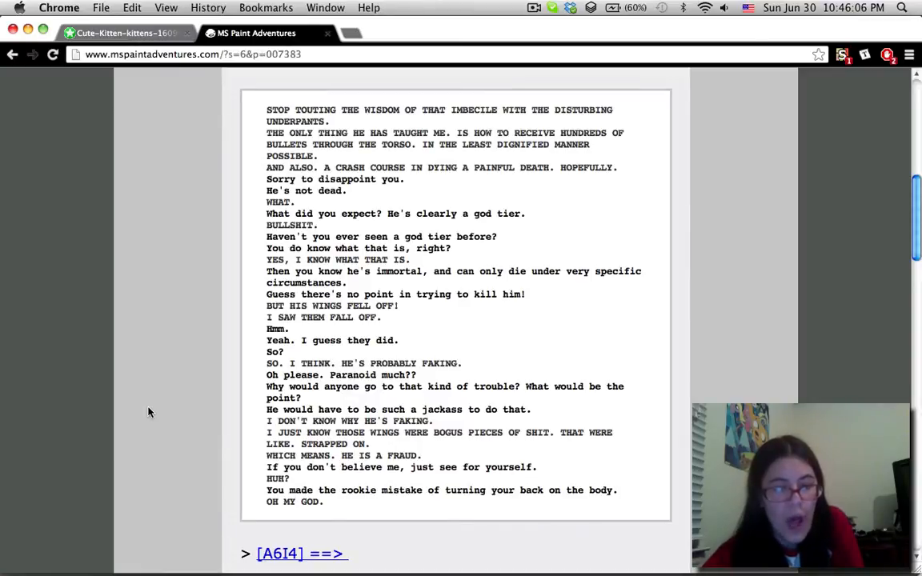
scroll("down", 3)
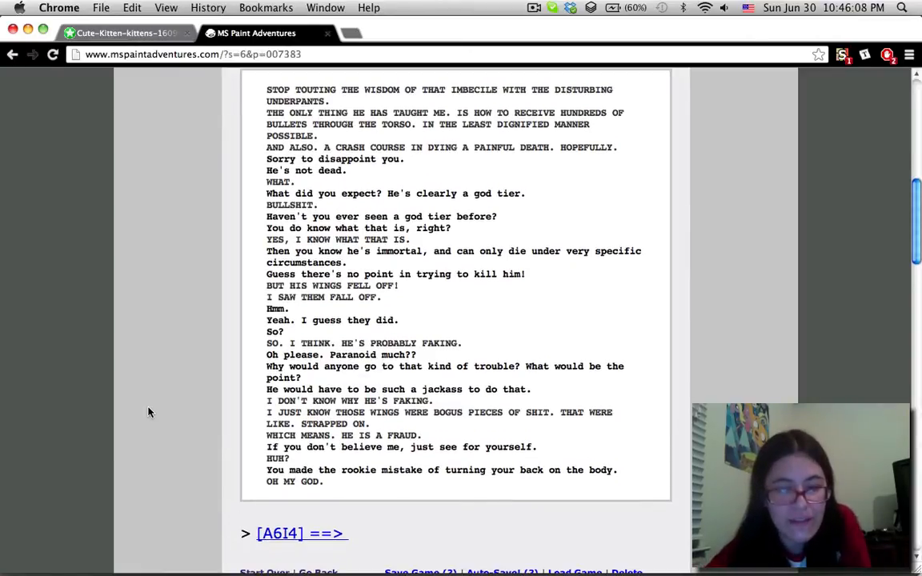
scroll("up", 3)
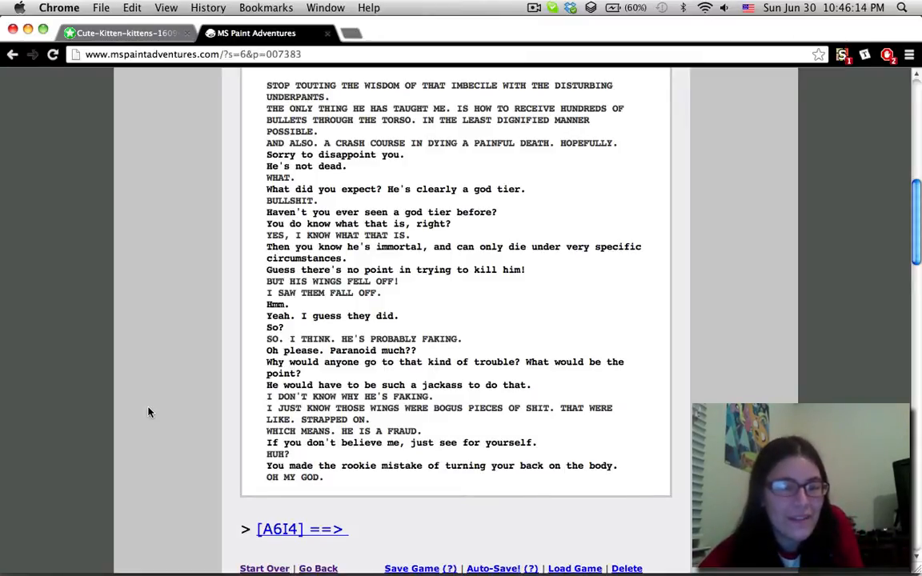
scroll("down", 3)
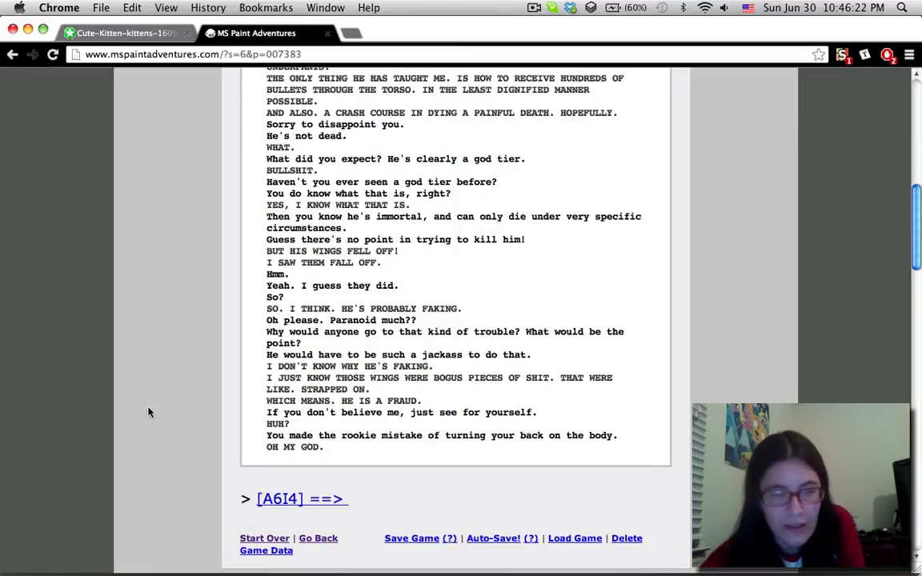
scroll("down", 3)
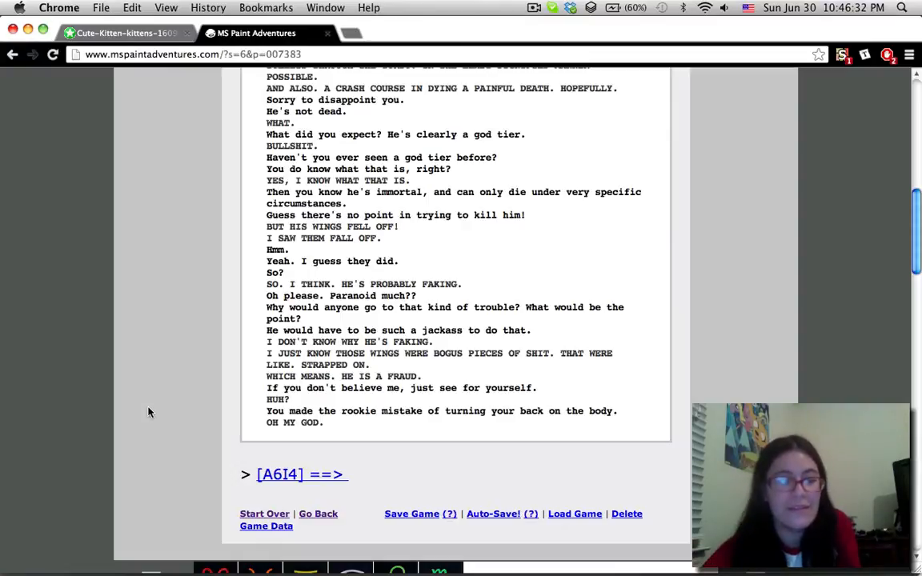
Step: Advance to page 007384 and scroll down through the clown-immortality dialogue
left_click(279, 473)
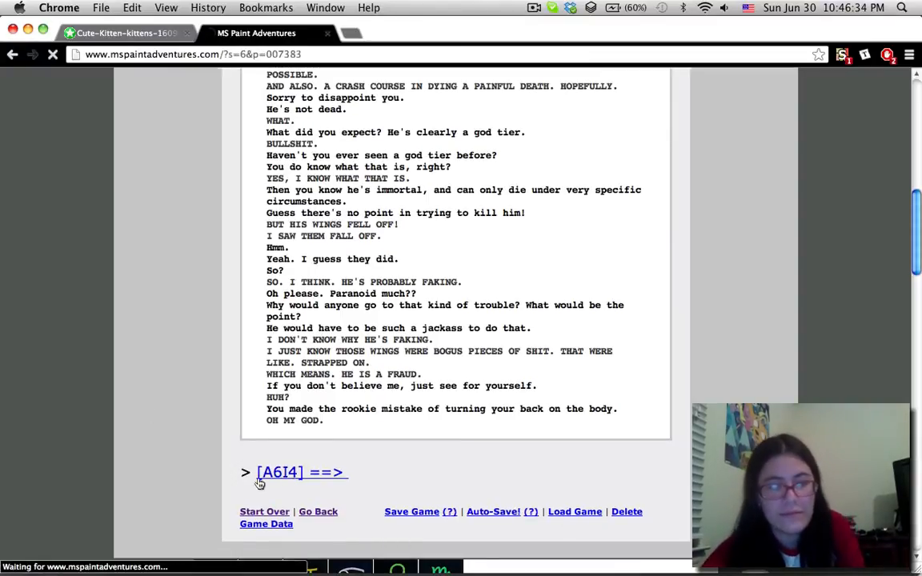
left_click(279, 471)
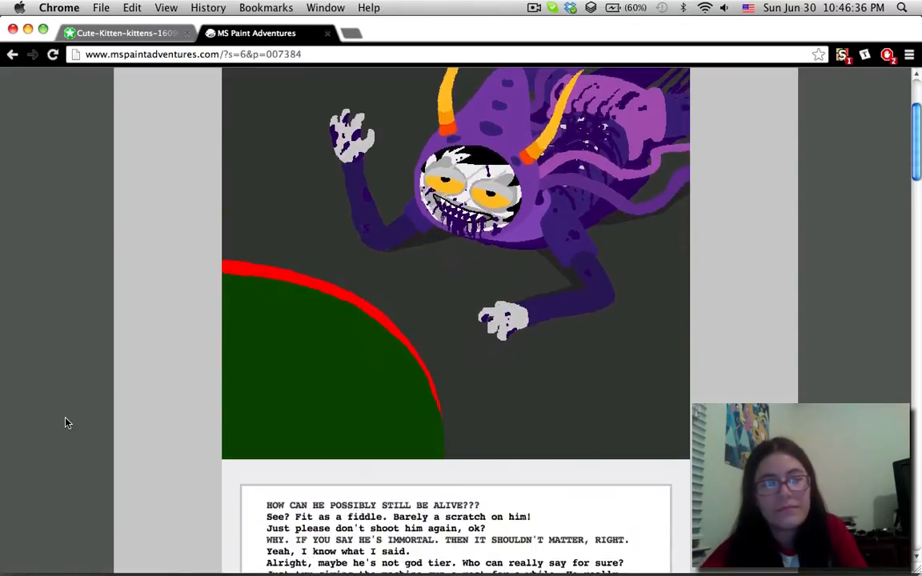
scroll("down", 3)
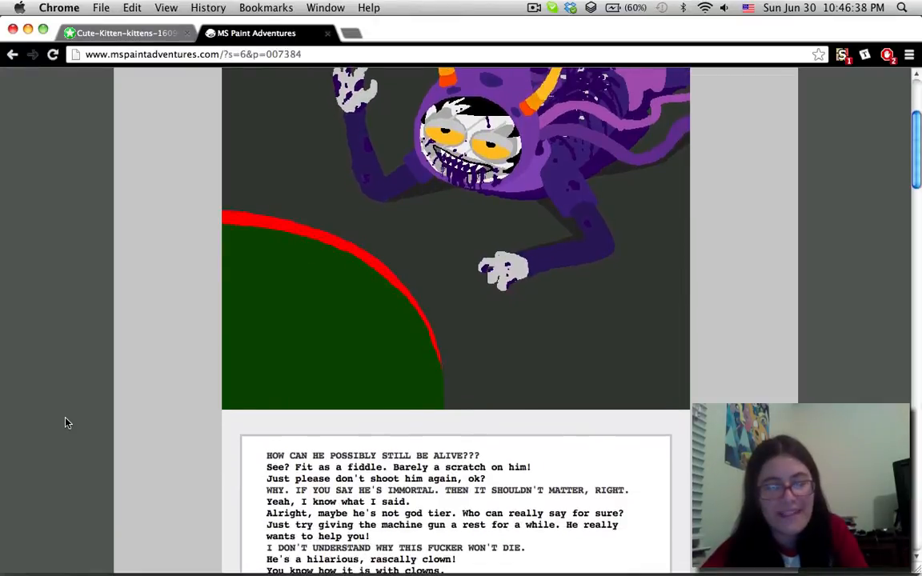
scroll("down", 3)
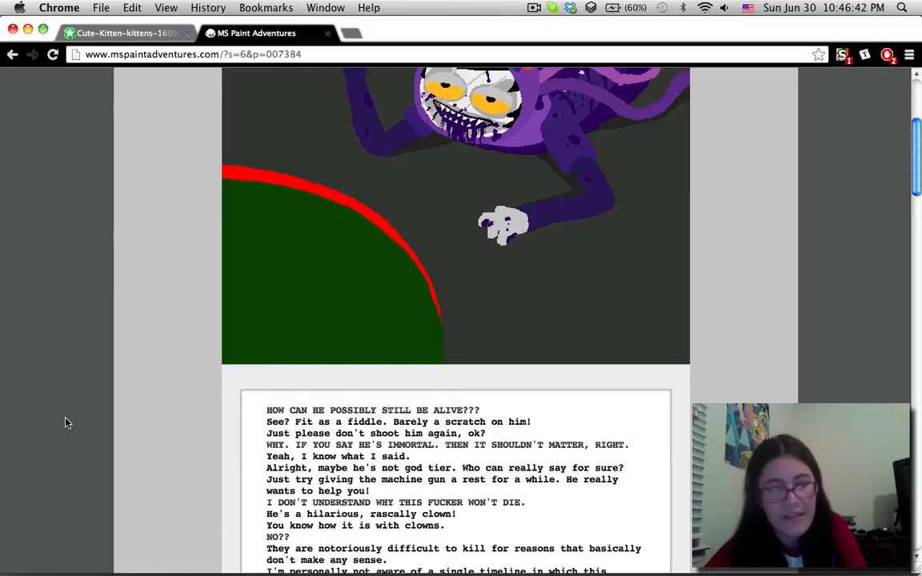
scroll("down", 3)
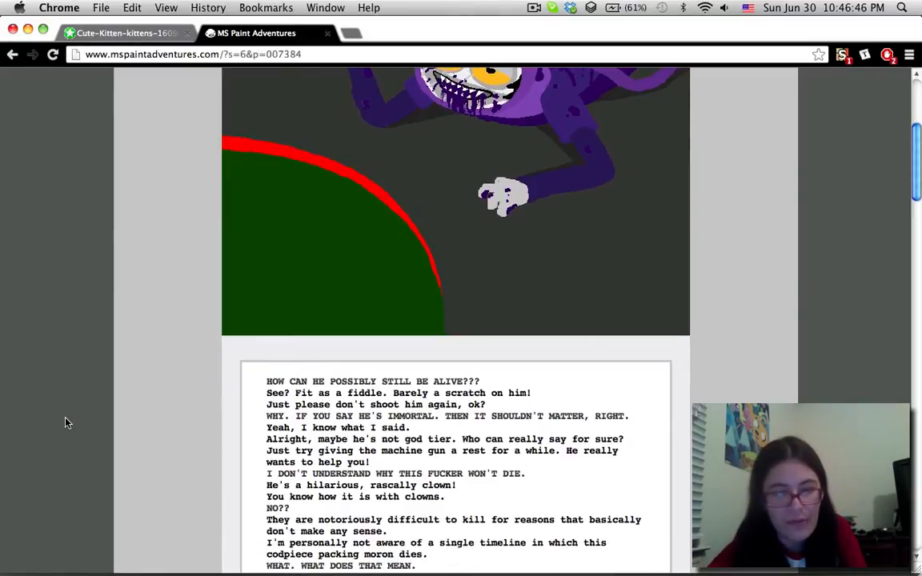
scroll("down", 3)
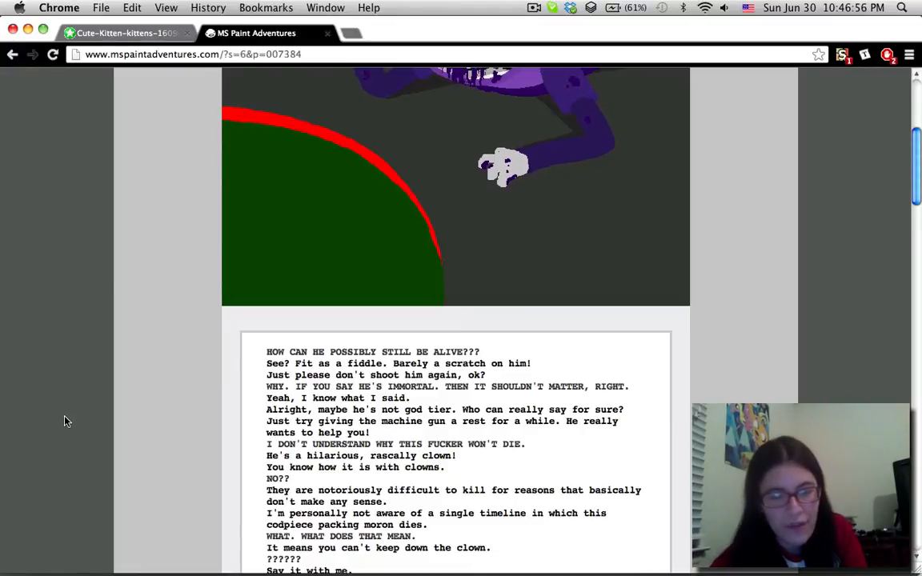
scroll("down", 3)
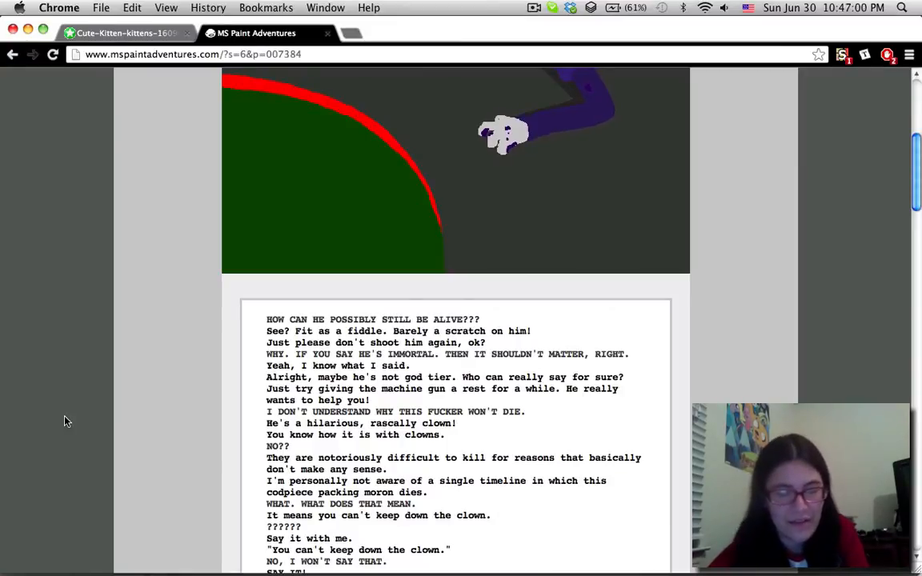
scroll("down", 3)
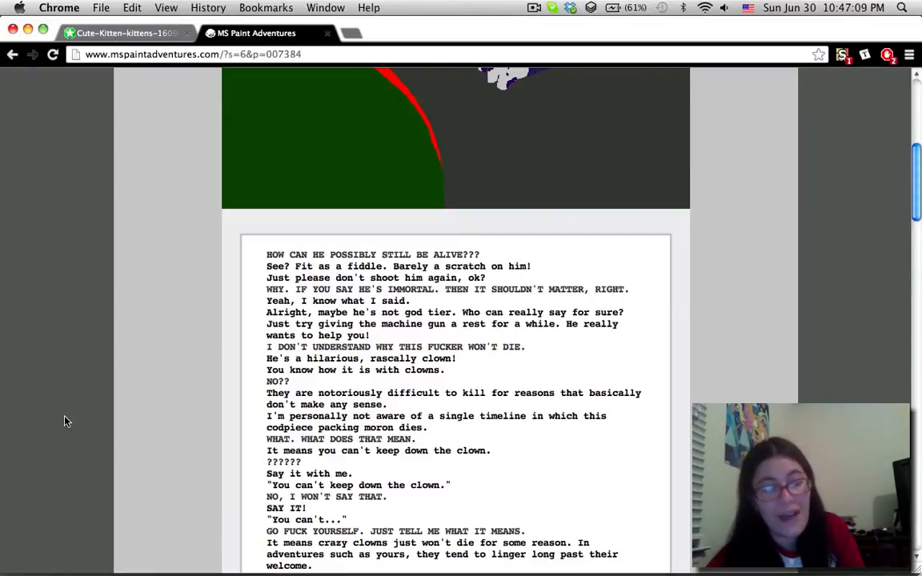
scroll("down", 3)
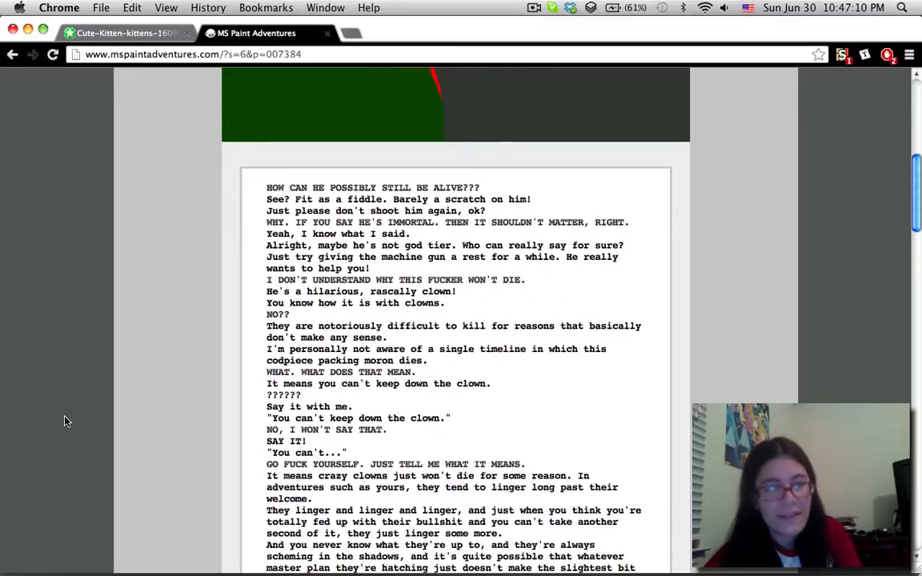
scroll("down", 3)
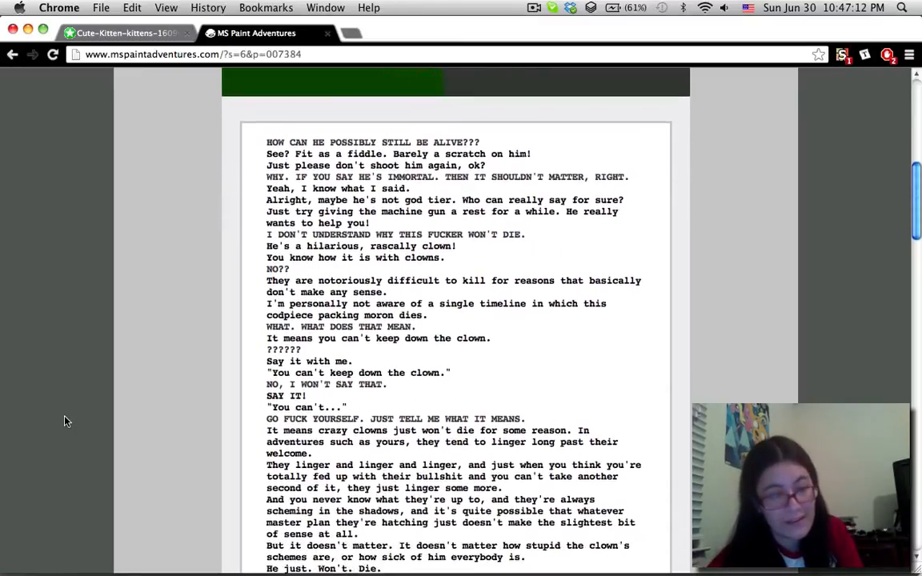
Step: Scroll to the pesterlog's last line about a present and the [S][A6I4] ==> link
scroll("up", 3)
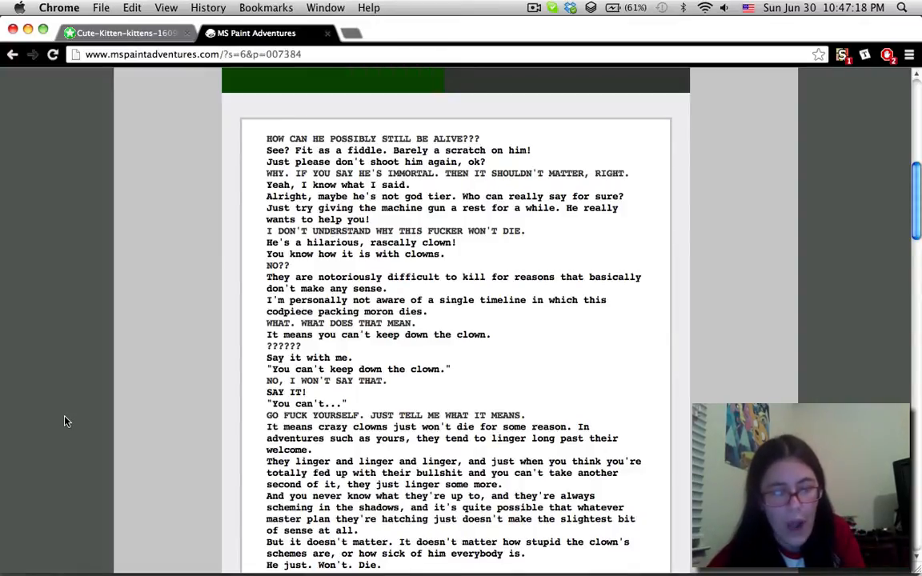
scroll("down", 3)
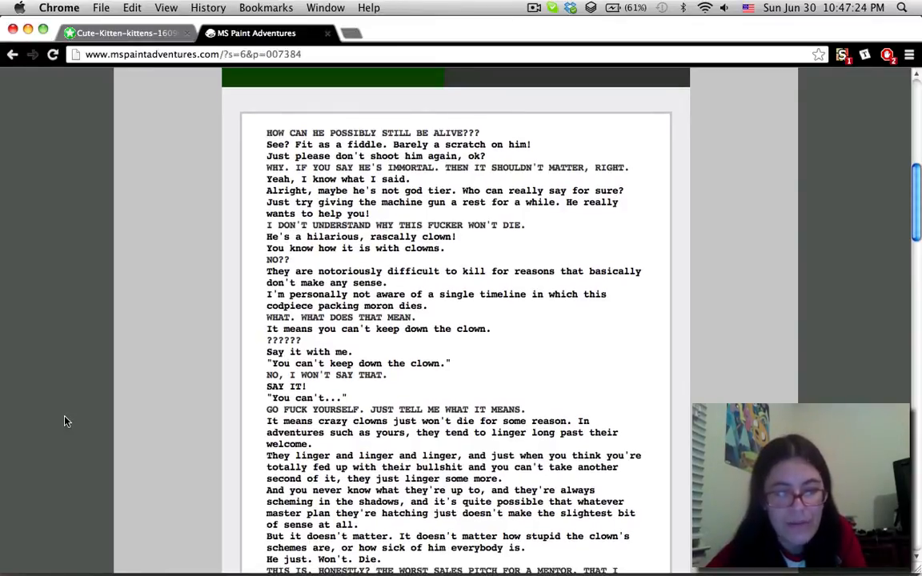
scroll("down", 3)
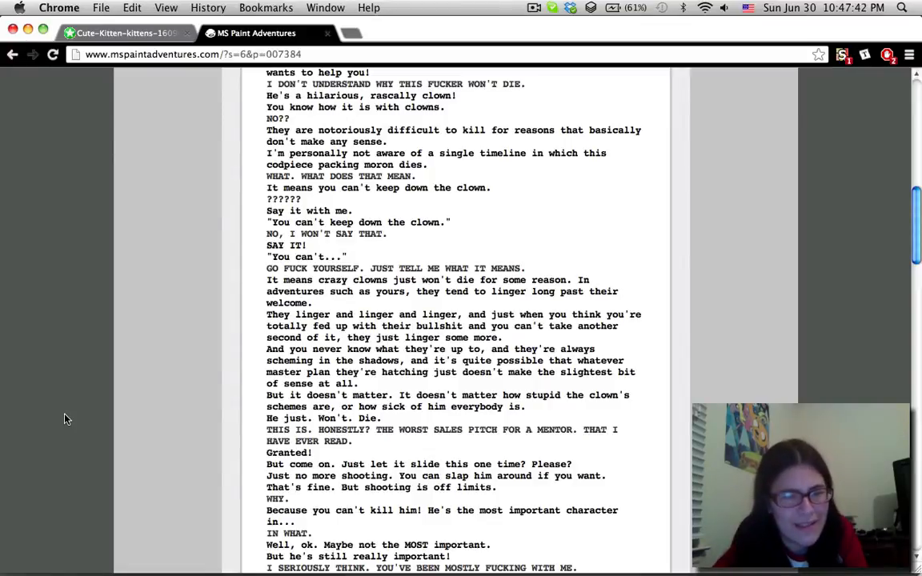
scroll("down", 3)
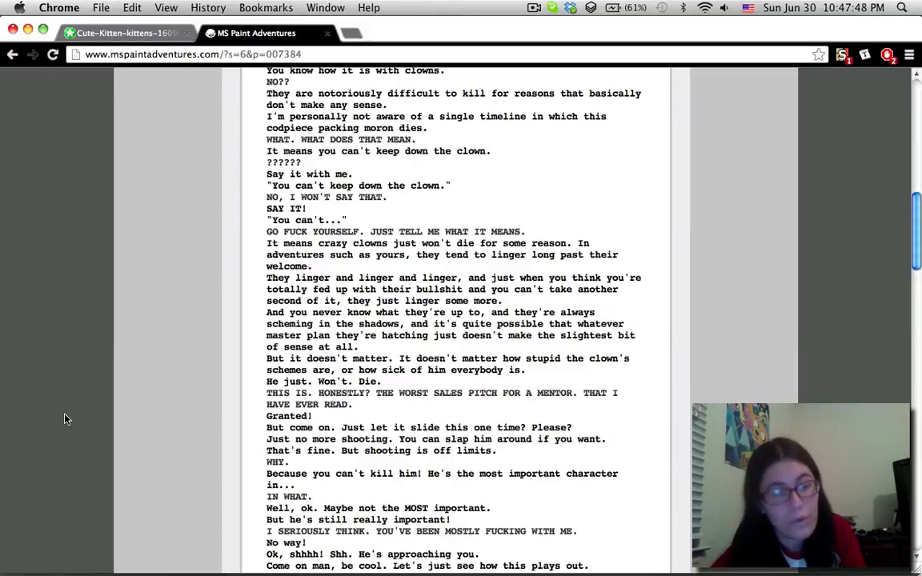
scroll("down", 3)
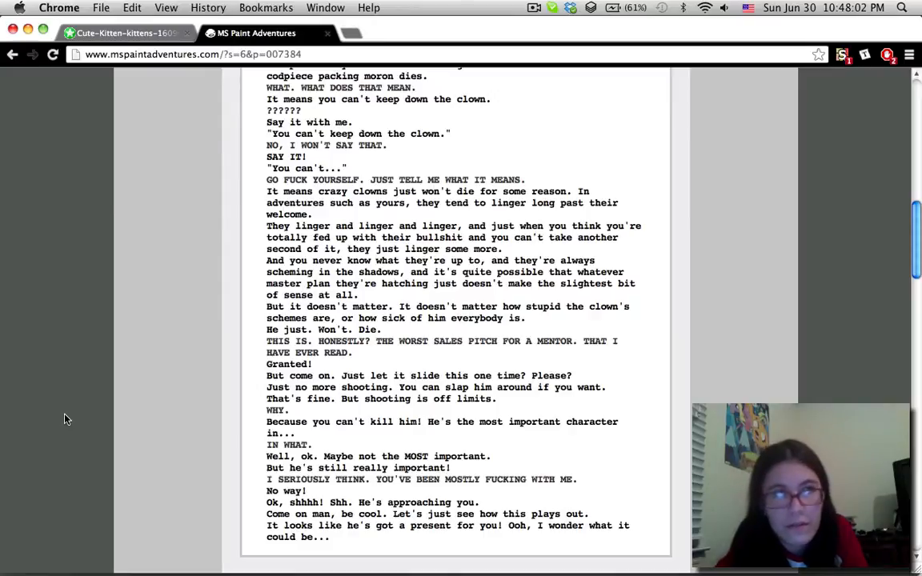
scroll("down", 3)
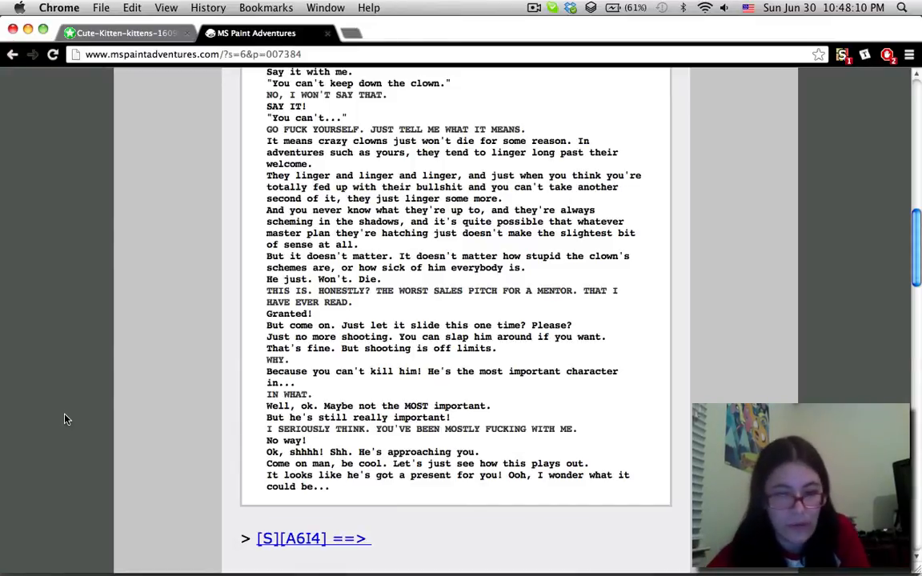
scroll("down", 3)
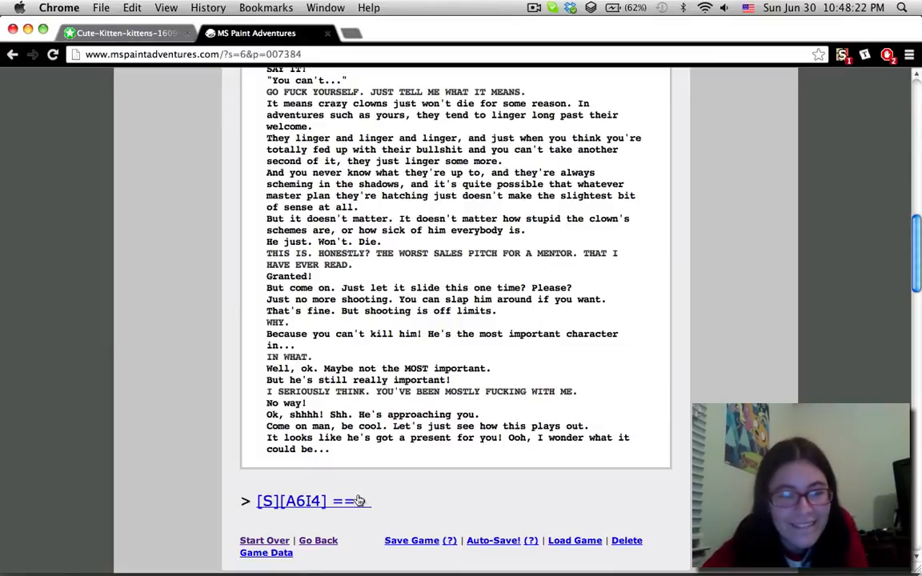
Step: Read page 007385 down to 'plug the thing in the goddamn box' and advance to page 007386's green box
left_click(292, 501)
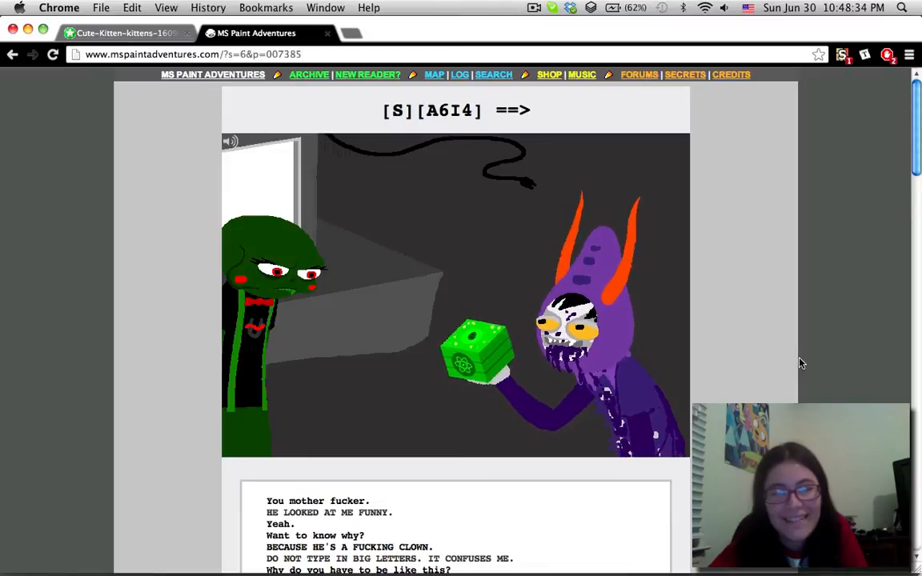
mouse_move(193, 165)
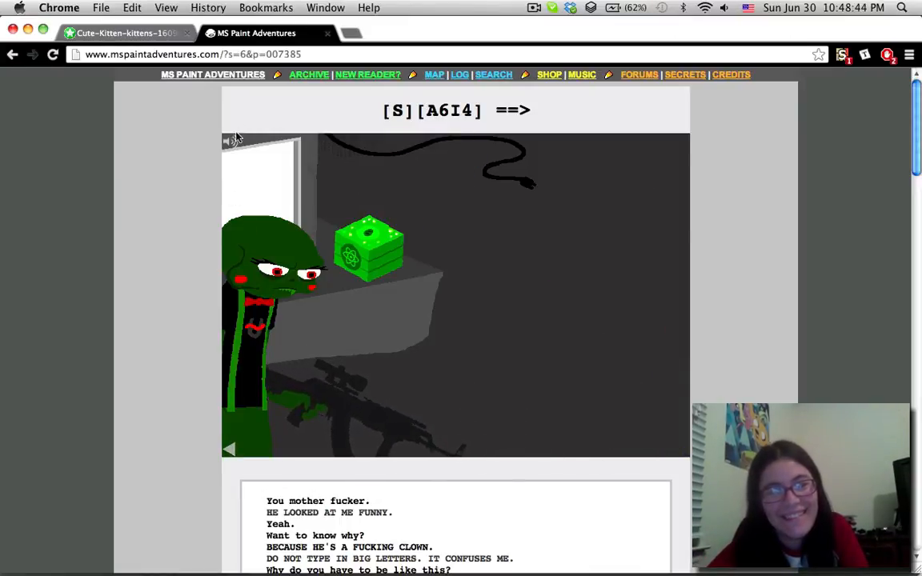
scroll("down", 3)
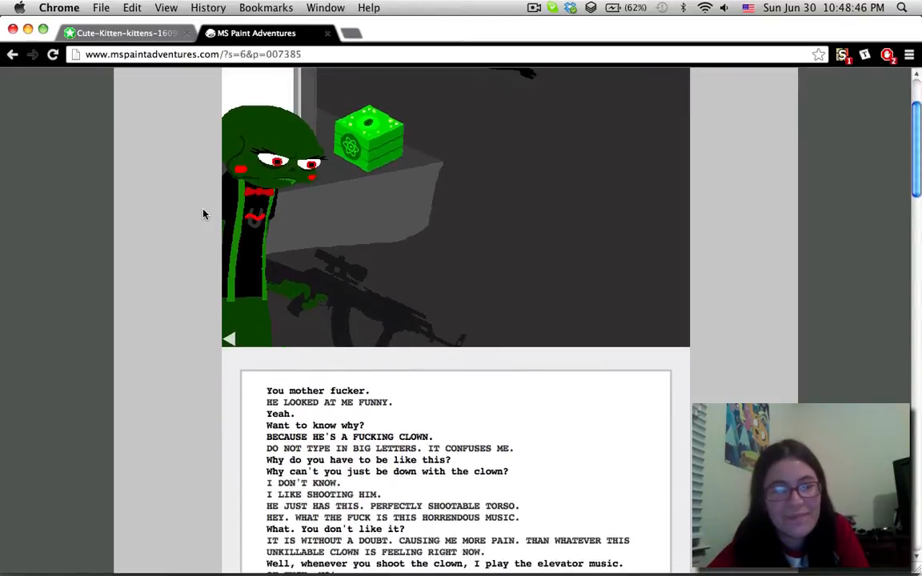
scroll("down", 3)
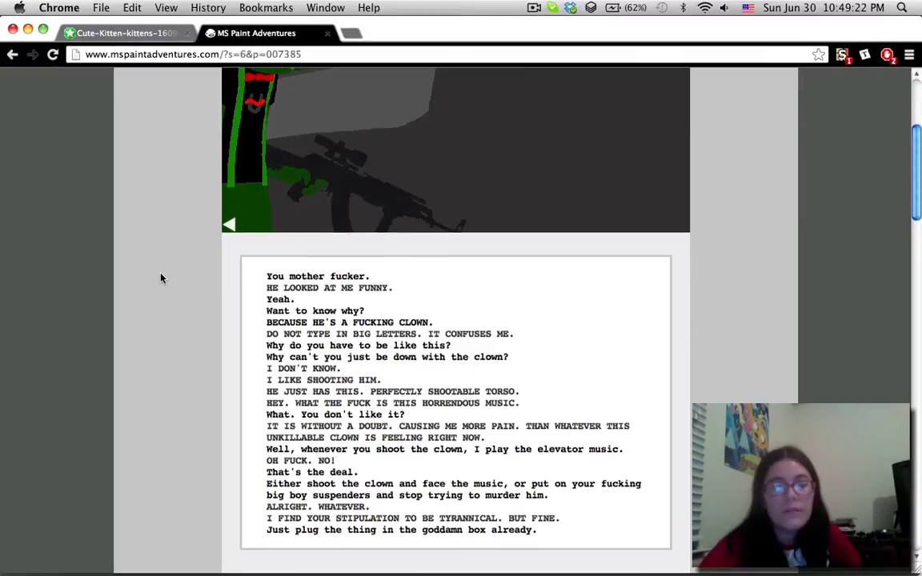
scroll("down", 3)
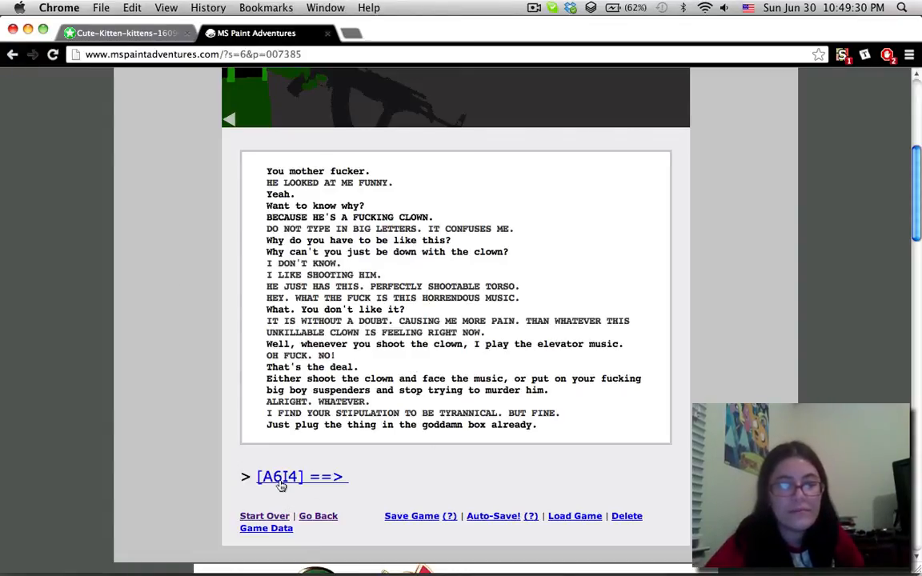
left_click(279, 478)
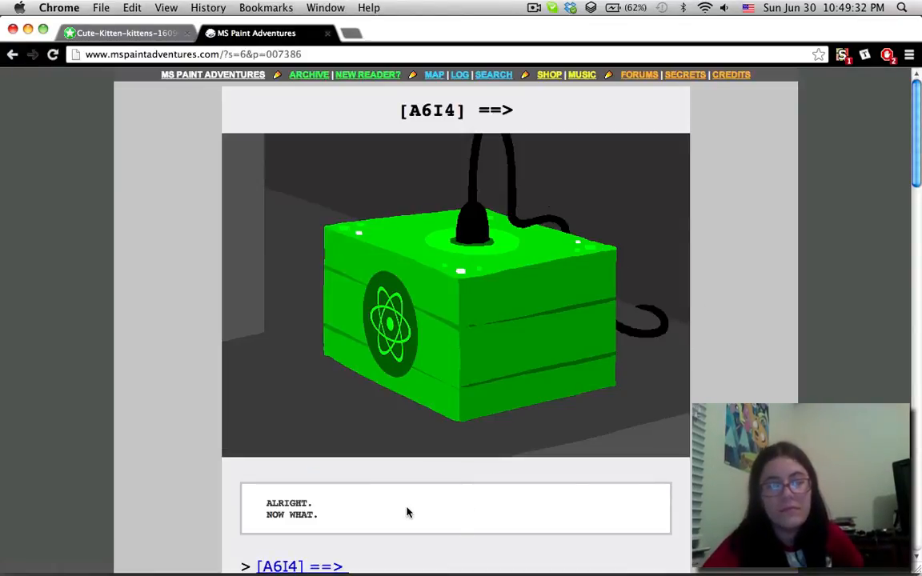
left_click(534, 8)
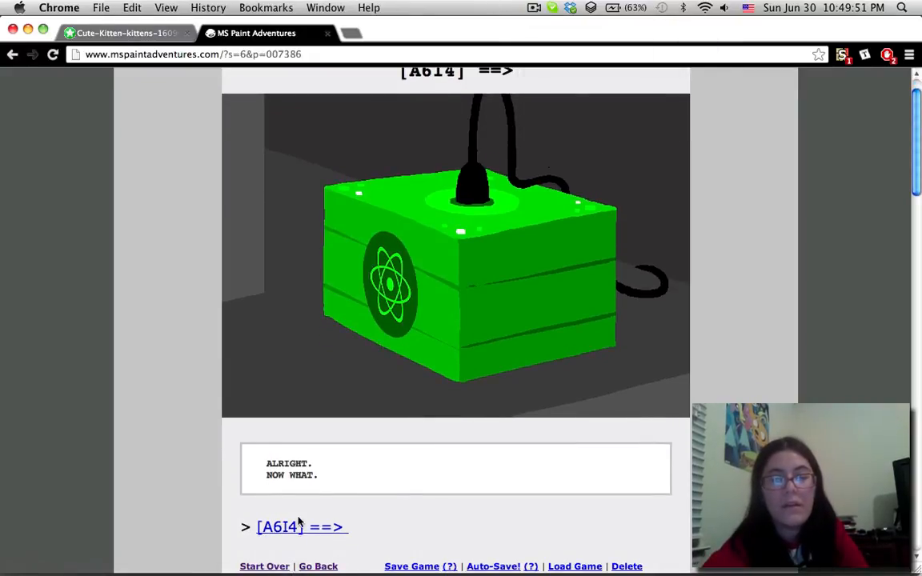
Step: Advance to page 007387 and scroll past the monitor-tower artwork into the pesterlog
left_click(279, 527)
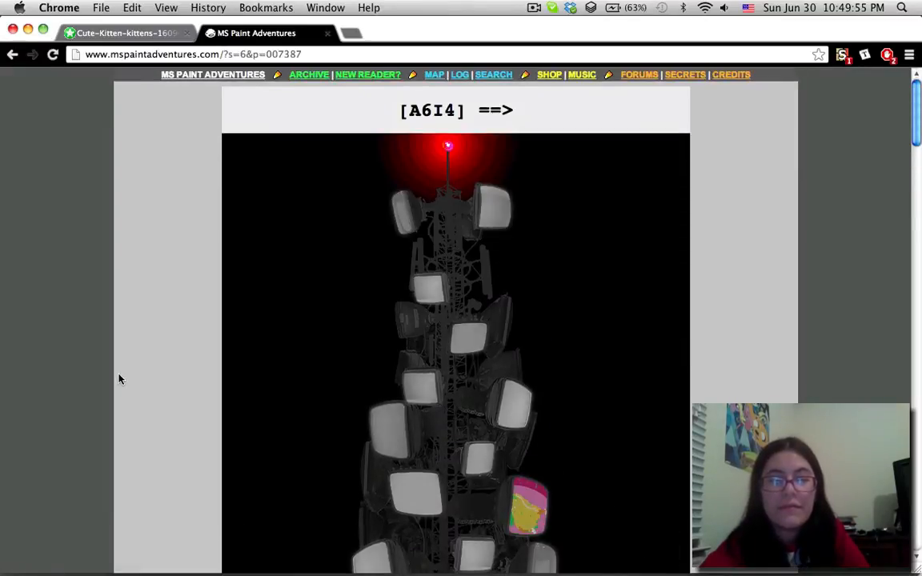
scroll("down", 3)
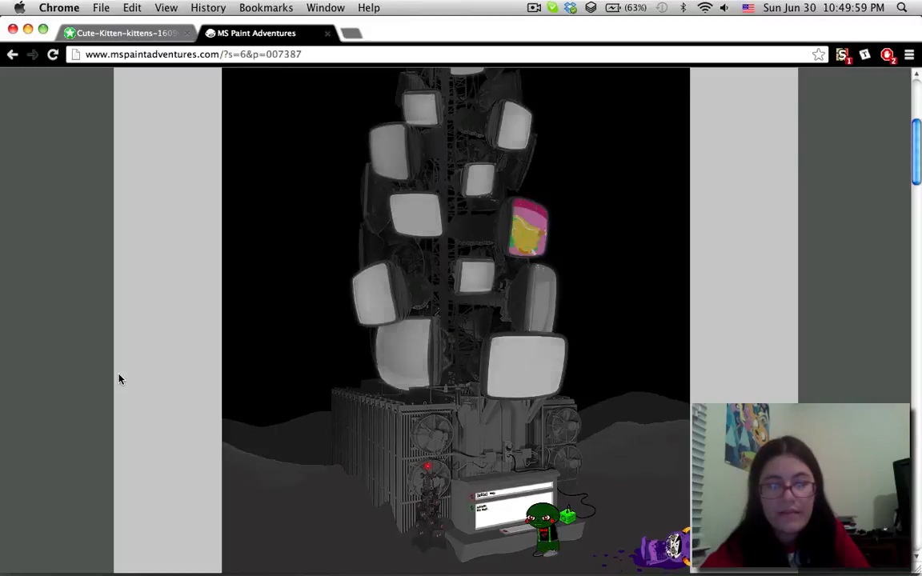
scroll("down", 3)
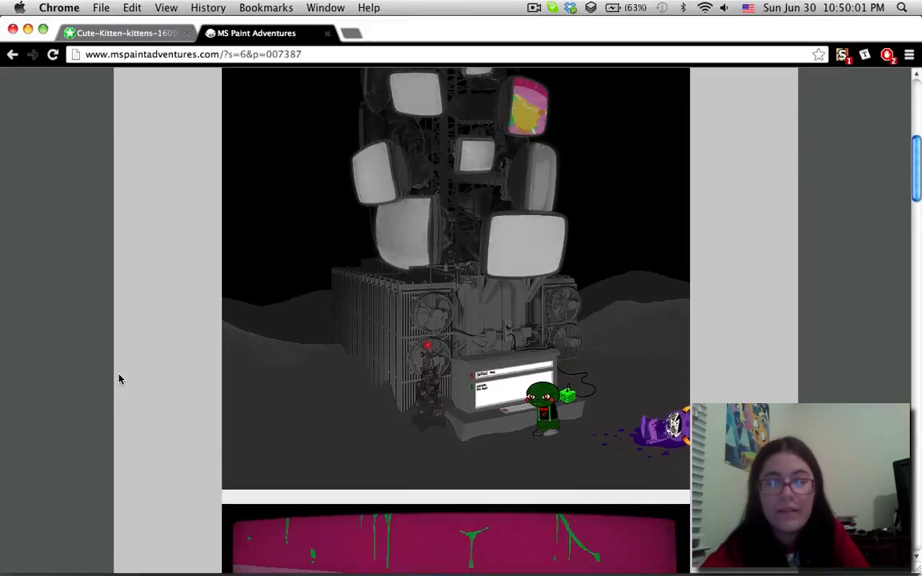
scroll("down", 3)
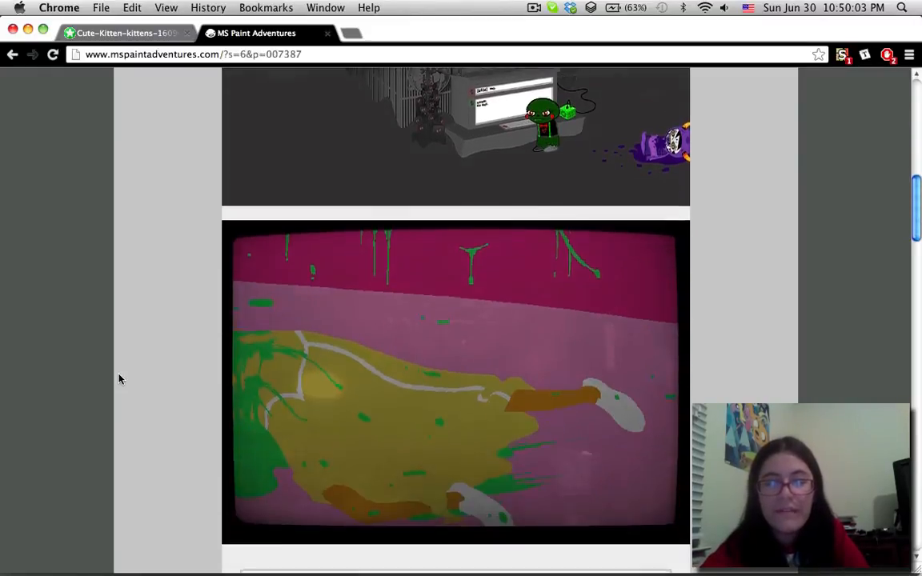
scroll("down", 3)
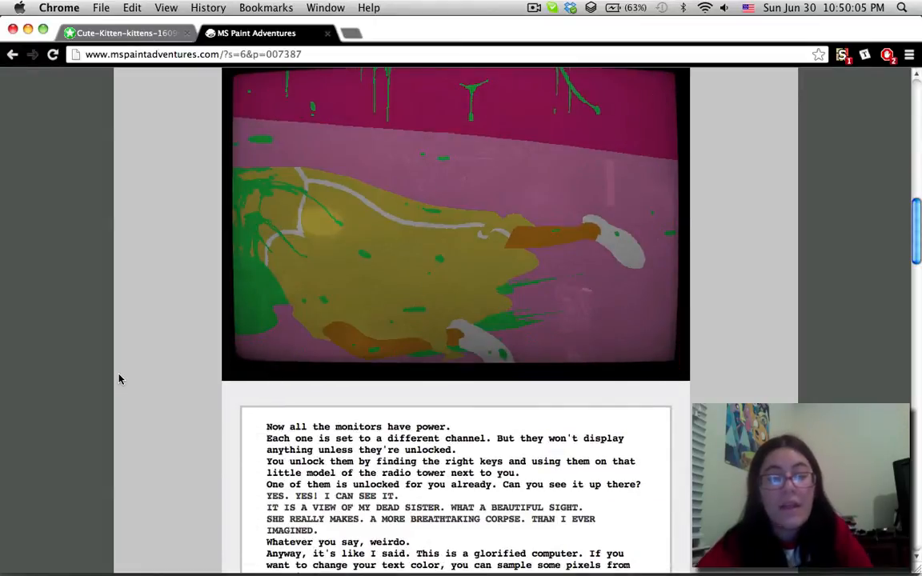
scroll("down", 3)
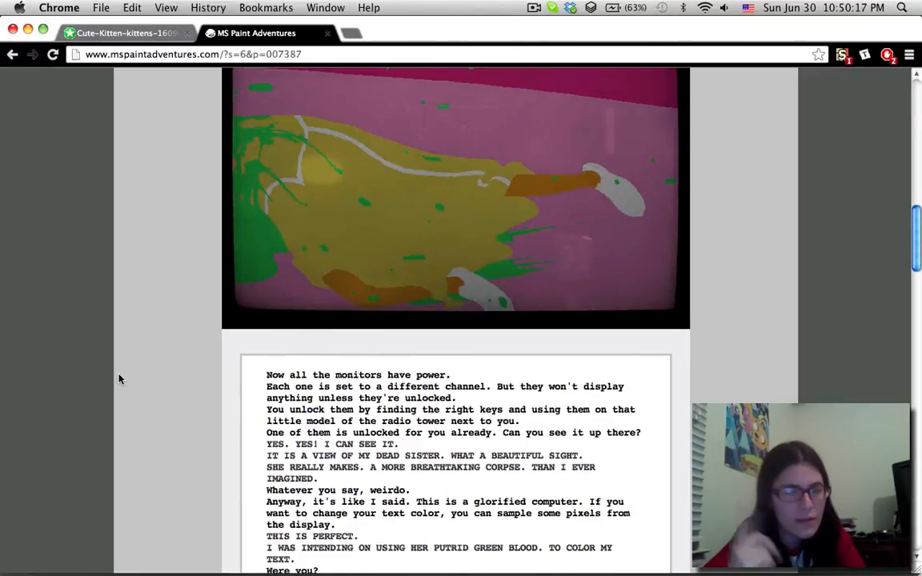
scroll("down", 3)
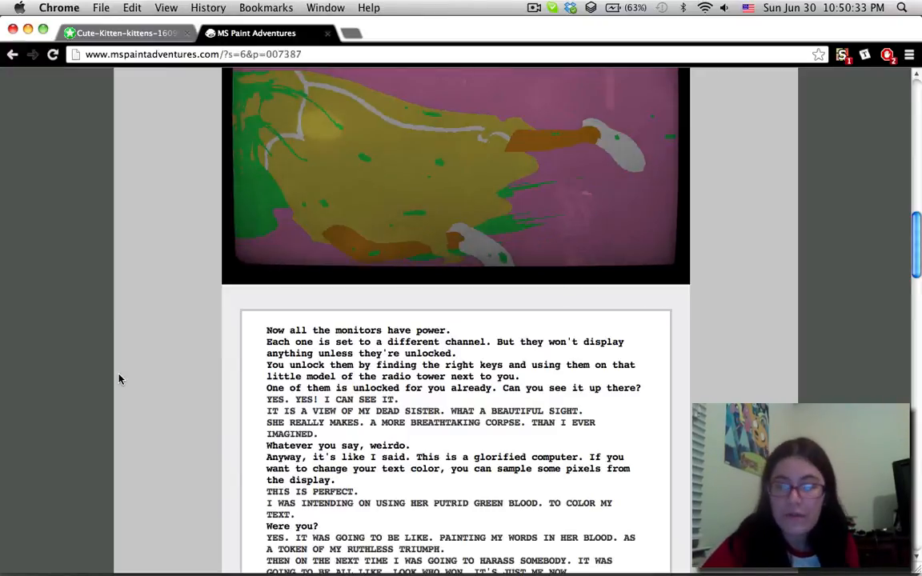
Step: Scroll the dialogue down to its final line about picking a new color
scroll("down", 3)
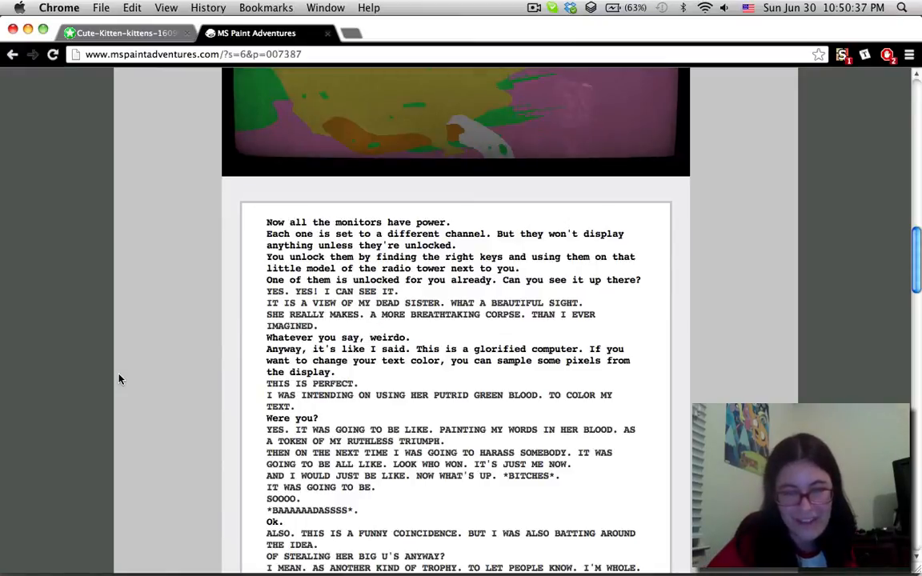
scroll("down", 3)
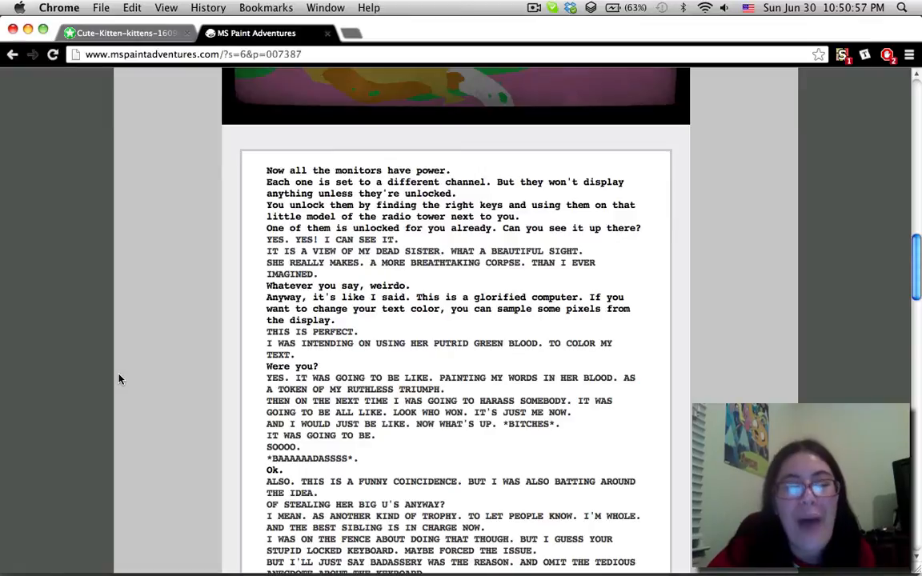
scroll("down", 3)
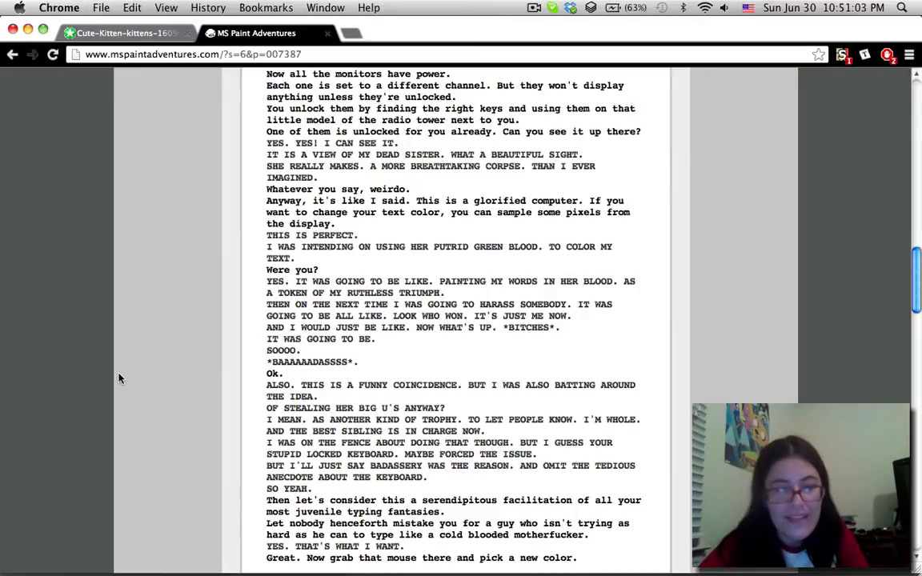
scroll("down", 3)
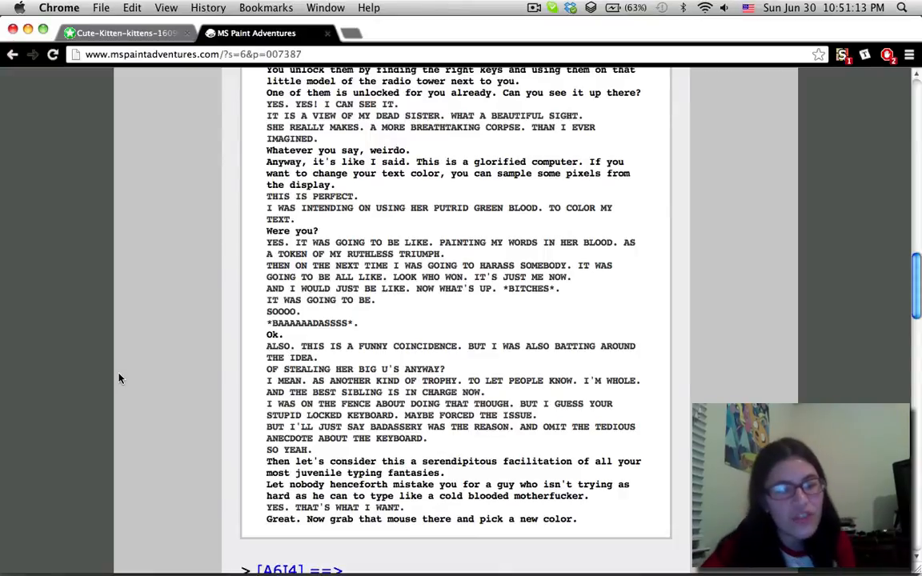
scroll("down", 3)
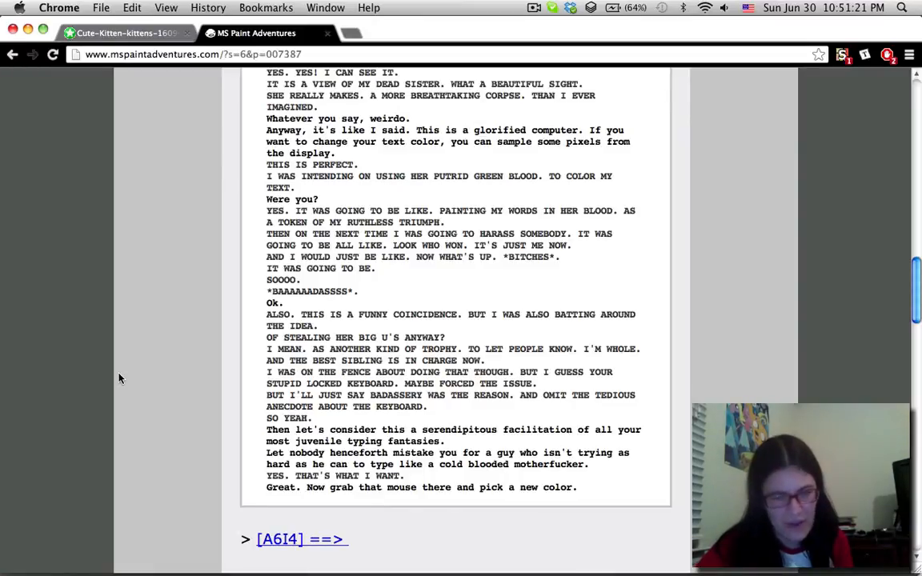
scroll("down", 3)
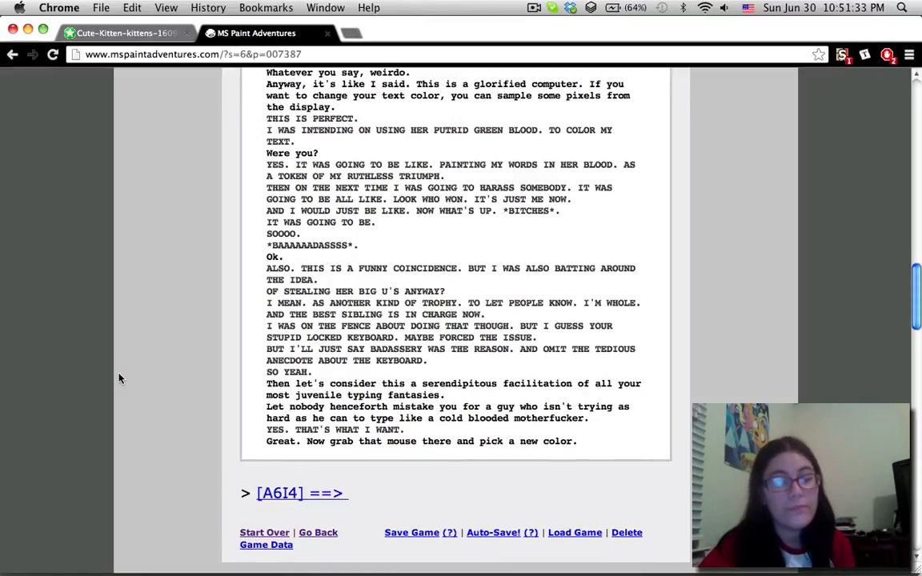
scroll("down", 3)
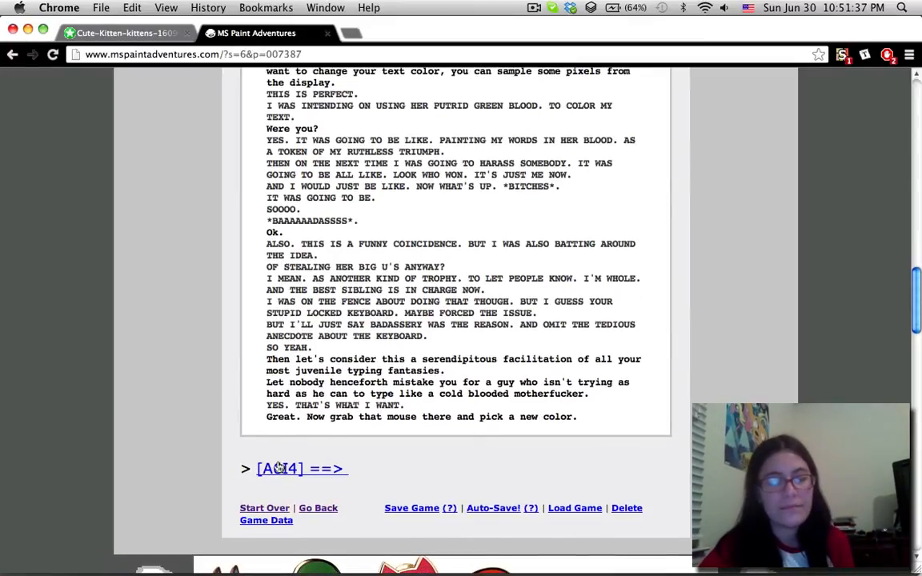
Step: Advance to page 007388's trackball mouse panel and read down to the twisting-body line
left_click(301, 470)
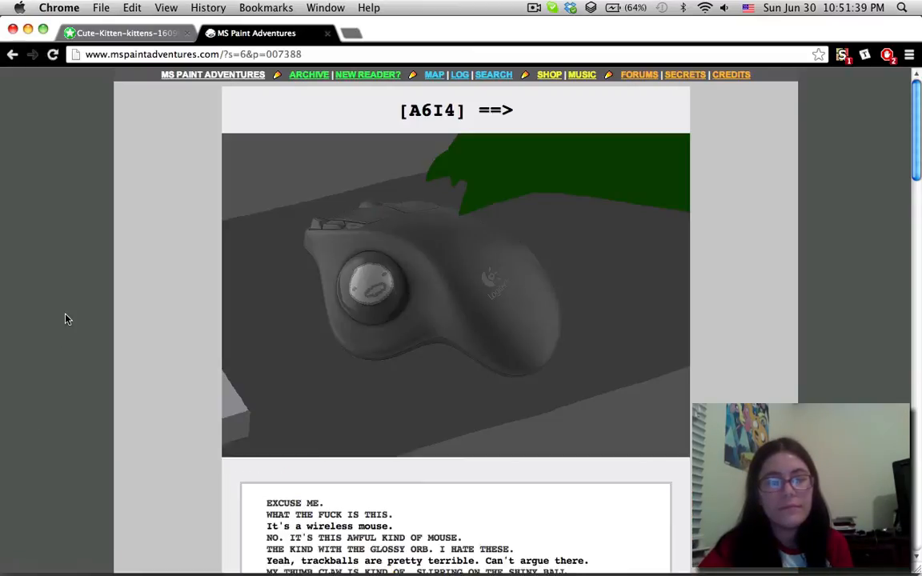
scroll("down", 3)
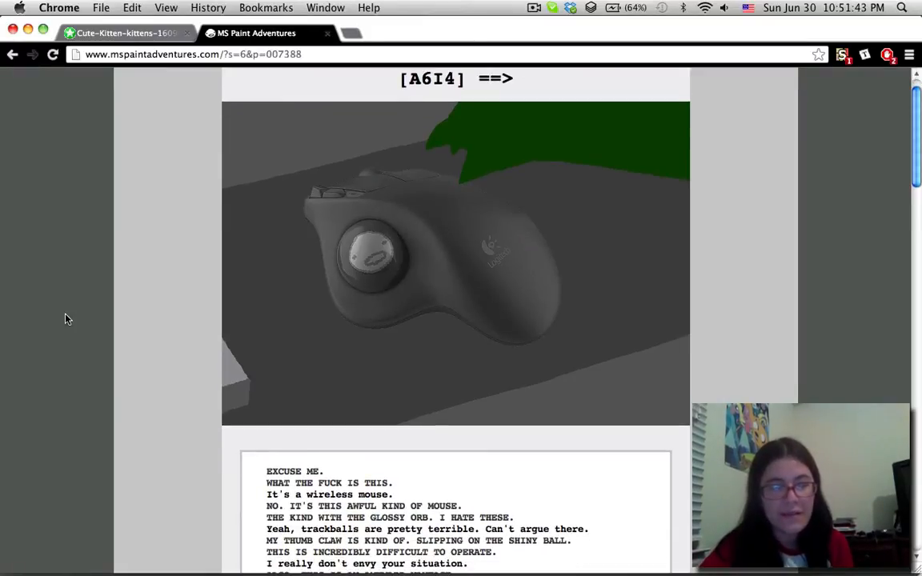
mouse_move(175, 310)
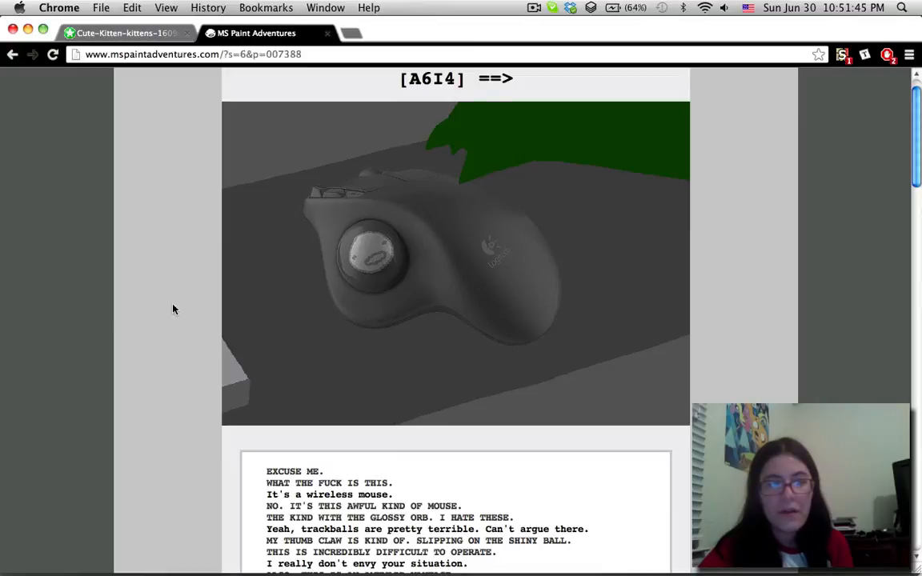
mouse_move(433, 288)
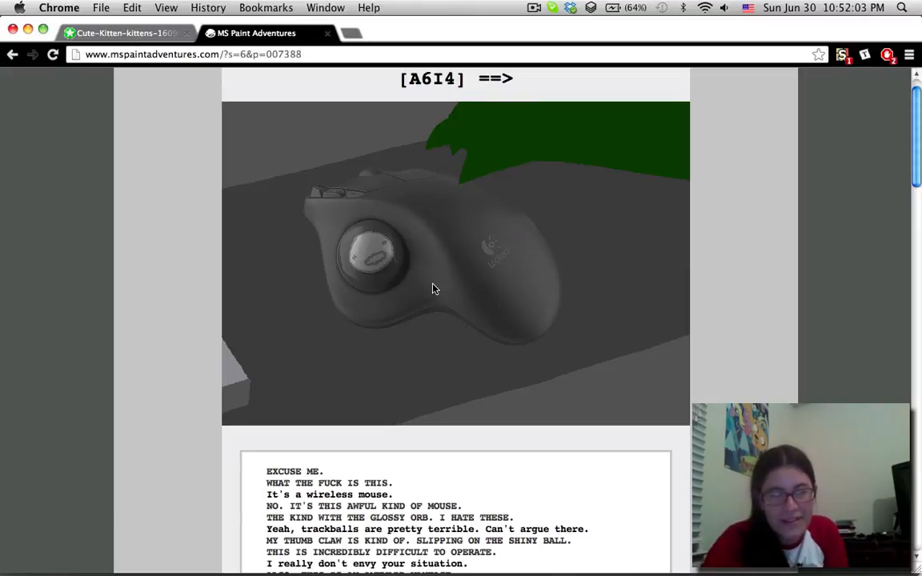
scroll("down", 3)
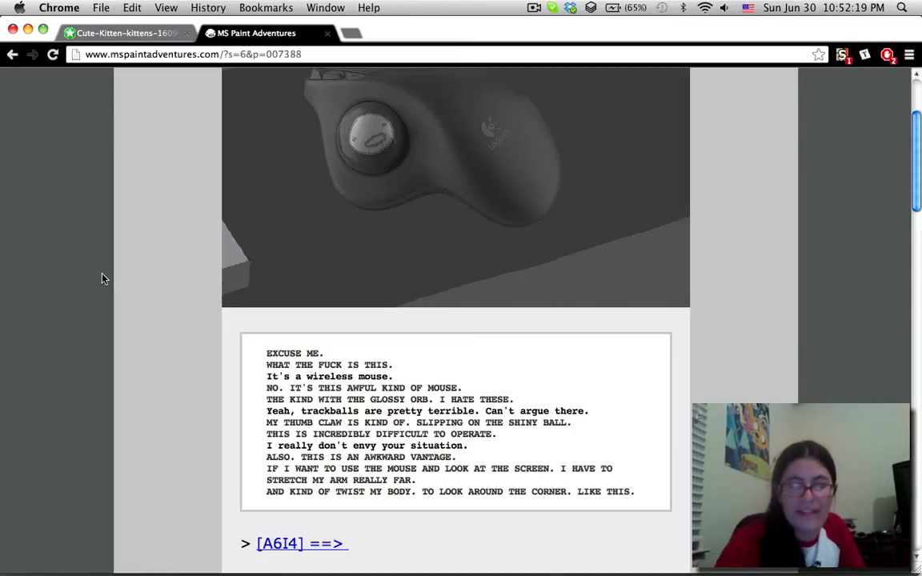
scroll("down", 3)
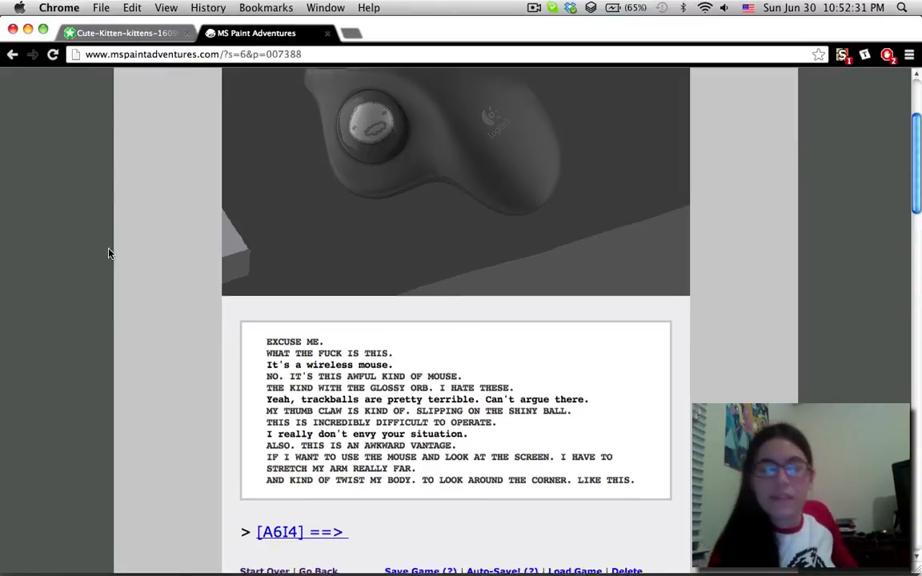
Step: Read page 007389's welded-mouse dialogue to its final 'Maybe.' line and continue to page 007390
left_click(303, 531)
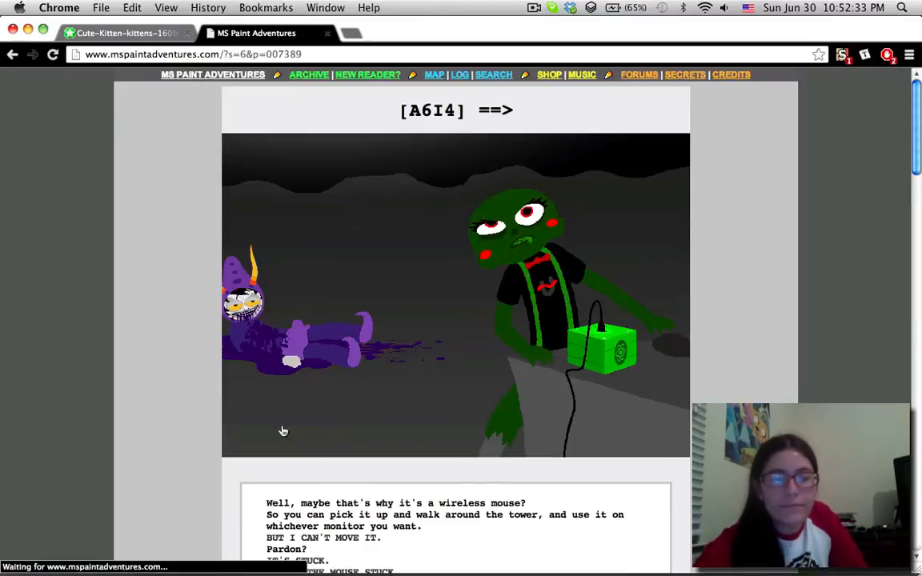
scroll("down", 3)
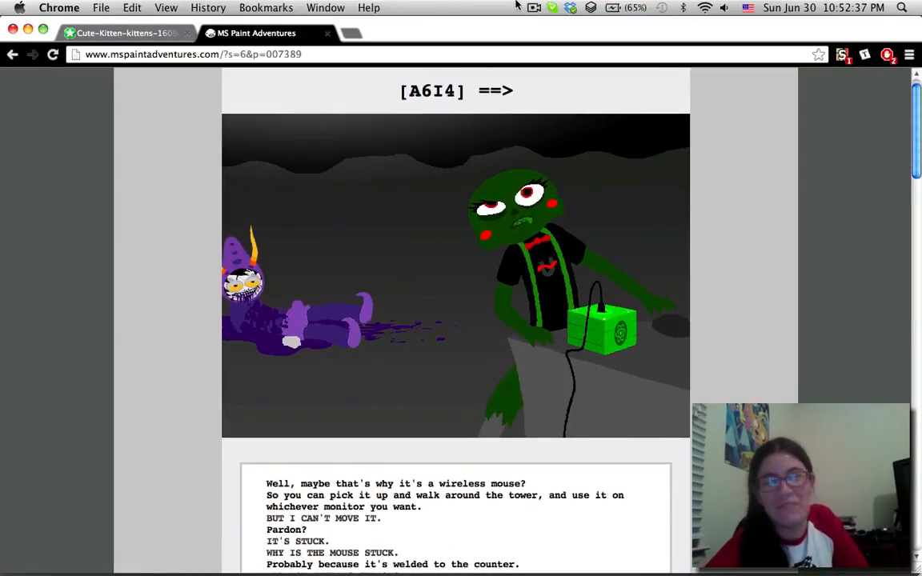
left_click(534, 6)
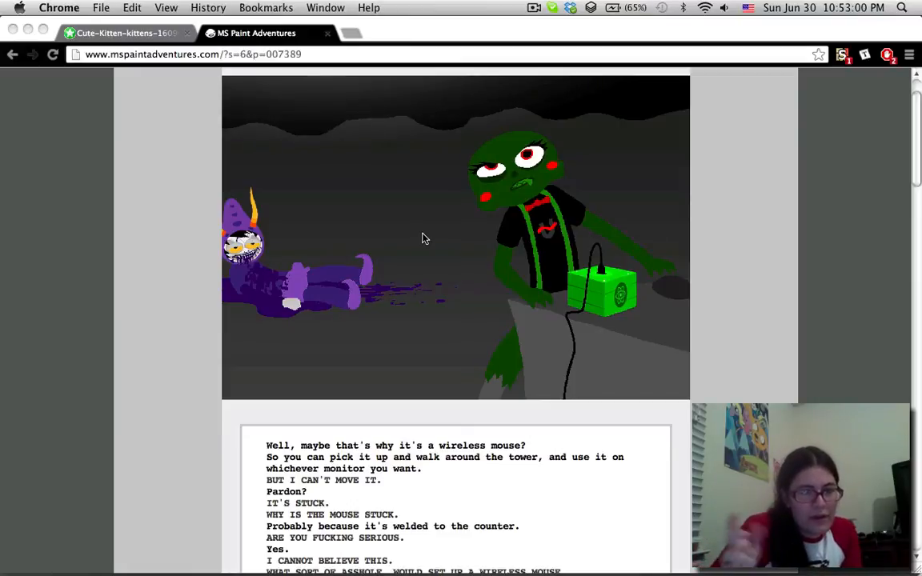
scroll("down", 3)
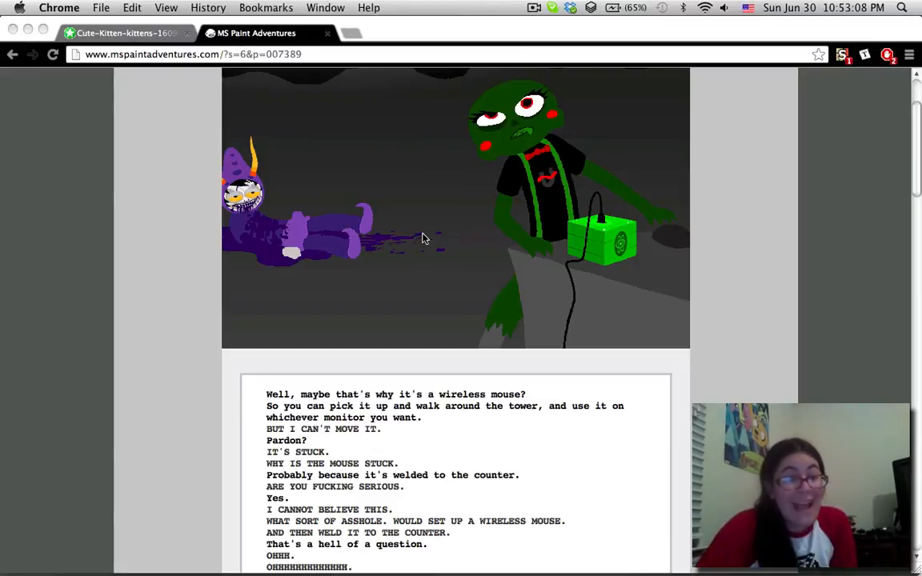
scroll("down", 3)
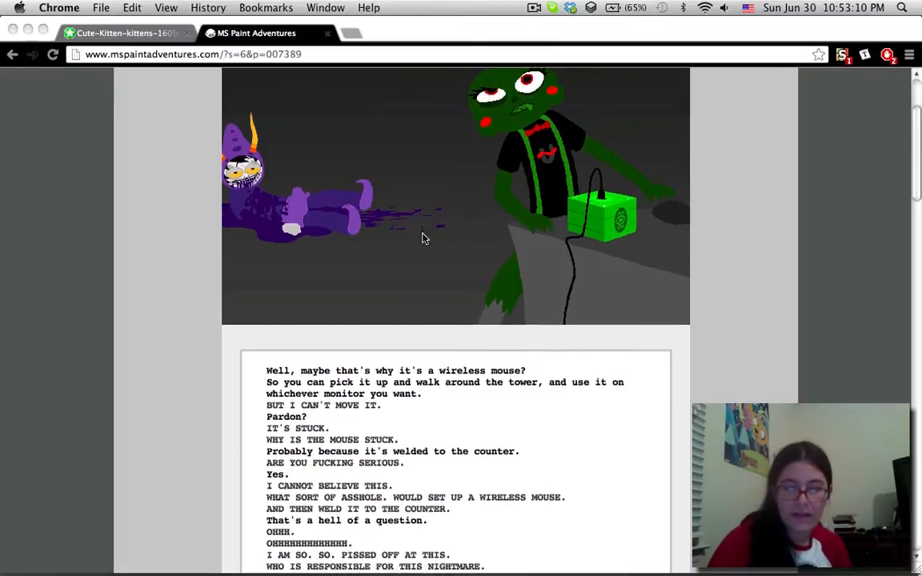
scroll("down", 3)
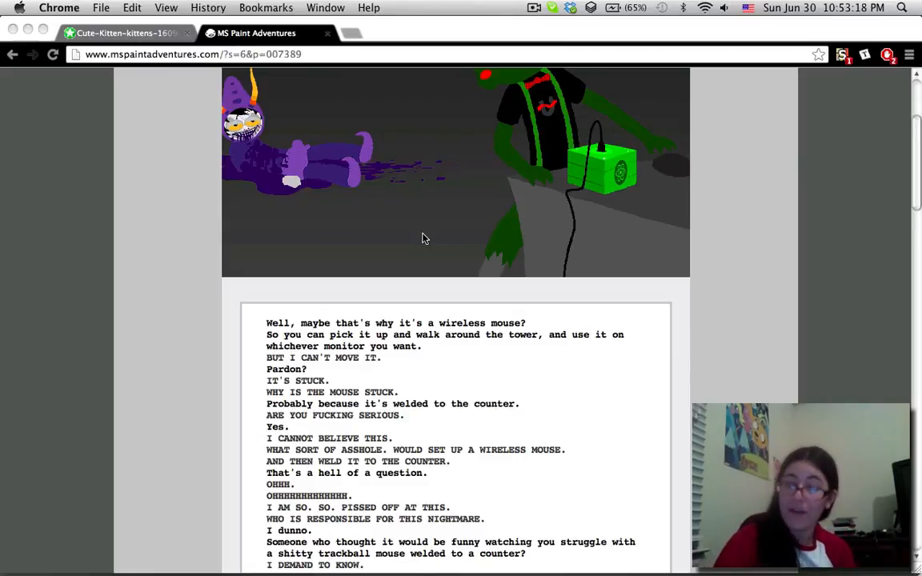
scroll("down", 3)
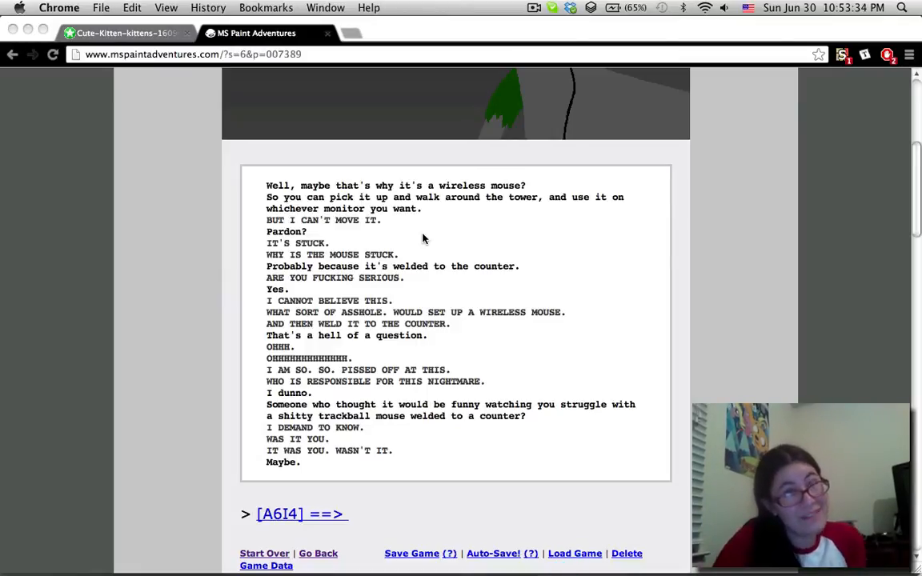
left_click(301, 514)
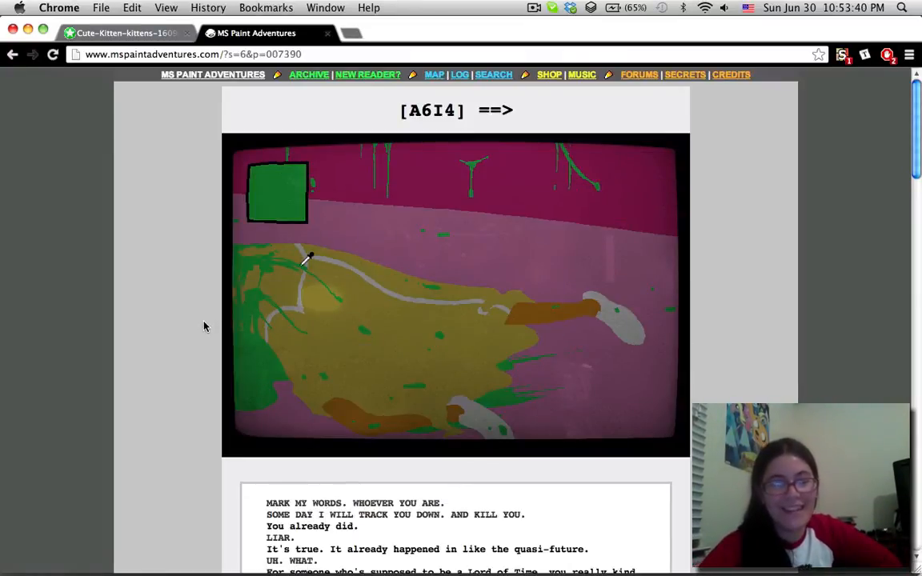
Step: Read page 007390 down to 'Just bump up the brightness on the display' and continue to page 007391
scroll("down", 3)
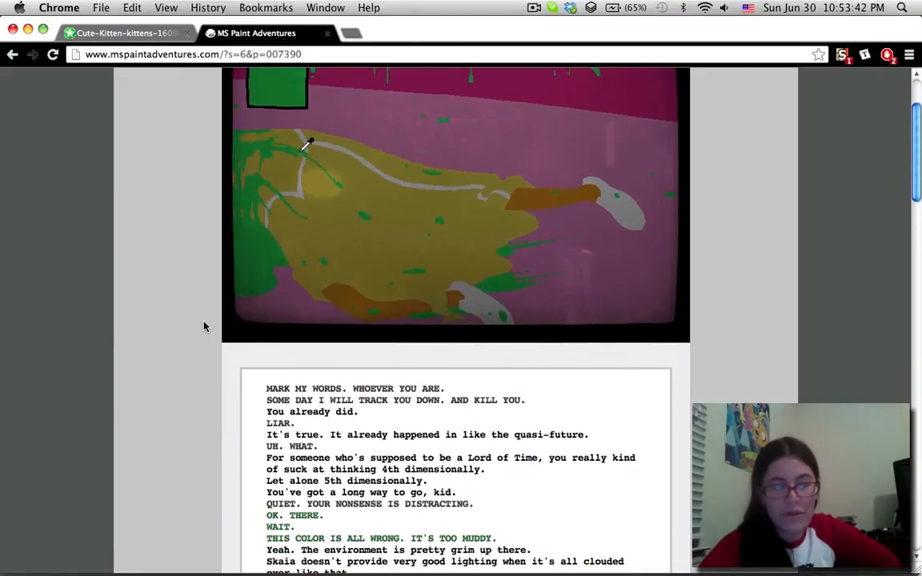
scroll("down", 3)
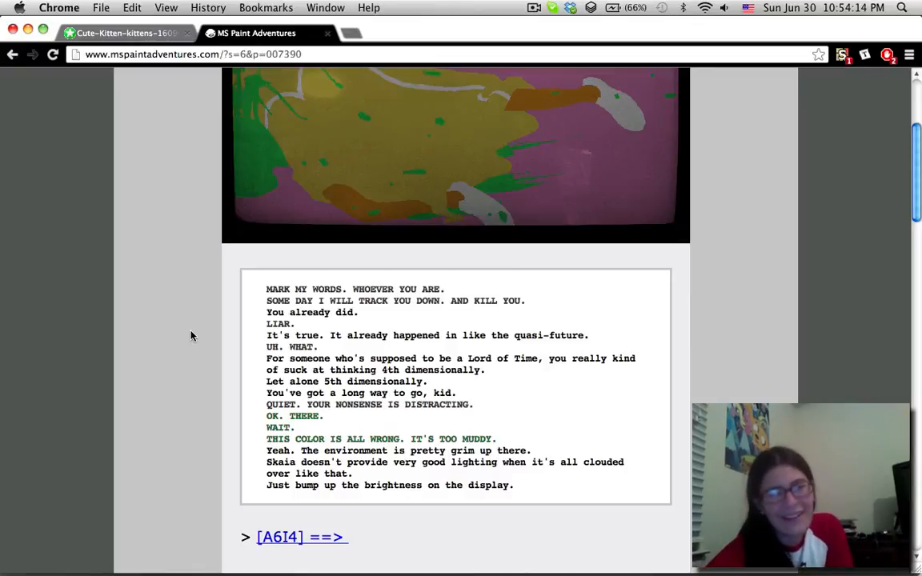
left_click(302, 538)
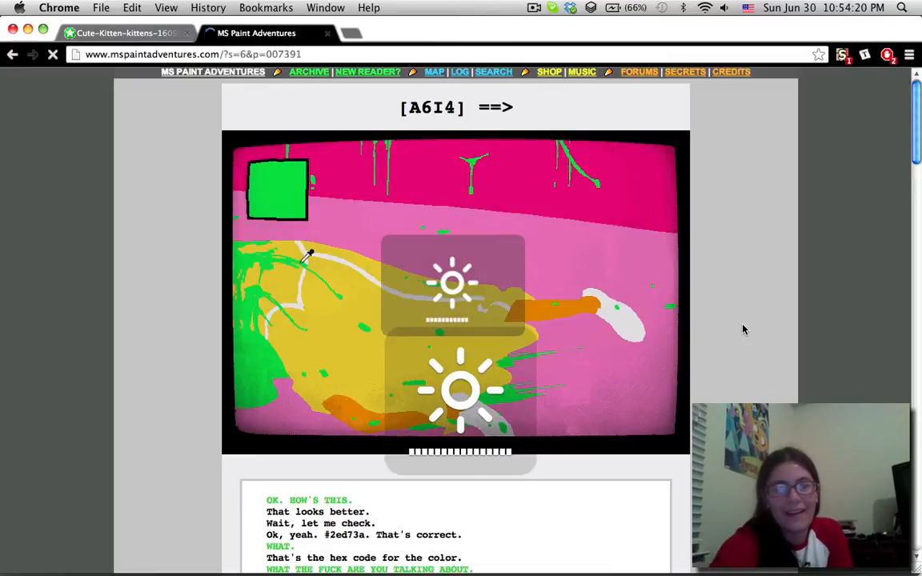
Step: Read page 007391's hex-code dialogue to its final 'UGH.' line and continue to page 007392's crowbar panel
left_click(535, 7)
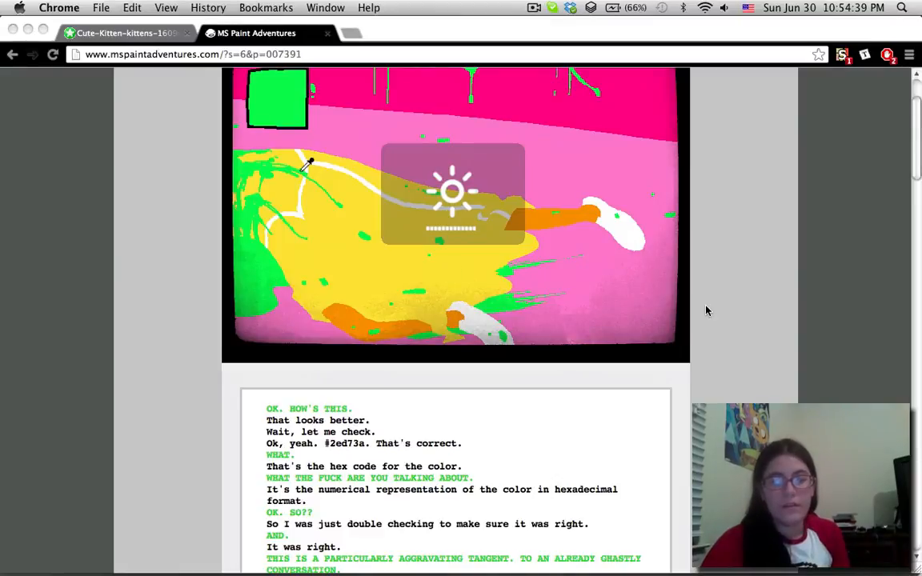
scroll("down", 3)
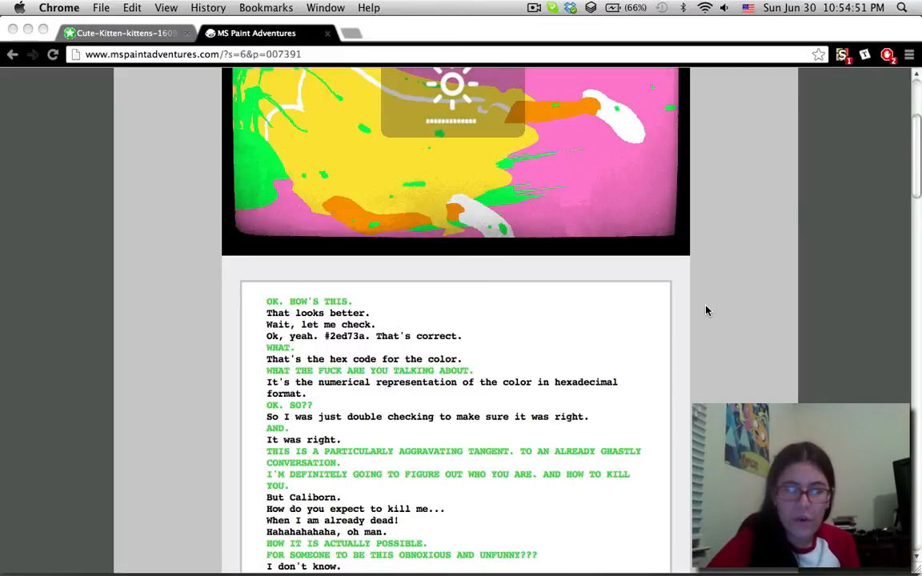
scroll("down", 3)
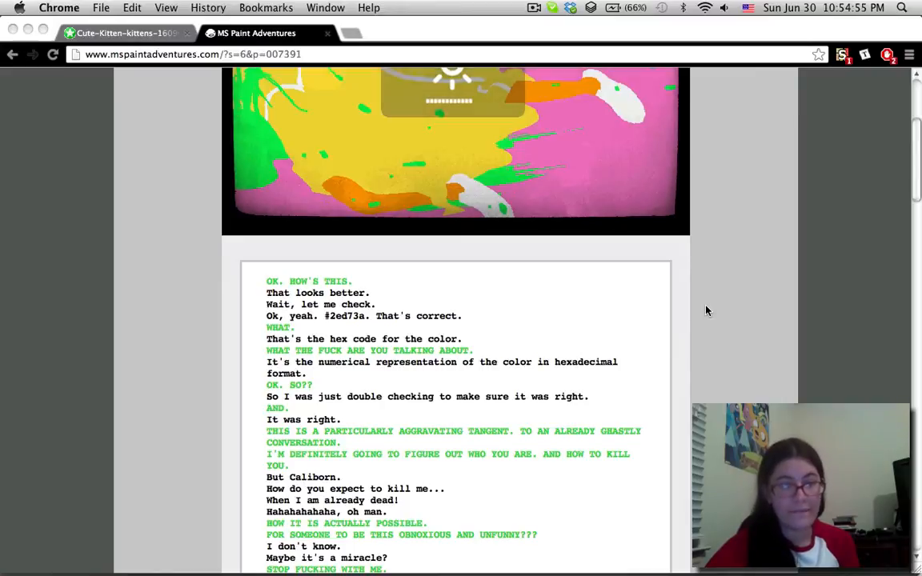
scroll("down", 3)
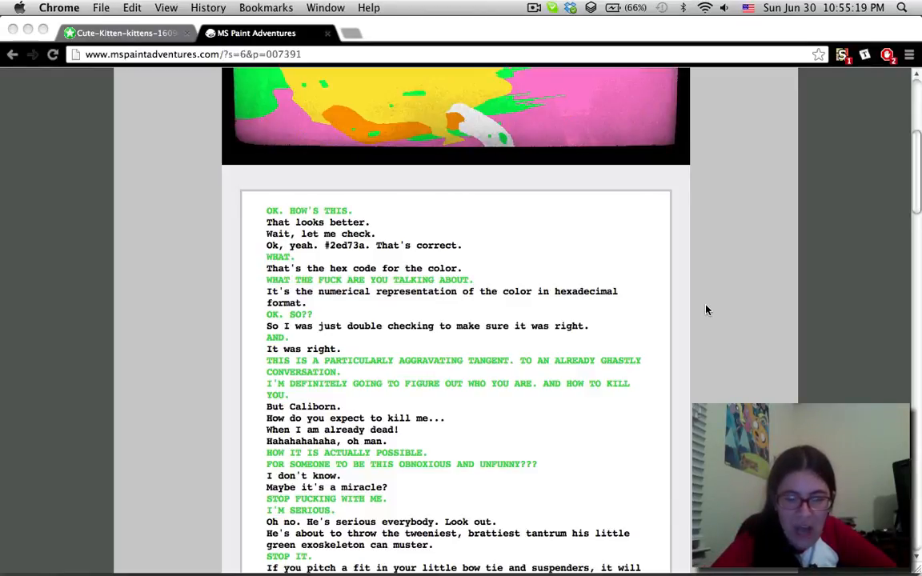
scroll("down", 3)
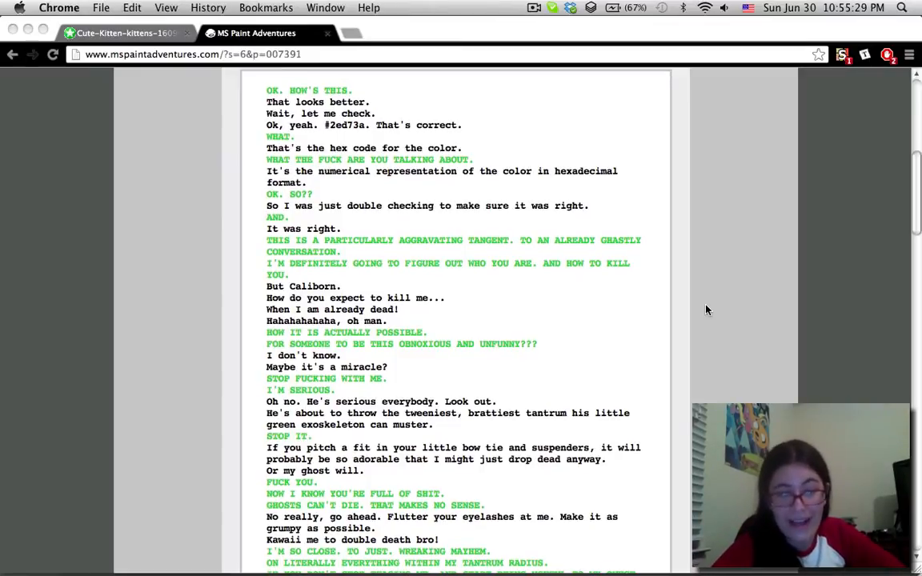
scroll("down", 3)
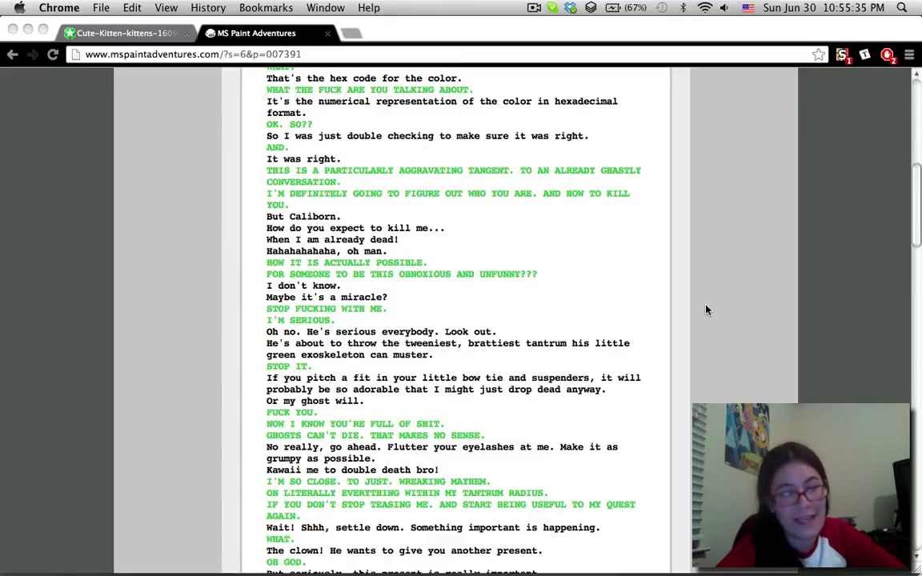
scroll("down", 3)
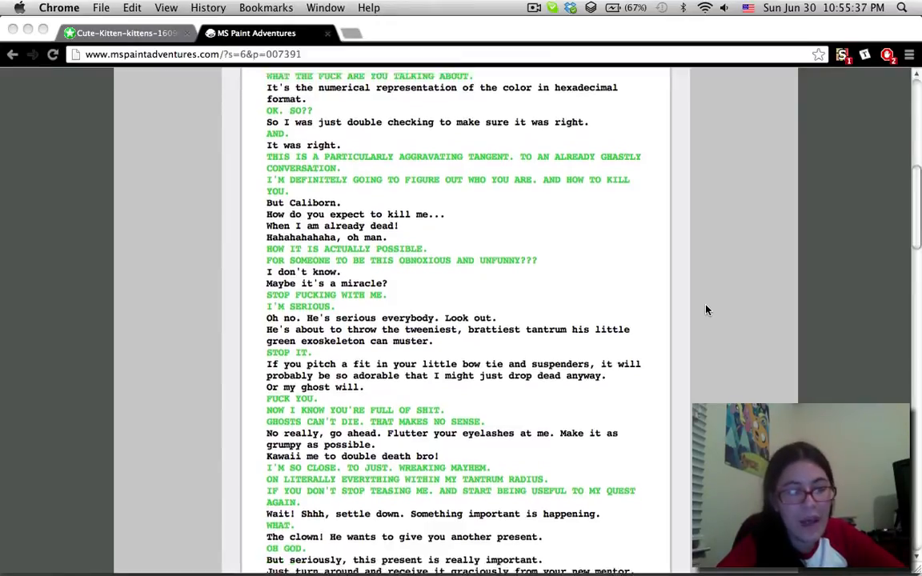
scroll("down", 3)
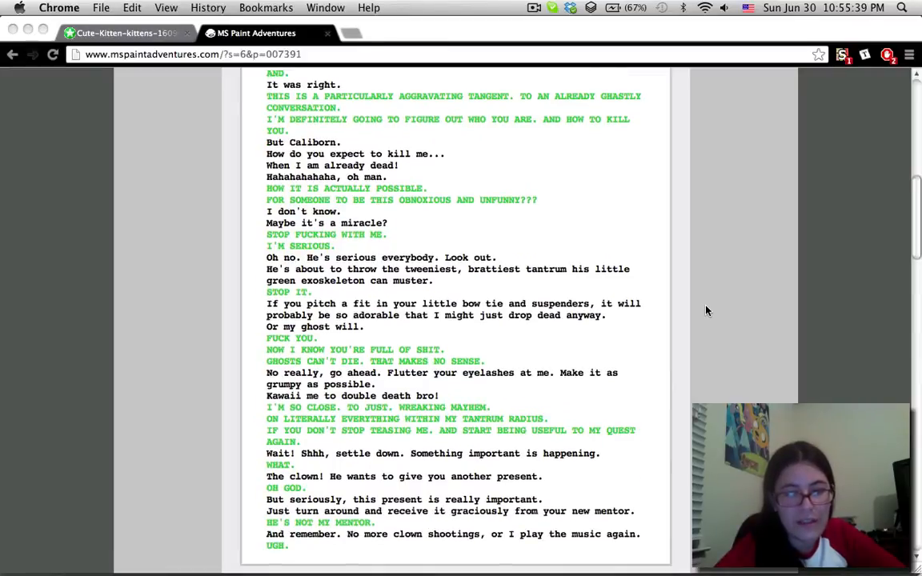
scroll("down", 3)
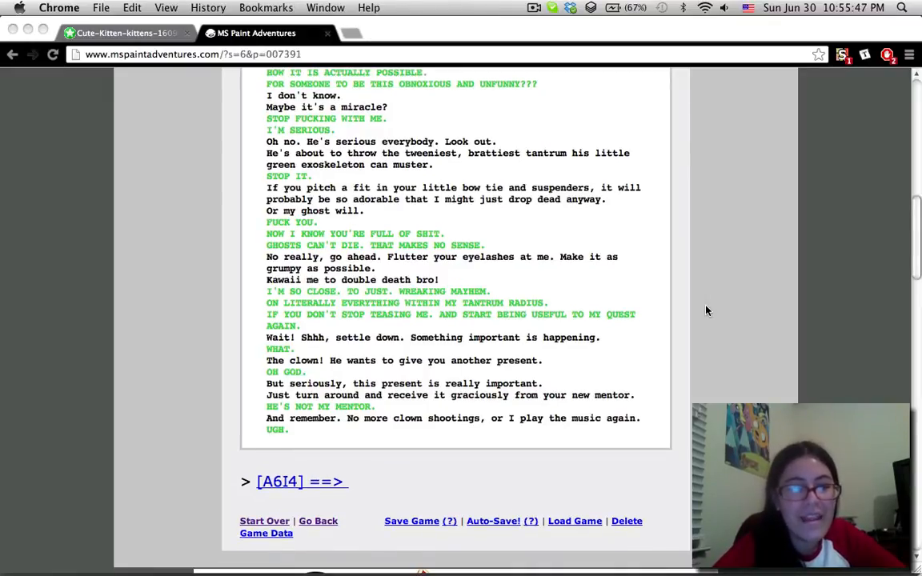
scroll("down", 3)
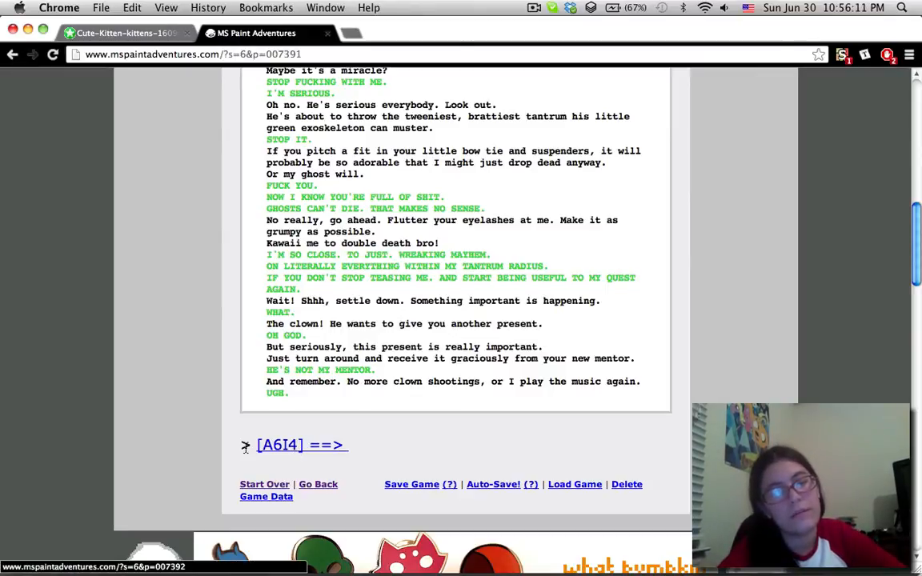
left_click(301, 445)
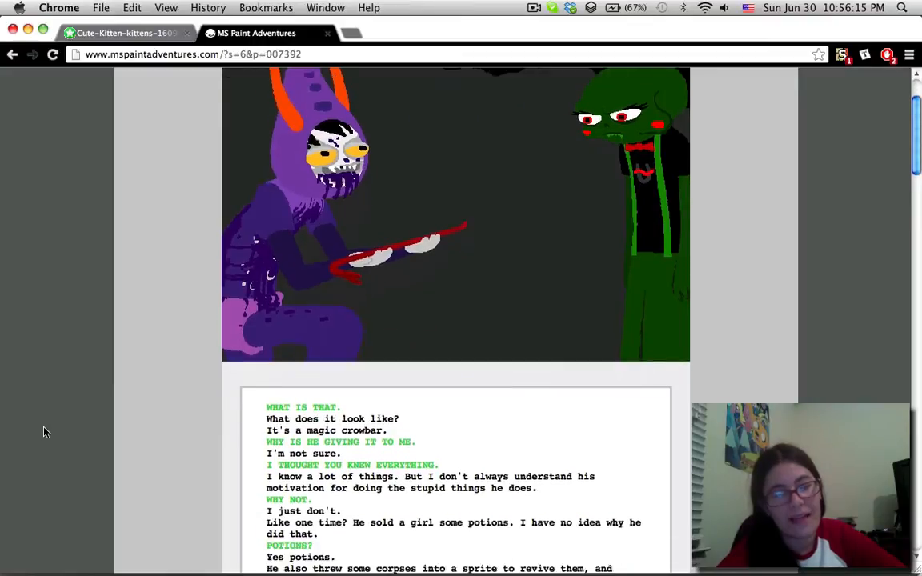
Step: Read down through the first half of page 007392's crowbar pesterlog
scroll("down", 3)
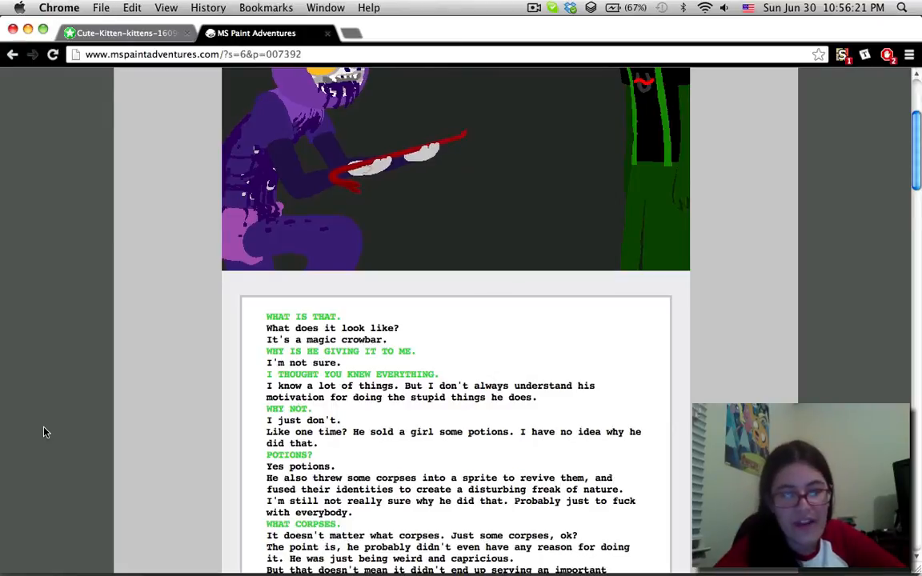
scroll("down", 3)
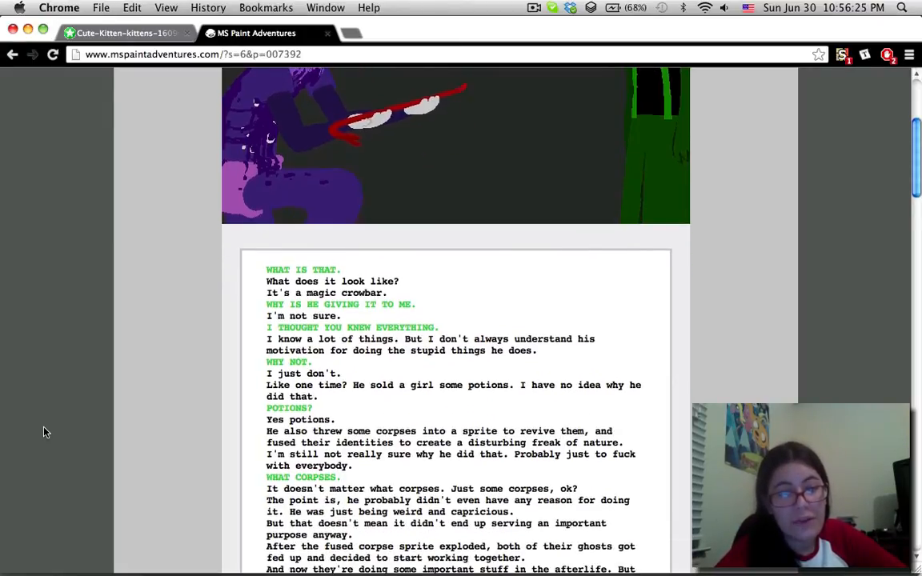
scroll("down", 3)
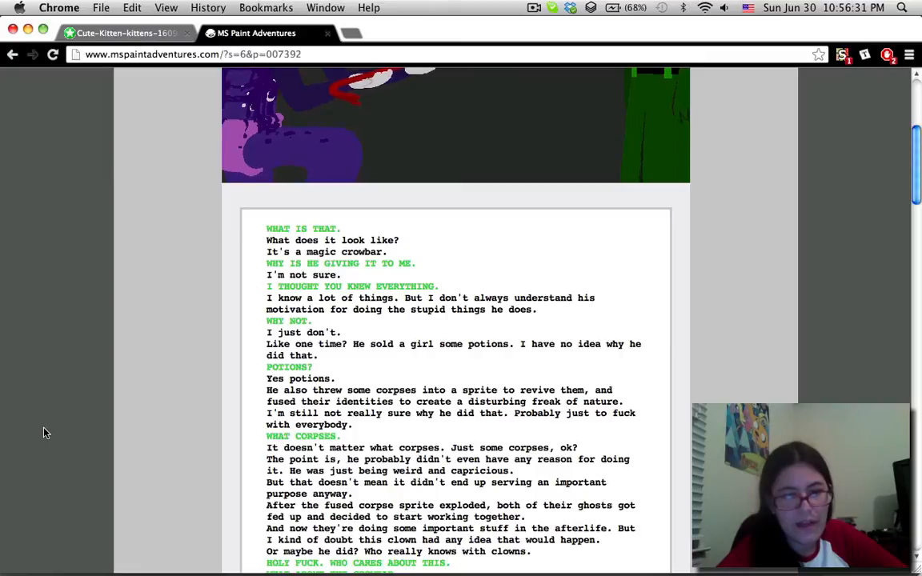
scroll("down", 3)
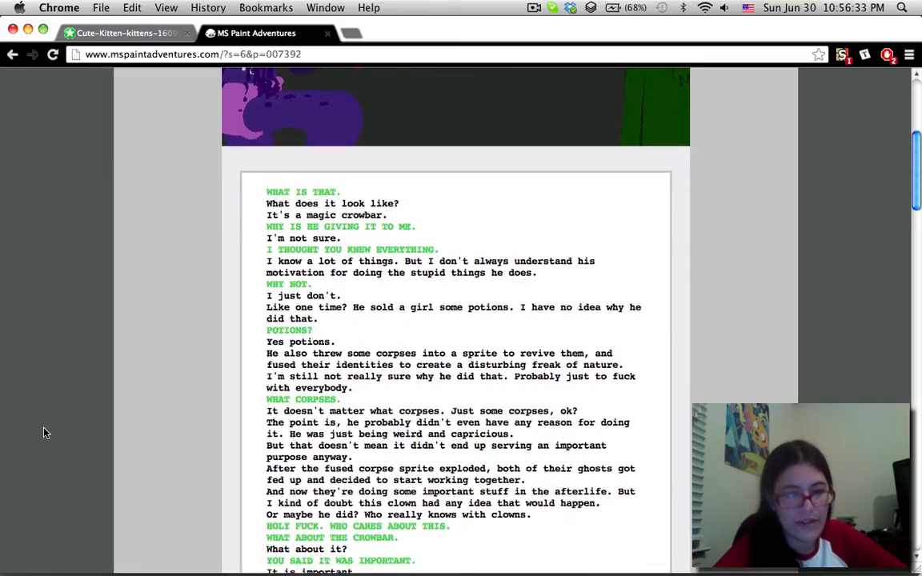
scroll("down", 3)
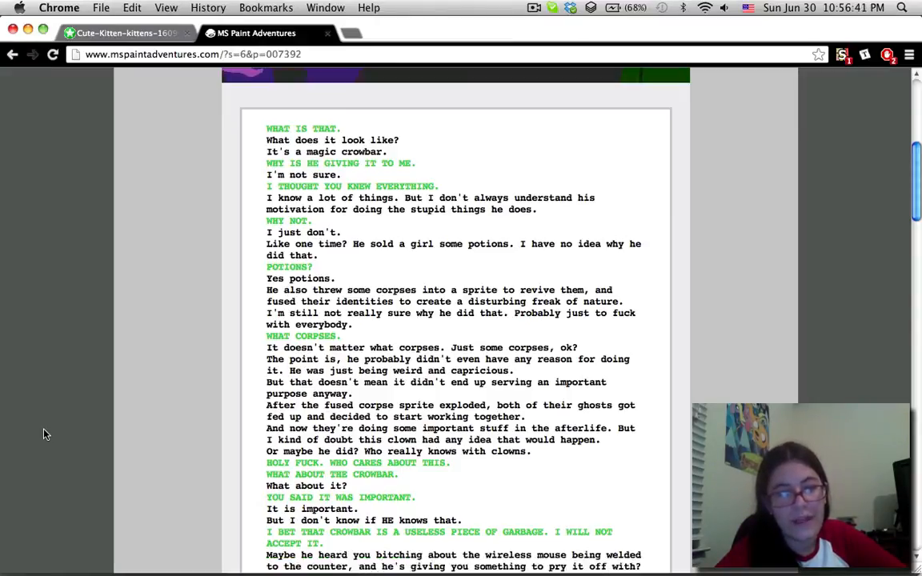
scroll("down", 3)
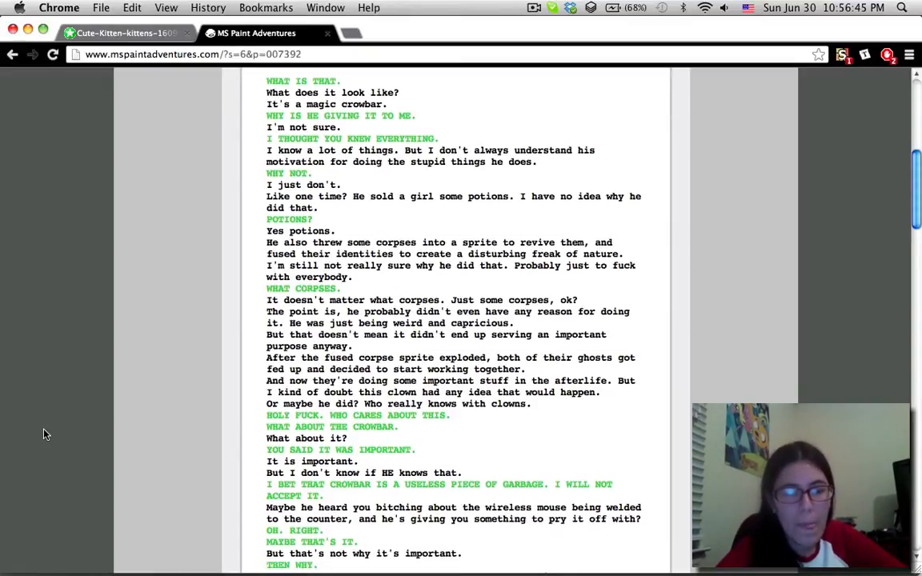
scroll("down", 3)
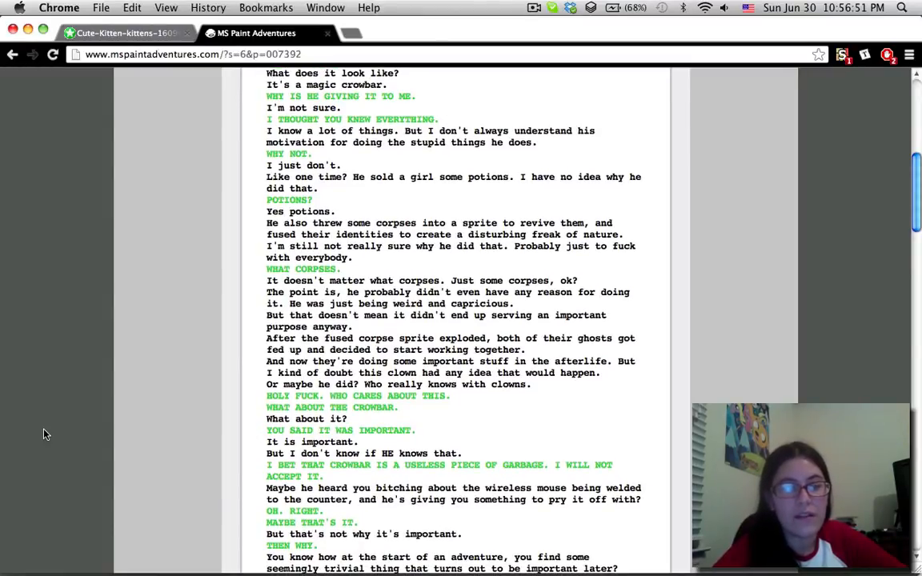
scroll("down", 3)
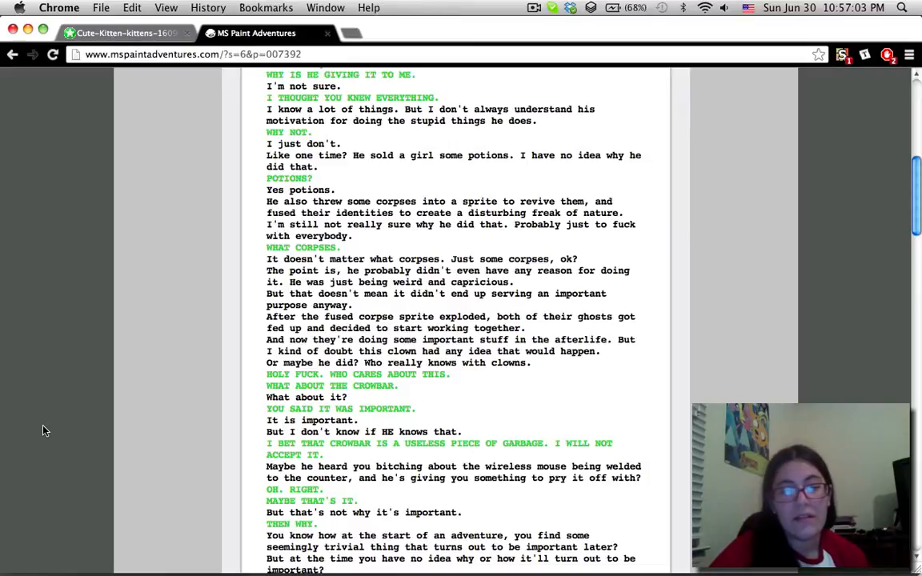
scroll("up", 3)
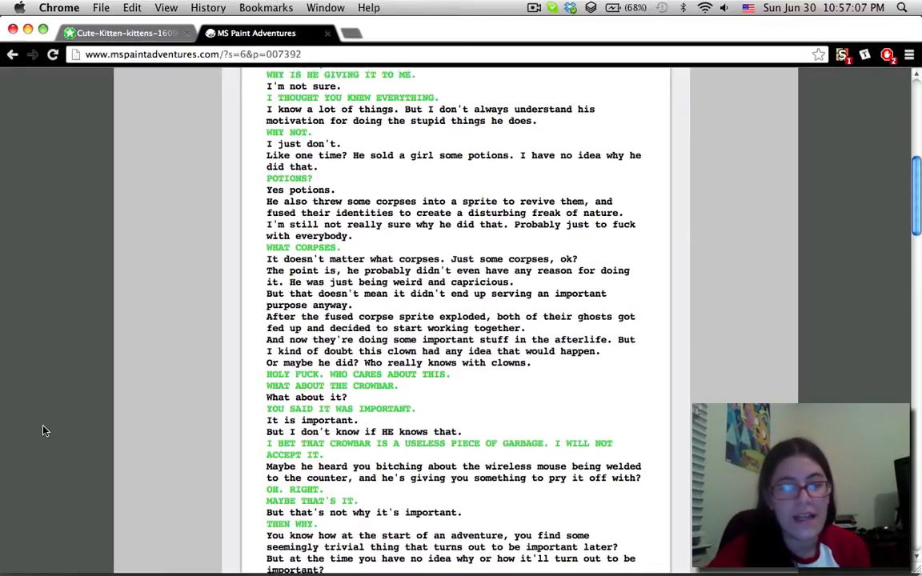
scroll("down", 3)
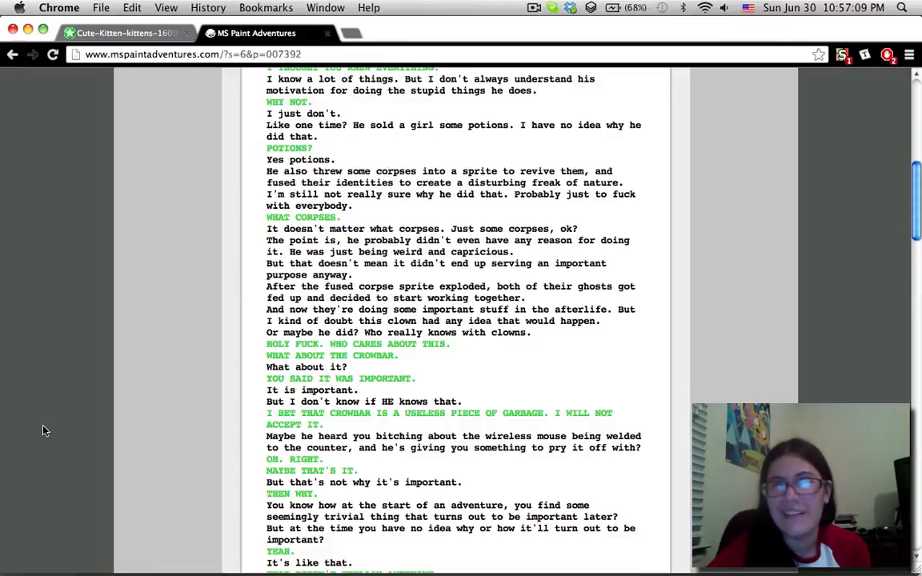
Step: Finish the pesterlog at 'Wait, what are you...' and advance via '[A6I4] ==>' to page 007393
scroll("down", 3)
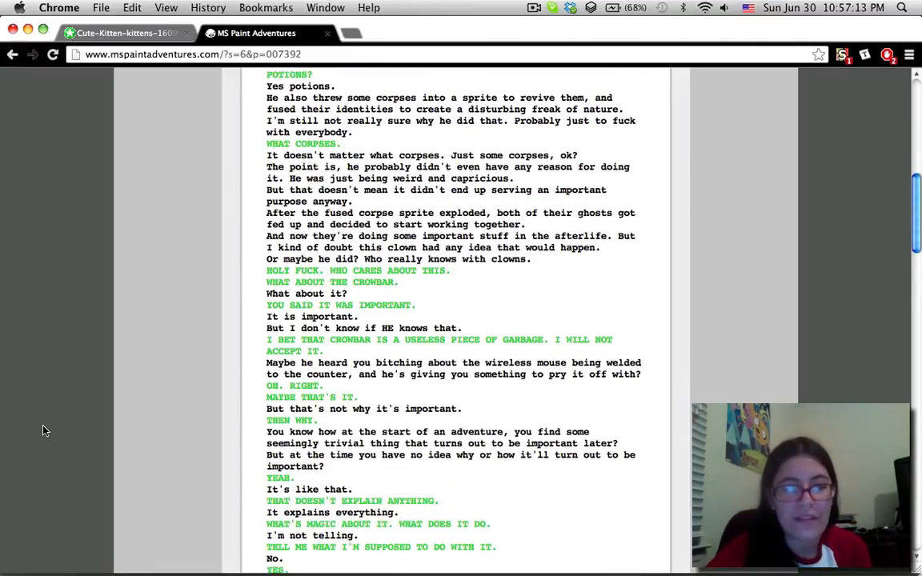
scroll("down", 3)
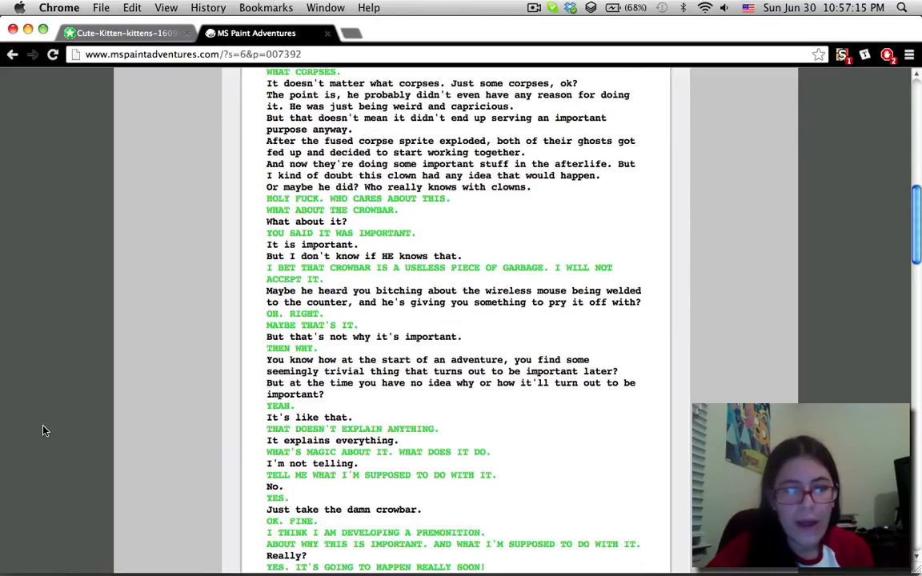
scroll("up", 3)
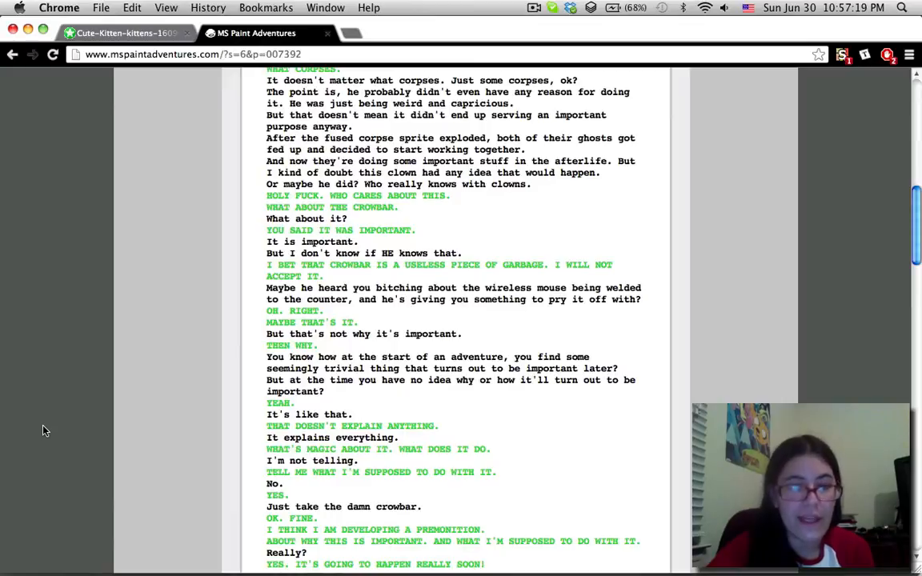
scroll("down", 3)
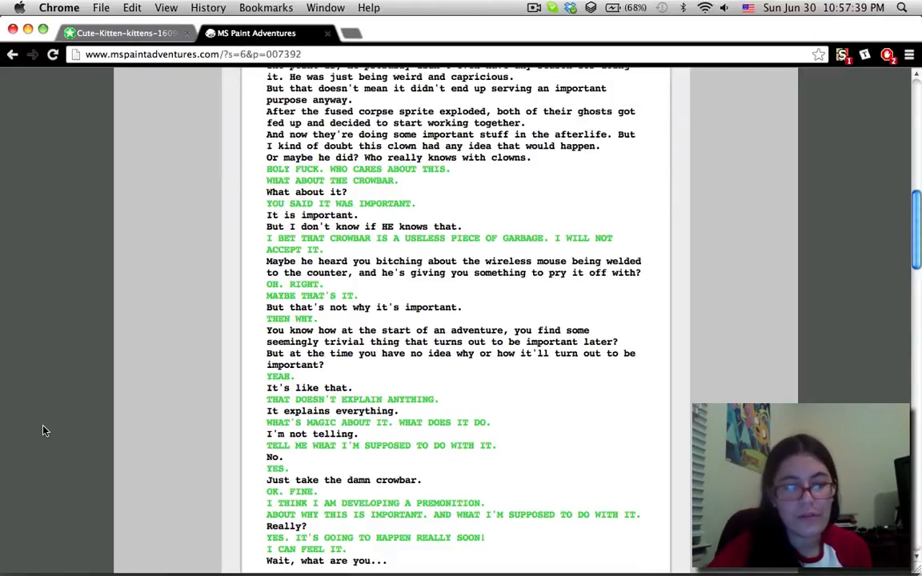
scroll("down", 3)
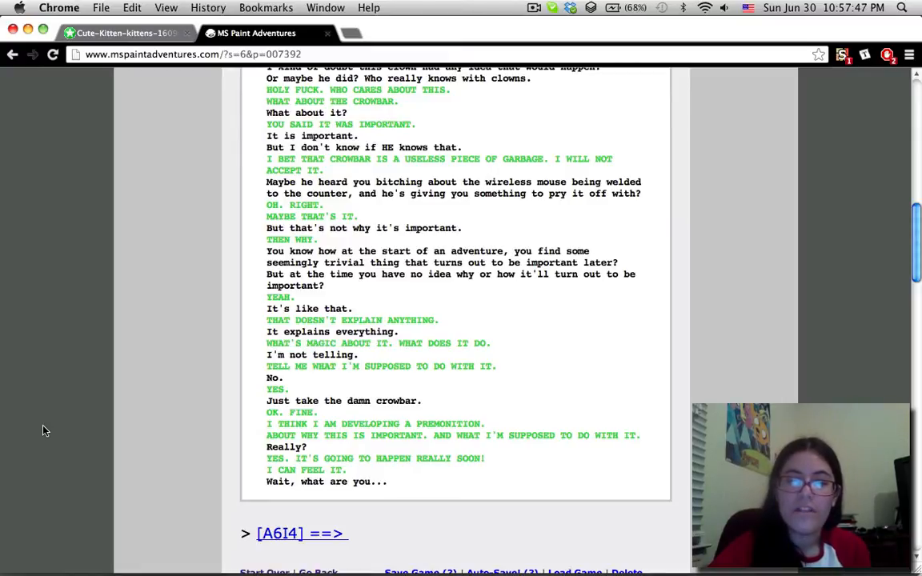
scroll("down", 3)
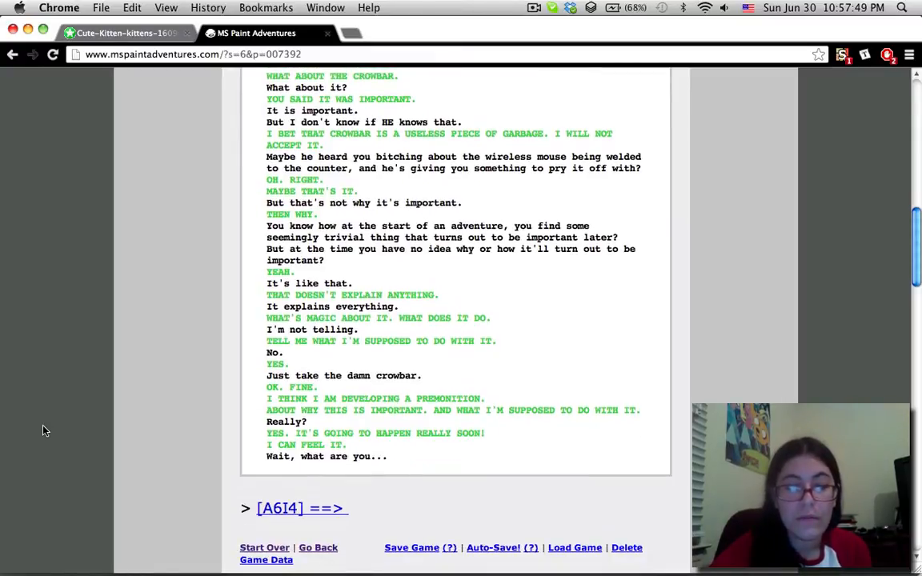
scroll("up", 3)
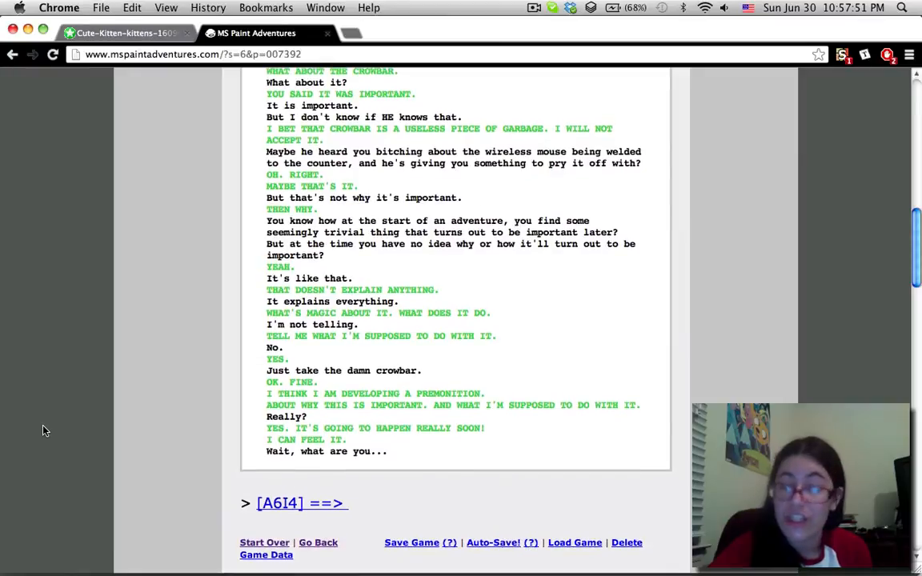
scroll("down", 3)
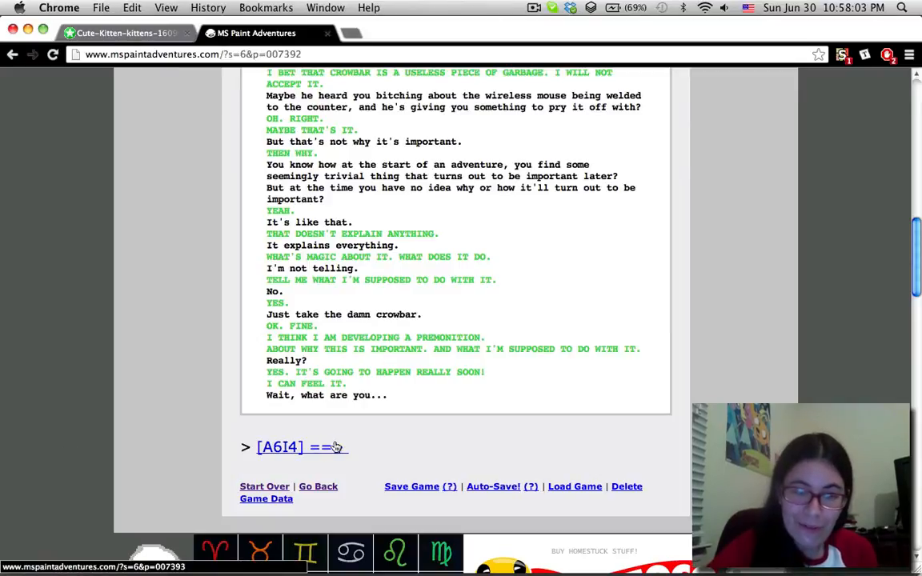
left_click(279, 447)
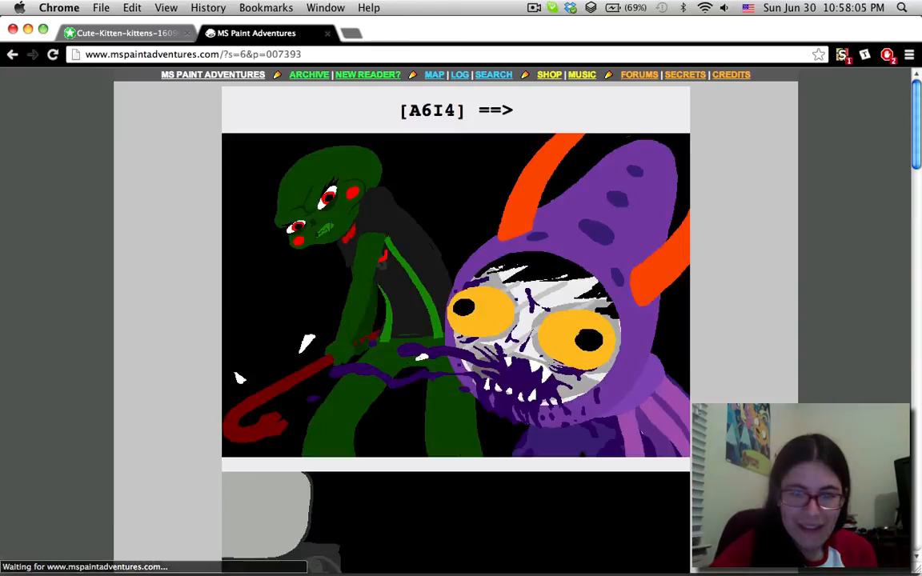
Step: Read page 007393's short 'YESSSSS!' dialogue and follow '[S!][A6I4] ==>' to page 007394
scroll("down", 3)
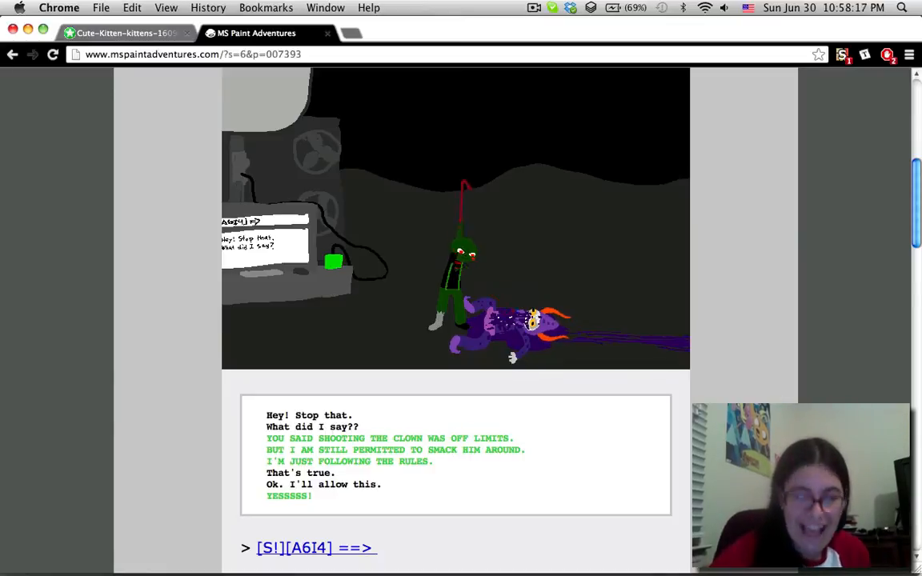
left_click(316, 547)
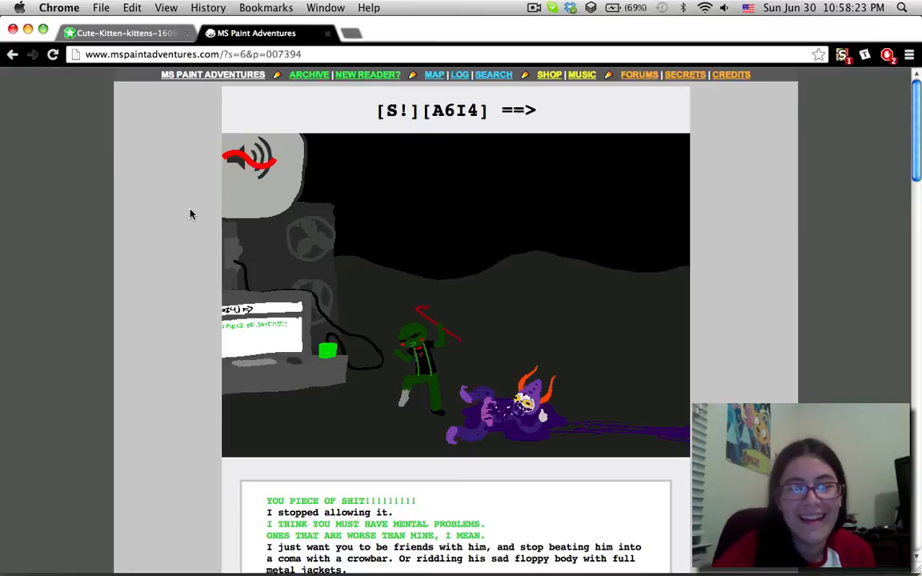
Step: Read page 007394's tower-wrecking log to 'No don't!' and follow '[!!!][A6I4] ==>' to page 007395
scroll("down", 3)
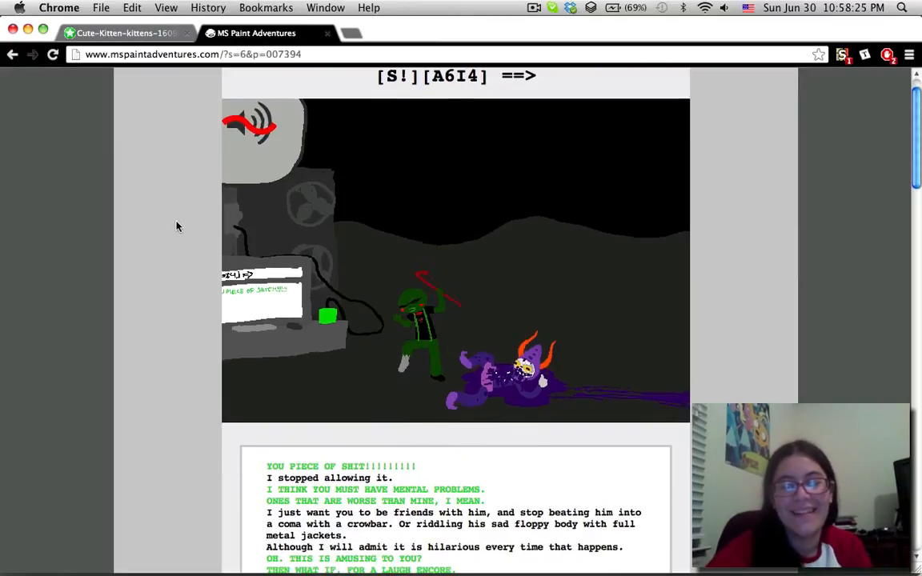
scroll("down", 3)
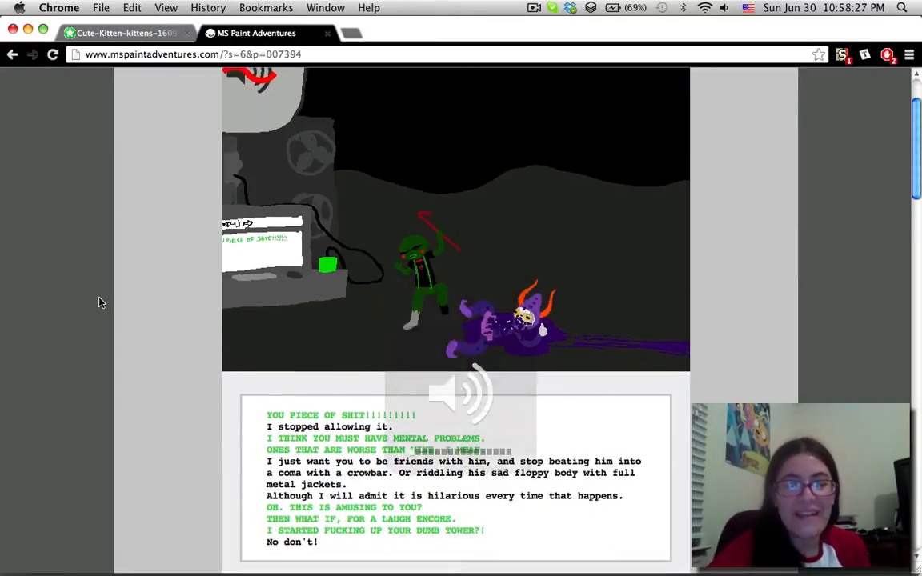
scroll("down", 3)
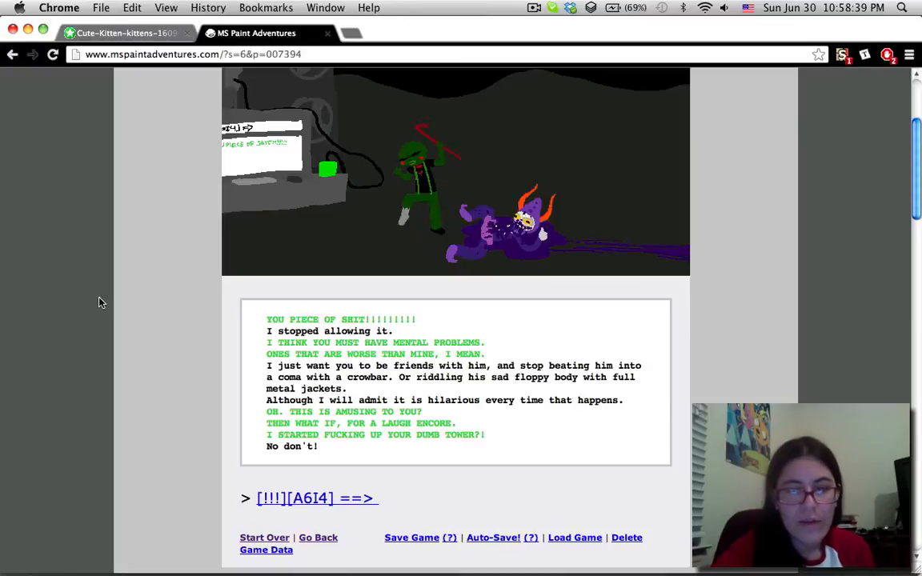
scroll("down", 3)
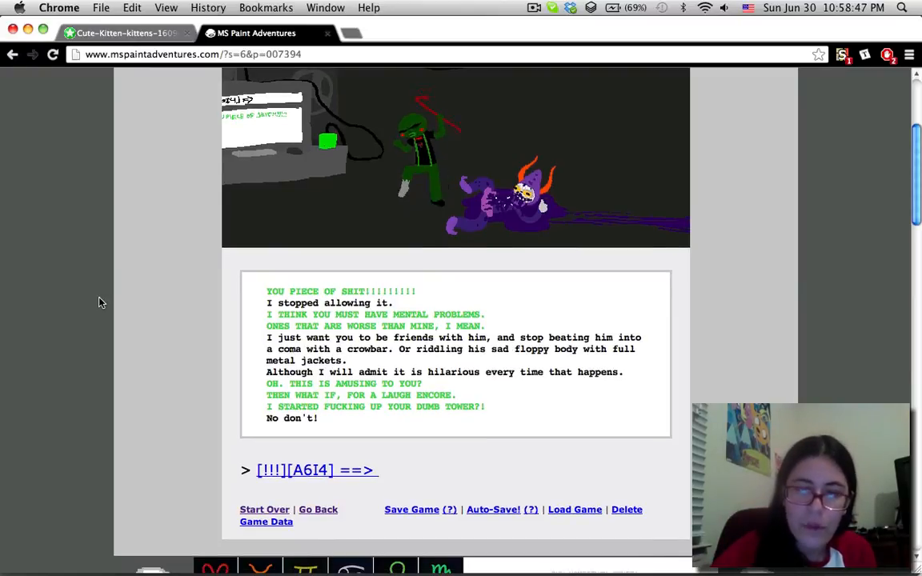
left_click(535, 6)
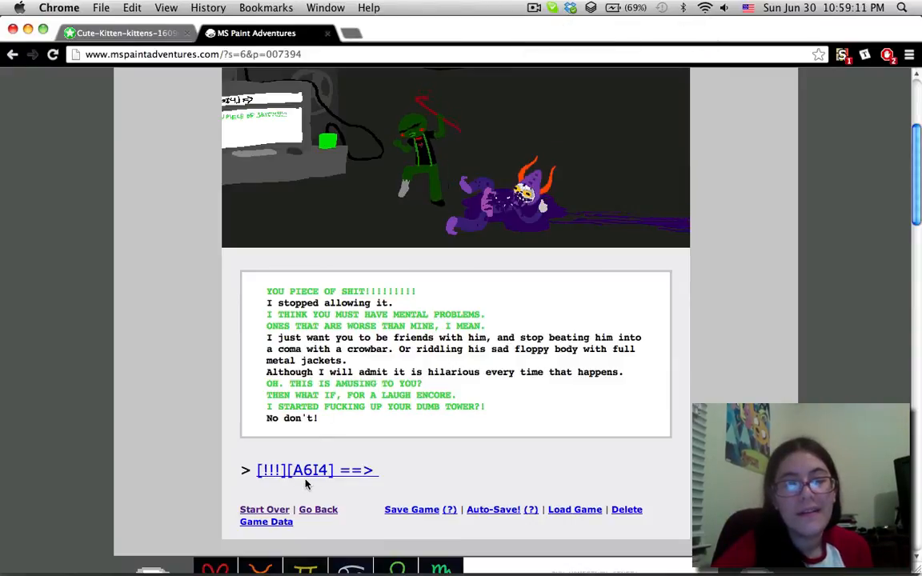
left_click(310, 471)
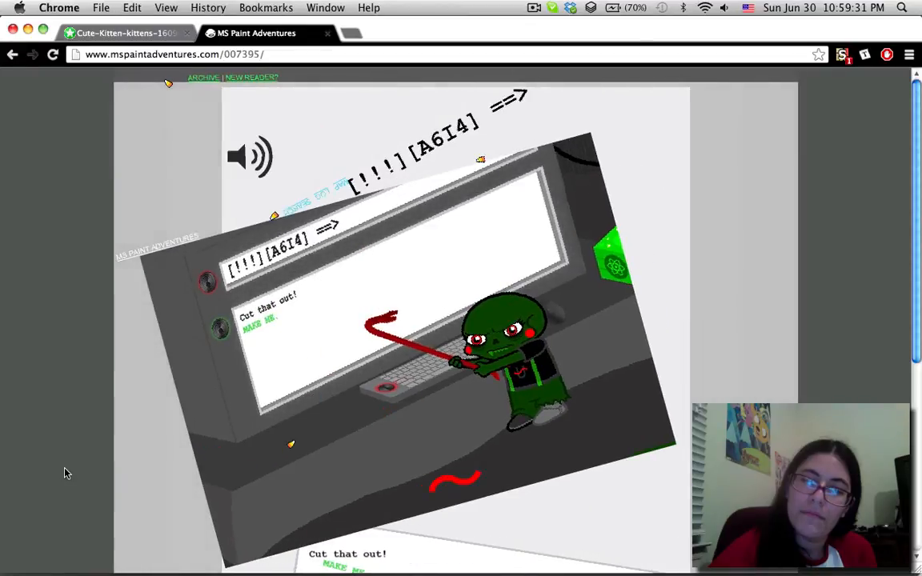
Step: Read page 007395's tilted 'Cut that out!' dialogue to 'Just quit it.' and advance to page 007396
scroll("down", 3)
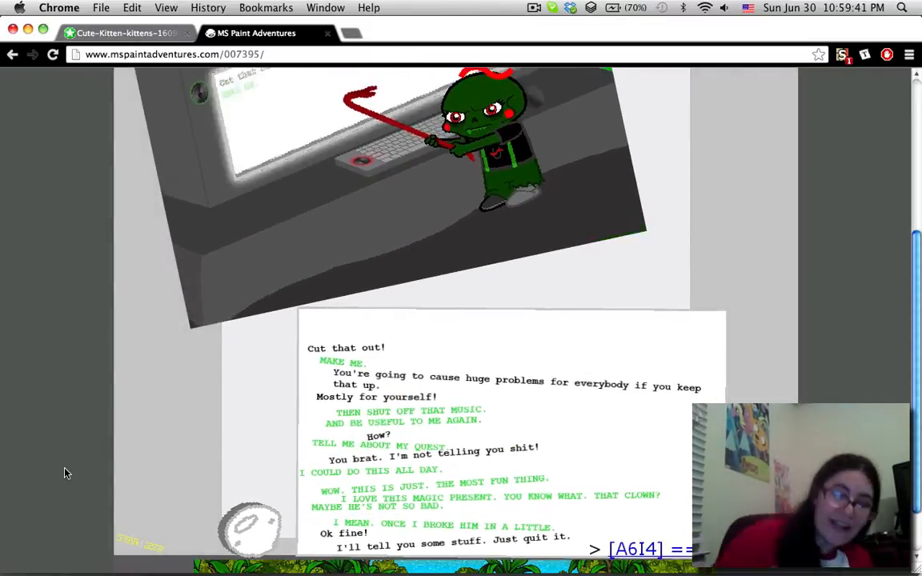
scroll("down", 3)
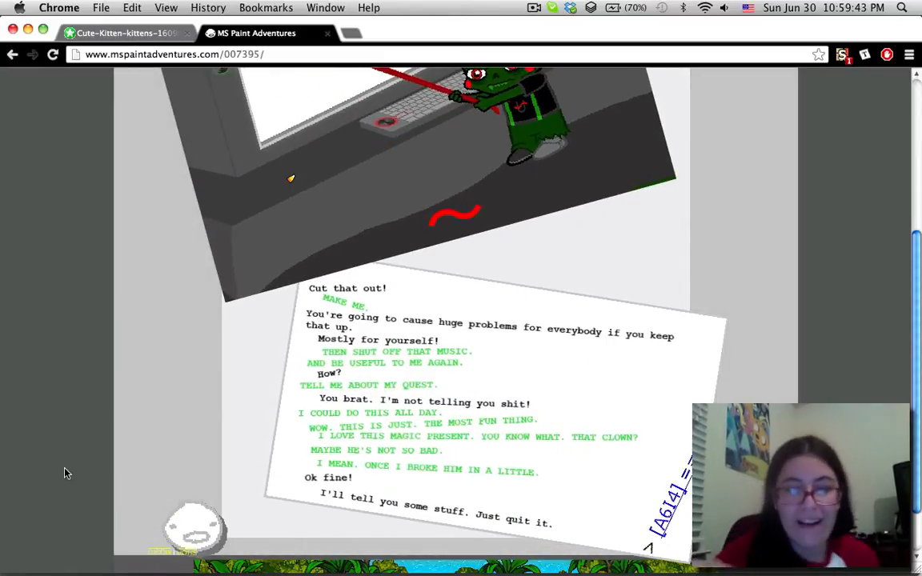
scroll("down", 3)
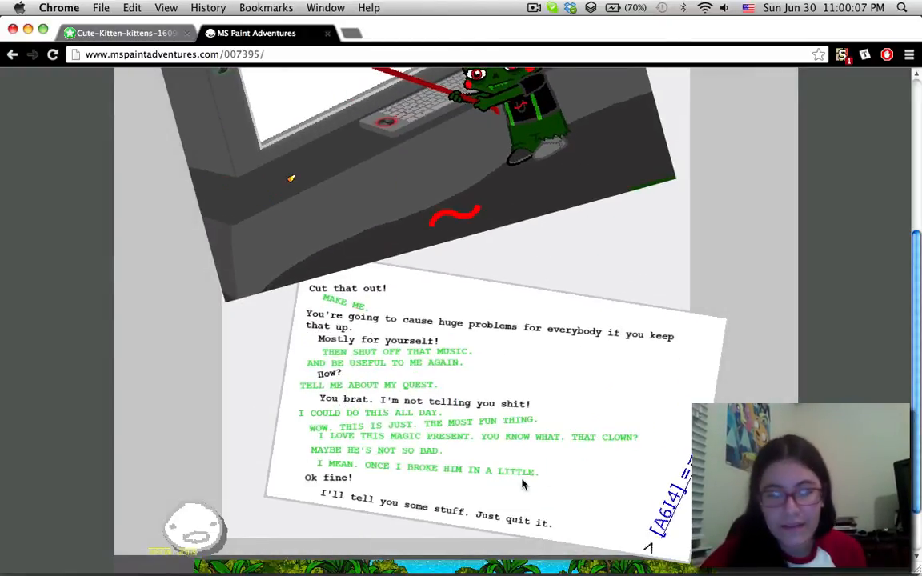
scroll("down", 3)
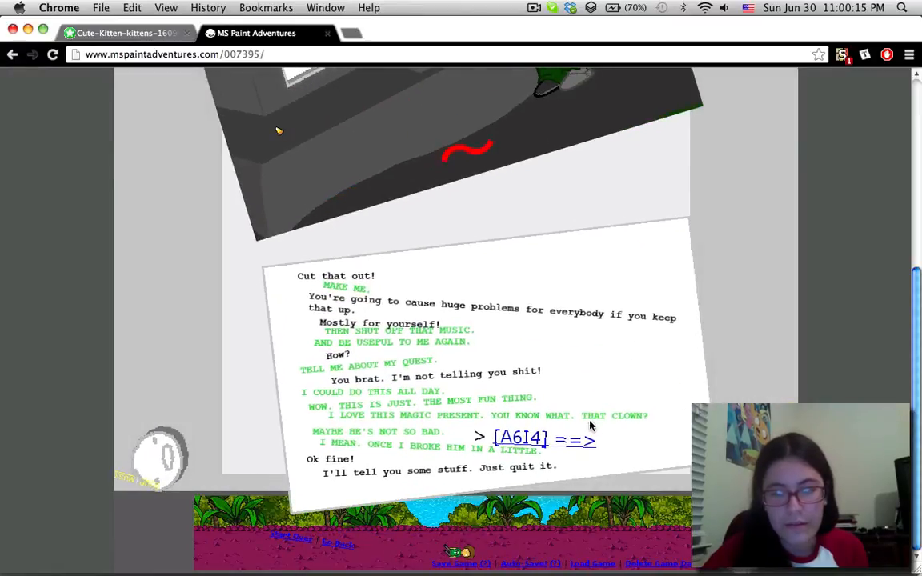
left_click(544, 439)
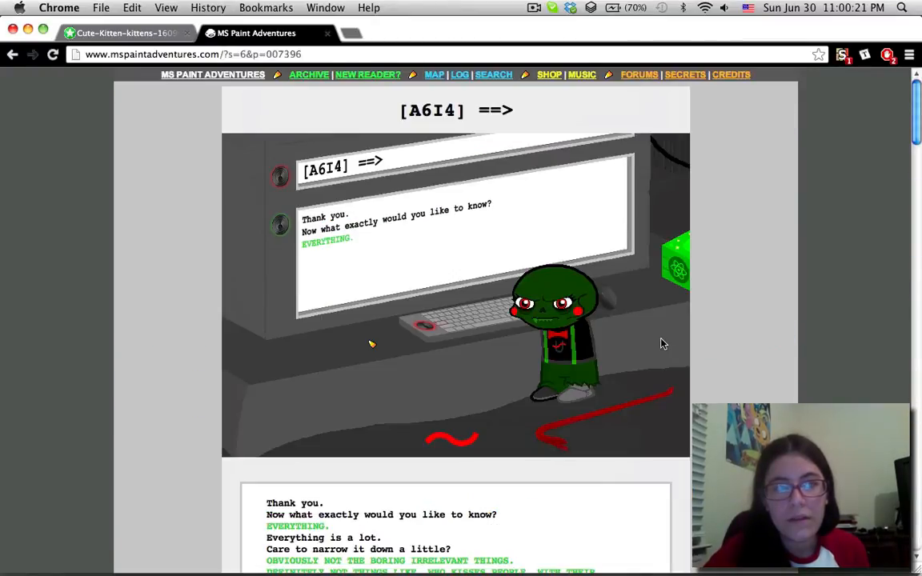
mouse_move(708, 355)
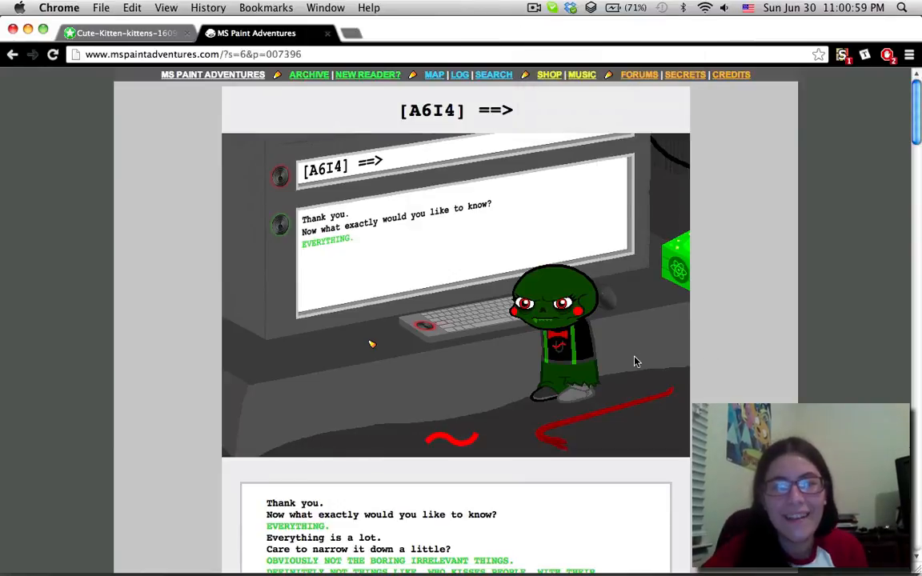
mouse_move(372, 344)
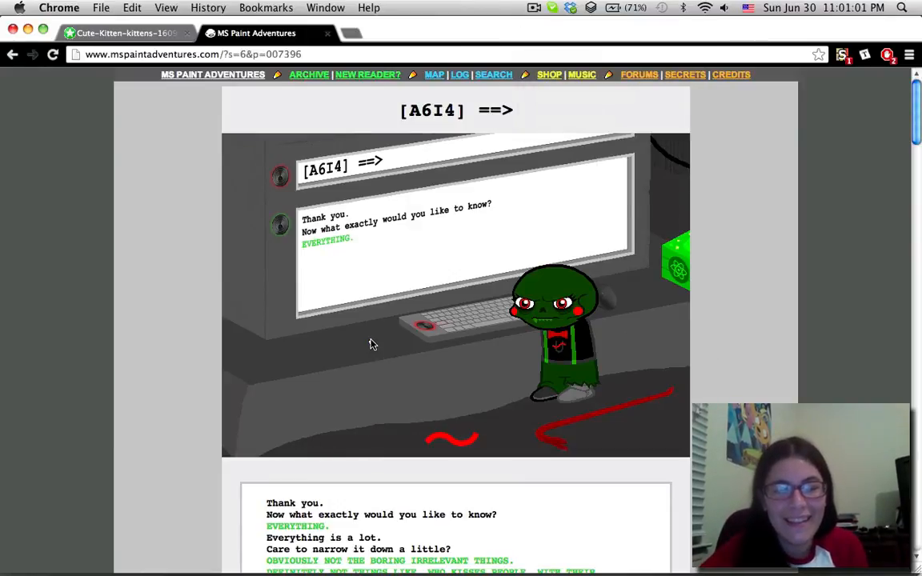
Step: Read page 007396's Q&A pesterlog down to 'It was called Earth.'
scroll("down", 3)
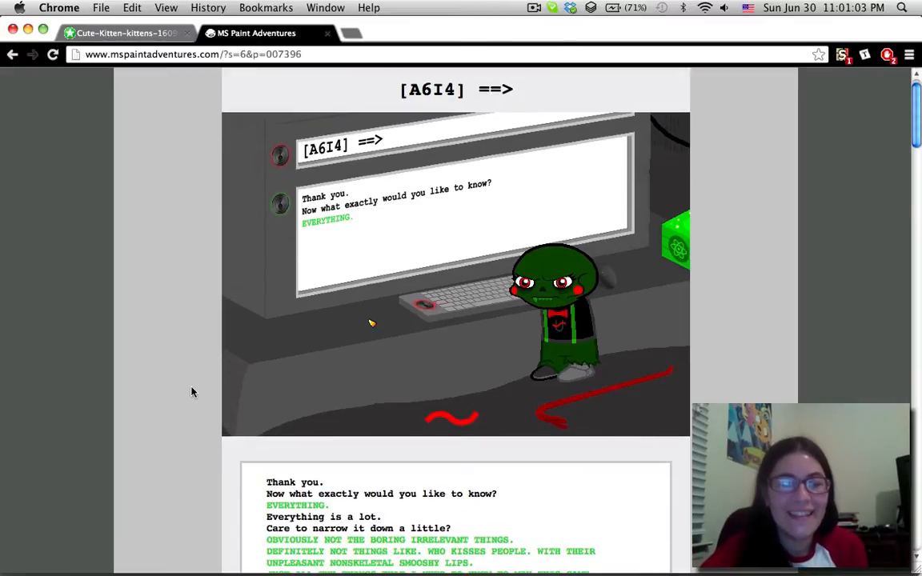
scroll("down", 3)
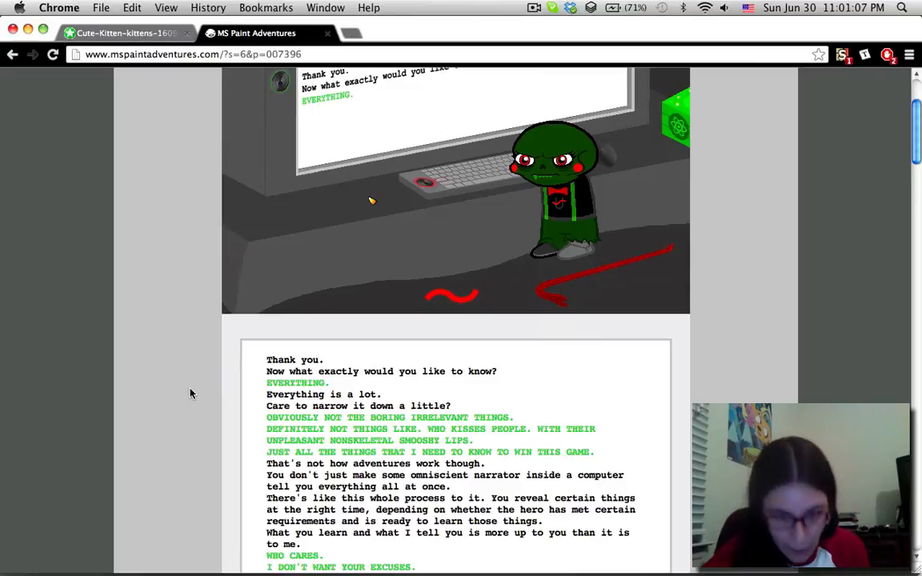
scroll("down", 3)
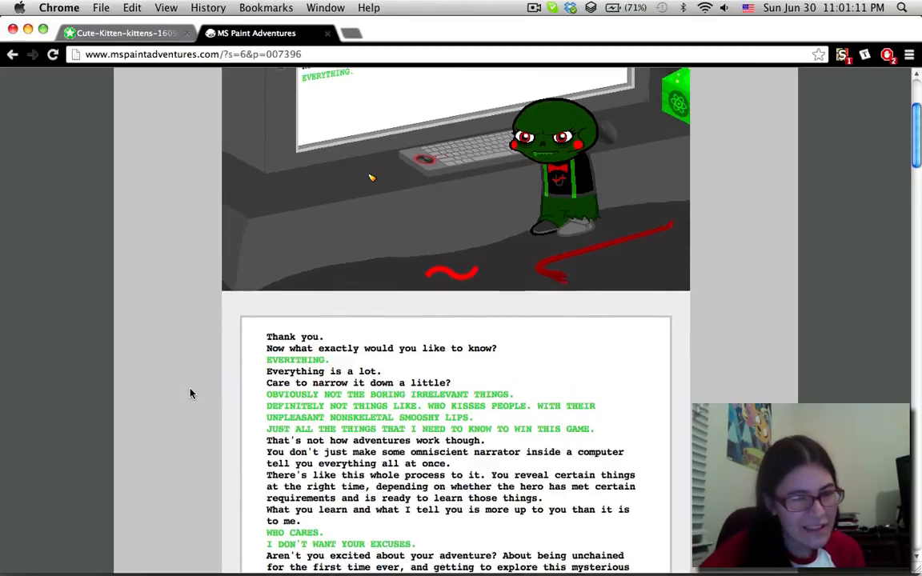
scroll("down", 3)
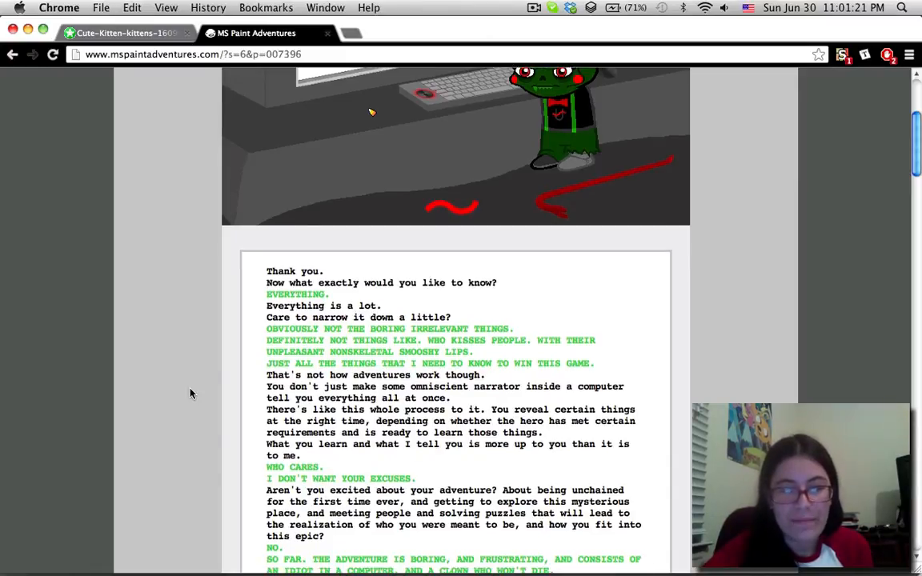
scroll("up", 3)
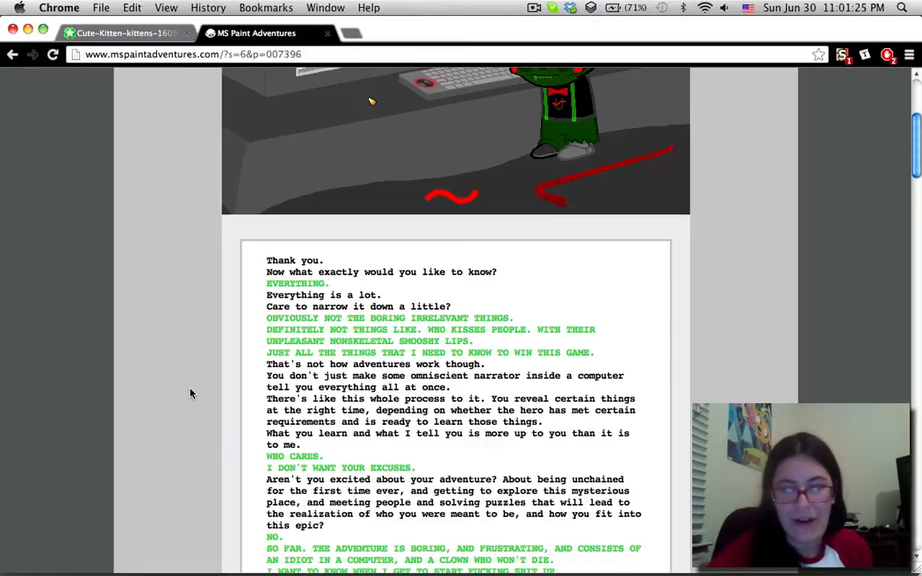
scroll("down", 3)
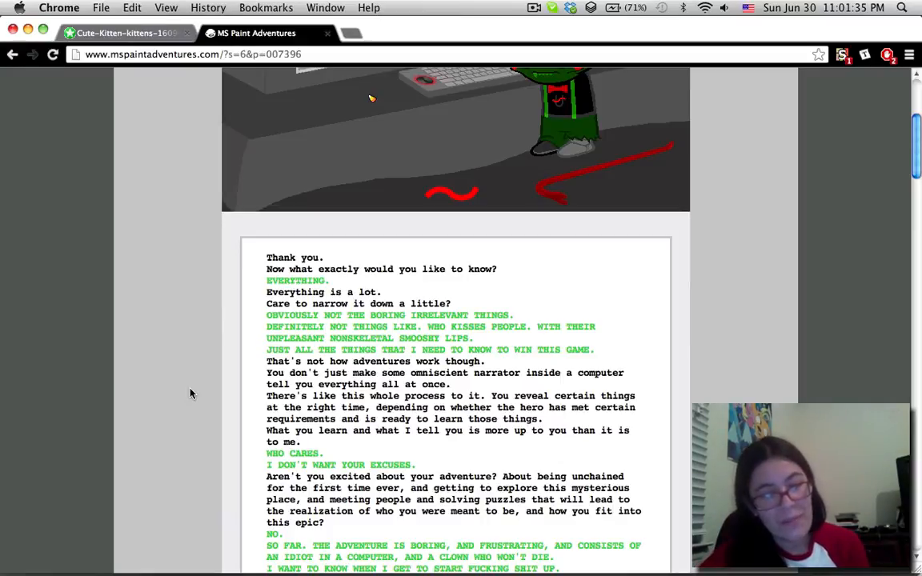
scroll("down", 3)
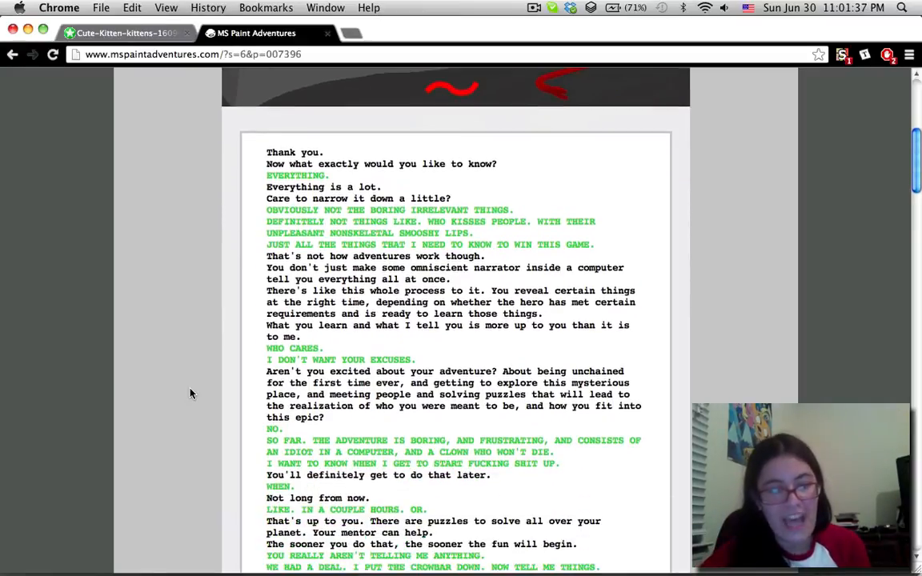
scroll("down", 3)
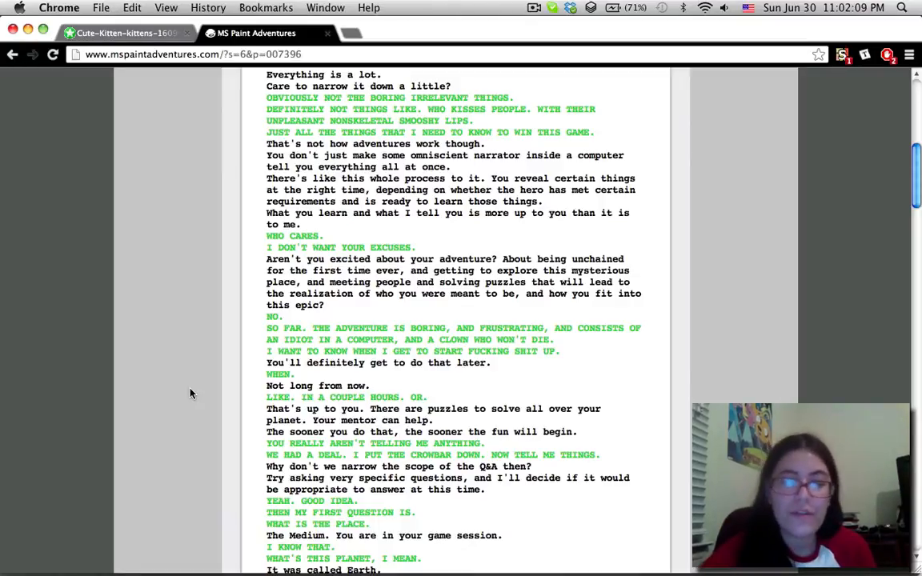
Step: Continue the page 007396 pesterlog down to 'That is when your real quest will begin.'
scroll("down", 3)
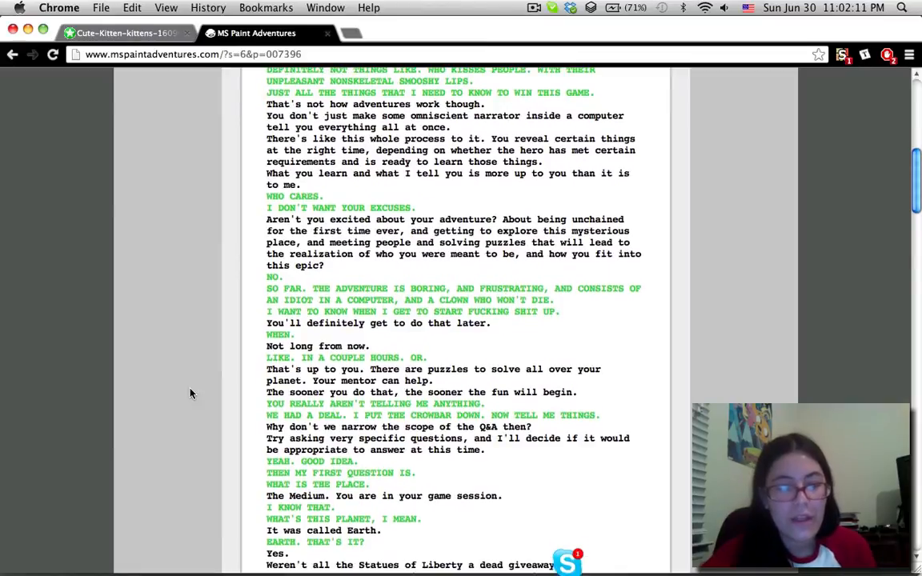
scroll("down", 3)
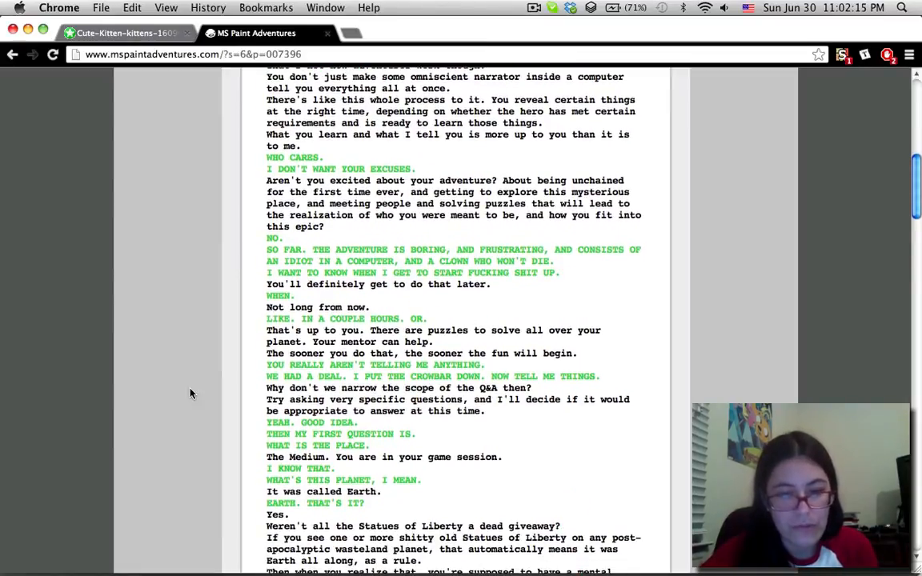
scroll("down", 3)
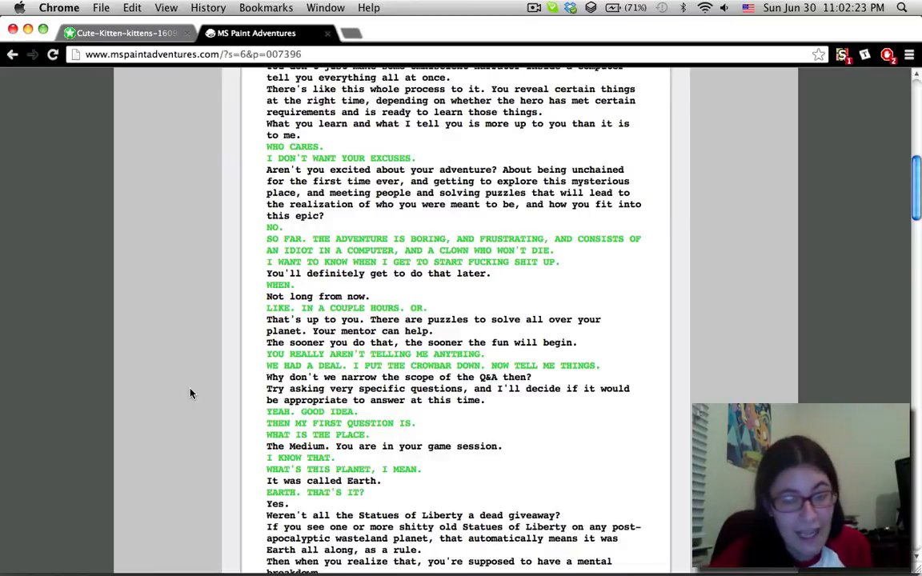
scroll("down", 3)
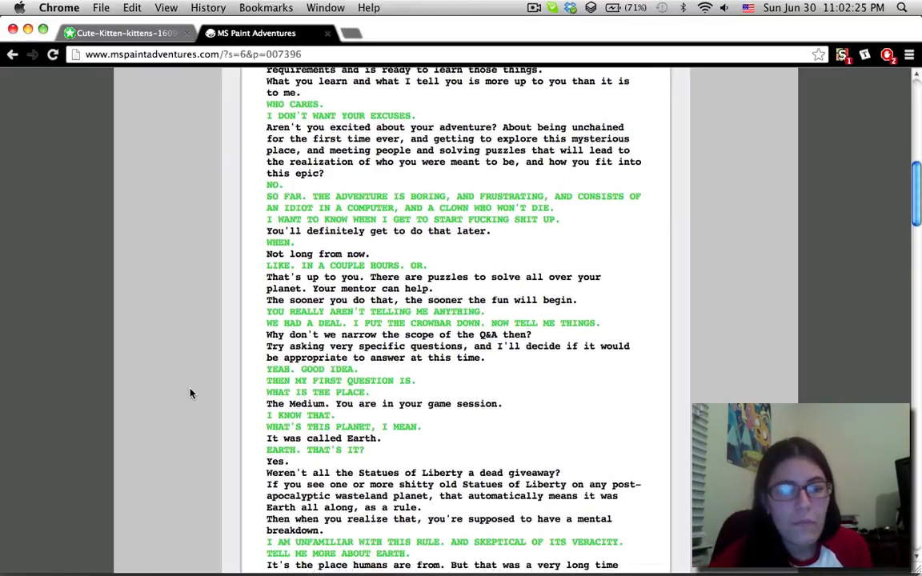
scroll("down", 3)
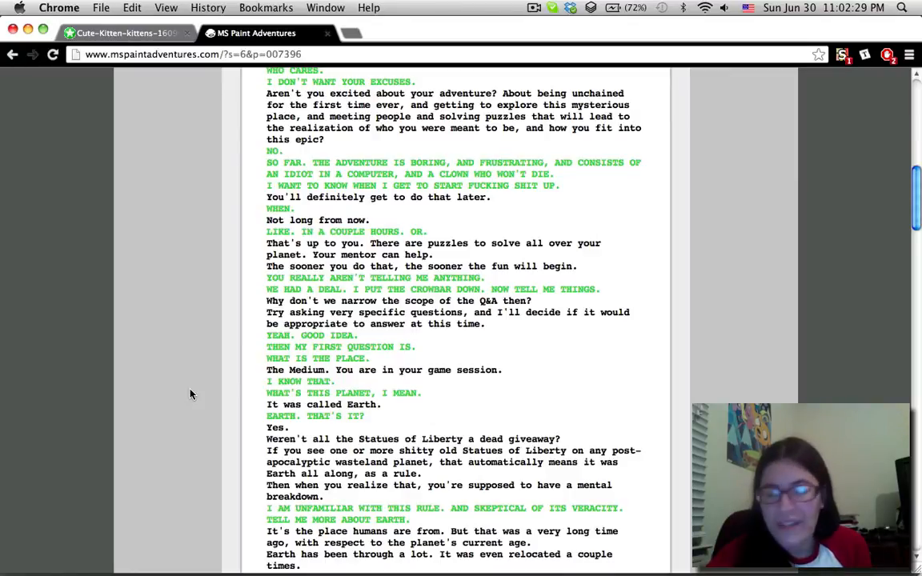
scroll("down", 3)
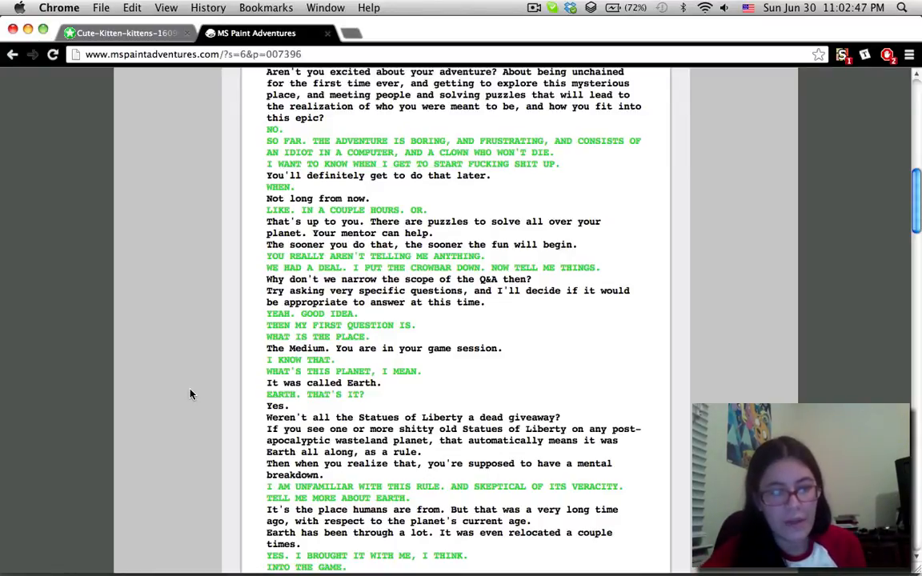
scroll("down", 3)
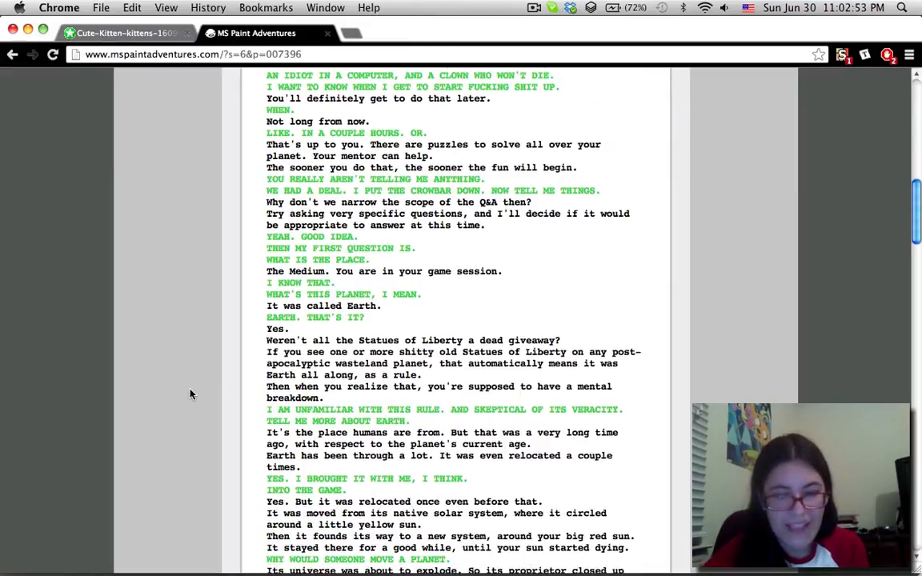
scroll("down", 3)
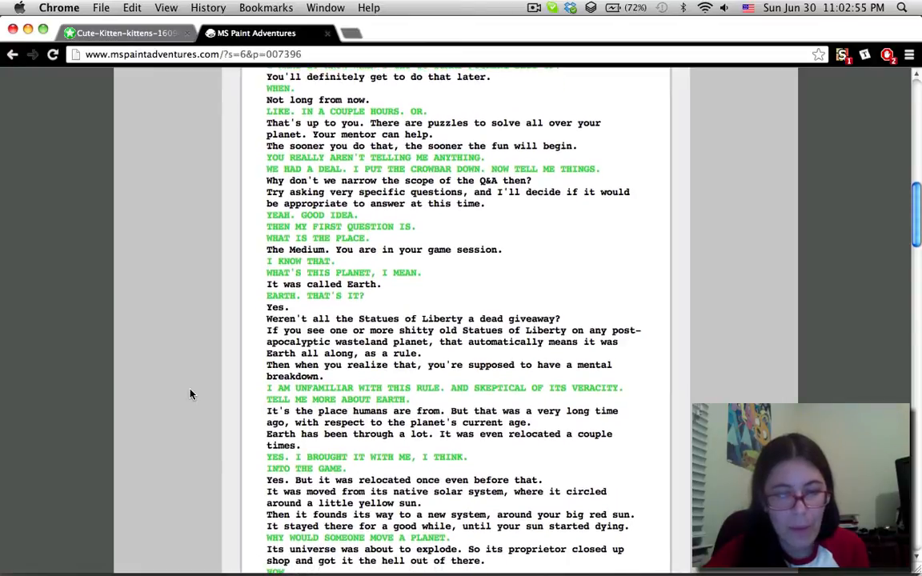
scroll("down", 3)
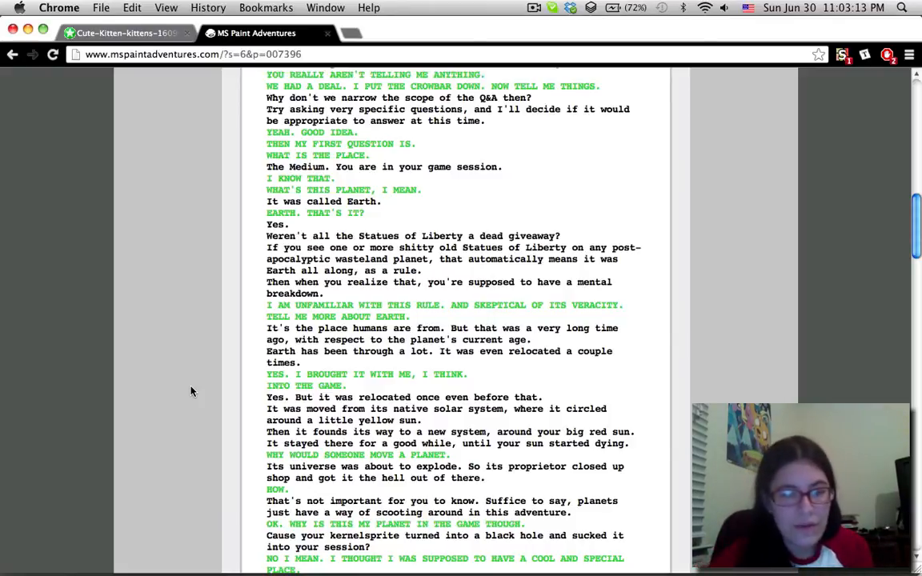
scroll("down", 3)
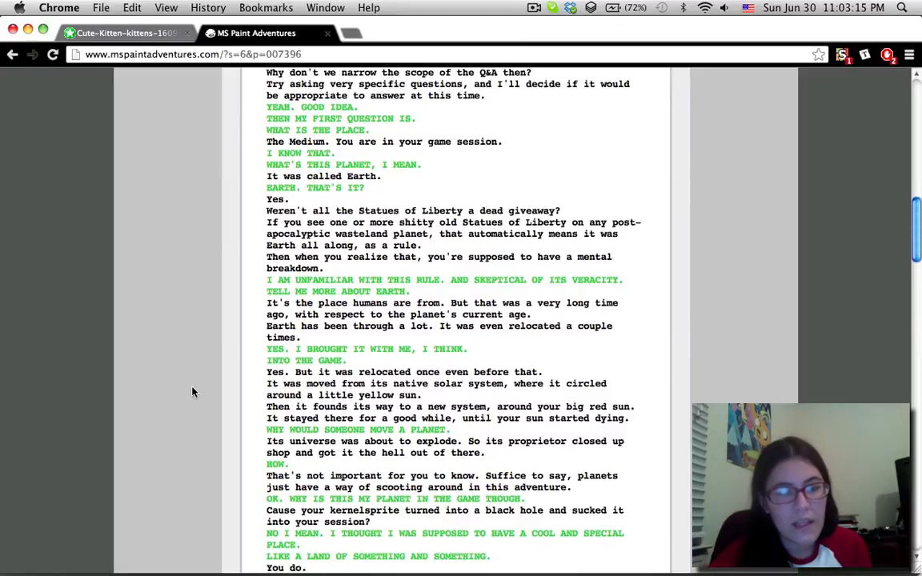
scroll("down", 3)
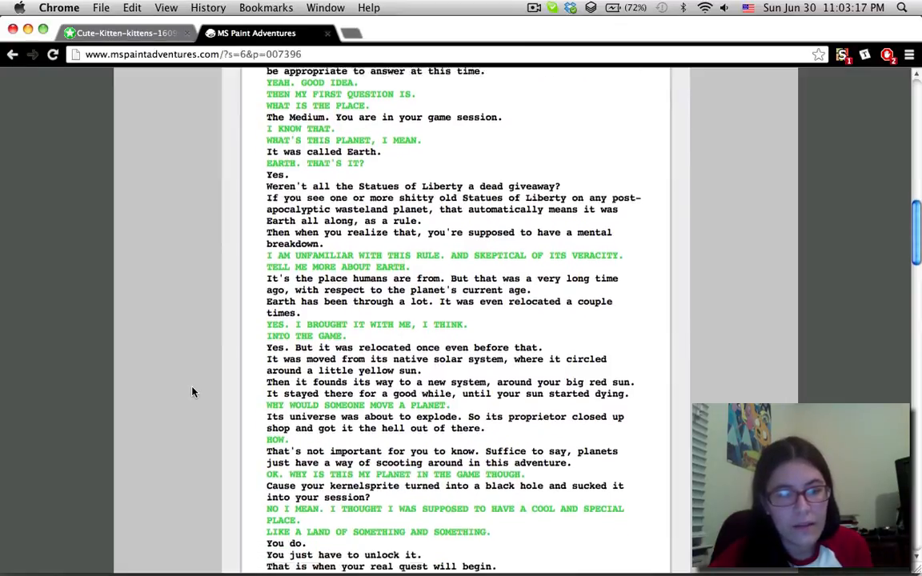
Step: Reach the pesterlog's final line 'His name is Yaldabaoth.' above the '[A6I4] ==>' link
scroll("down", 3)
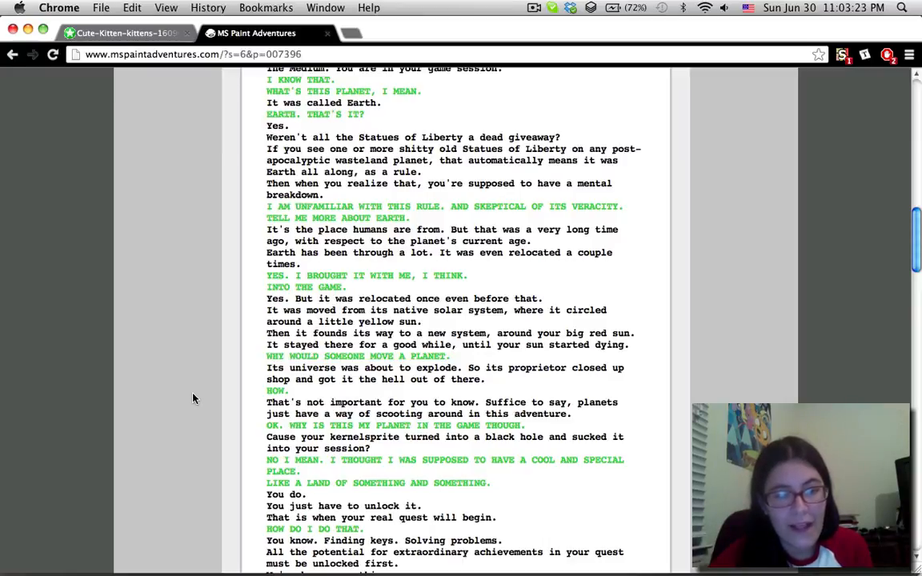
scroll("down", 3)
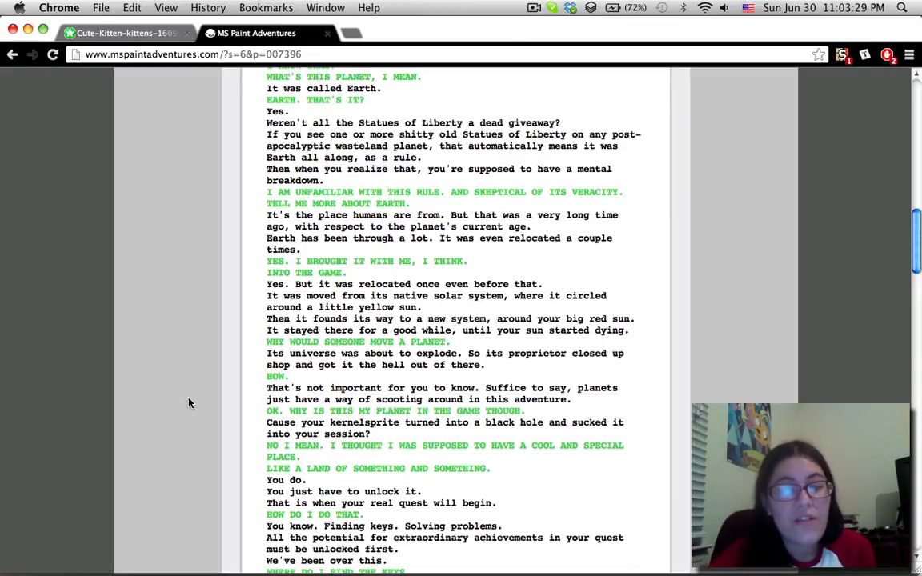
scroll("up", 3)
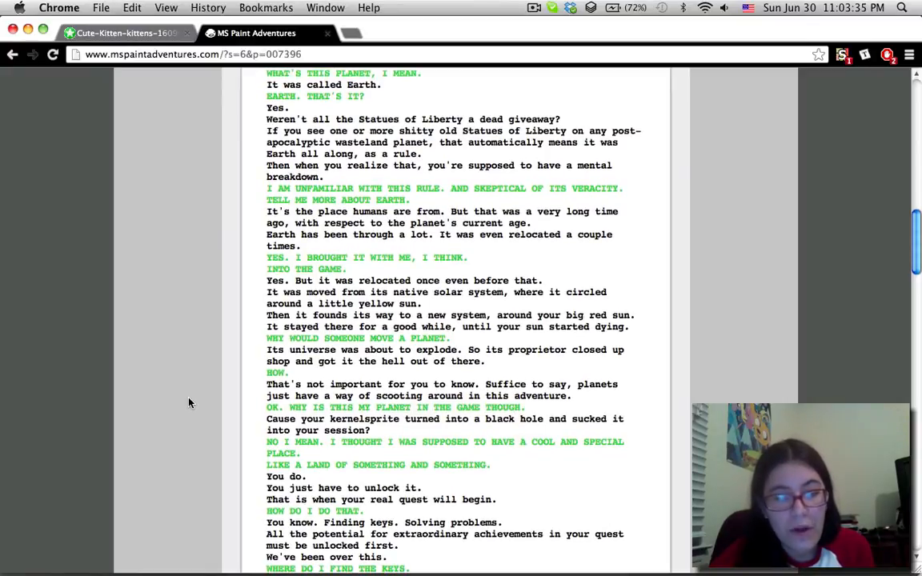
scroll("down", 3)
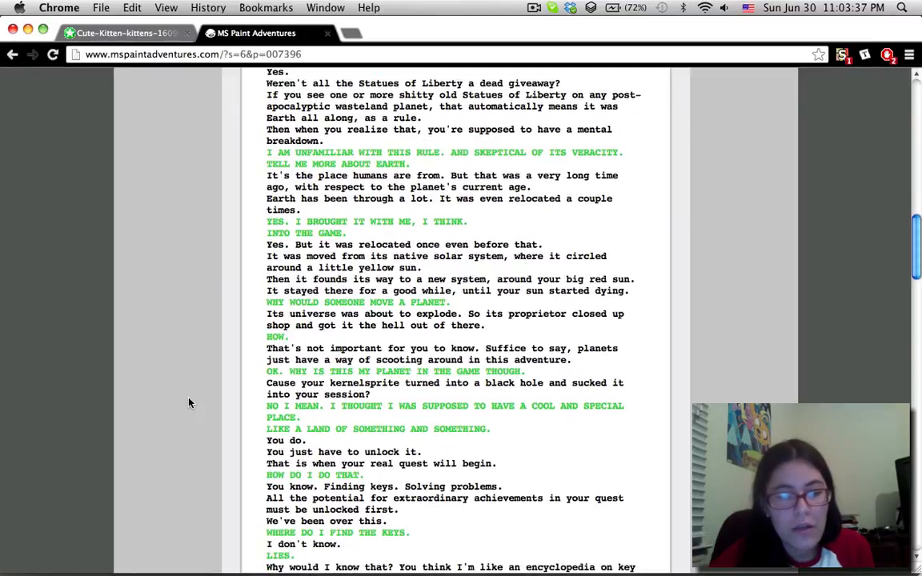
scroll("down", 3)
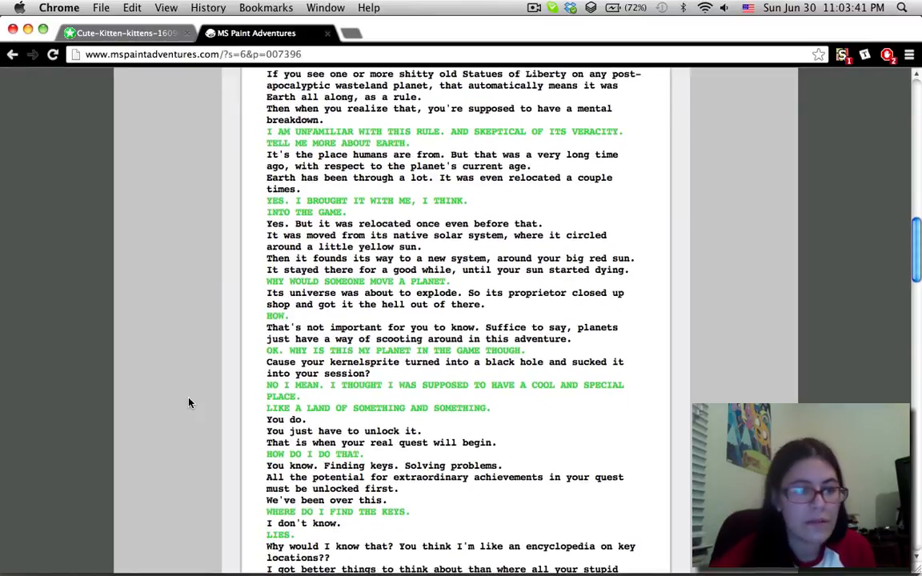
scroll("down", 3)
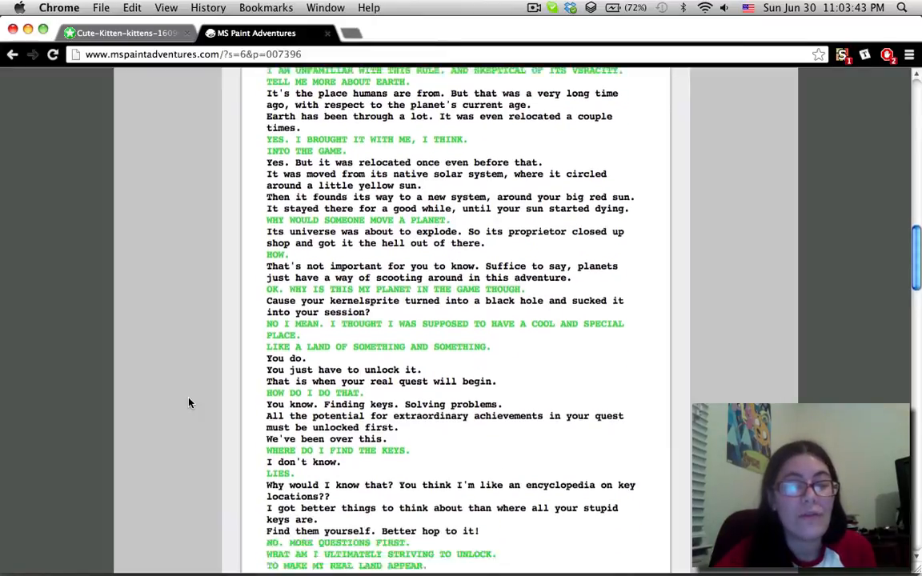
scroll("down", 3)
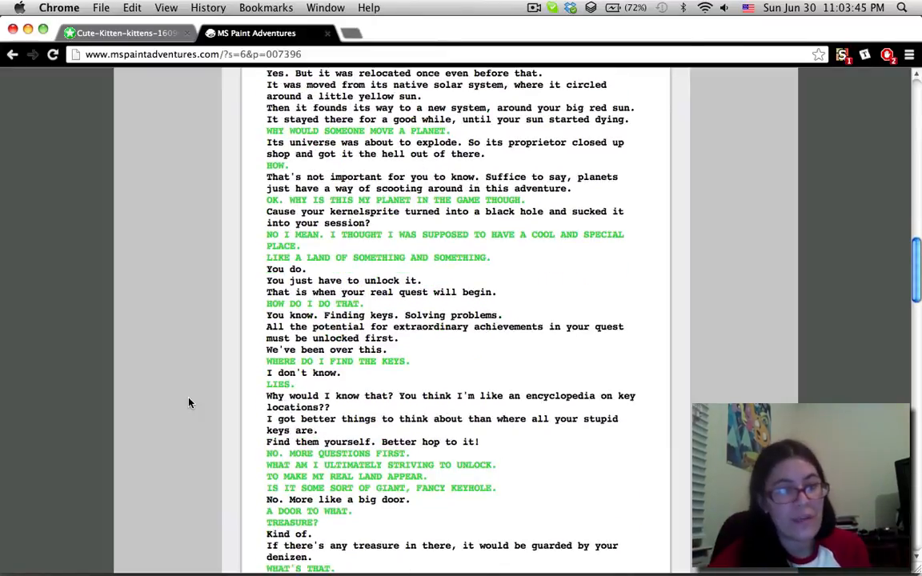
scroll("down", 3)
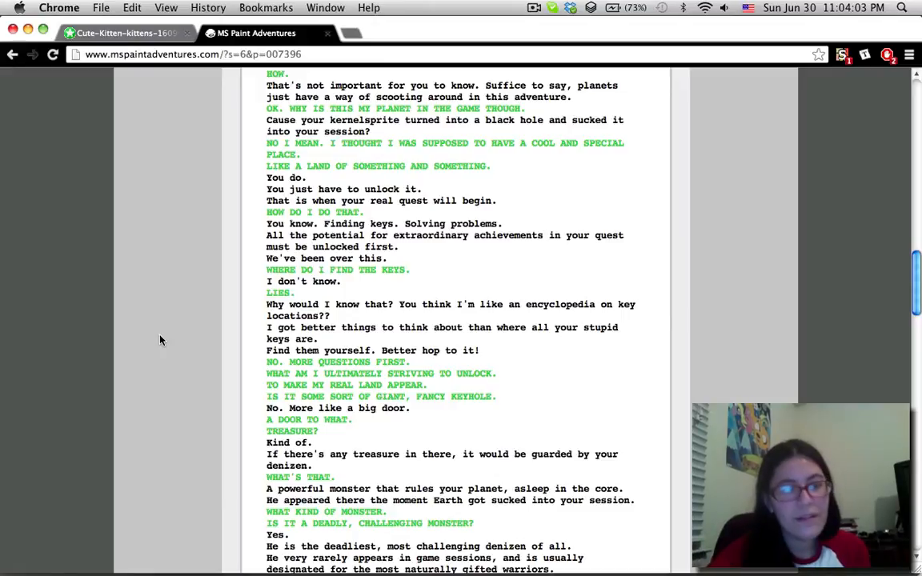
scroll("down", 3)
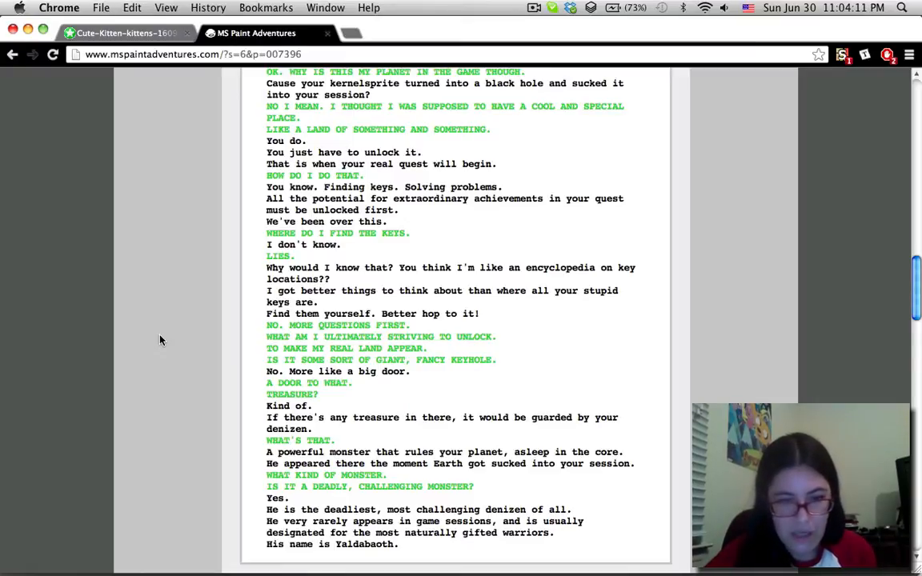
scroll("down", 3)
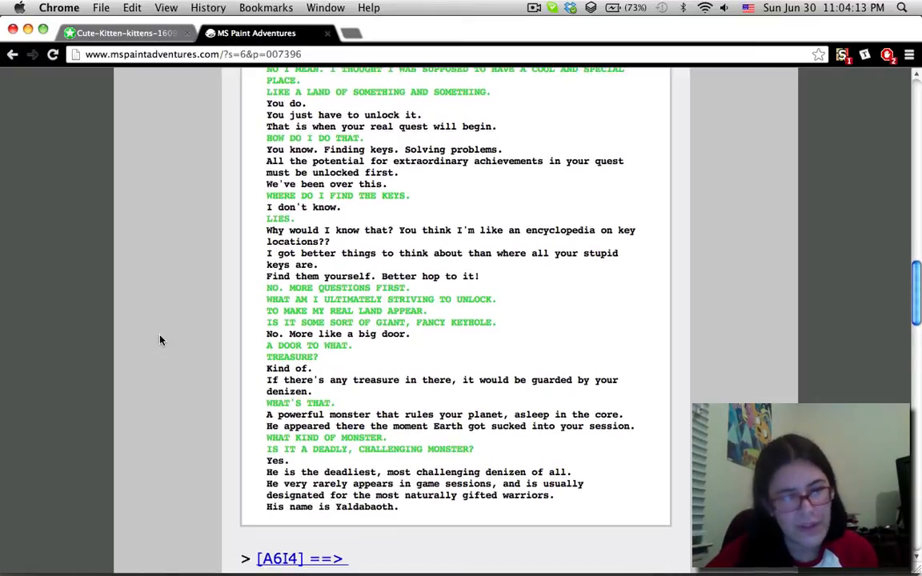
scroll("down", 3)
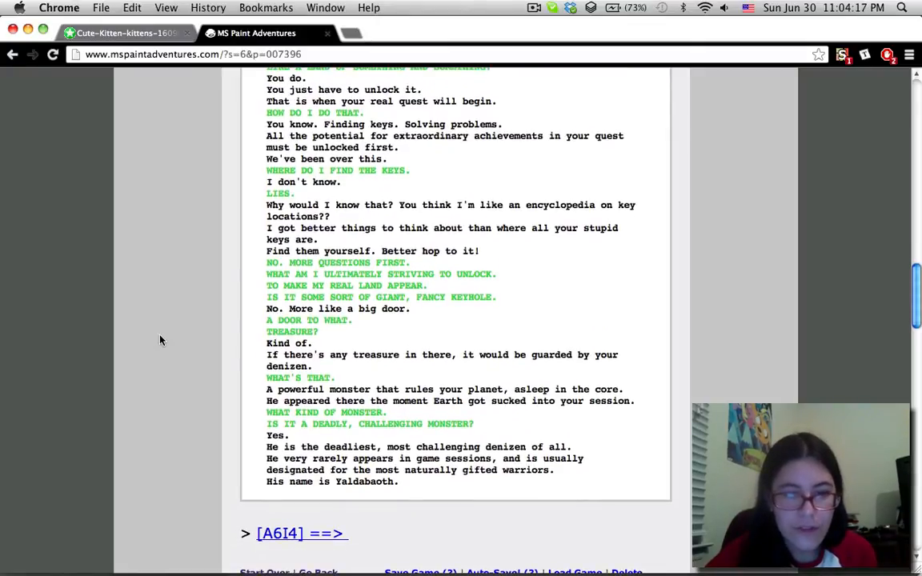
scroll("up", 3)
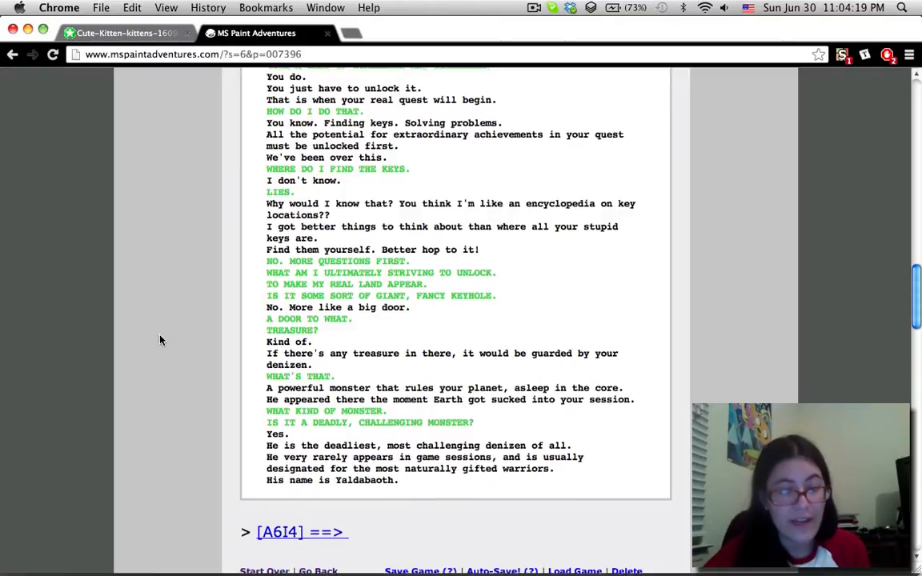
scroll("down", 3)
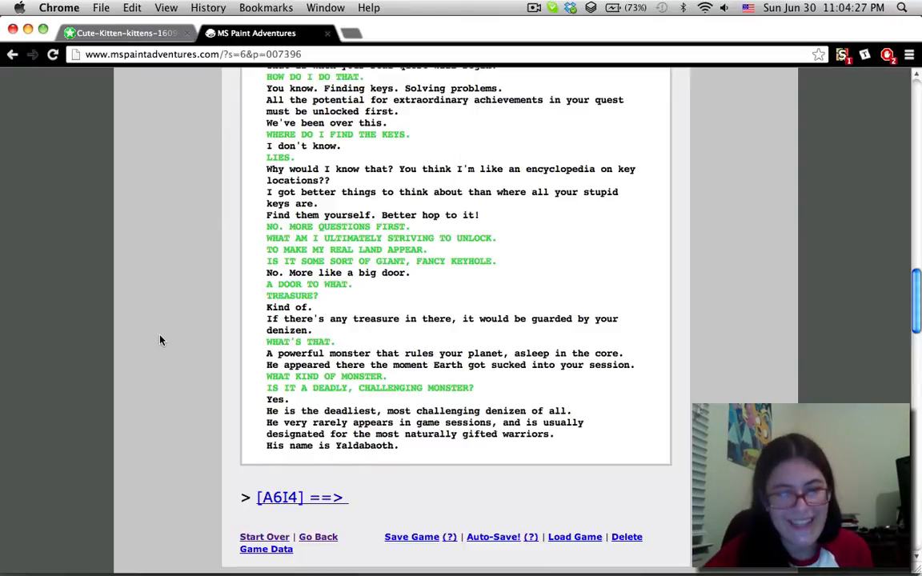
scroll("down", 3)
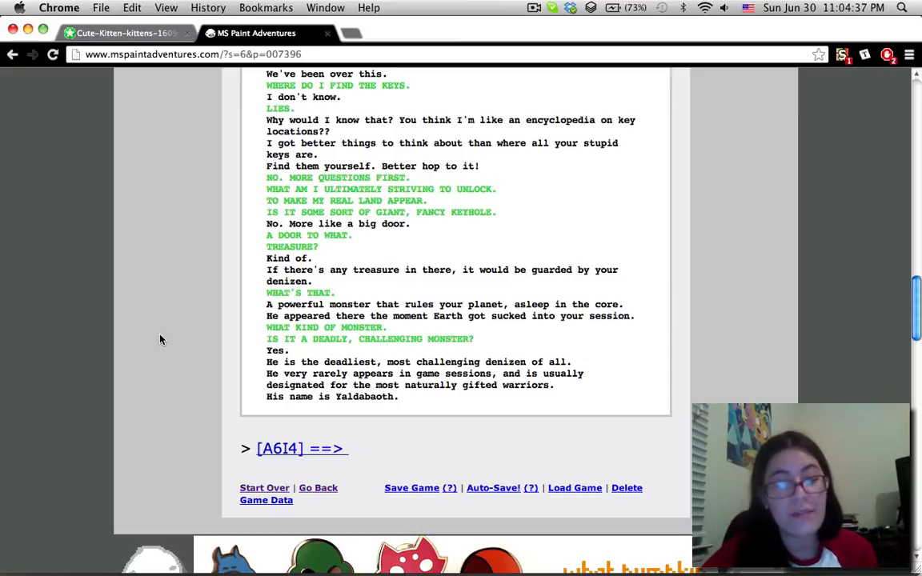
left_click(535, 7)
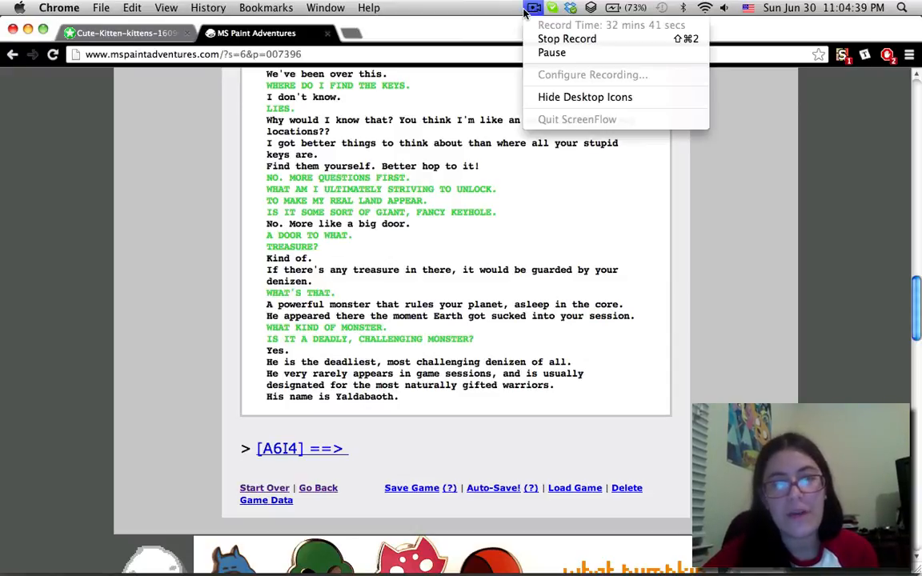